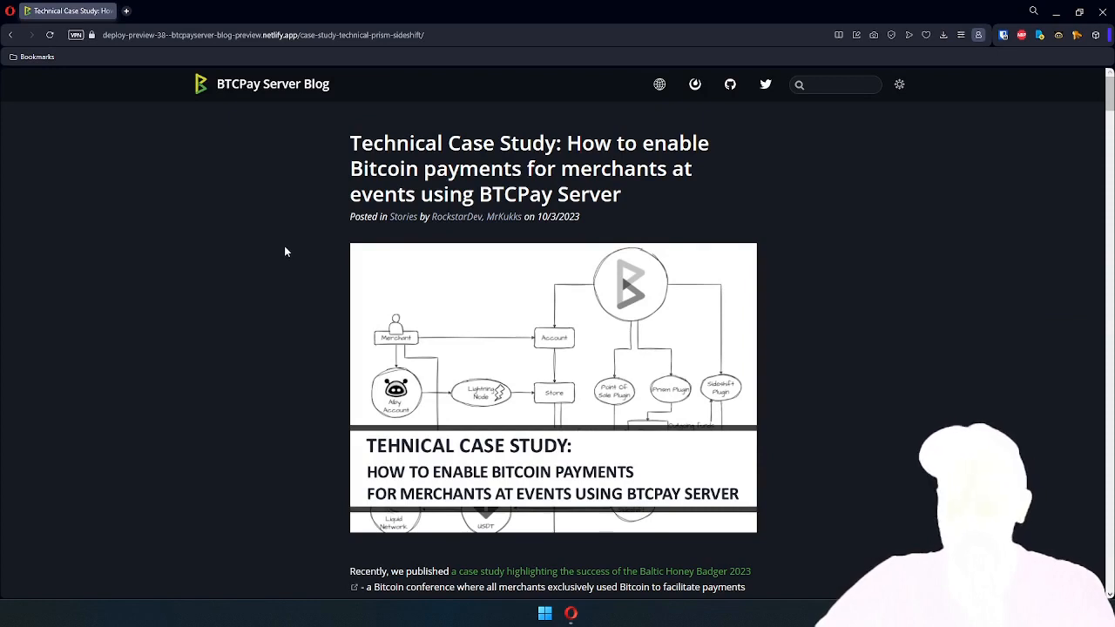
pyautogui.moveTo(289, 198)
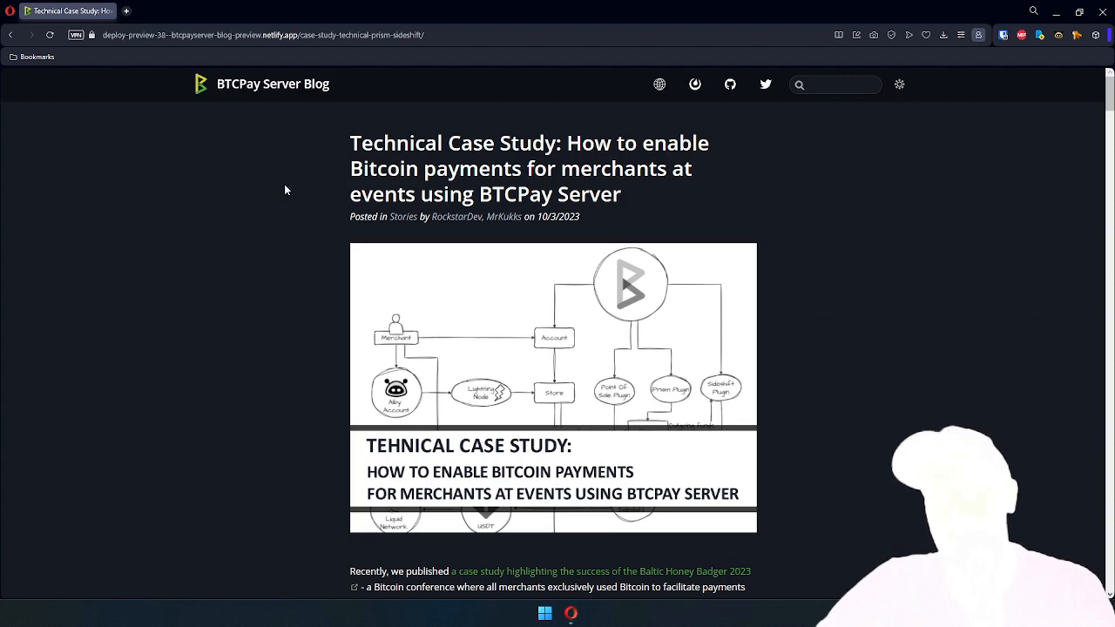
# Step: Scroll down the technical case study toward its Baltic Honey Badger case study link
pyautogui.scroll(-3)
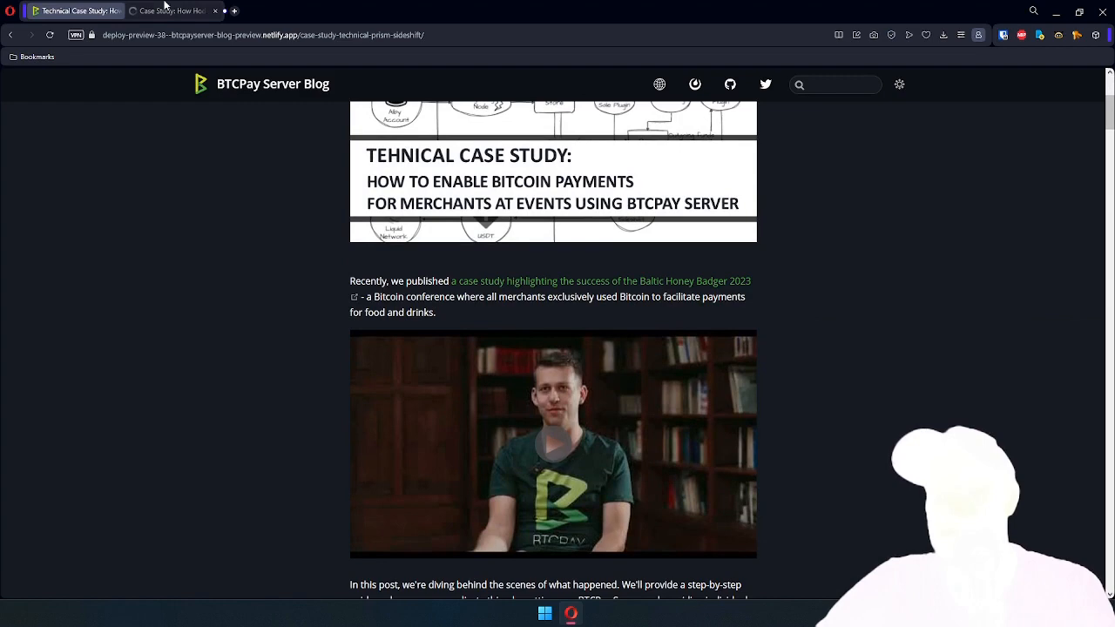
# Step: Switch to the Hodl Hodl case study and skim its introduction and video
pyautogui.click(170, 11)
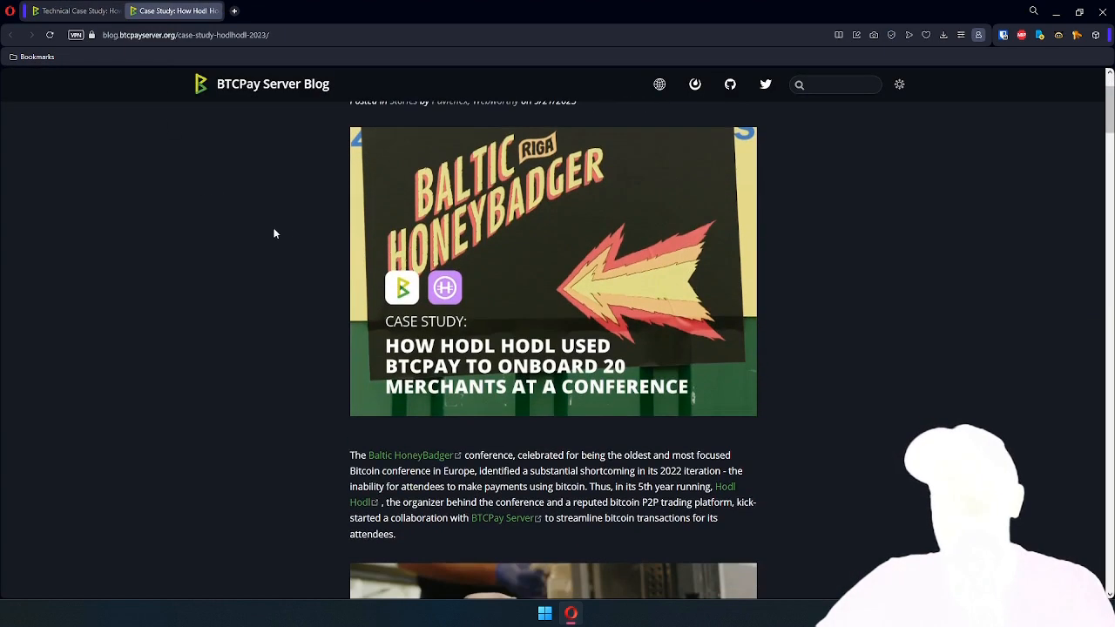
pyautogui.scroll(-3)
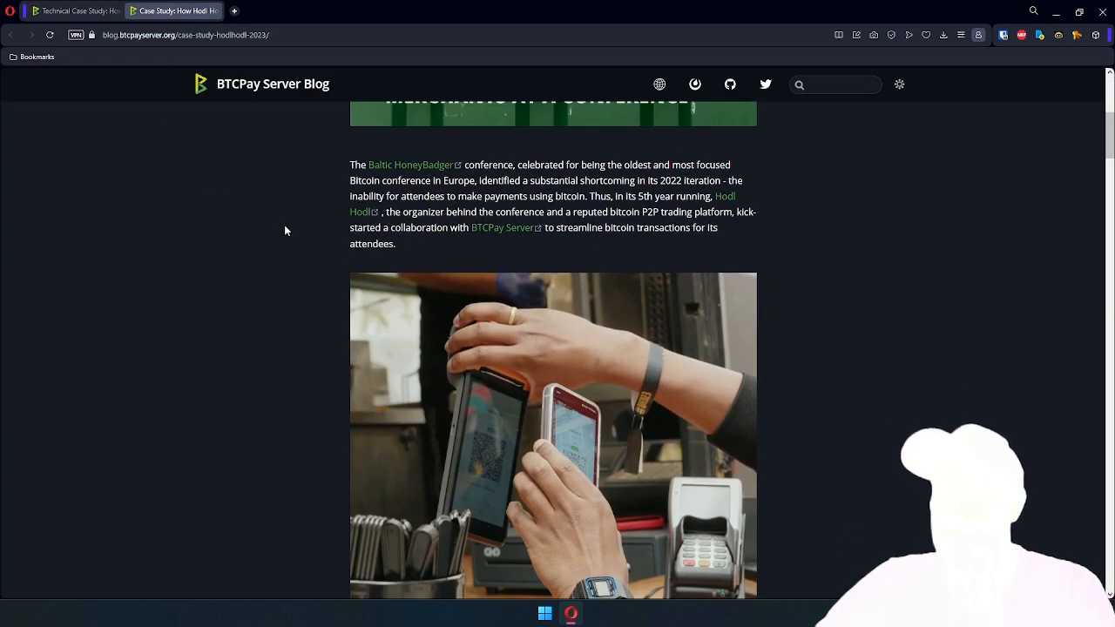
pyautogui.scroll(-3)
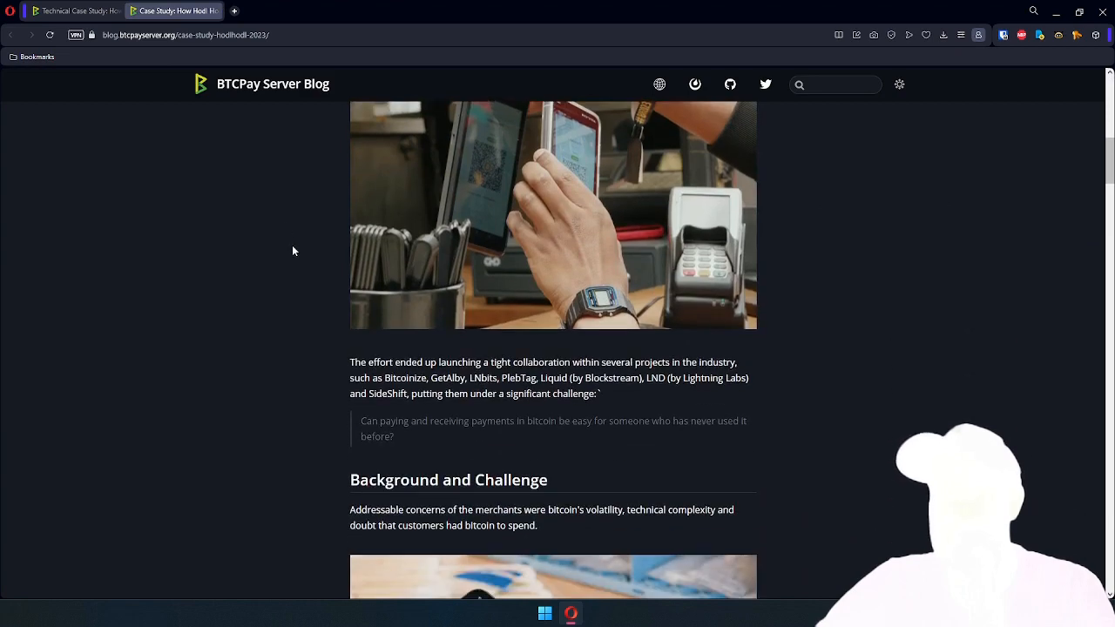
pyautogui.scroll(3)
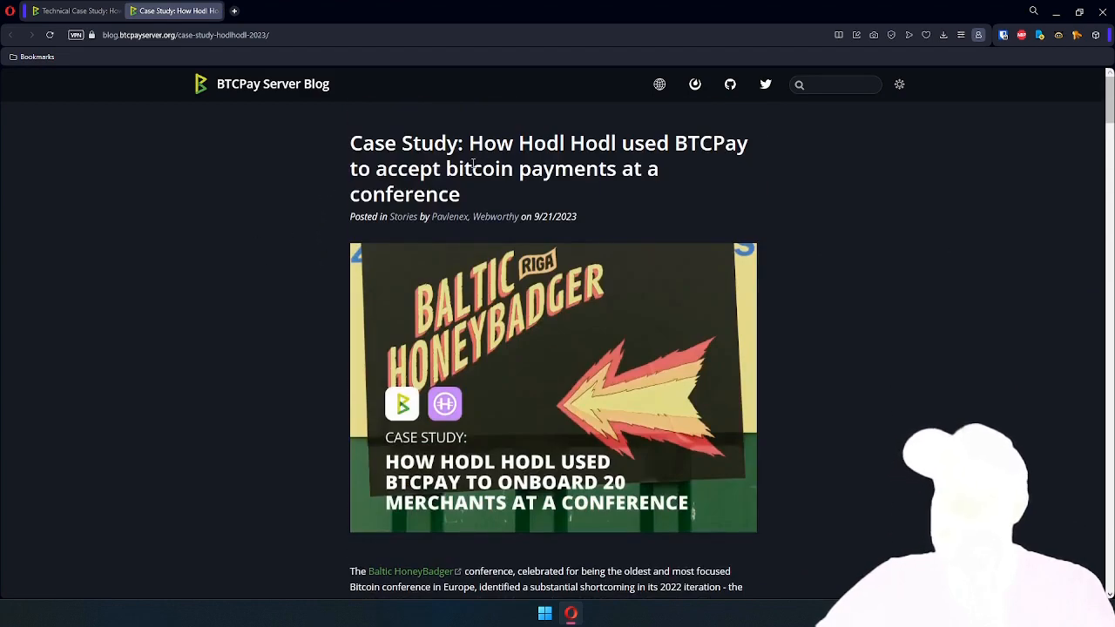
pyautogui.moveTo(317, 185)
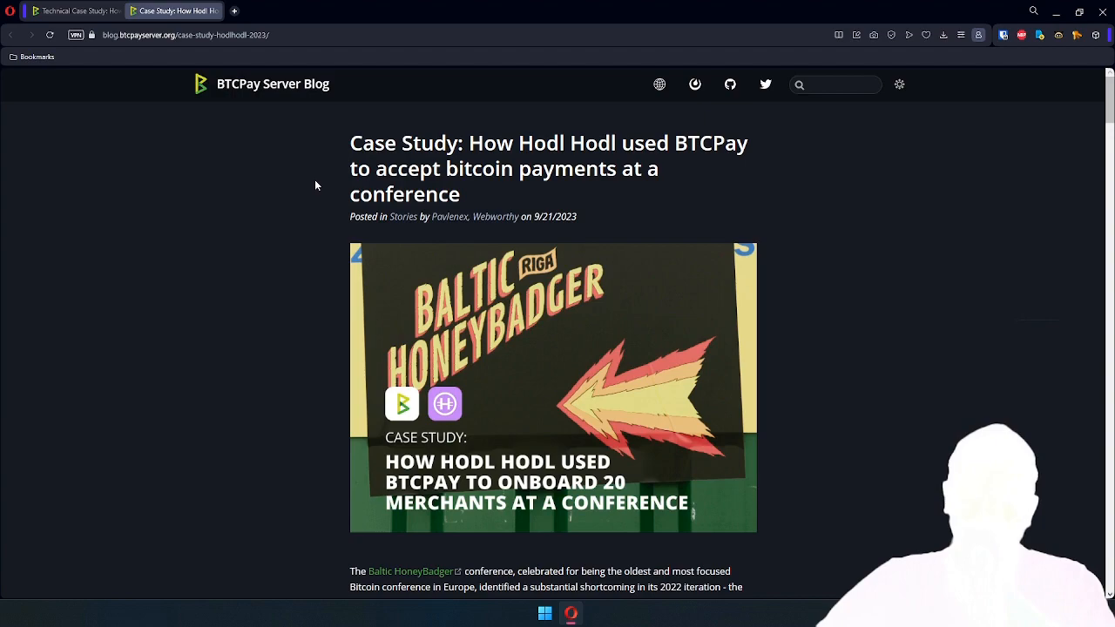
# Step: Read down through the conference payment story to the Prism architecture diagram
pyautogui.scroll(-3)
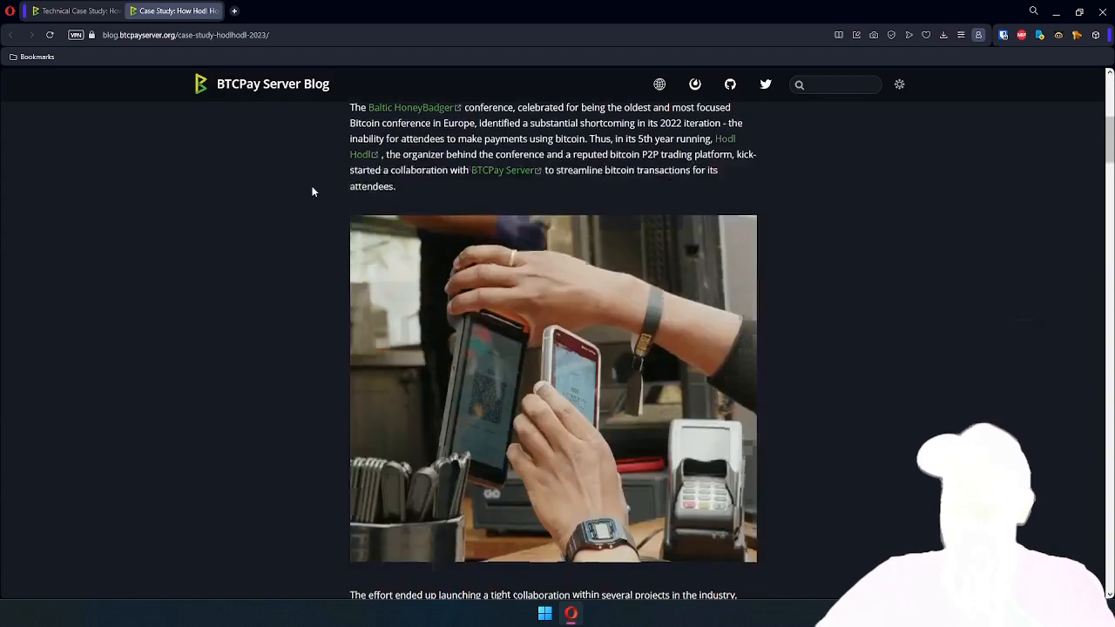
pyautogui.scroll(-3)
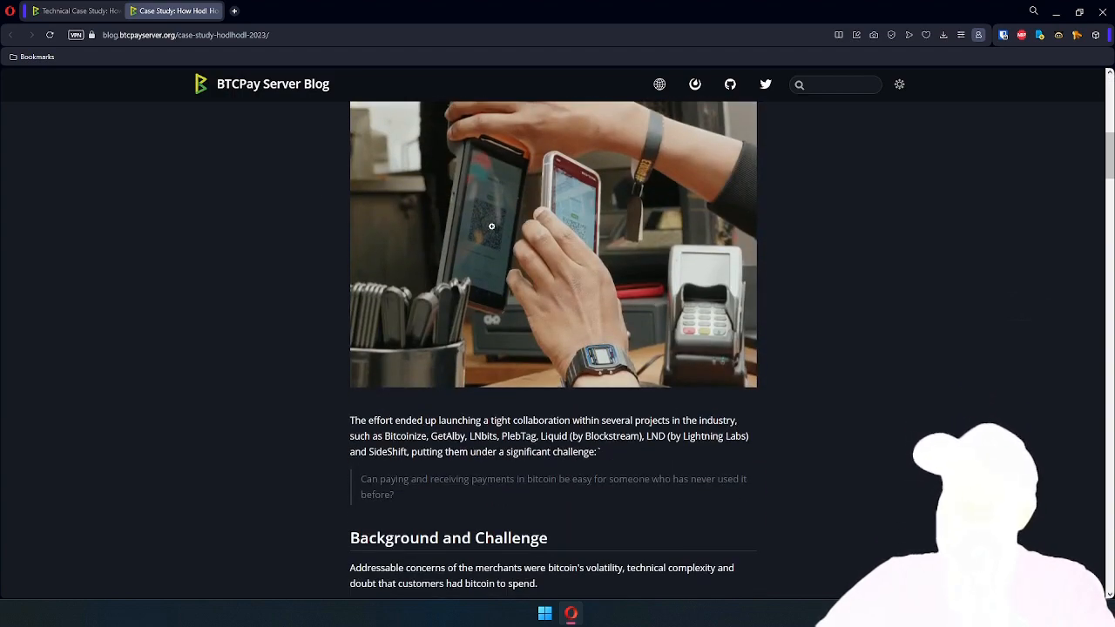
pyautogui.scroll(-3)
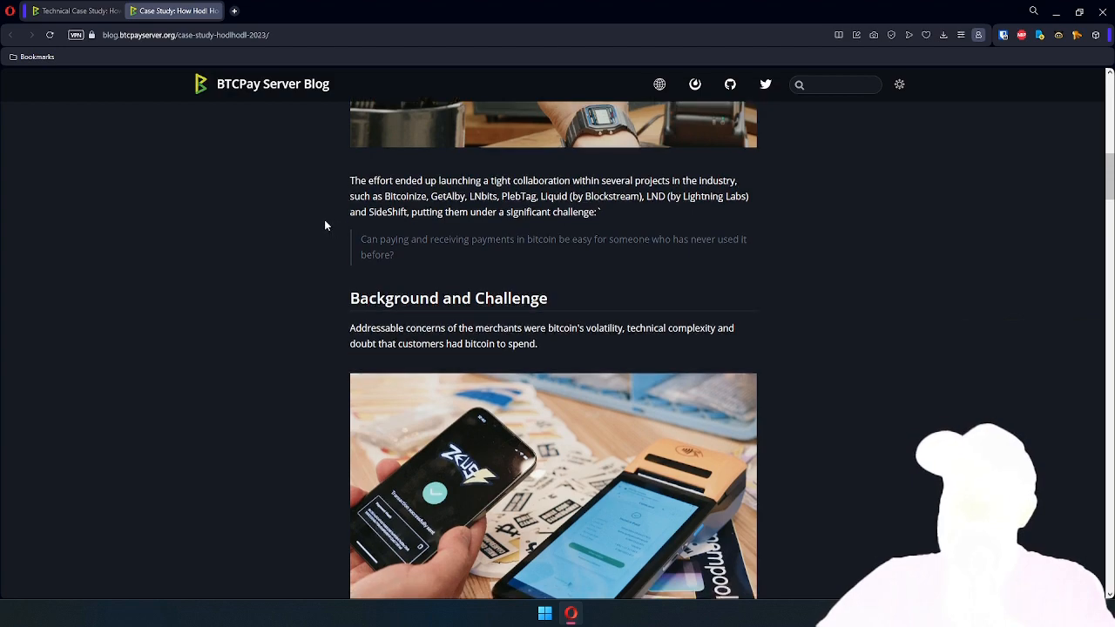
pyautogui.scroll(-3)
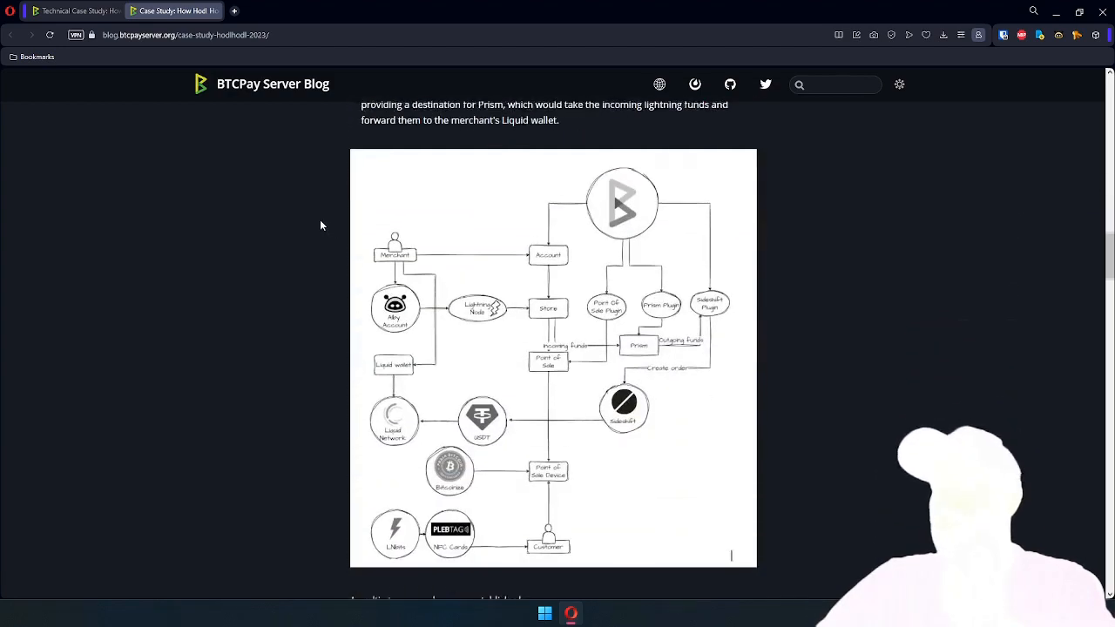
pyautogui.scroll(-3)
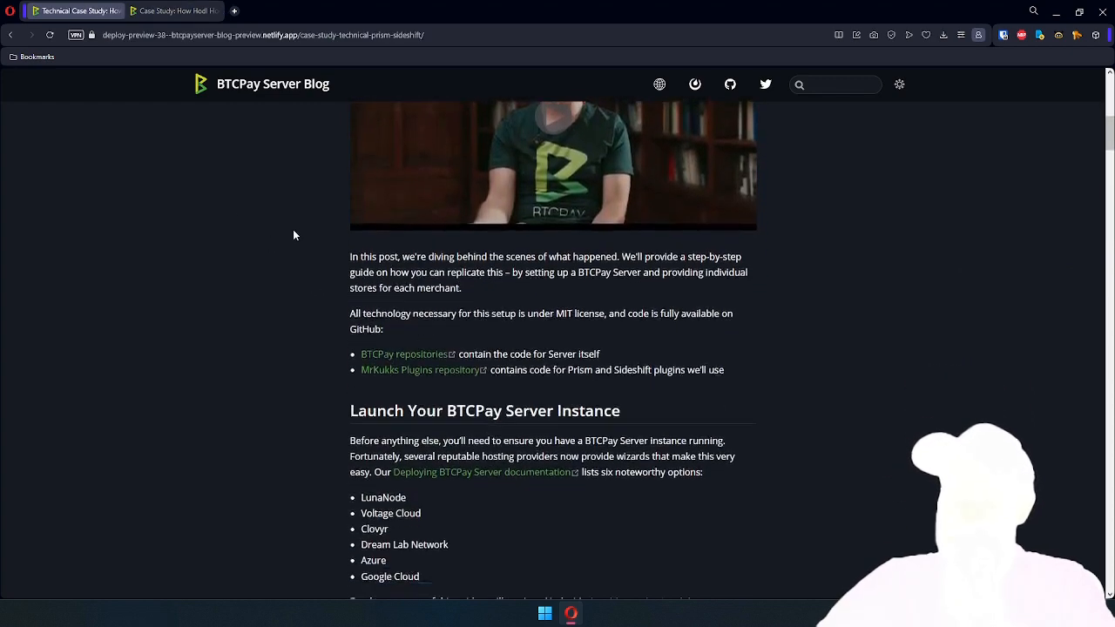
# Step: Read down through the plugin and store settings sections of the technical case study
pyautogui.scroll(-3)
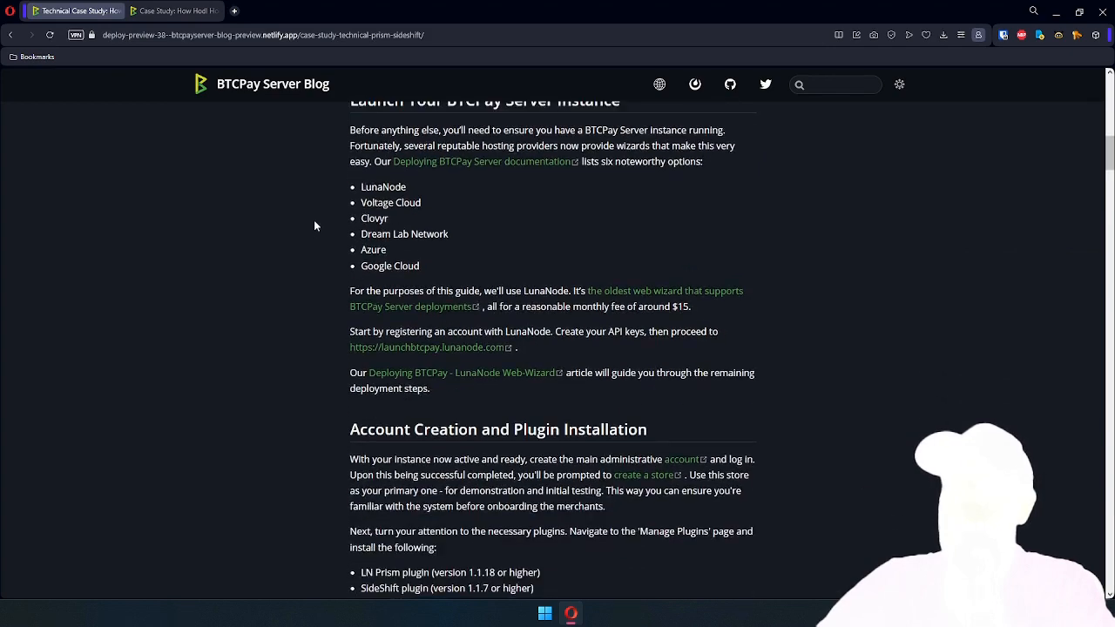
pyautogui.scroll(-3)
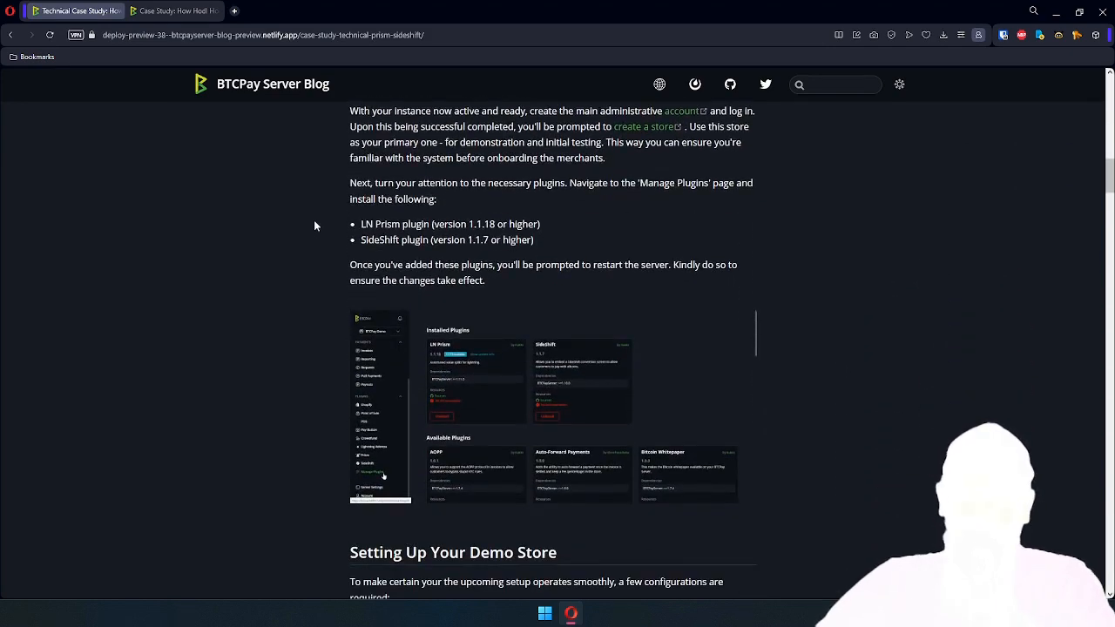
pyautogui.scroll(-3)
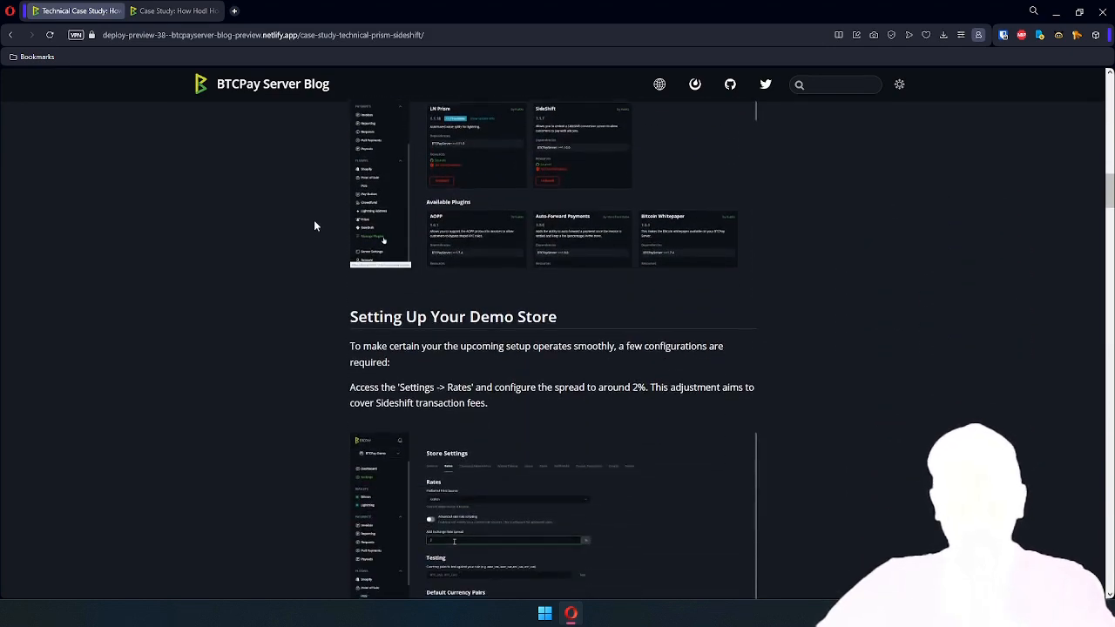
pyautogui.scroll(-3)
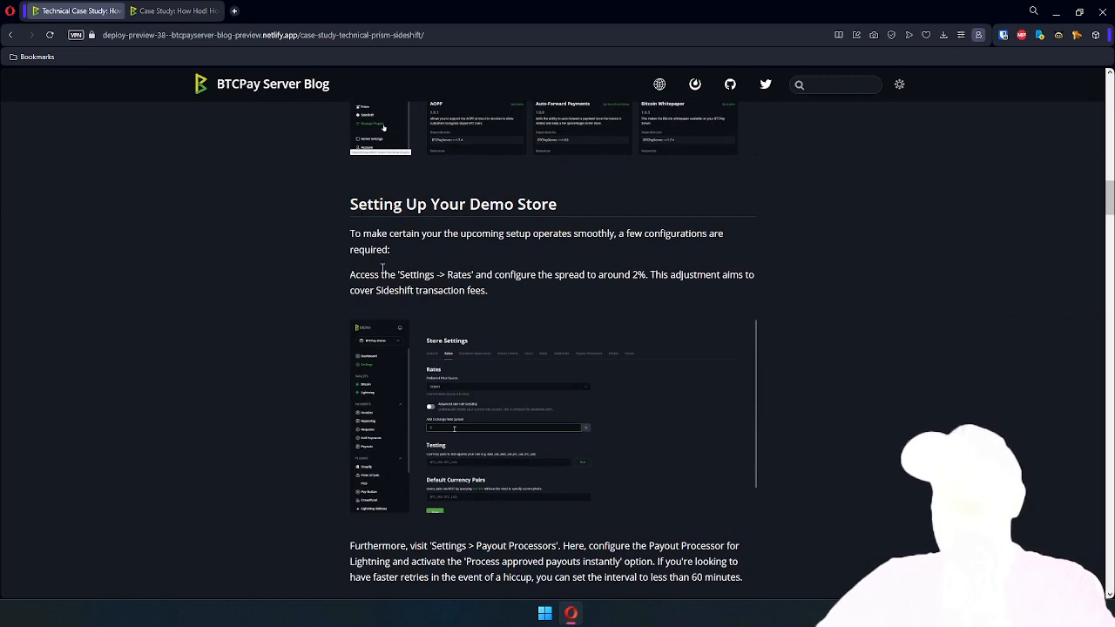
pyautogui.moveTo(323, 292)
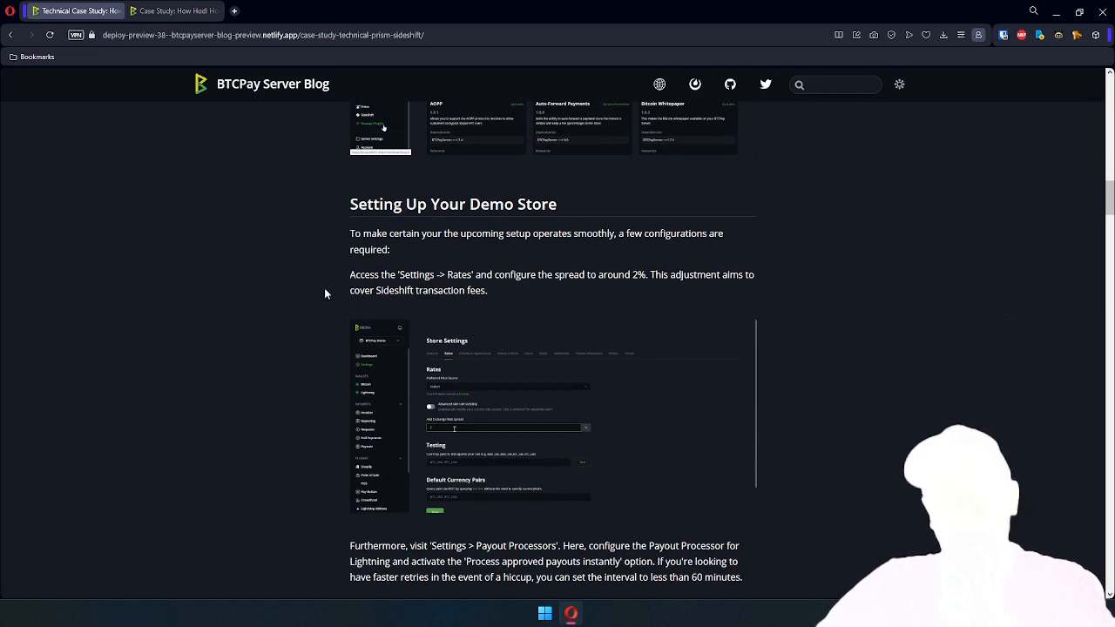
pyautogui.scroll(-3)
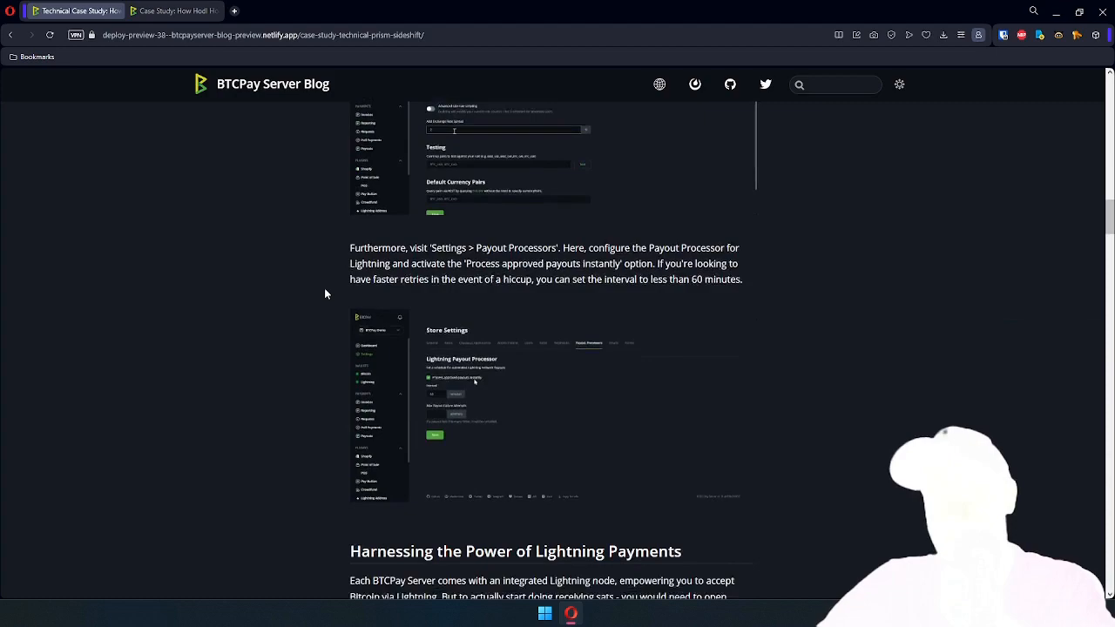
pyautogui.scroll(-3)
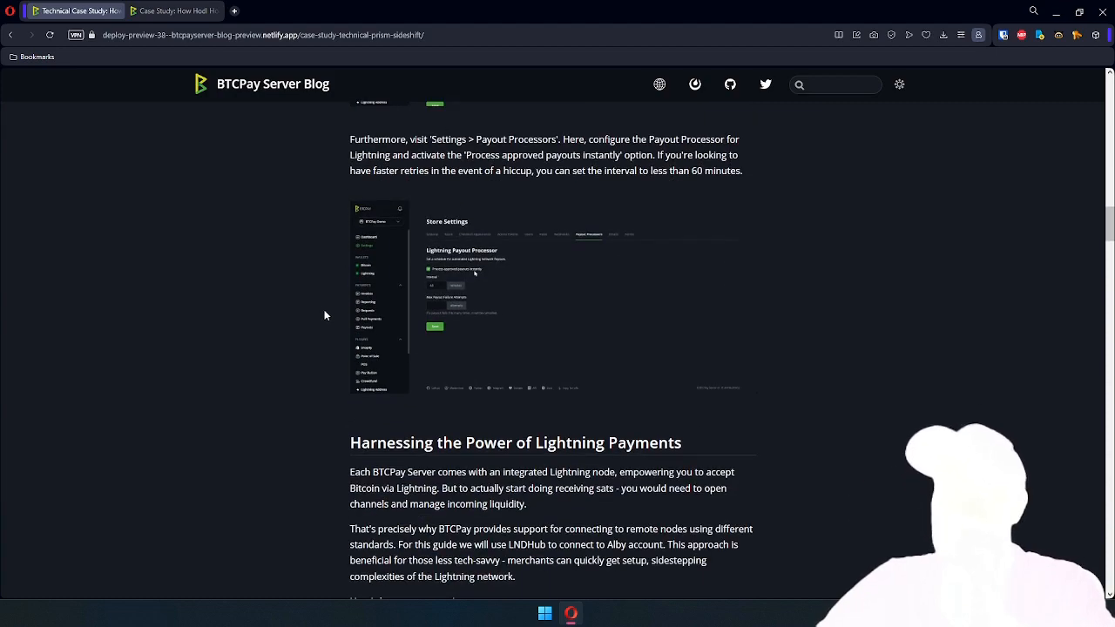
# Step: Scroll back to the 'Launch Your BTCPay Server Instance' section and its demo store setup
pyautogui.scroll(3)
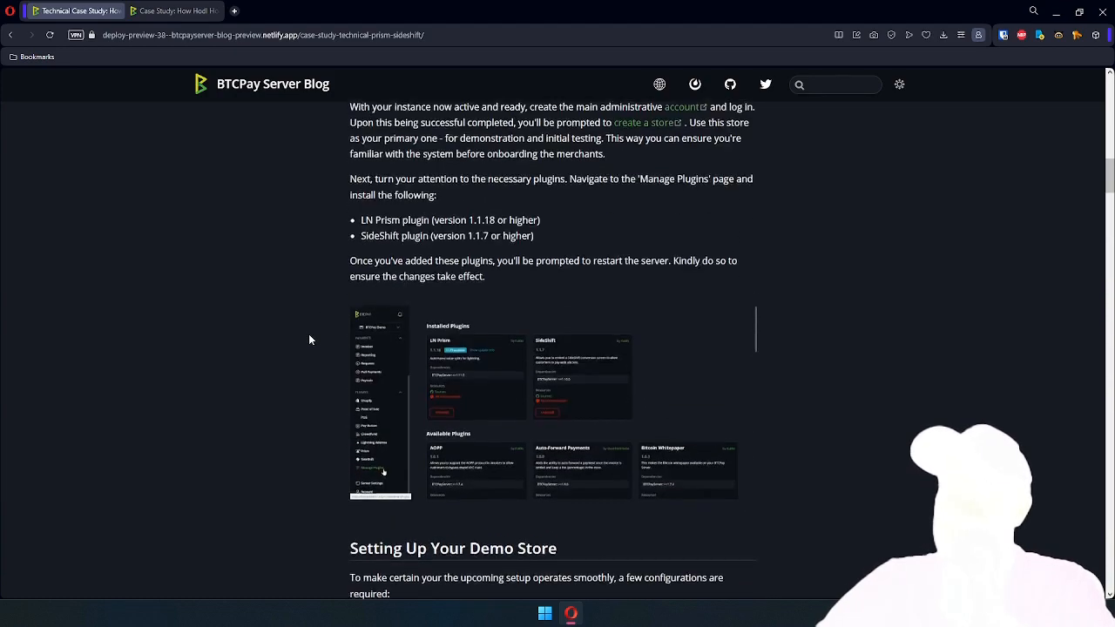
pyautogui.scroll(3)
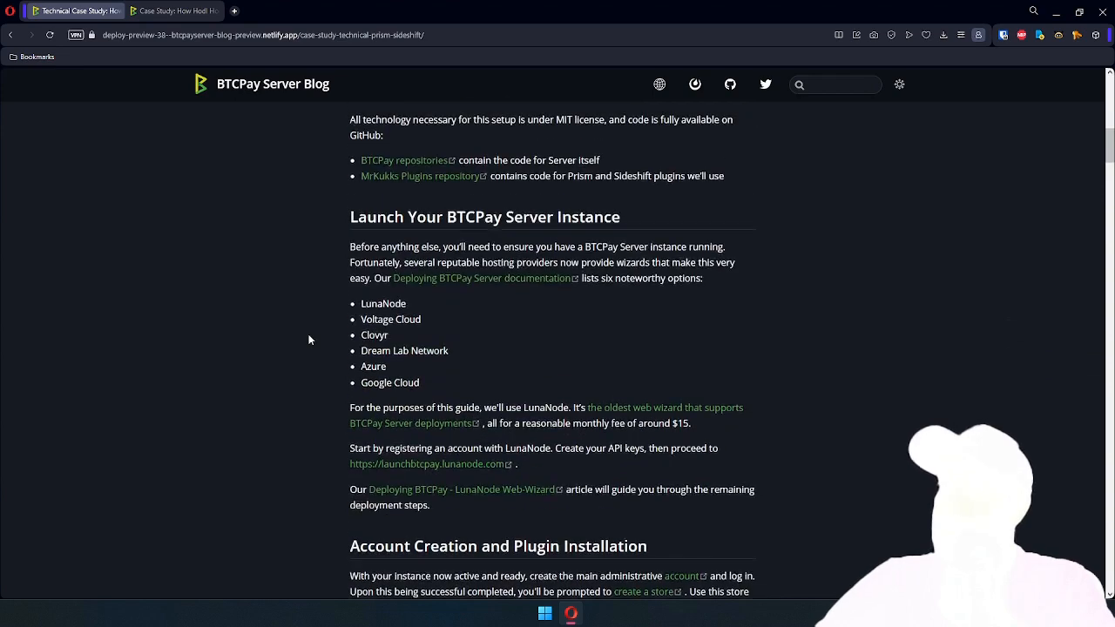
pyautogui.scroll(3)
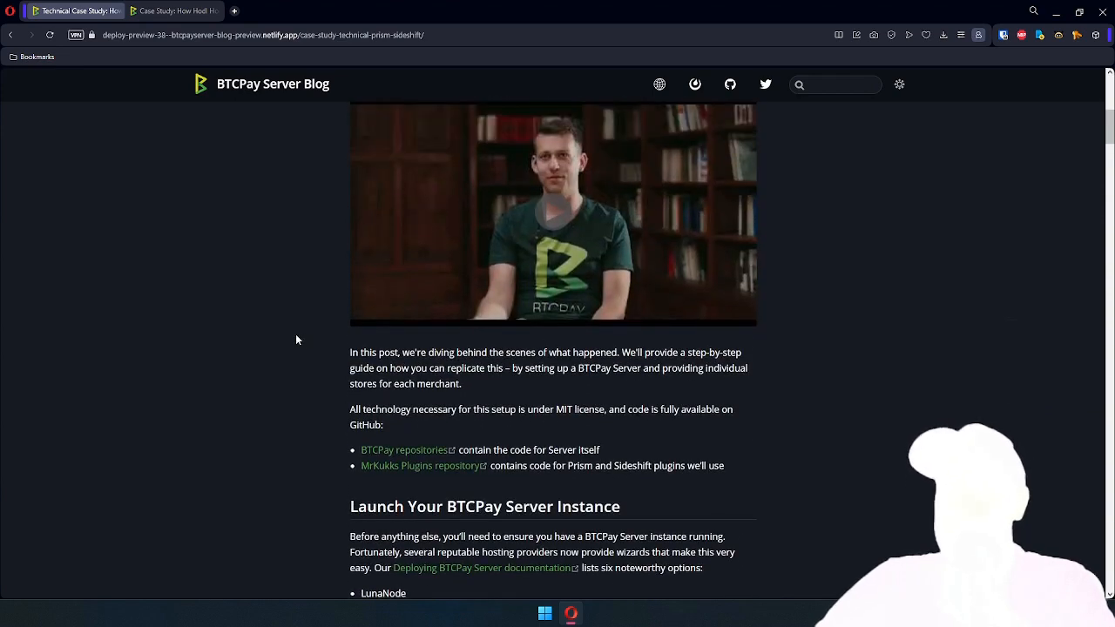
pyautogui.scroll(-3)
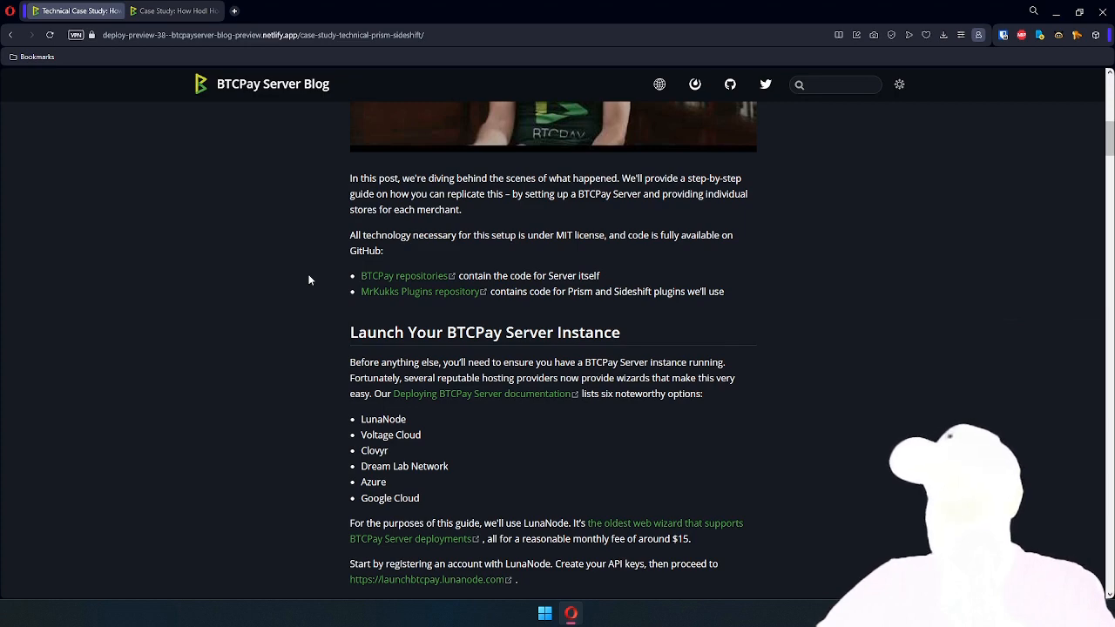
pyautogui.scroll(-3)
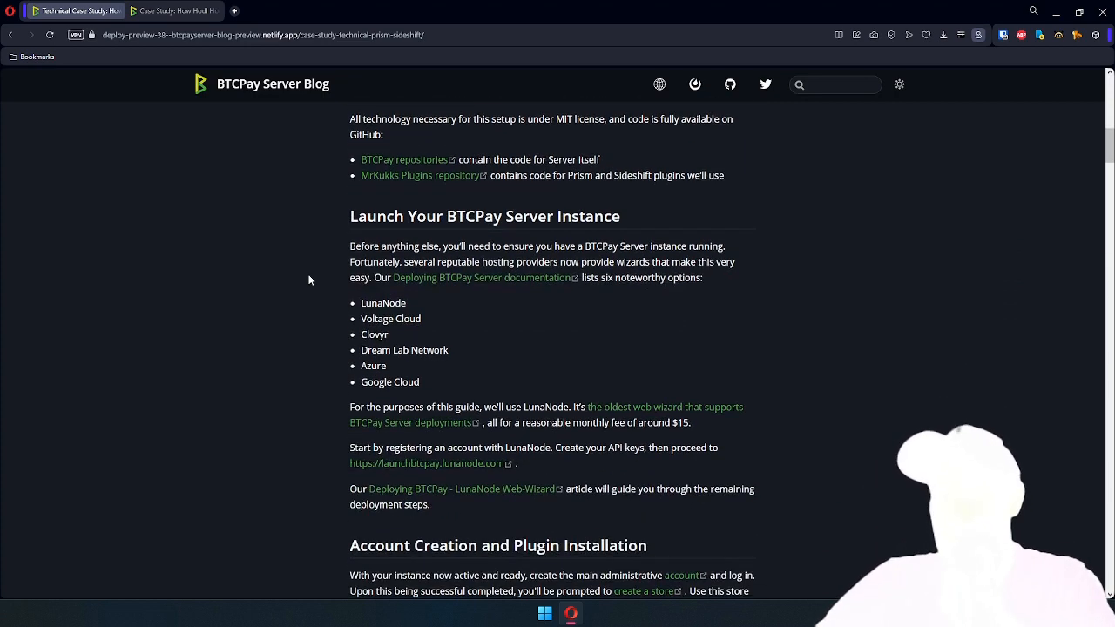
pyautogui.moveTo(452, 348)
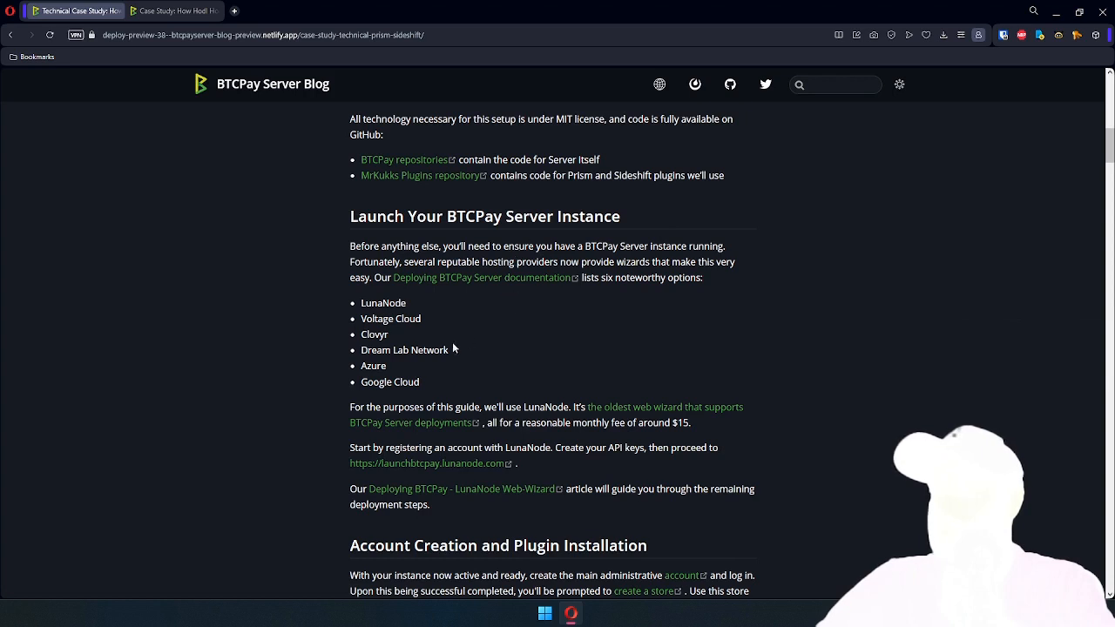
pyautogui.moveTo(464, 282)
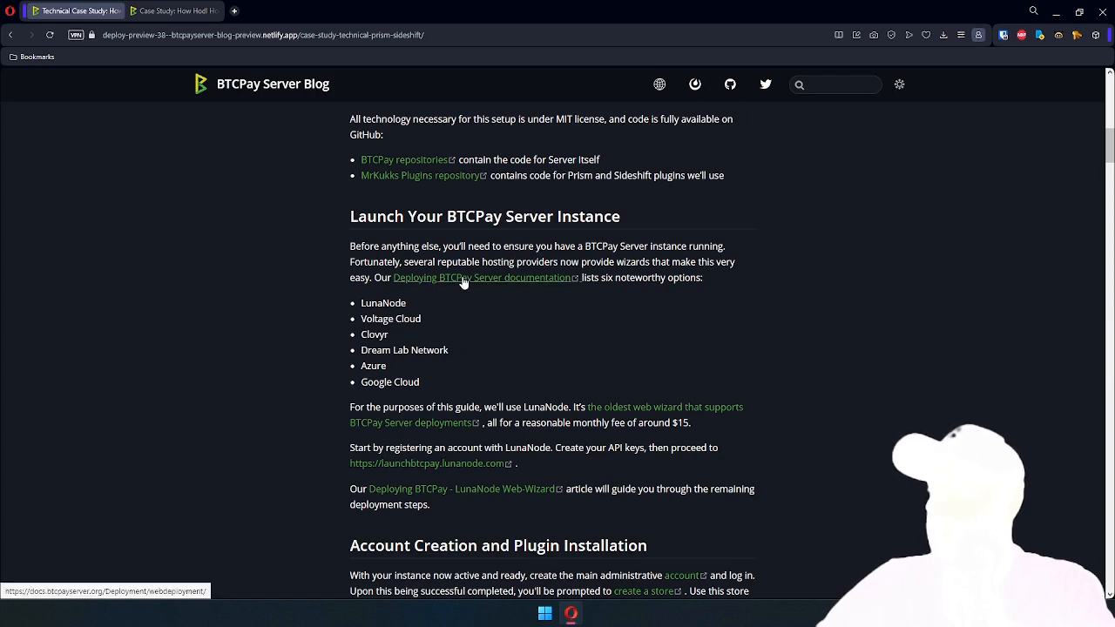
# Step: Browse the Deploying BTCPay Server docs for LunaNode and another hosting provider's guide
pyautogui.click(481, 277)
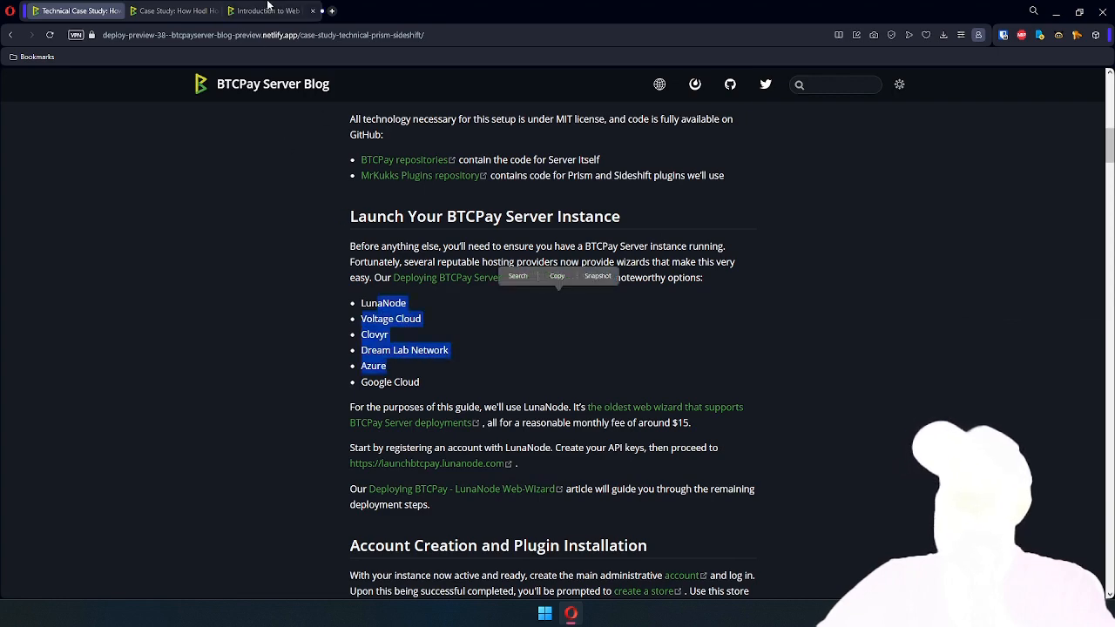
pyautogui.click(459, 487)
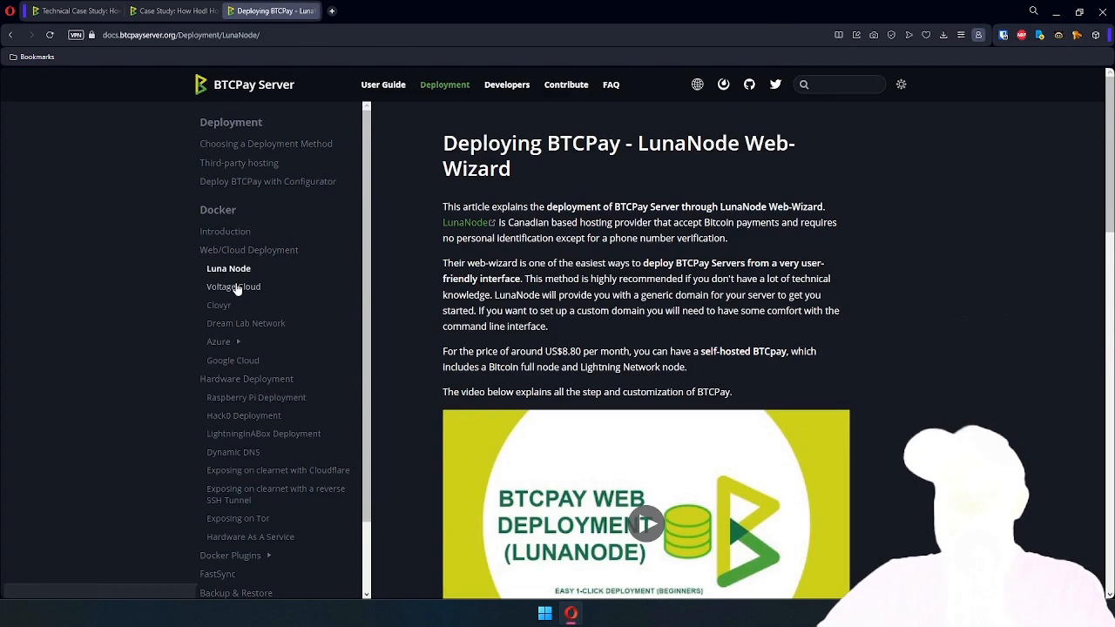
pyautogui.click(219, 305)
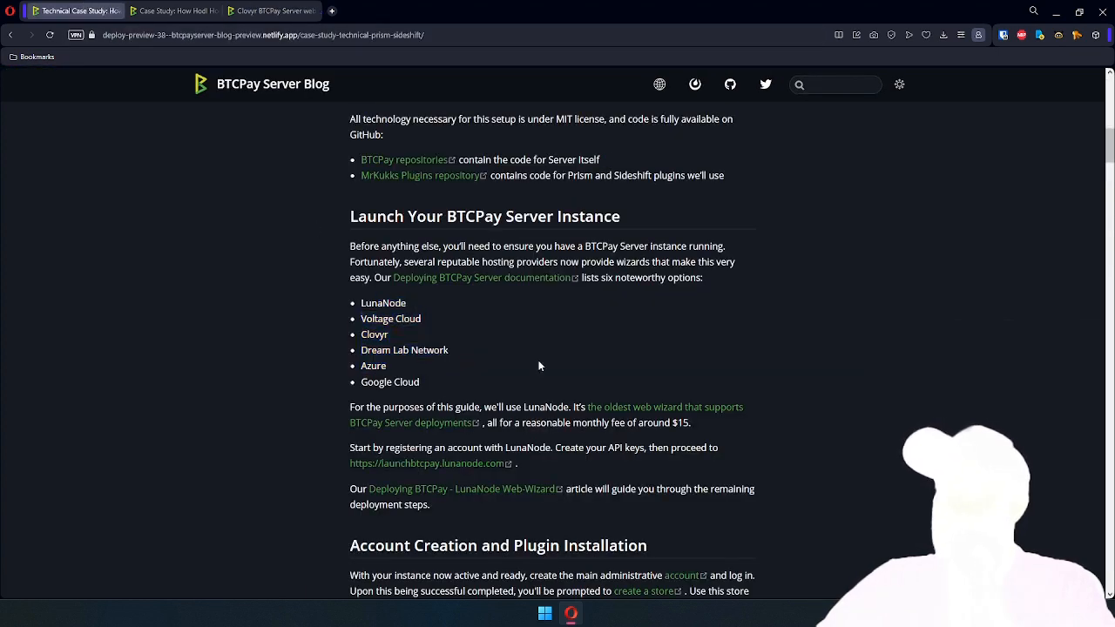
pyautogui.moveTo(426, 464)
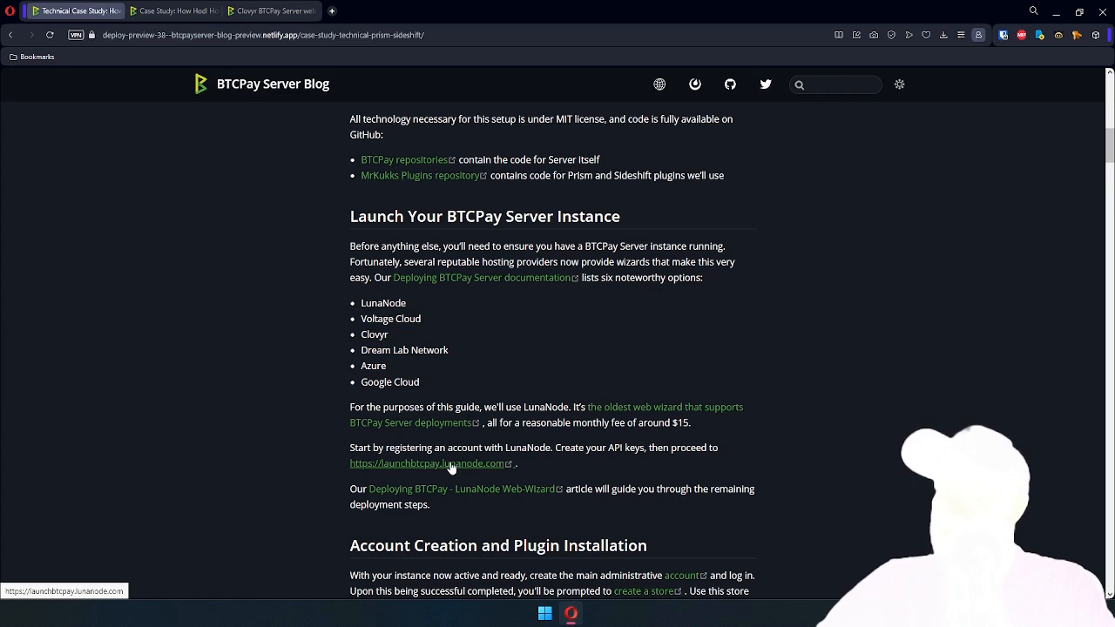
# Step: Visit the LunaNode BTCPay launcher and LunaNode homepage, then return to the launcher's API form
pyautogui.click(428, 463)
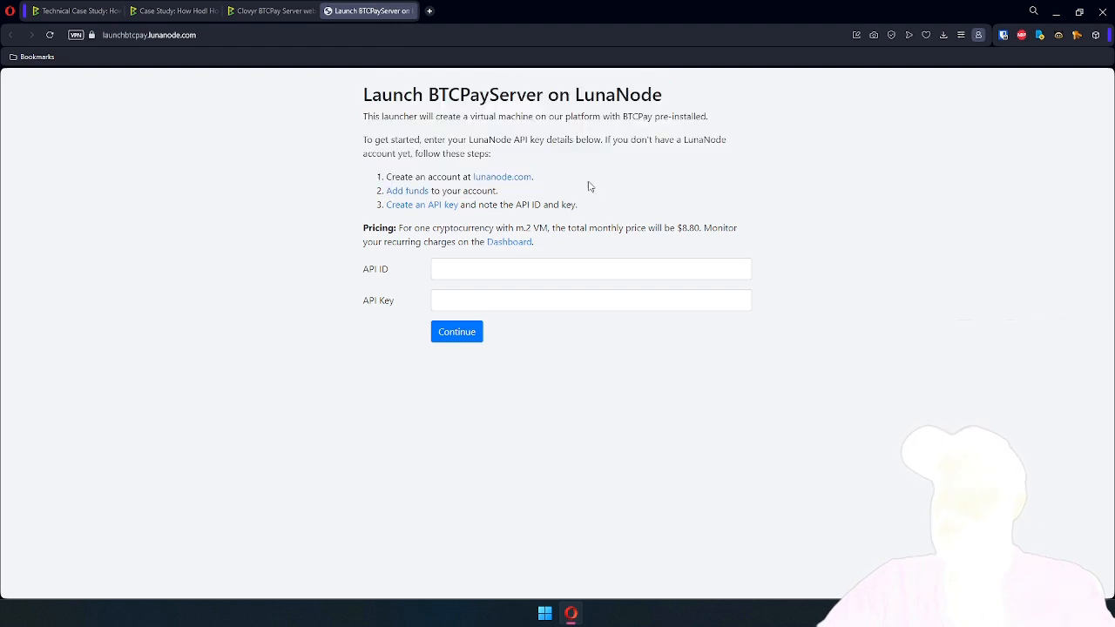
pyautogui.moveTo(428, 190)
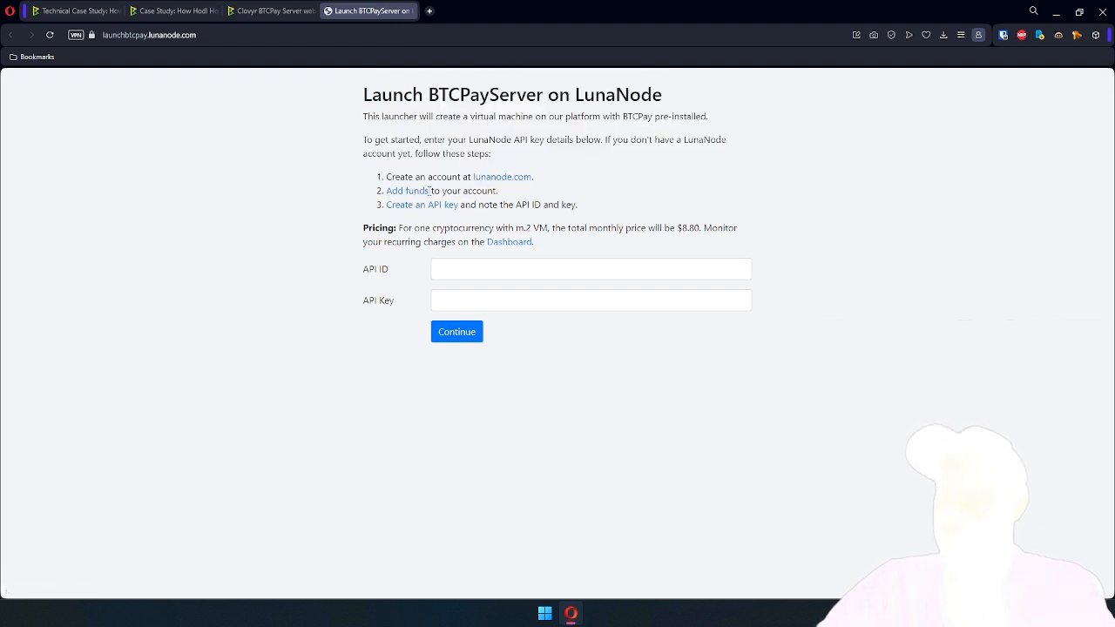
pyautogui.moveTo(421, 203)
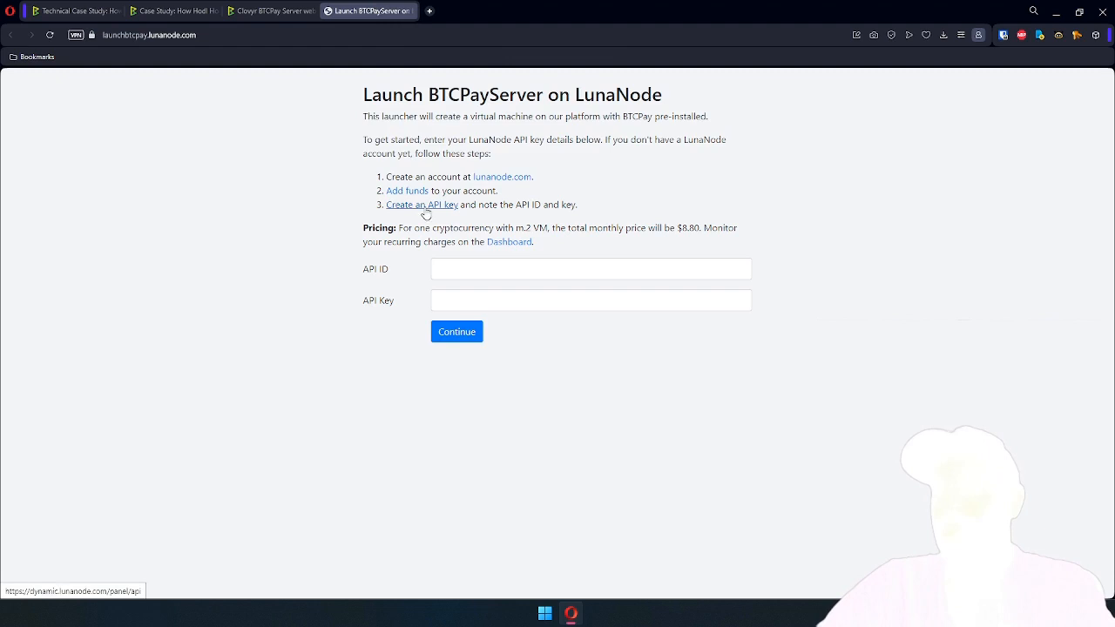
pyautogui.moveTo(502, 177)
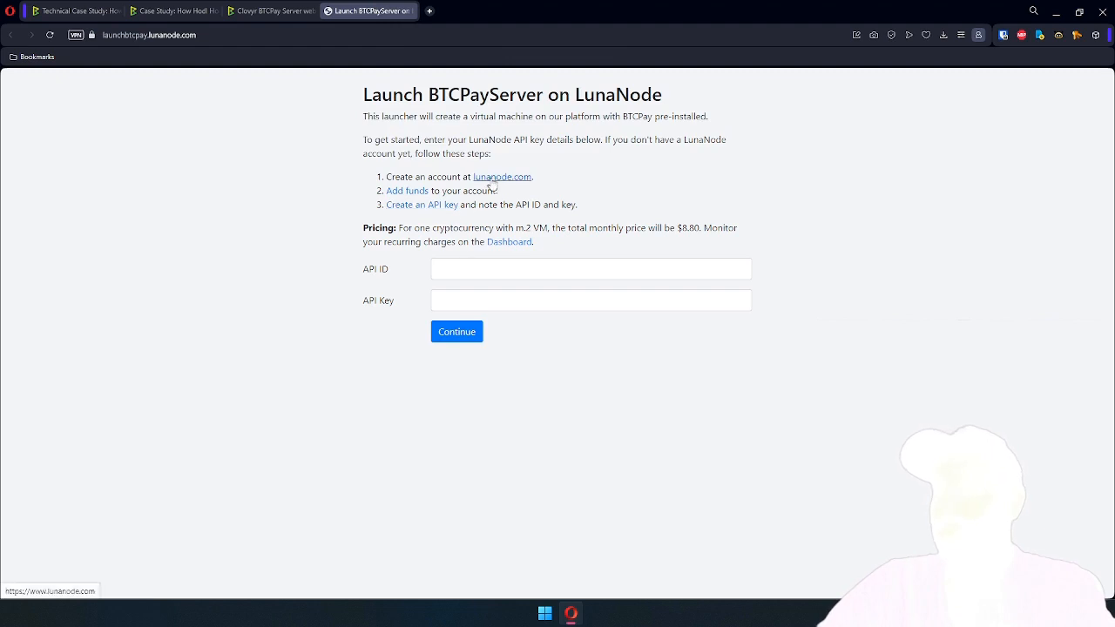
pyautogui.click(501, 177)
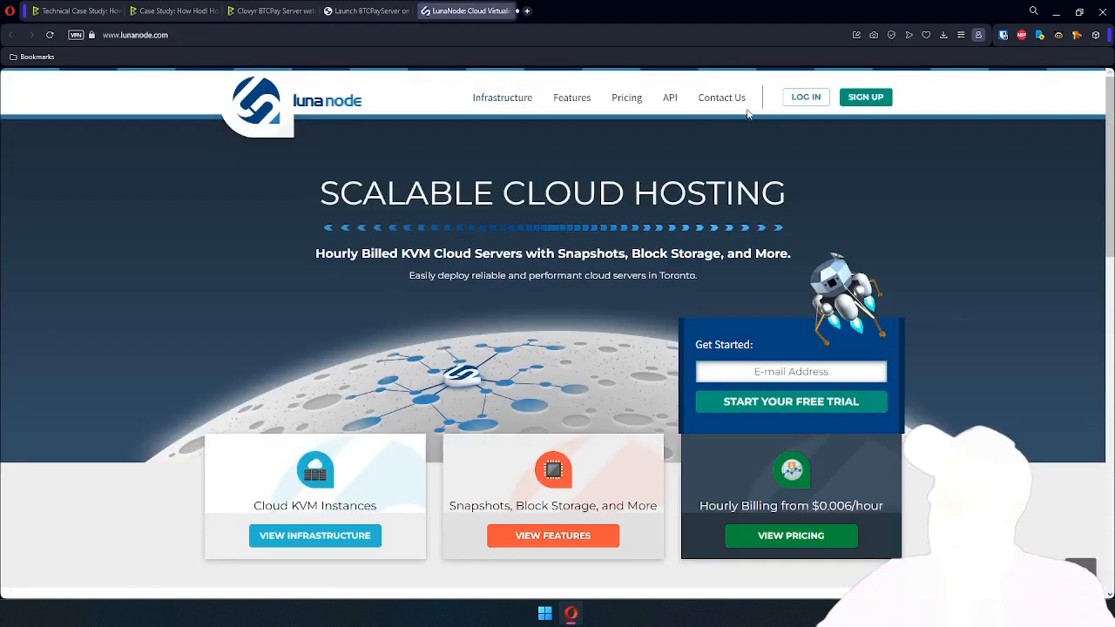
pyautogui.click(366, 11)
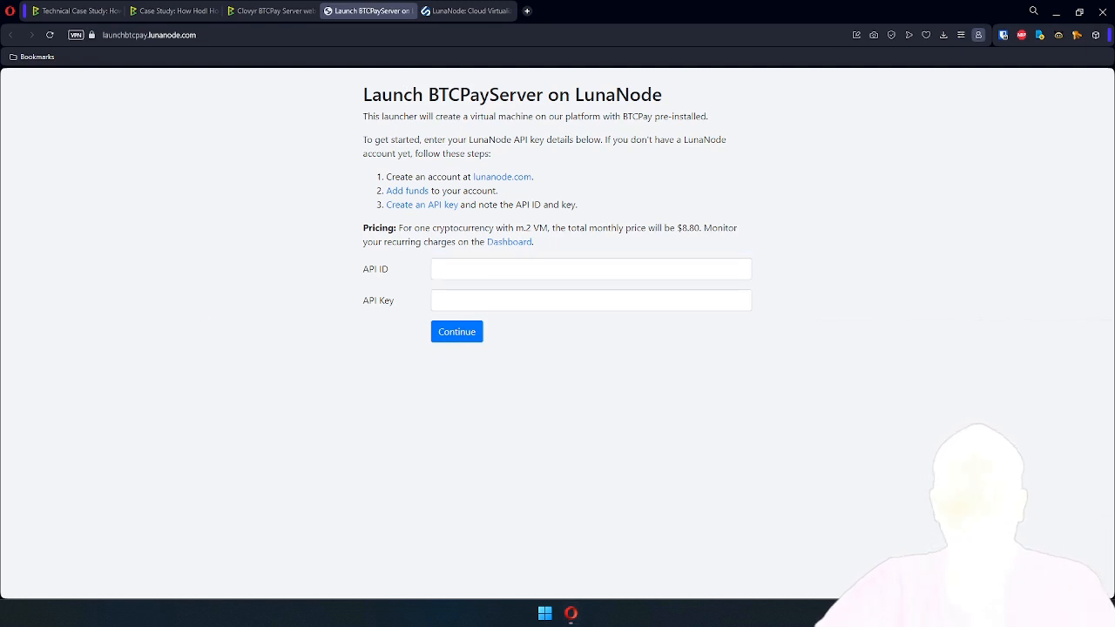
pyautogui.moveTo(298, 263)
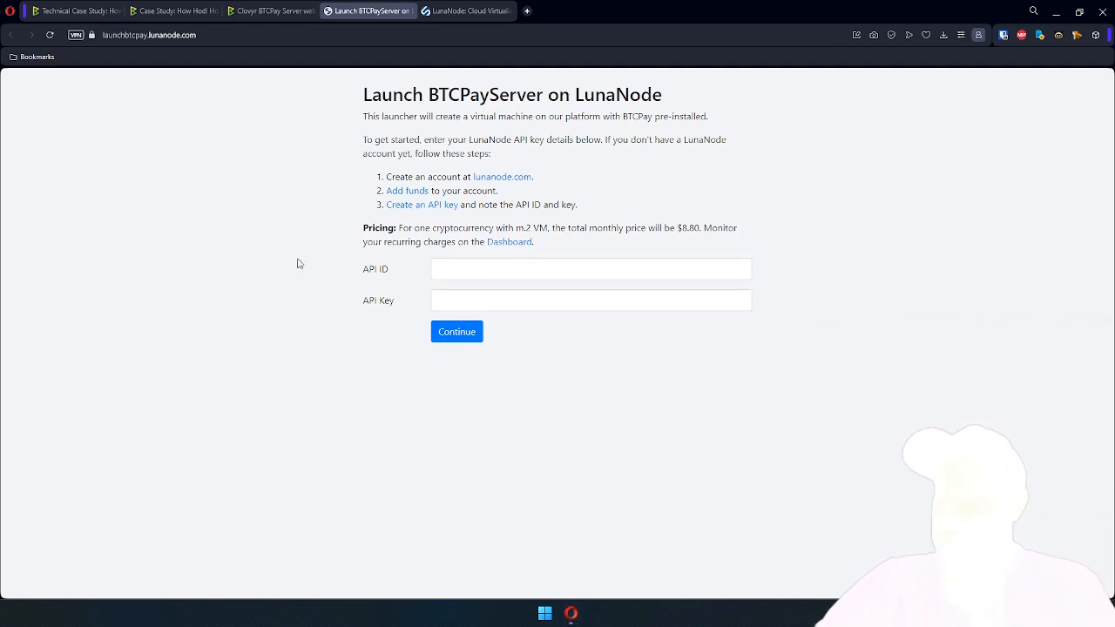
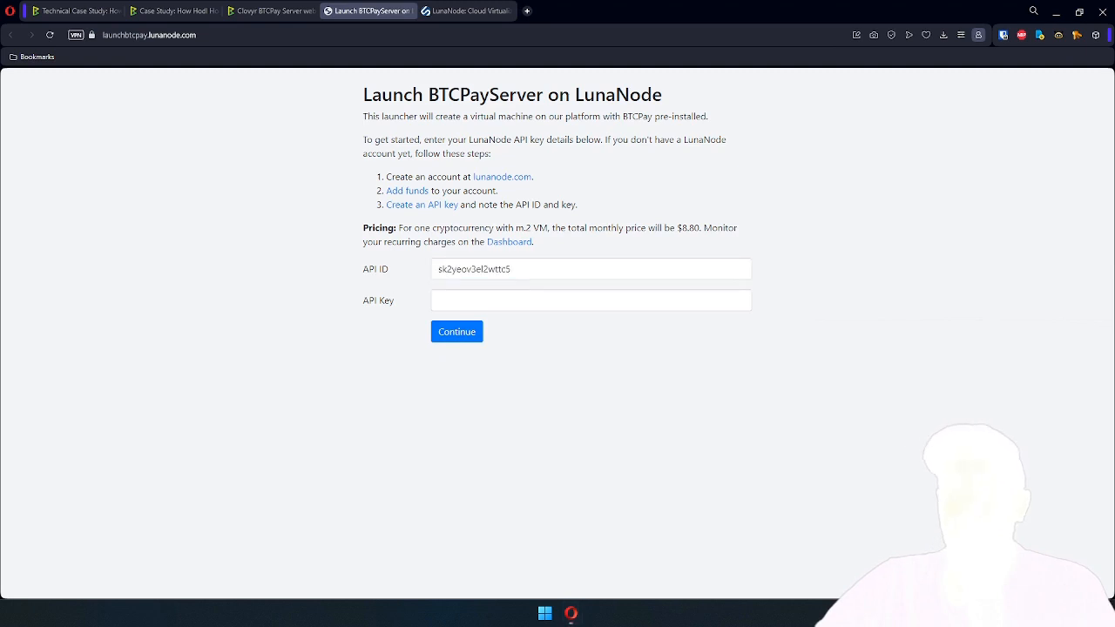
# Step: Submit the API ID and key, then choose the provided btcpay669124.lndyn.com hostname
pyautogui.click(456, 331)
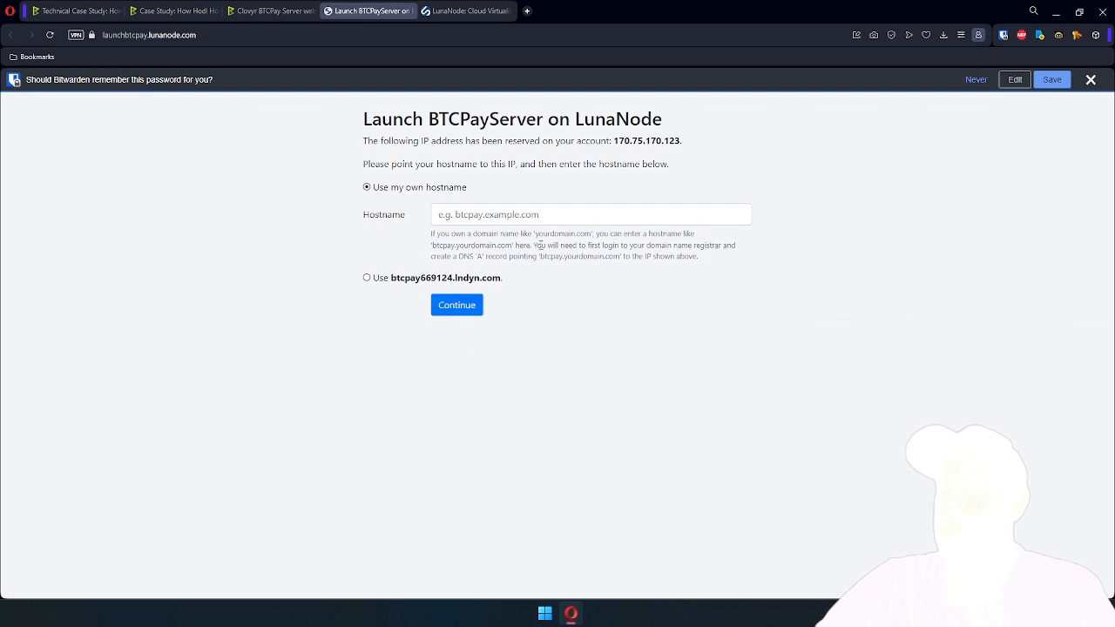
pyautogui.moveTo(585, 195)
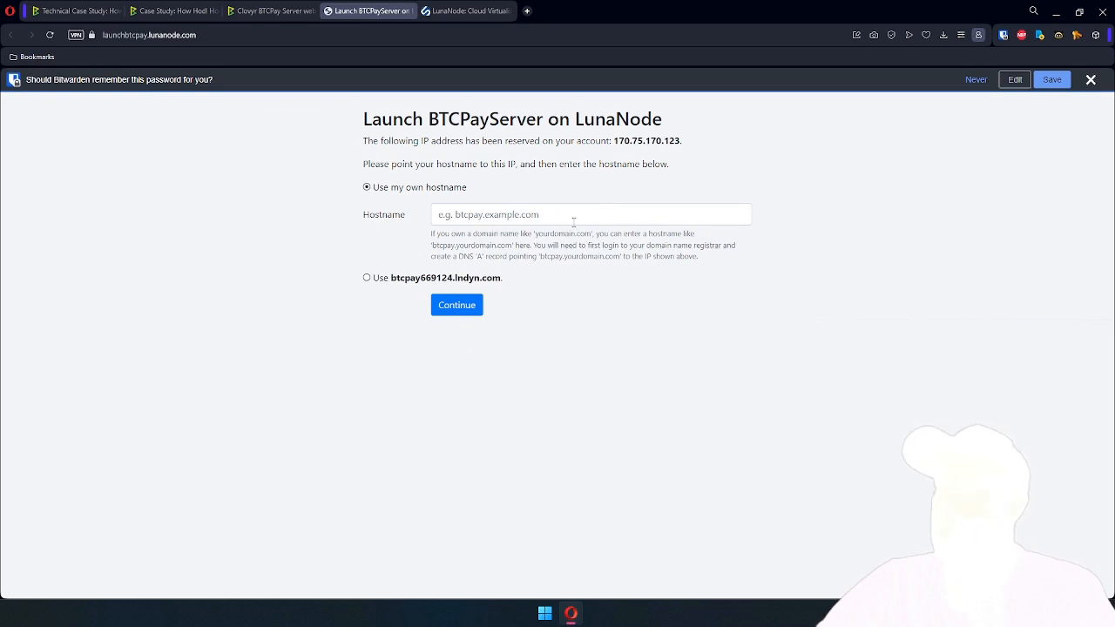
pyautogui.moveTo(634, 174)
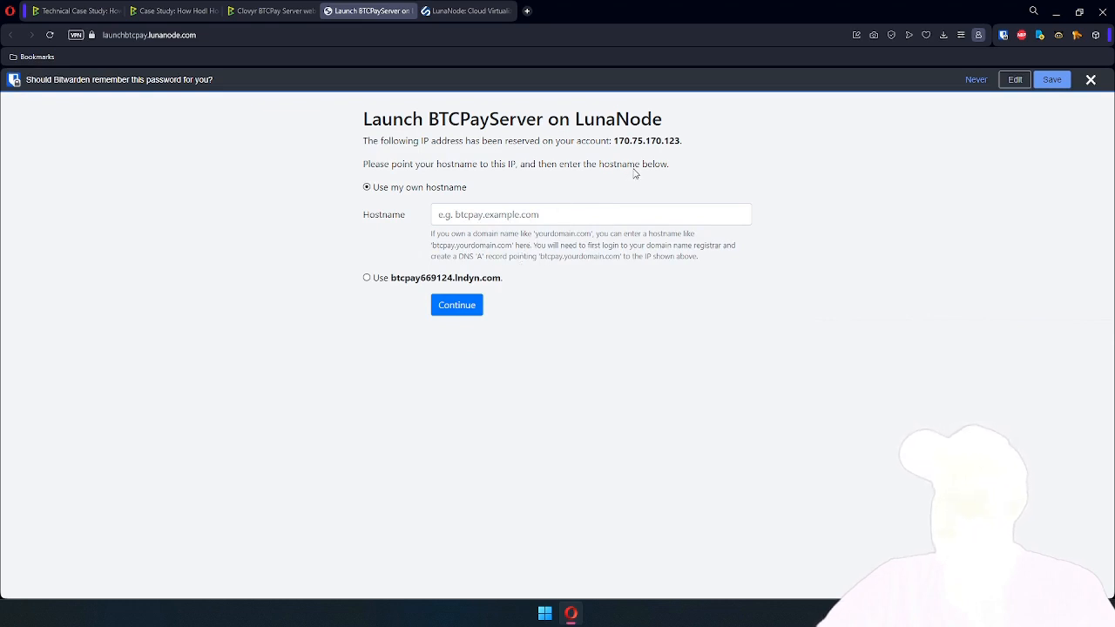
pyautogui.click(365, 277)
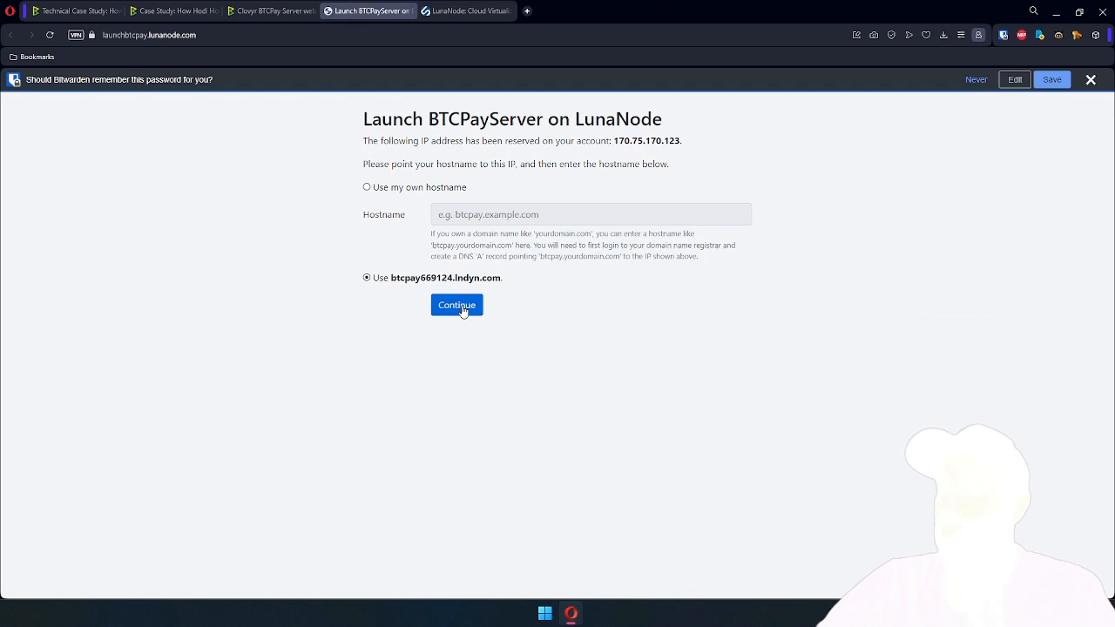
# Step: Keep the default BTC-only mainnet details and launch the BTCPay Server VM
pyautogui.click(456, 305)
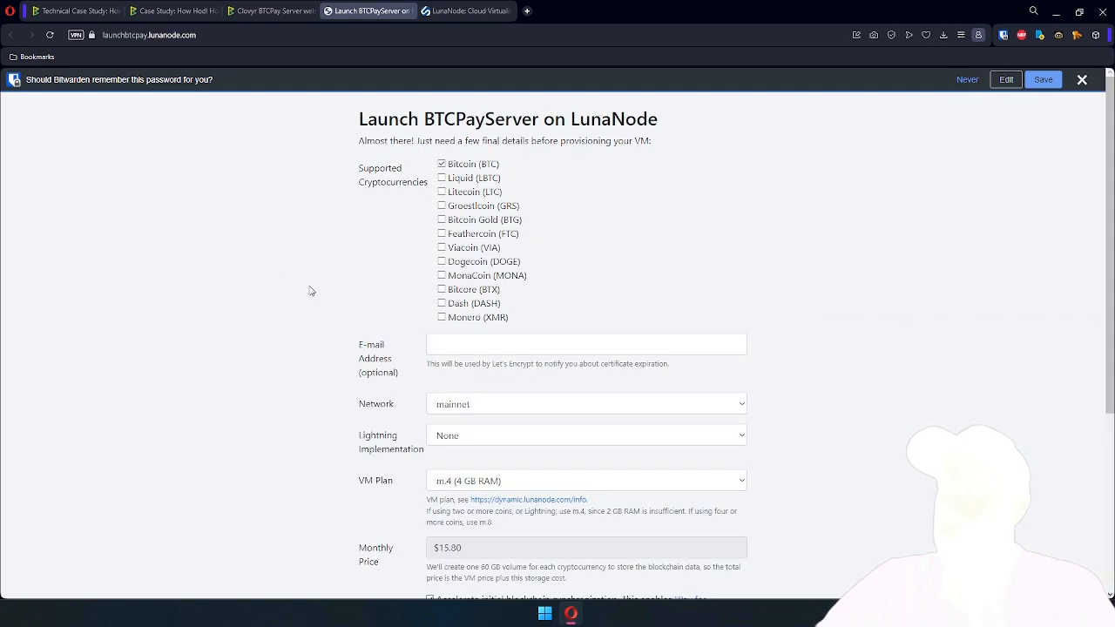
pyautogui.scroll(-3)
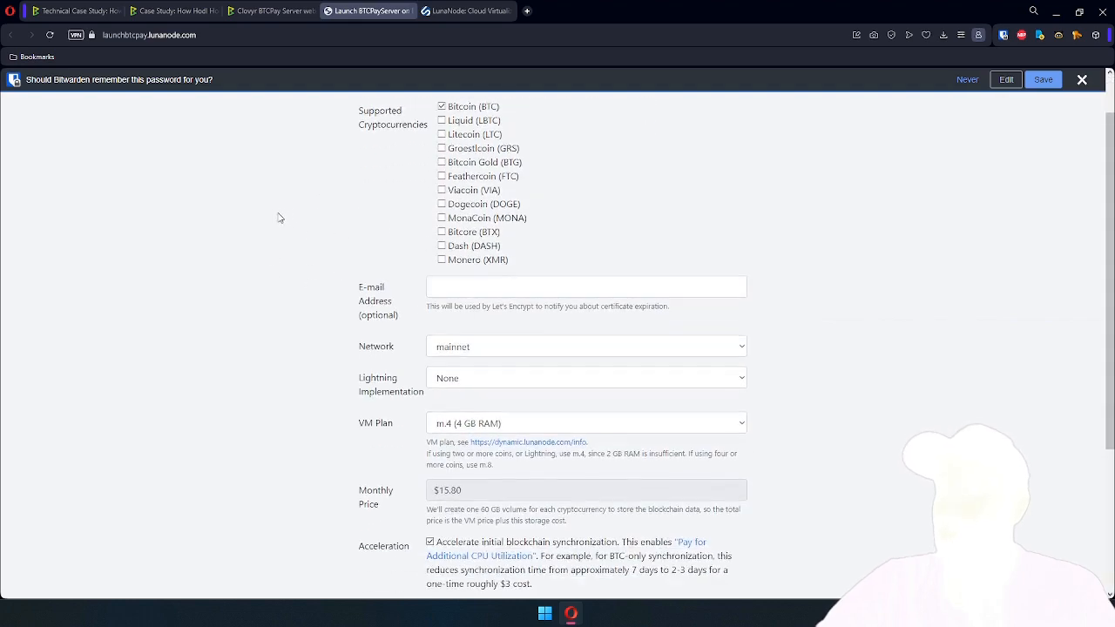
pyautogui.scroll(-3)
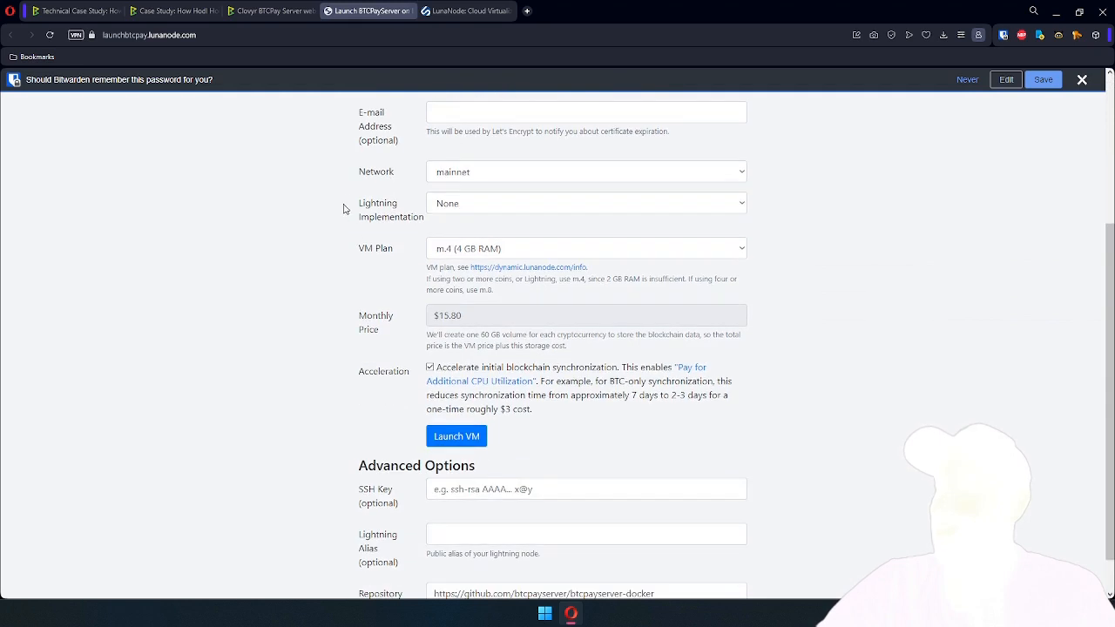
pyautogui.moveTo(450, 451)
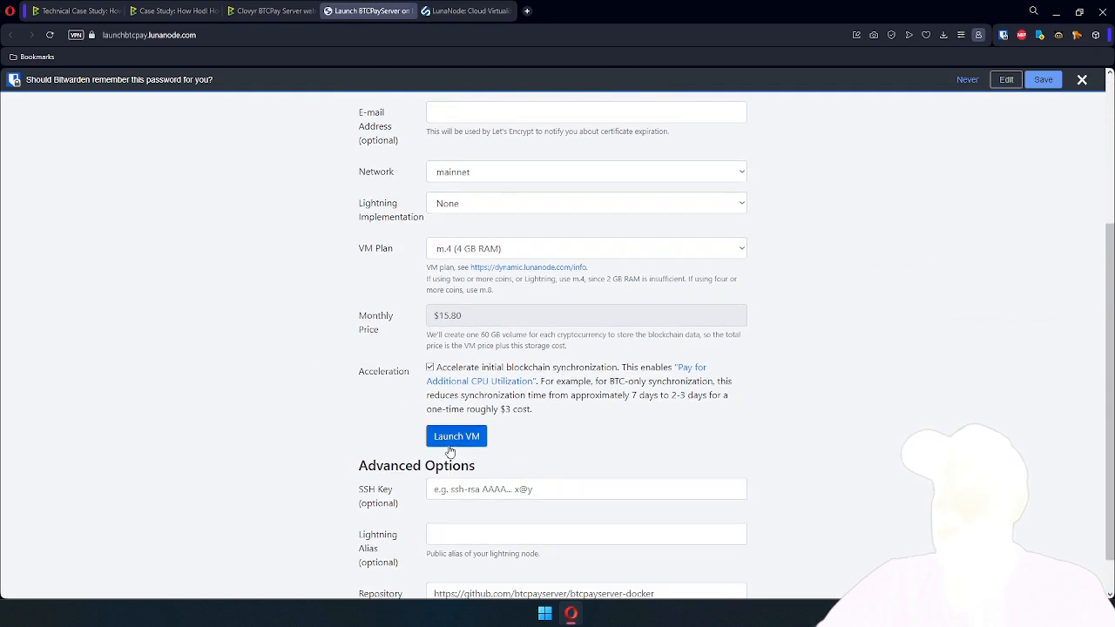
pyautogui.click(456, 435)
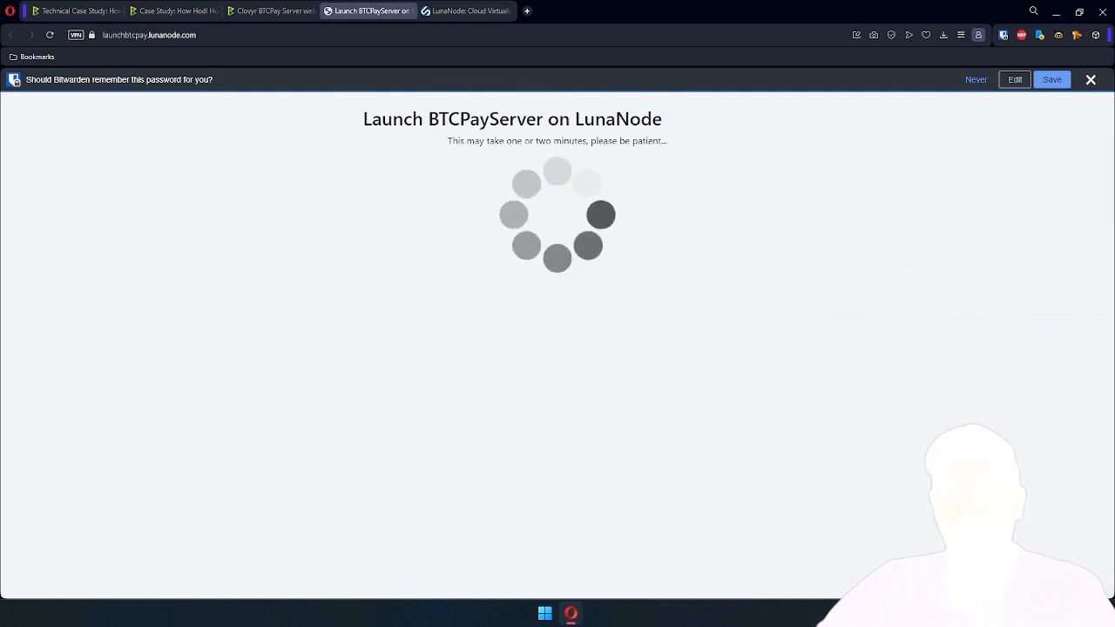
pyautogui.moveTo(495, 153)
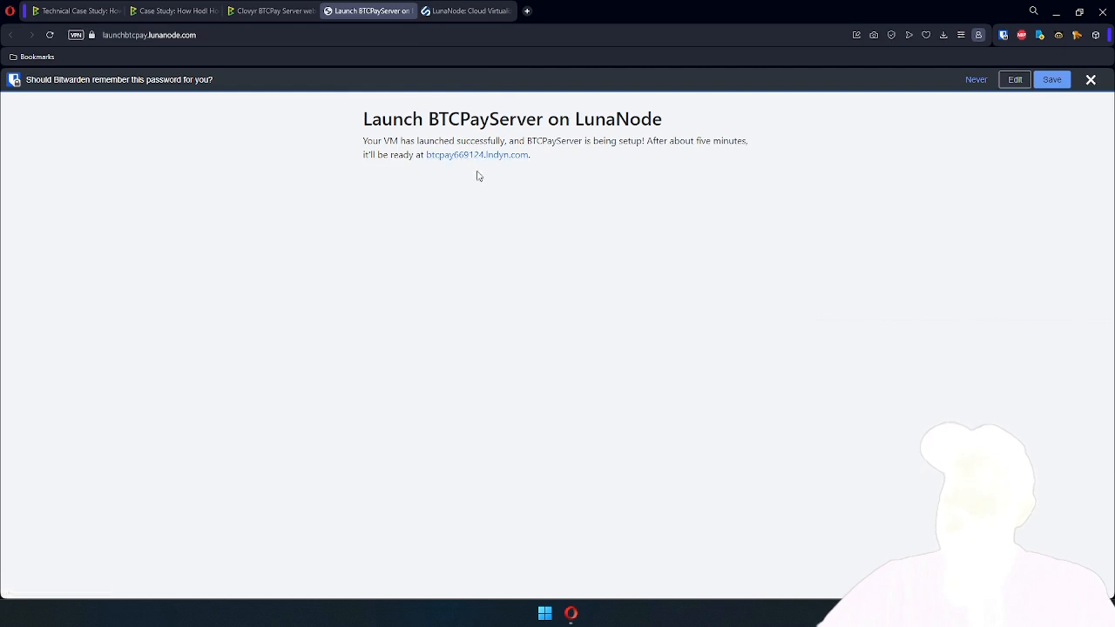
# Step: Dismiss the Bitwarden bar and visit the new instance at btcpay669124.lndyn.com
pyautogui.click(1091, 80)
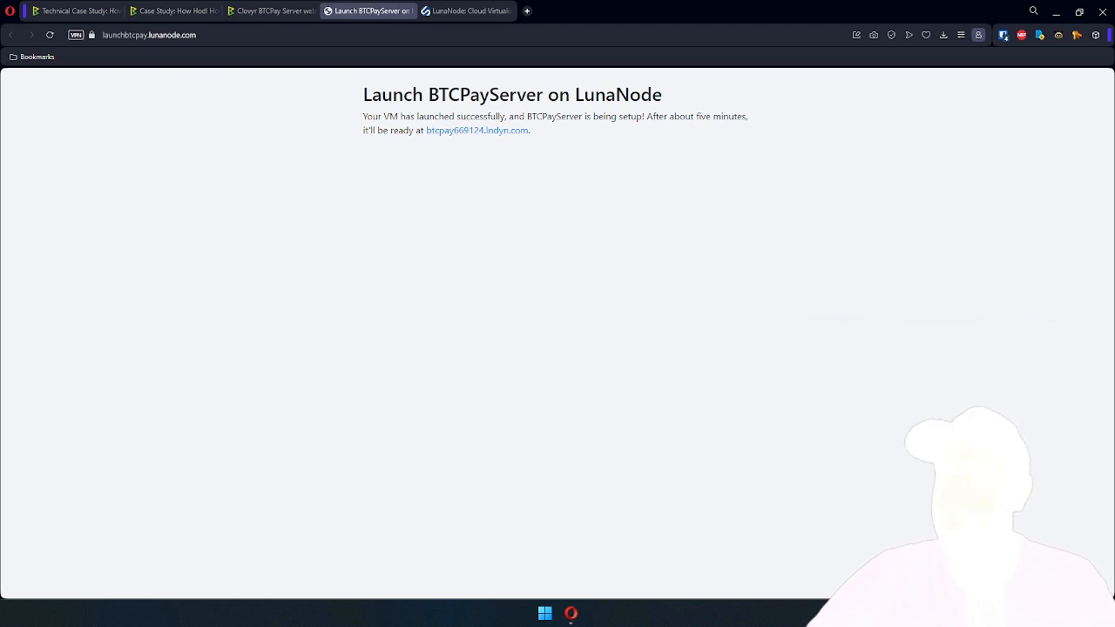
pyautogui.moveTo(477, 129)
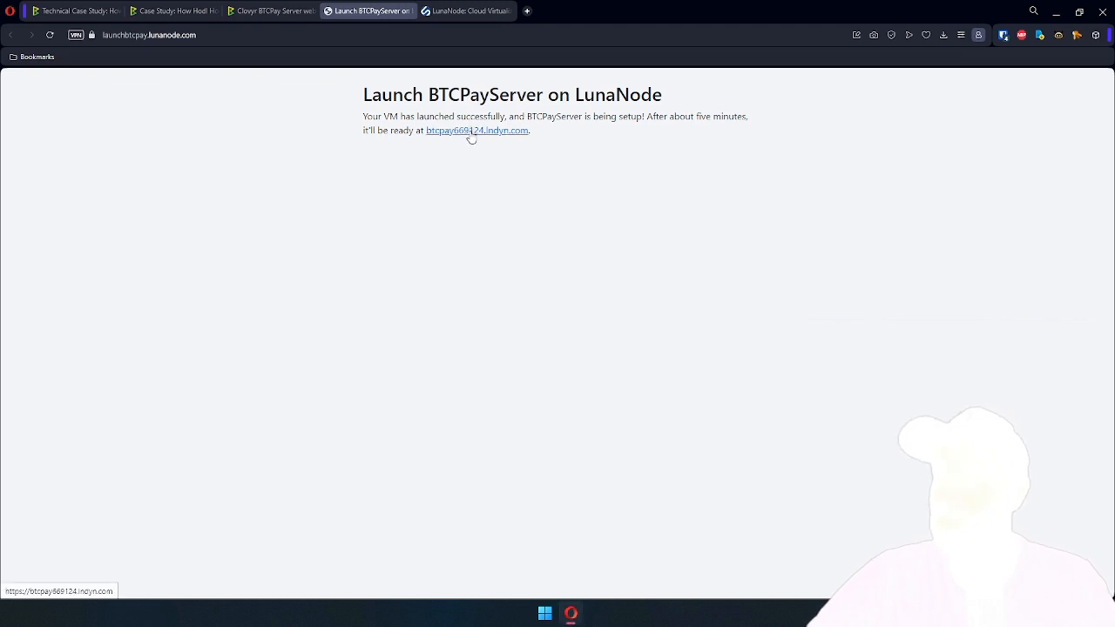
pyautogui.click(477, 129)
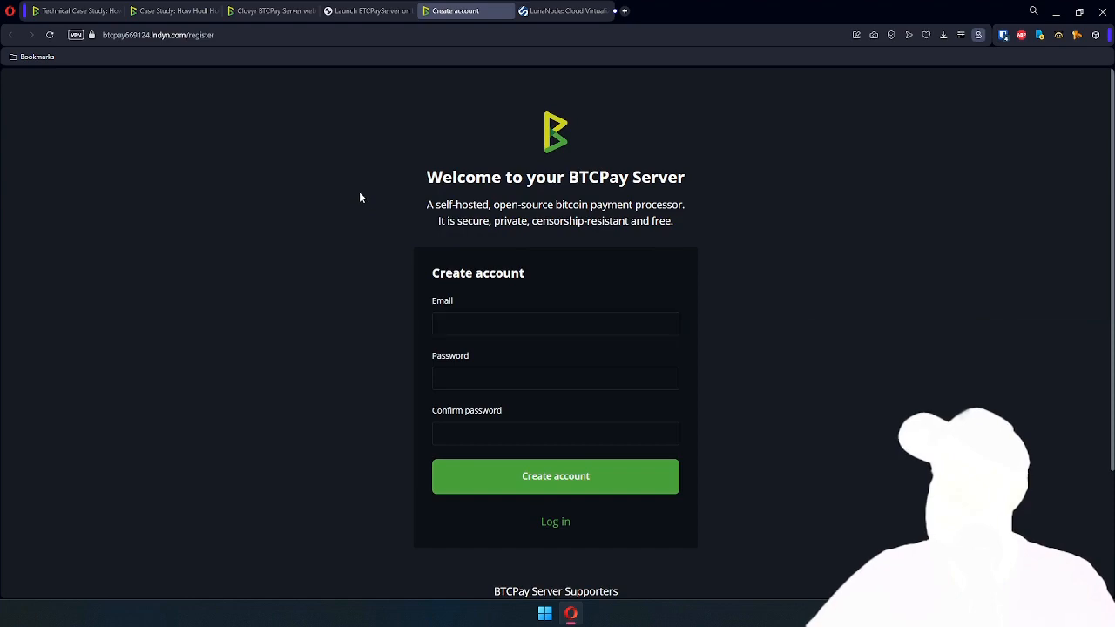
# Step: Return to the case study and read down to 'Account Creation and Plugin Installation'
pyautogui.click(73, 10)
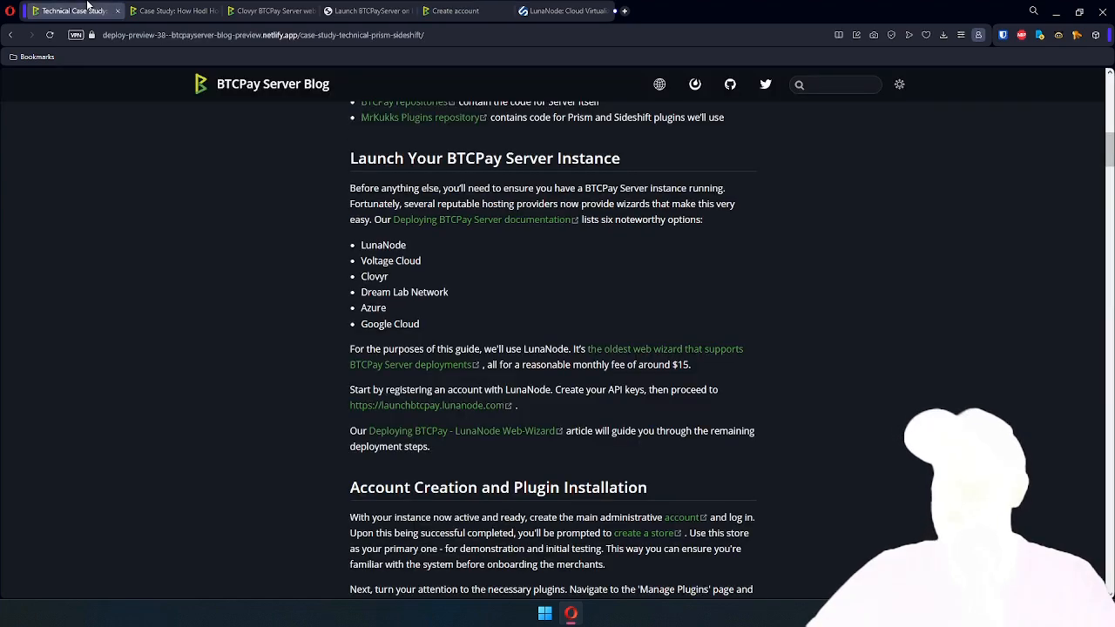
pyautogui.scroll(-3)
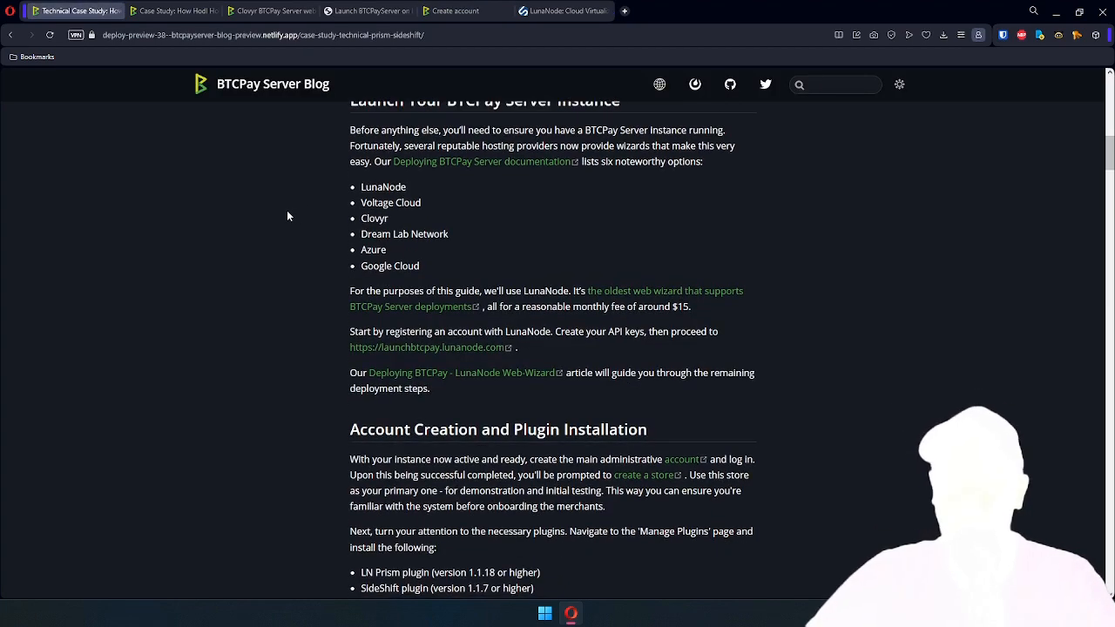
pyautogui.scroll(-3)
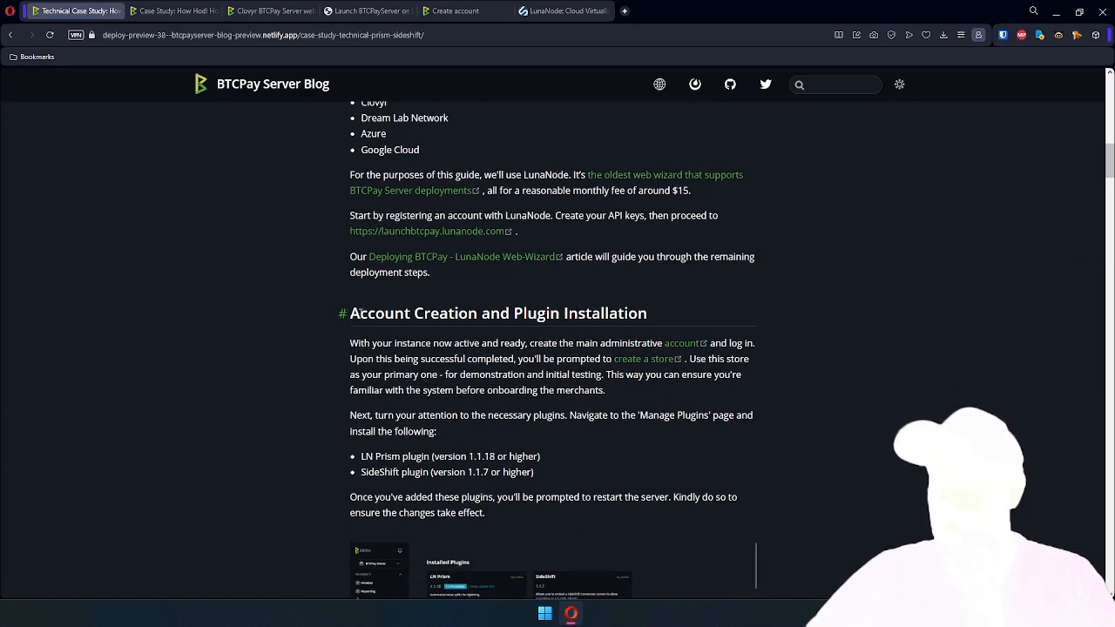
pyautogui.scroll(-3)
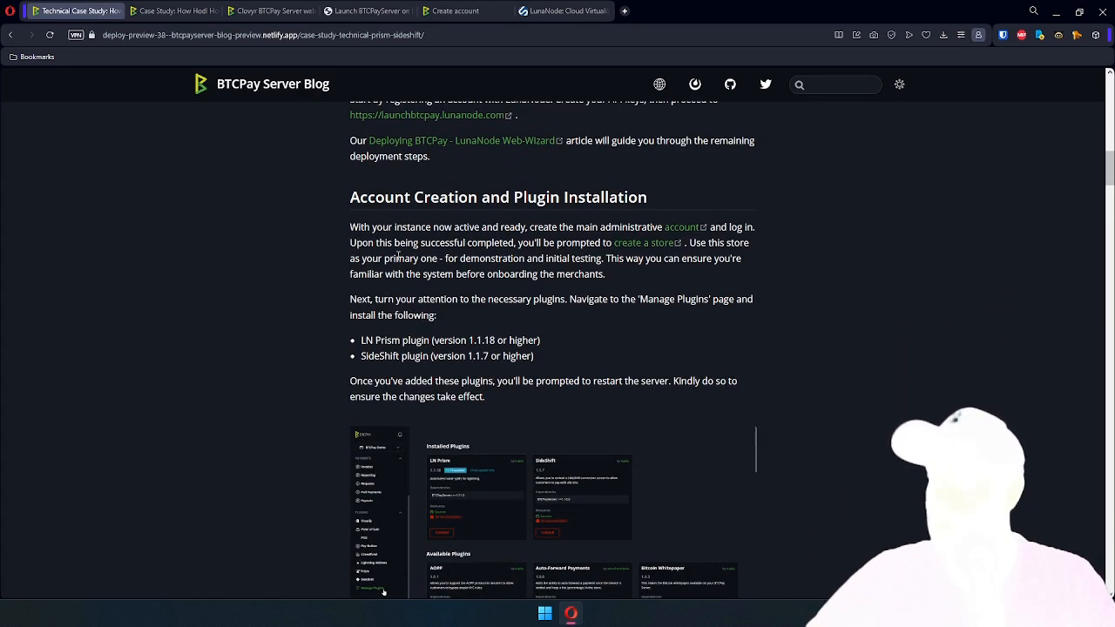
pyautogui.scroll(-3)
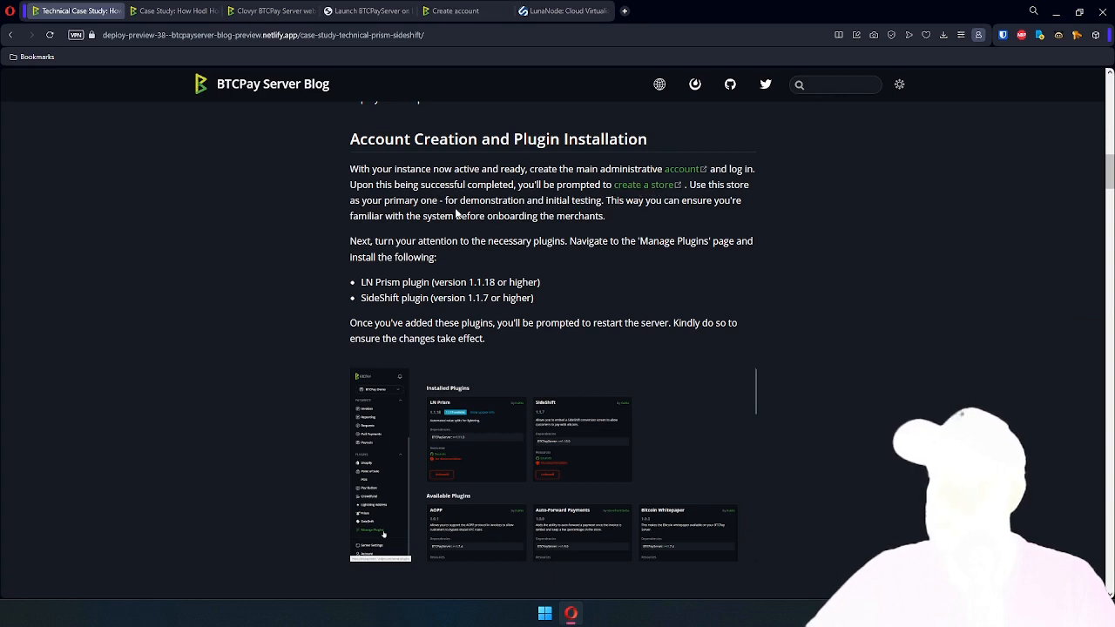
pyautogui.scroll(-3)
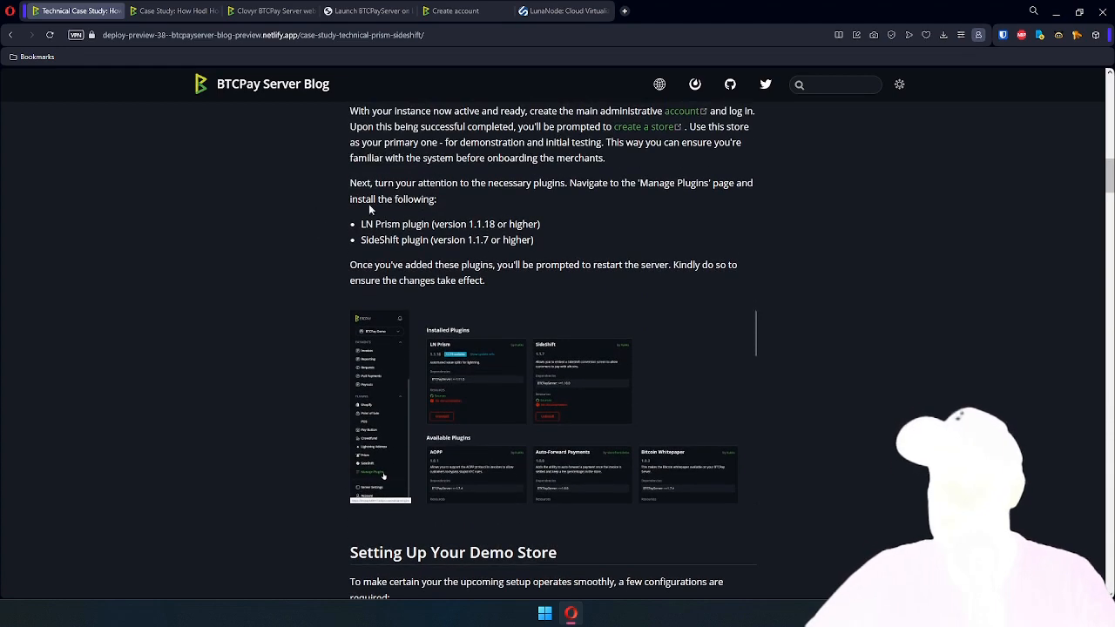
pyautogui.click(456, 11)
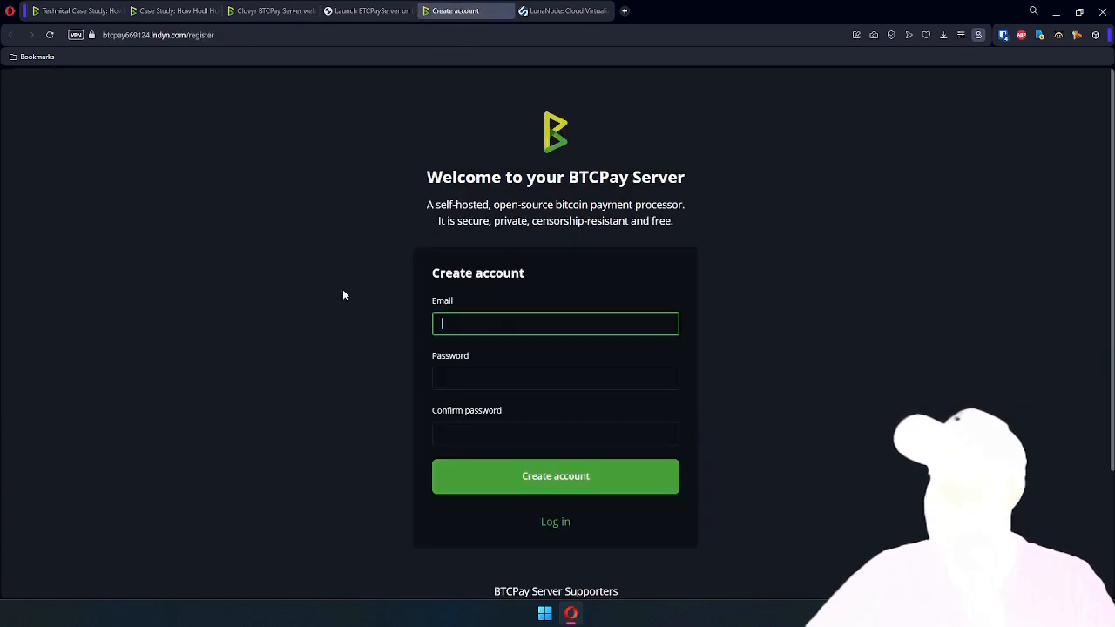
pyautogui.moveTo(196, 101)
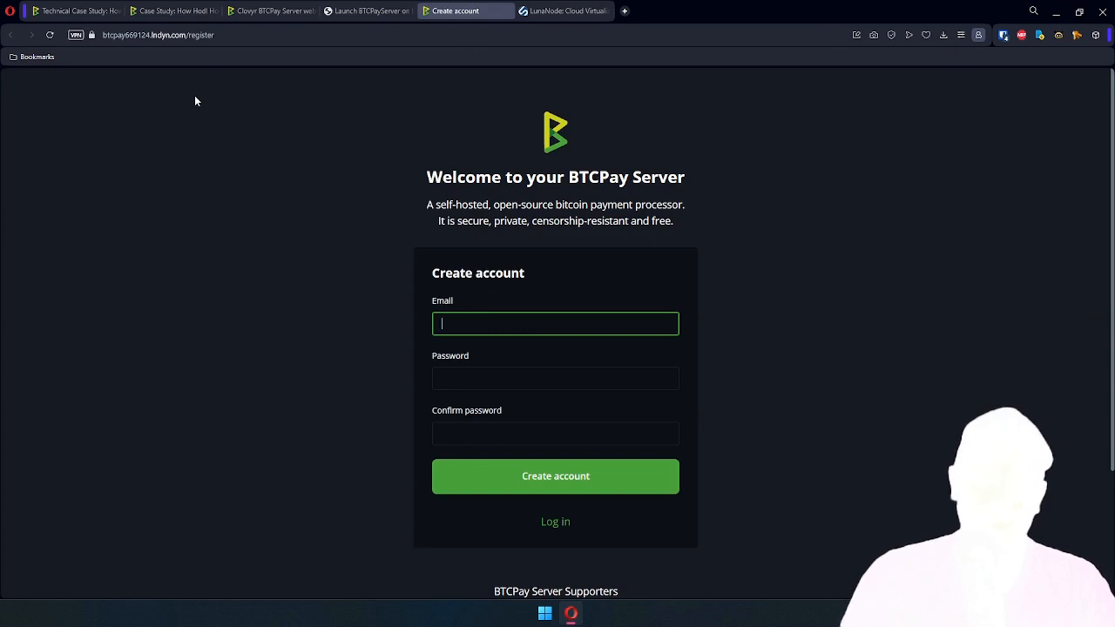
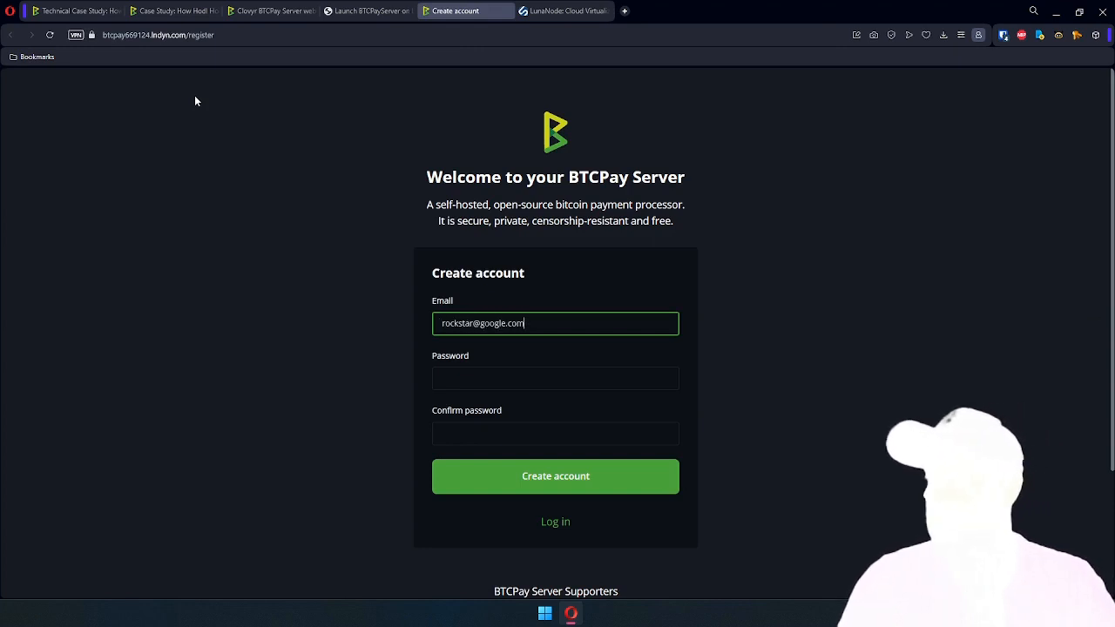
pyautogui.click(554, 378)
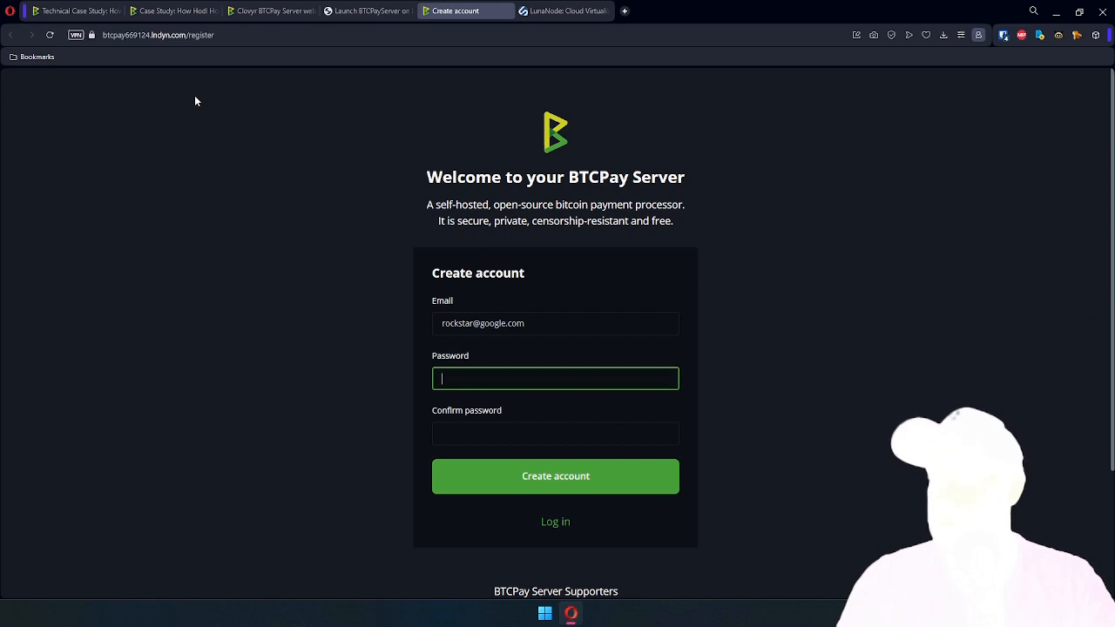
pyautogui.write('1')
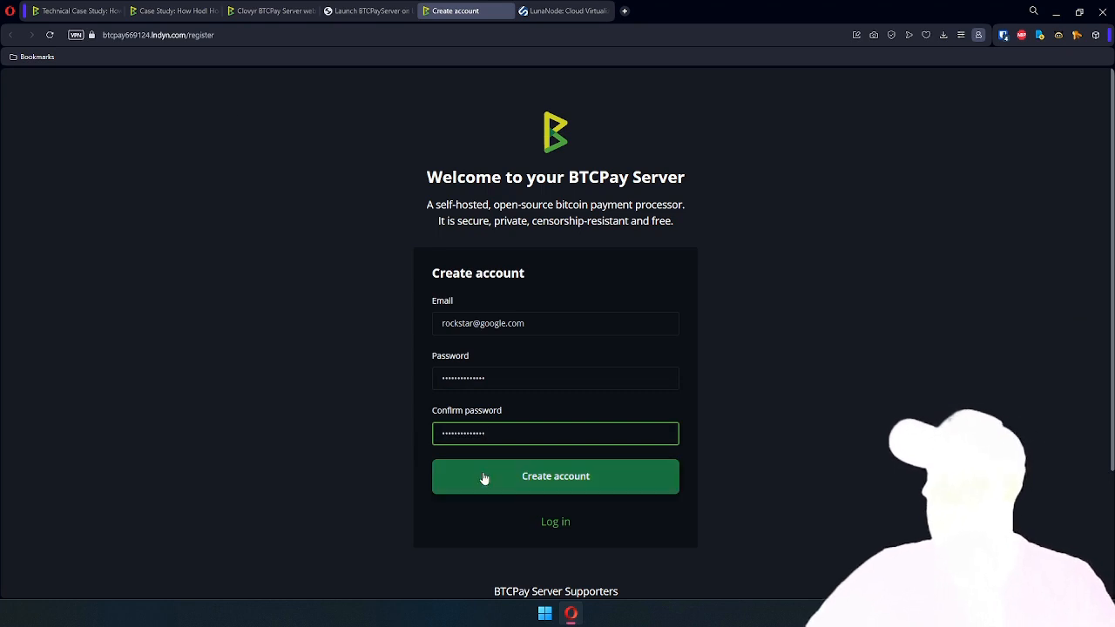
pyautogui.click(554, 475)
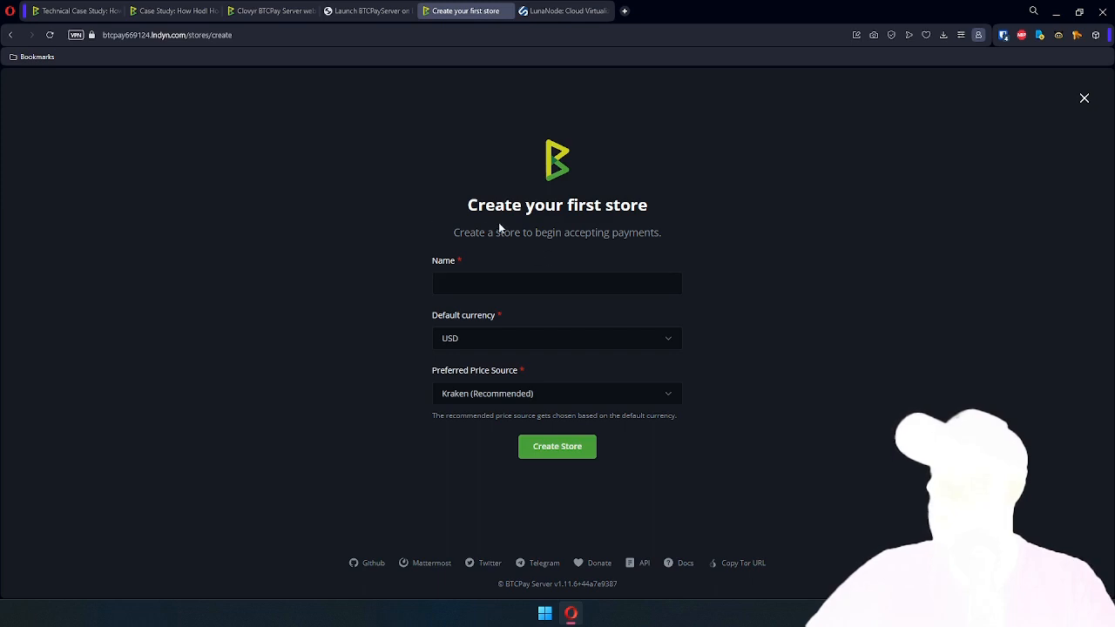
pyautogui.moveTo(1064, 120)
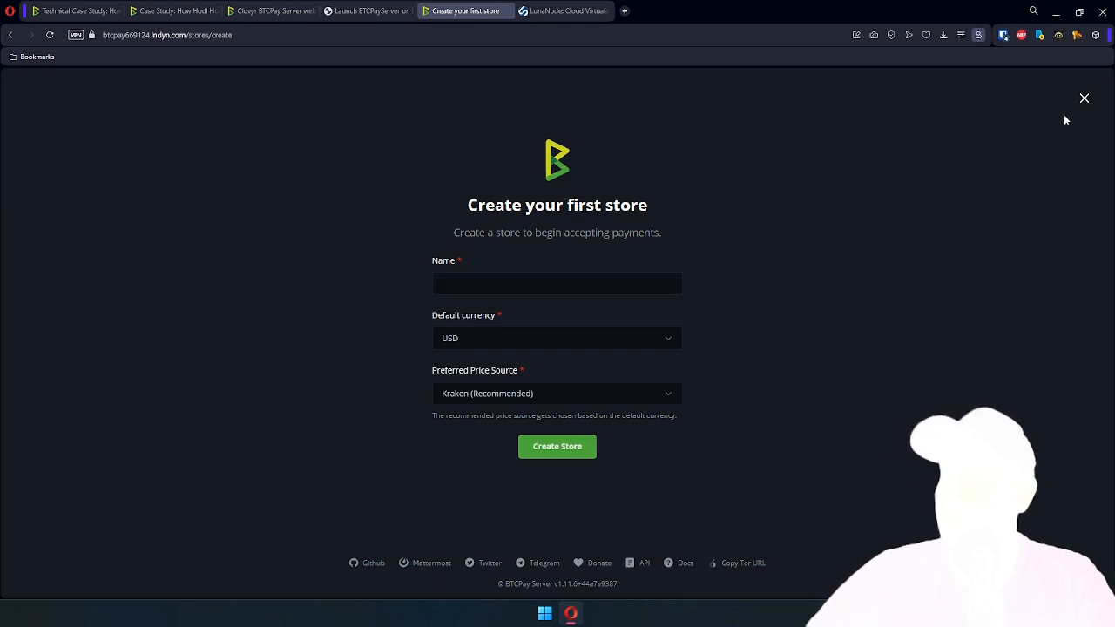
pyautogui.moveTo(812, 148)
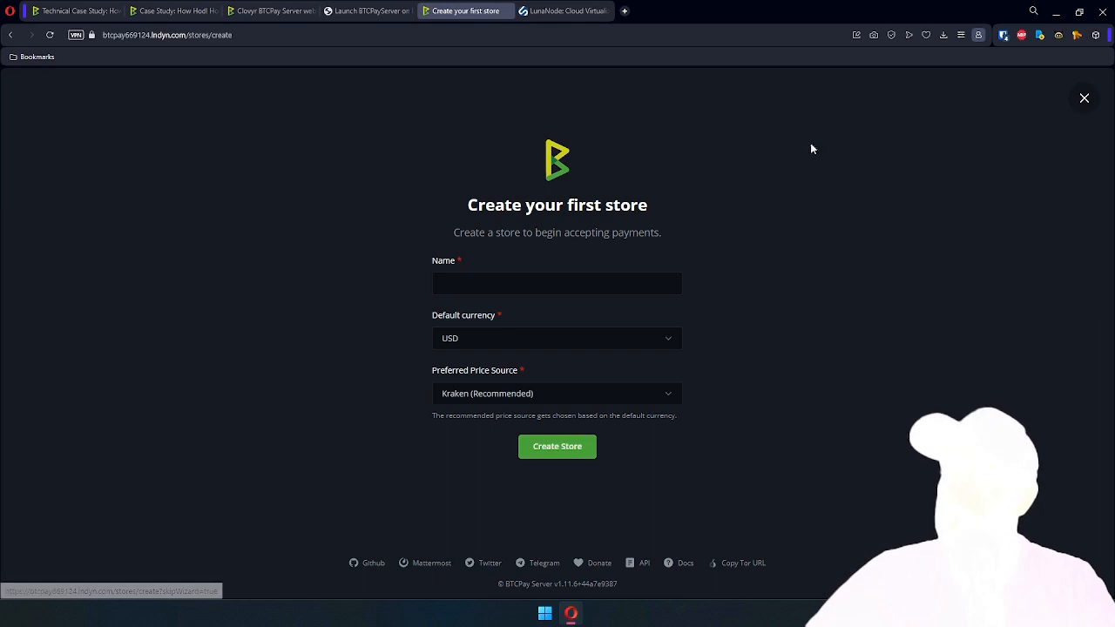
# Step: Name the store 'BTCPay Demo Store', keep USD and Kraken, and create it
pyautogui.click(557, 282)
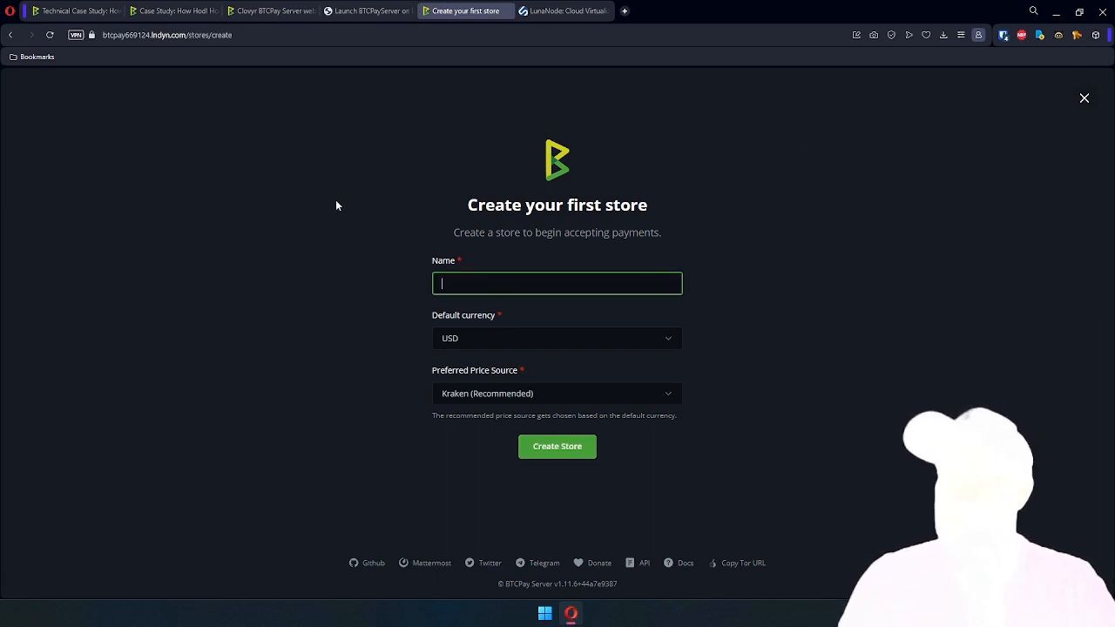
pyautogui.write('BTCPa')
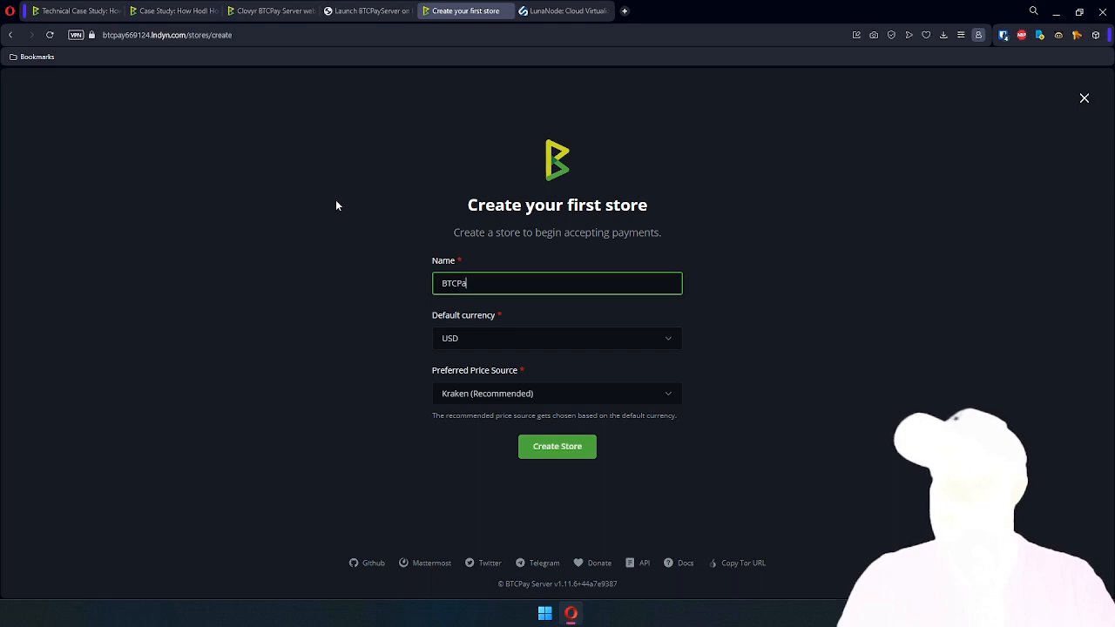
pyautogui.write('y Demo Store')
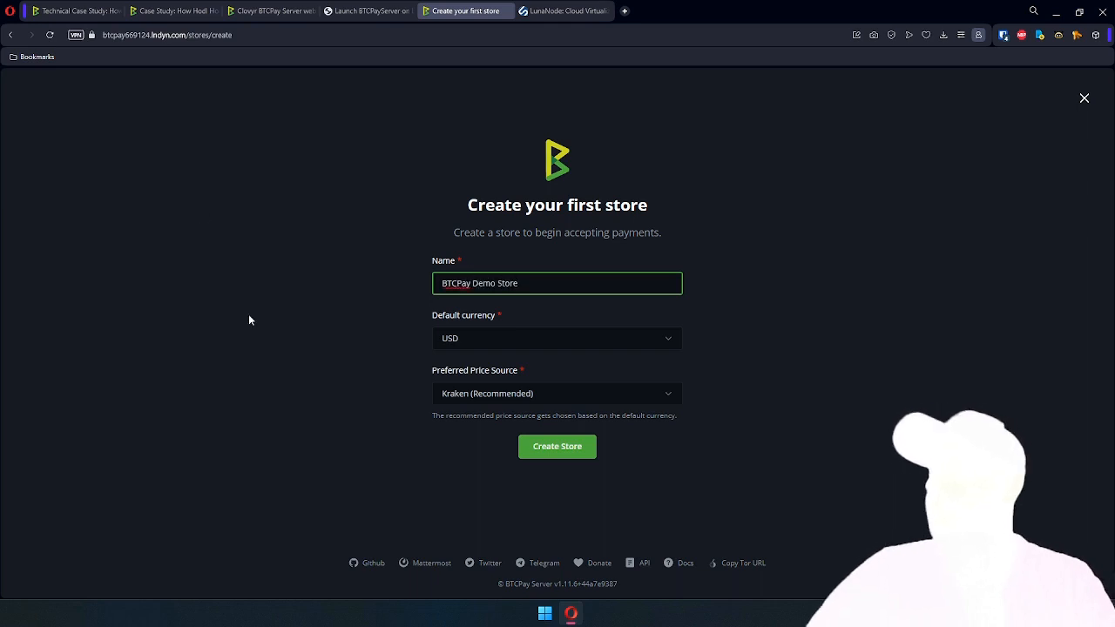
pyautogui.click(557, 446)
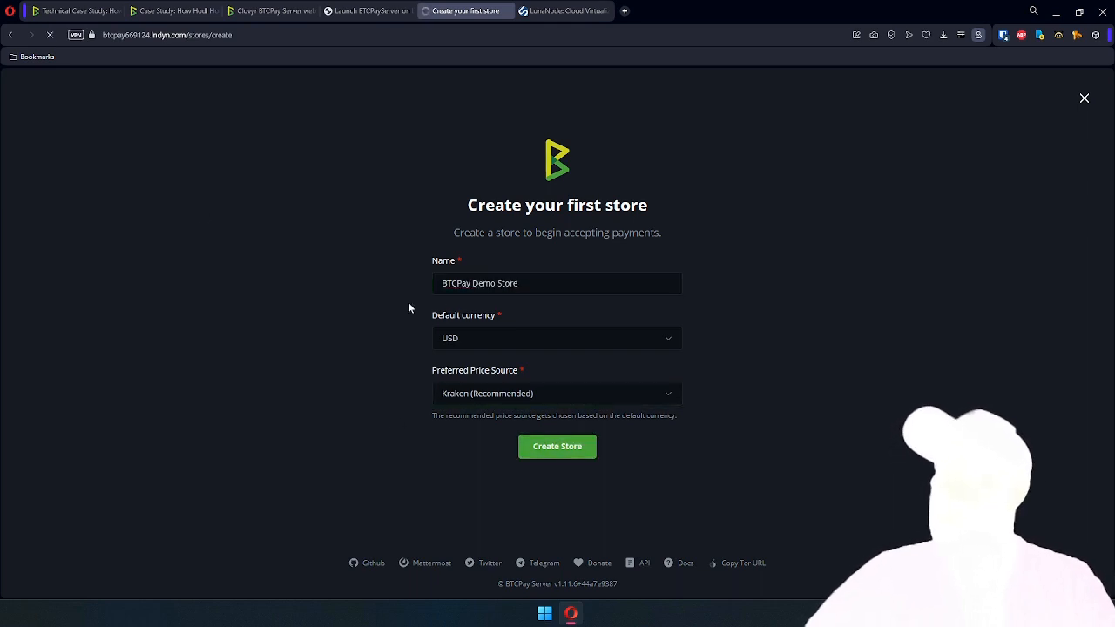
pyautogui.click(557, 446)
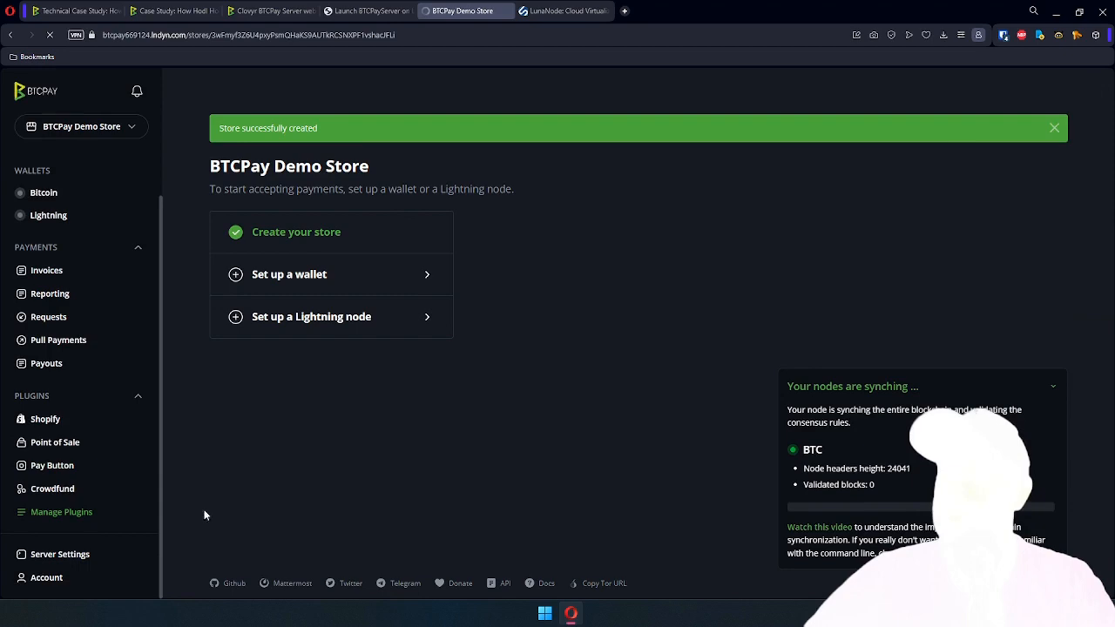
# Step: Install the LN Prism plugin from Manage Plugins and restart the server to activate it
pyautogui.click(61, 512)
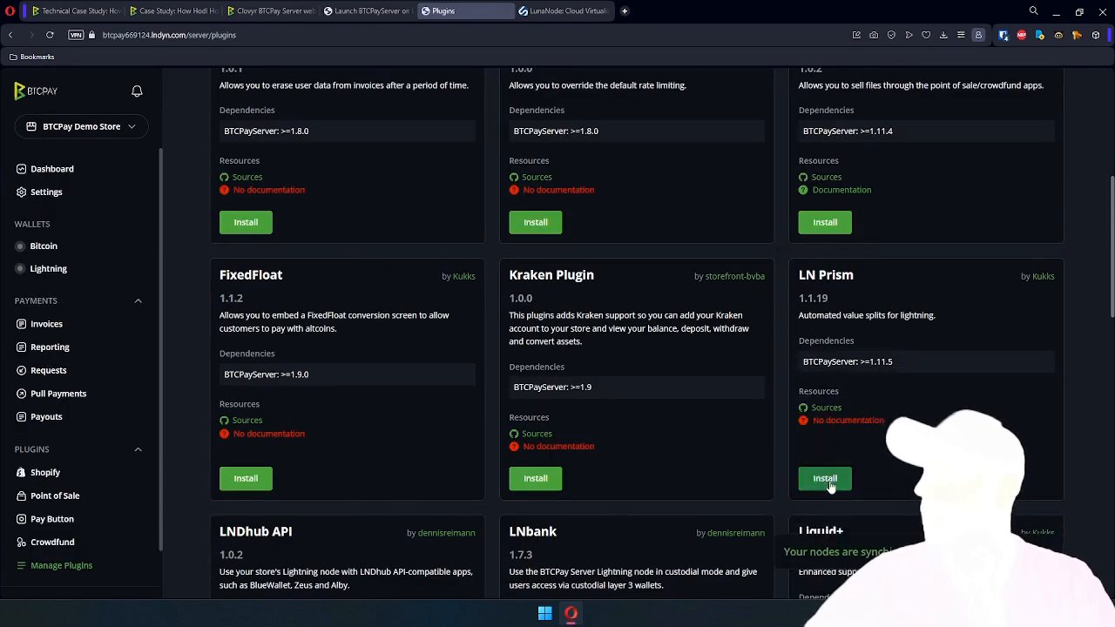
pyautogui.click(823, 477)
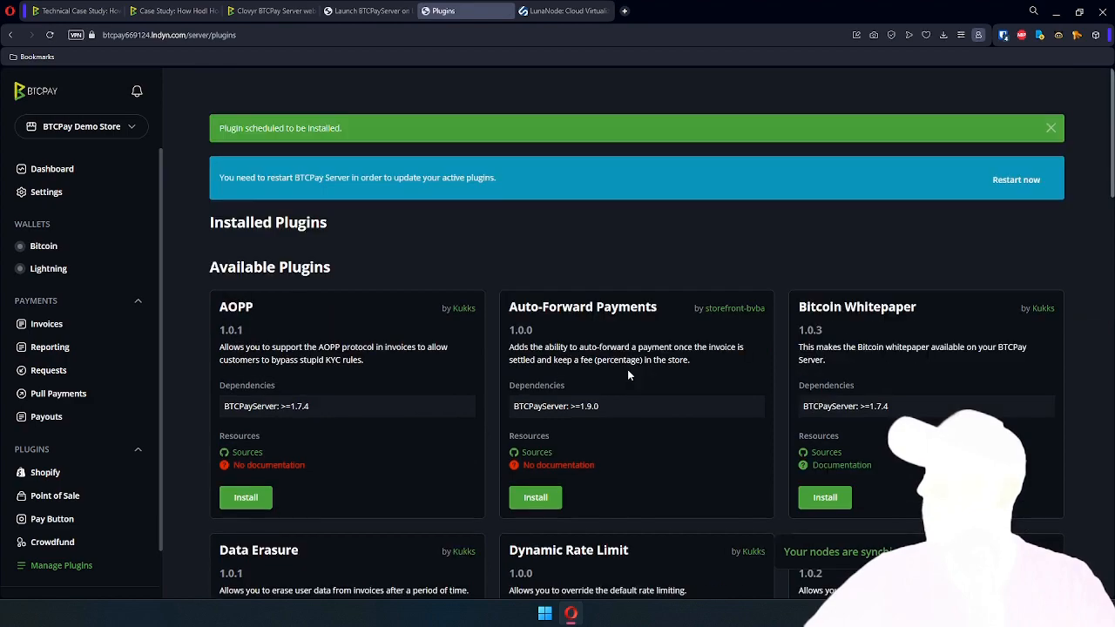
pyautogui.scroll(-3)
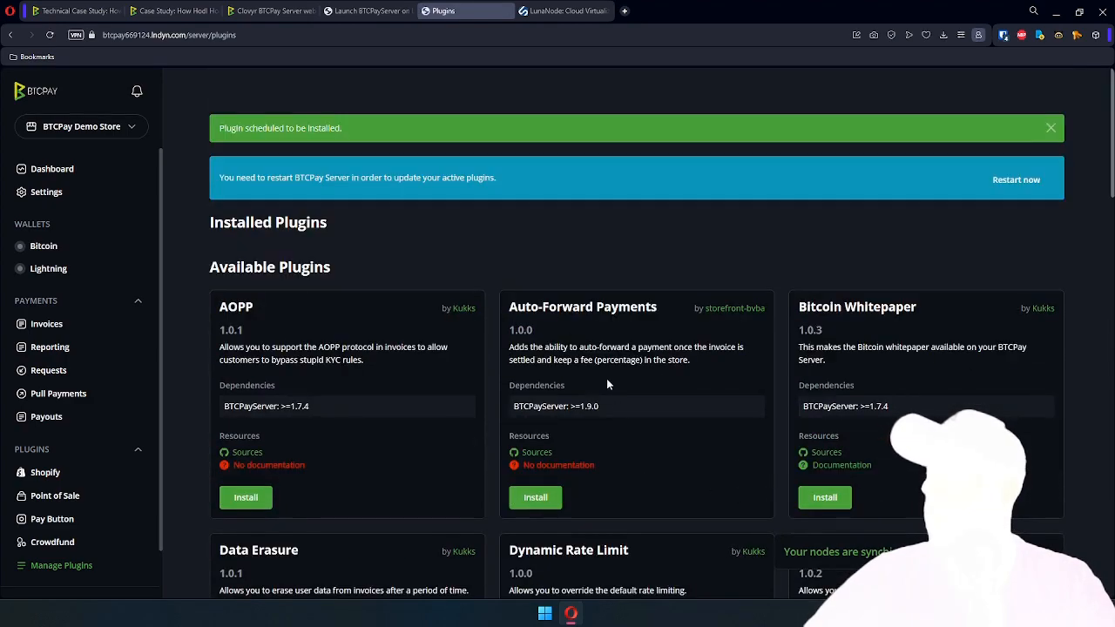
pyautogui.moveTo(944, 216)
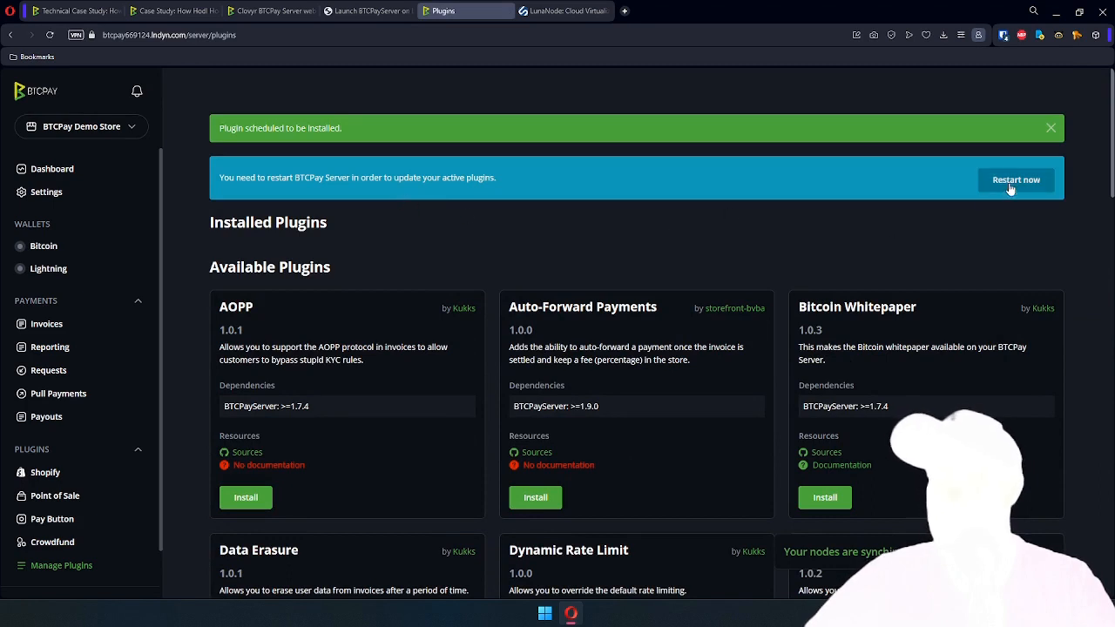
pyautogui.click(1015, 180)
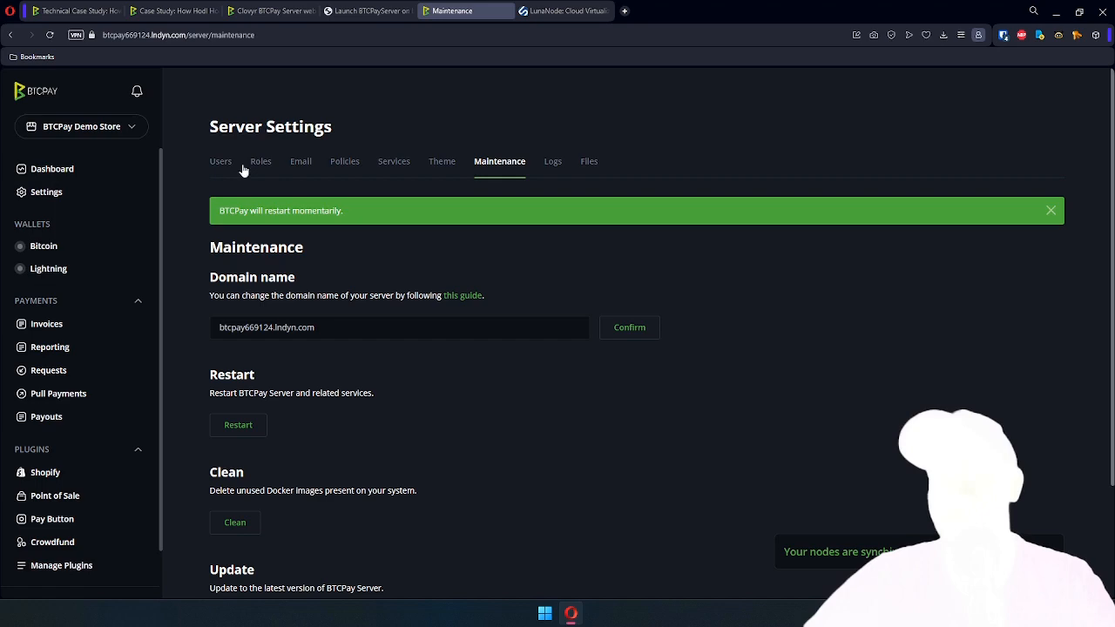
pyautogui.click(74, 10)
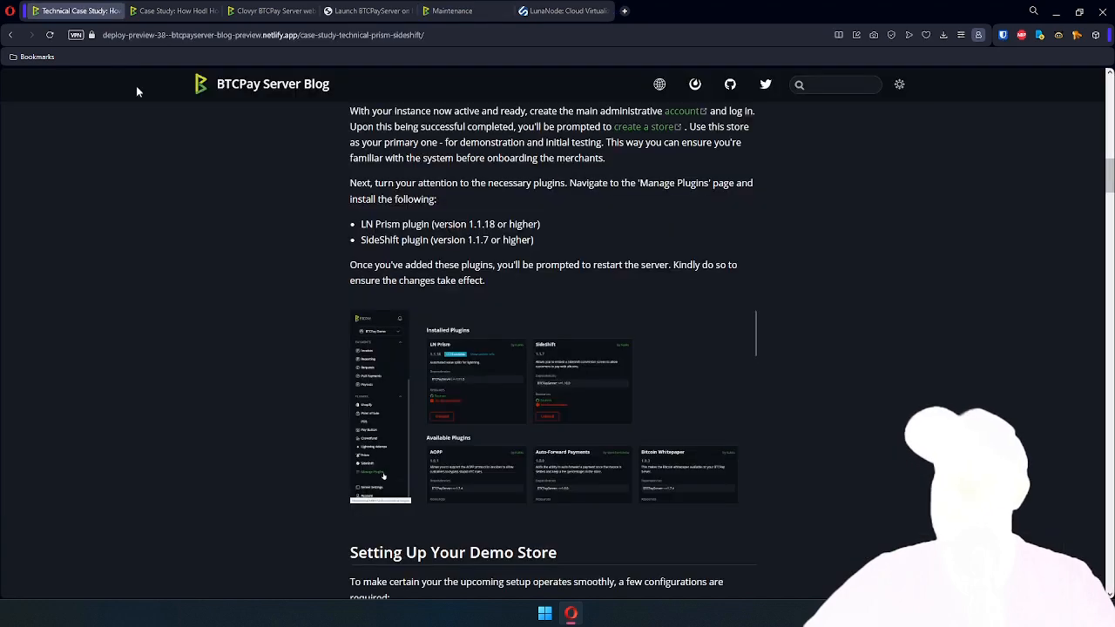
pyautogui.scroll(-3)
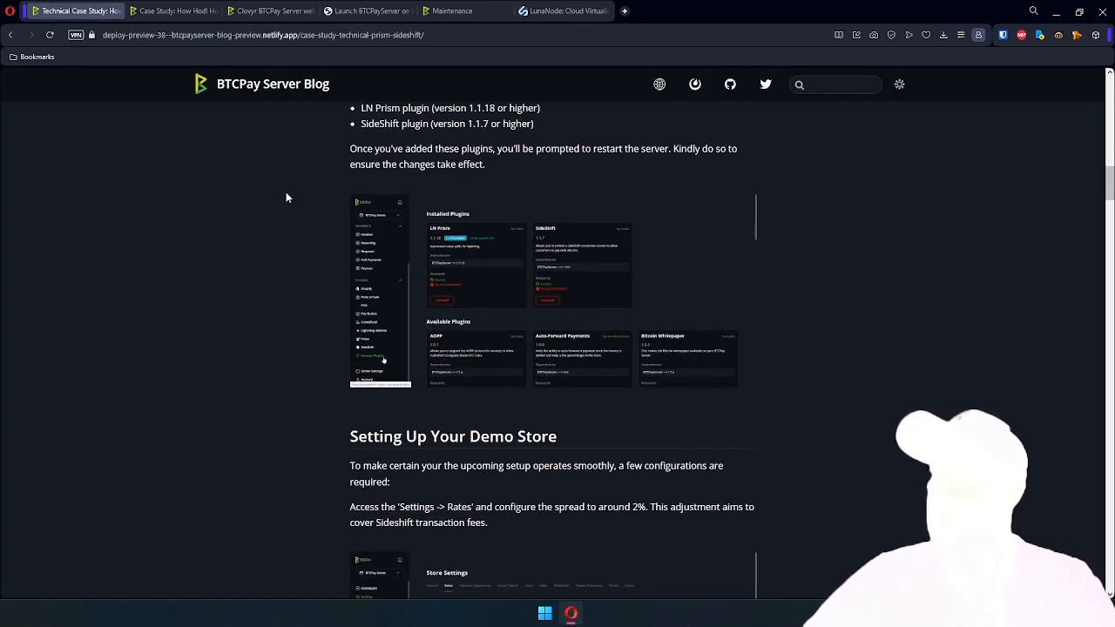
pyautogui.scroll(-3)
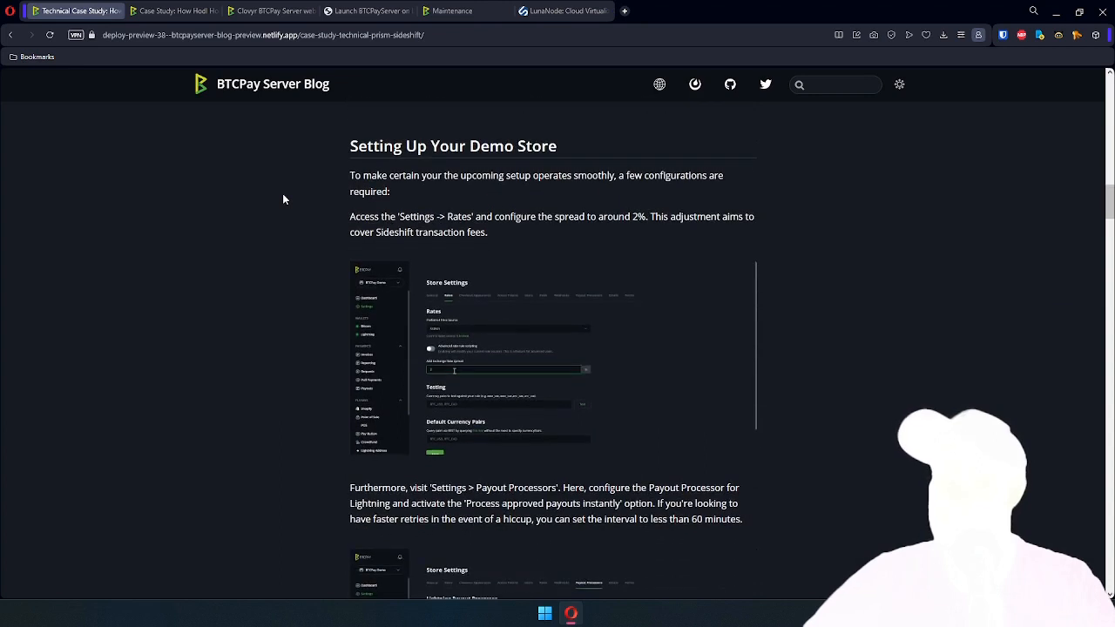
pyautogui.moveTo(261, 188)
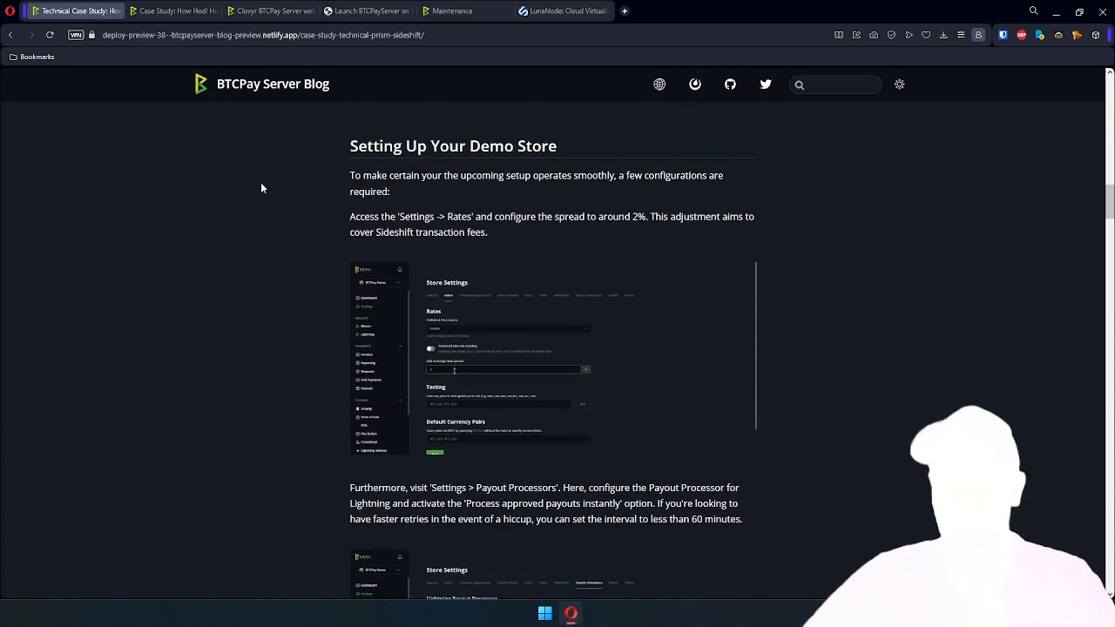
pyautogui.moveTo(314, 157)
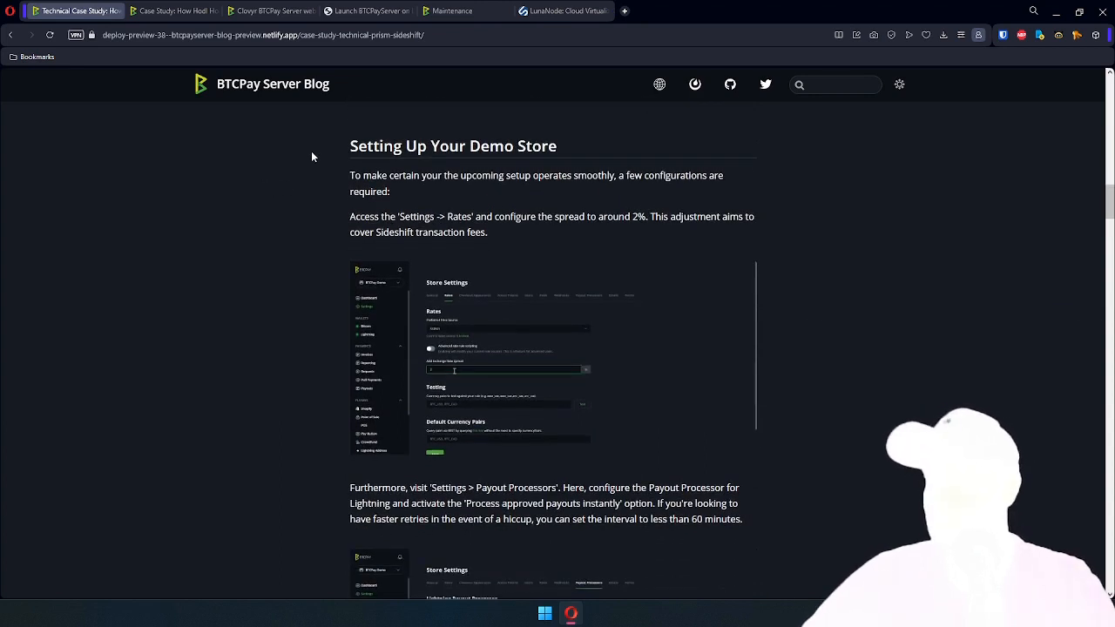
pyautogui.scroll(-3)
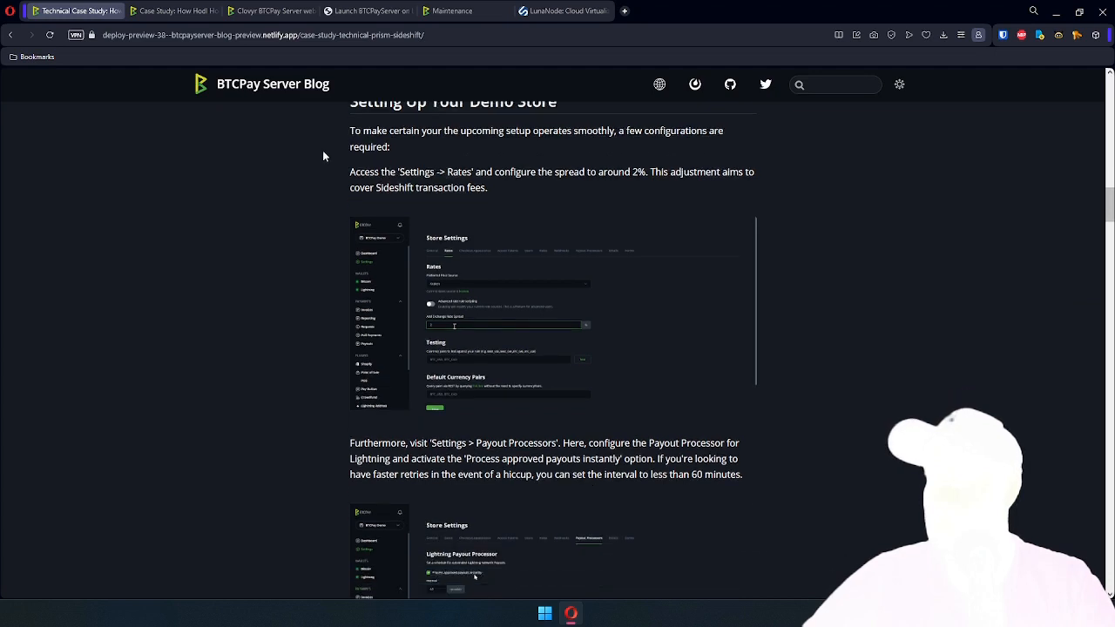
pyautogui.scroll(3)
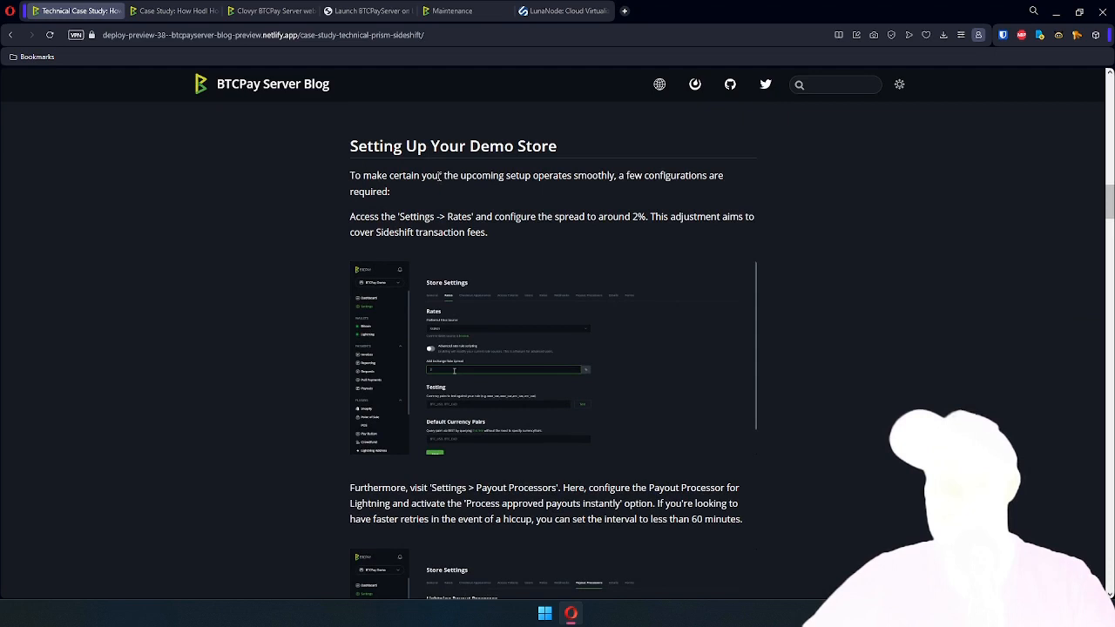
pyautogui.scroll(-3)
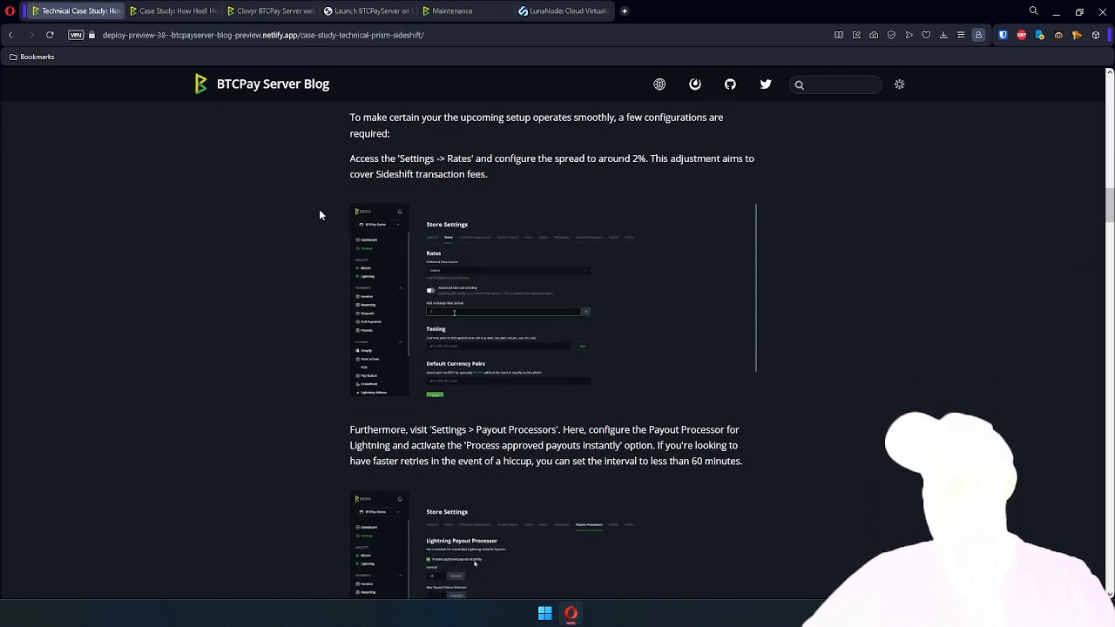
pyautogui.scroll(-3)
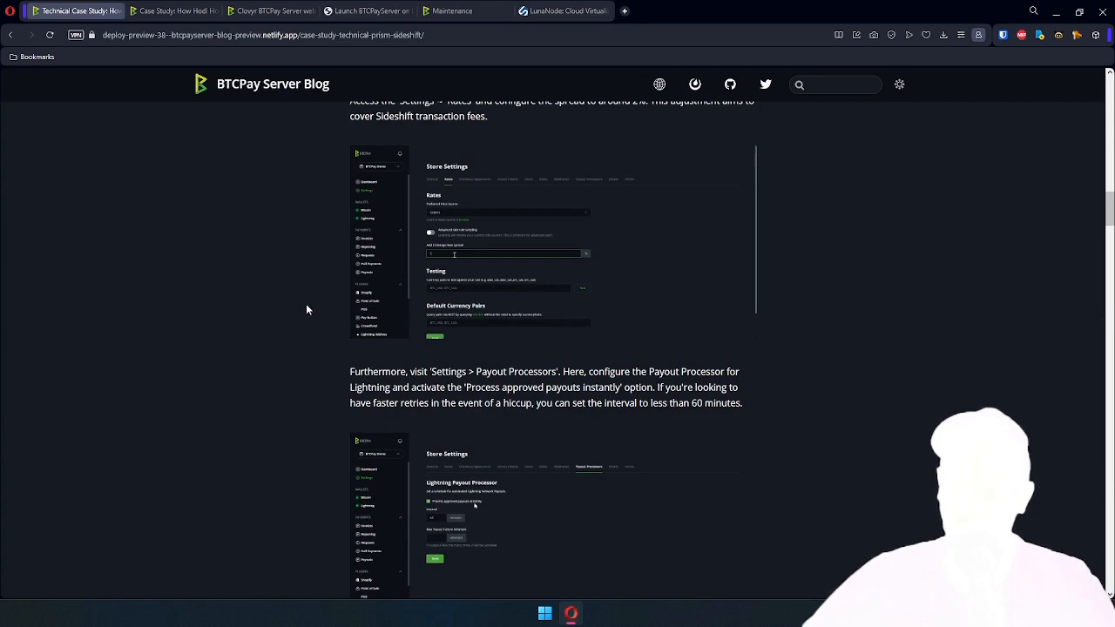
pyautogui.scroll(-3)
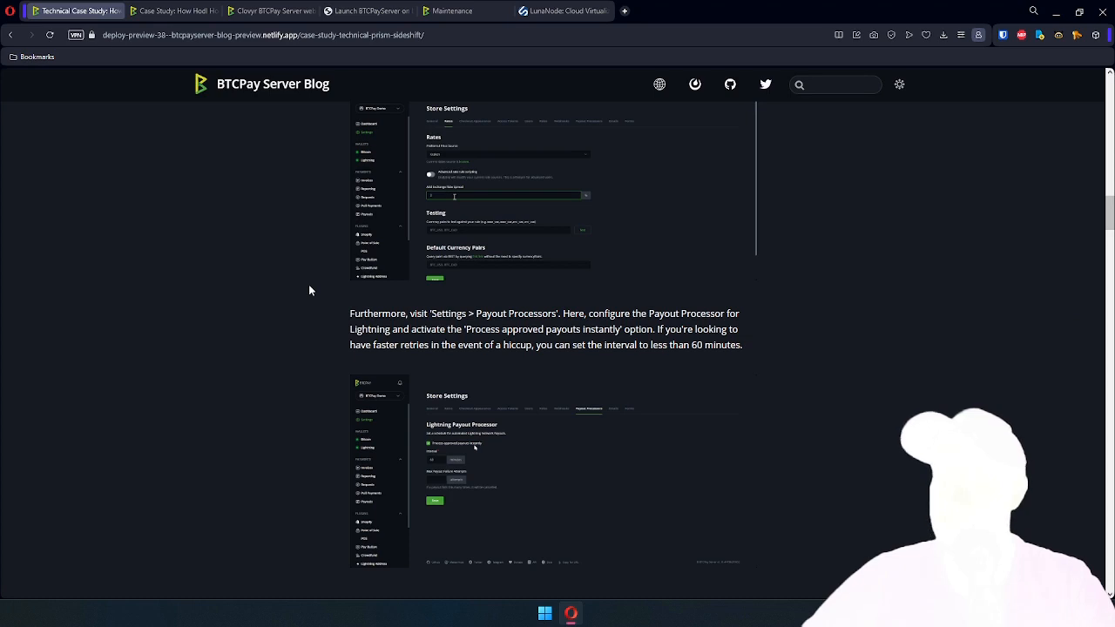
pyautogui.scroll(-3)
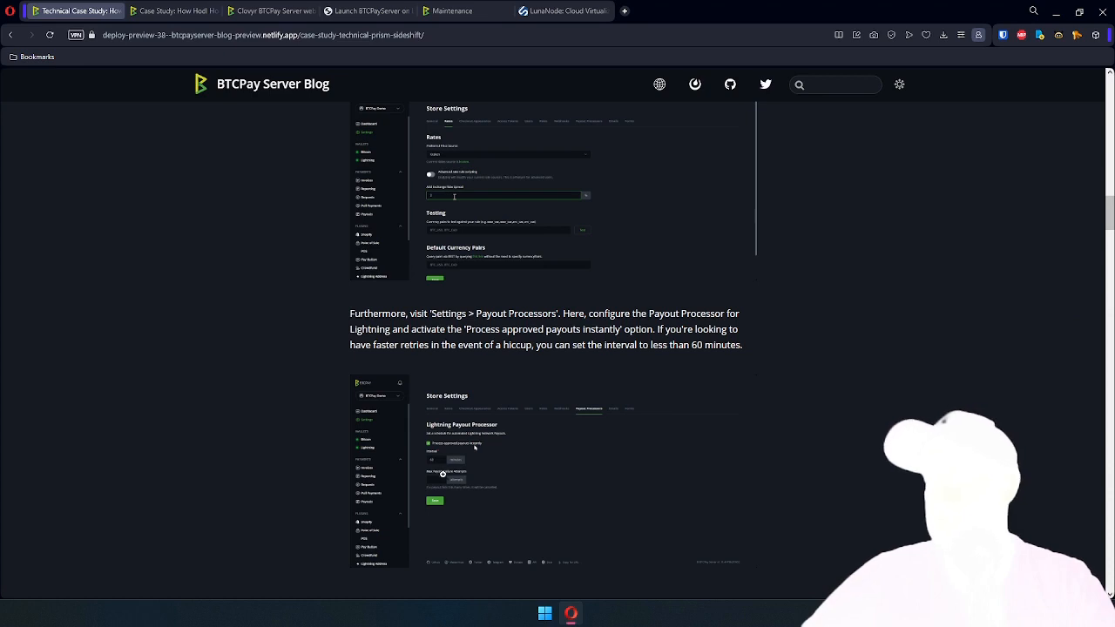
pyautogui.moveTo(337, 321)
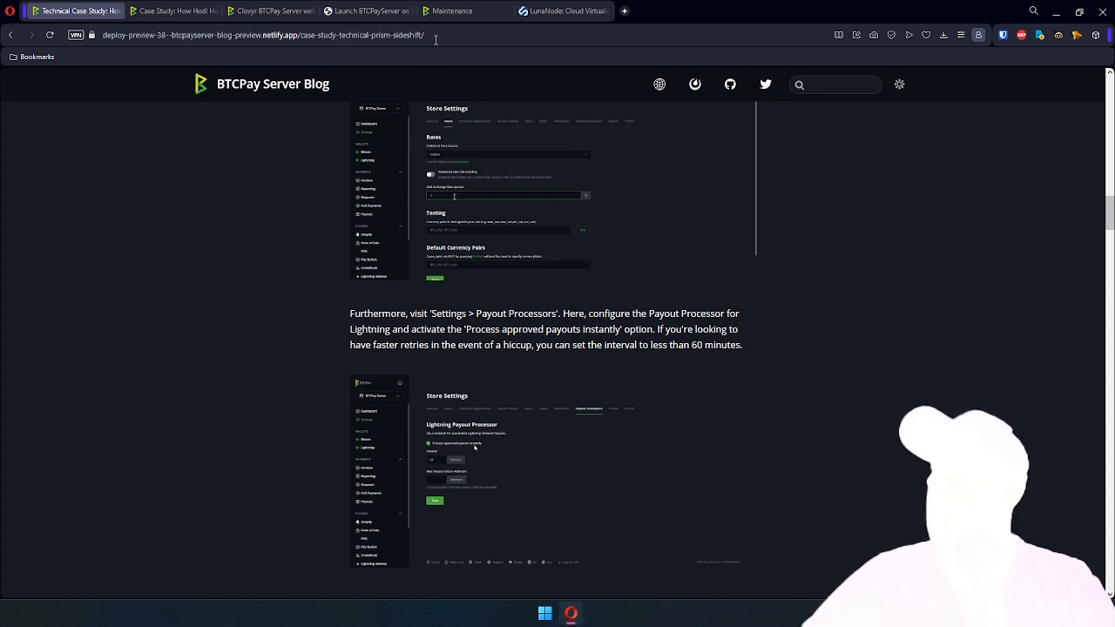
# Step: Reload BTCPay after the restart and save a 2% spread in the store's Rates settings
pyautogui.click(451, 11)
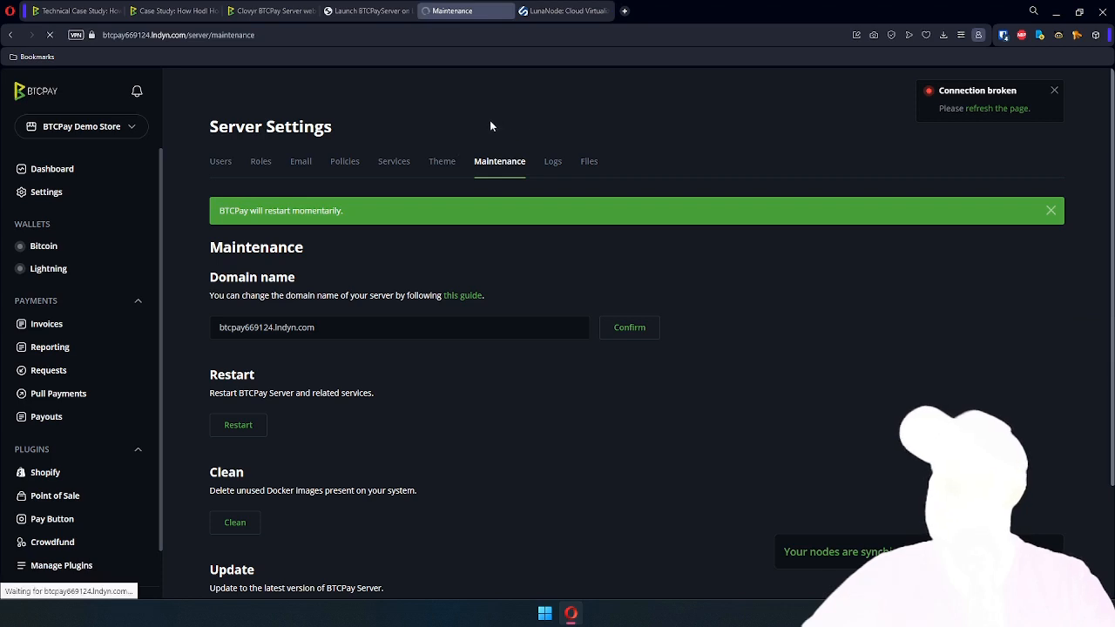
pyautogui.click(1050, 209)
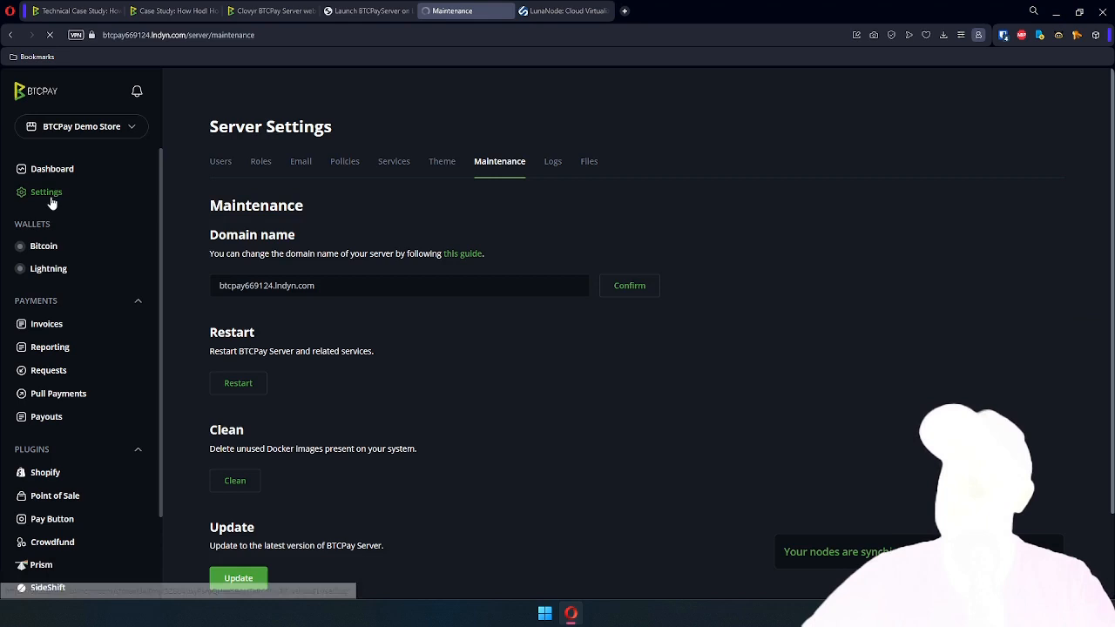
pyautogui.click(45, 192)
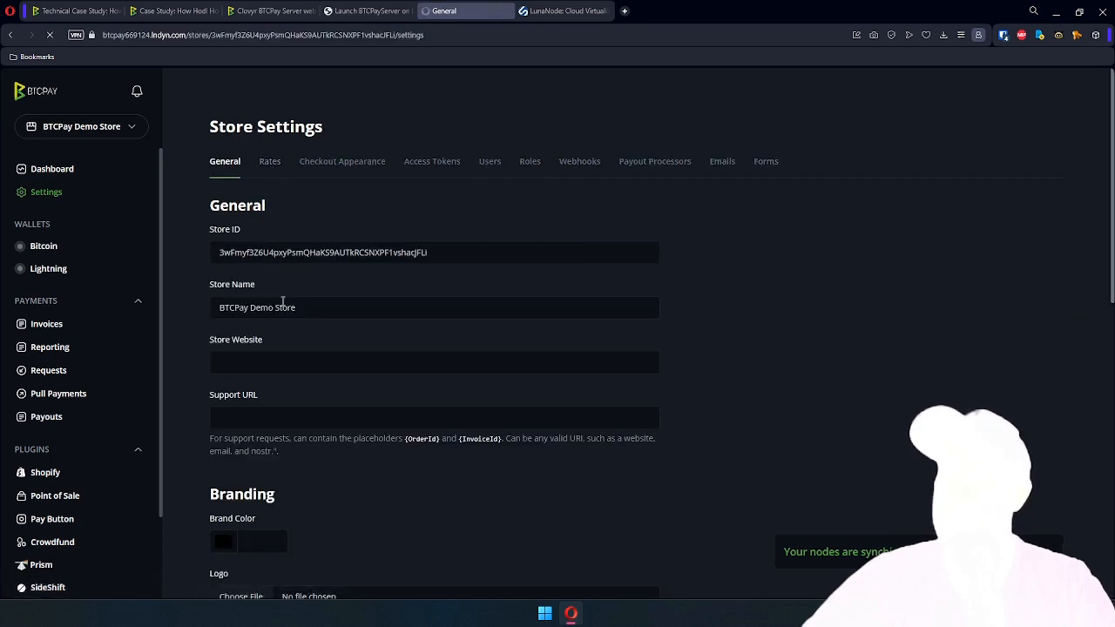
pyautogui.click(270, 160)
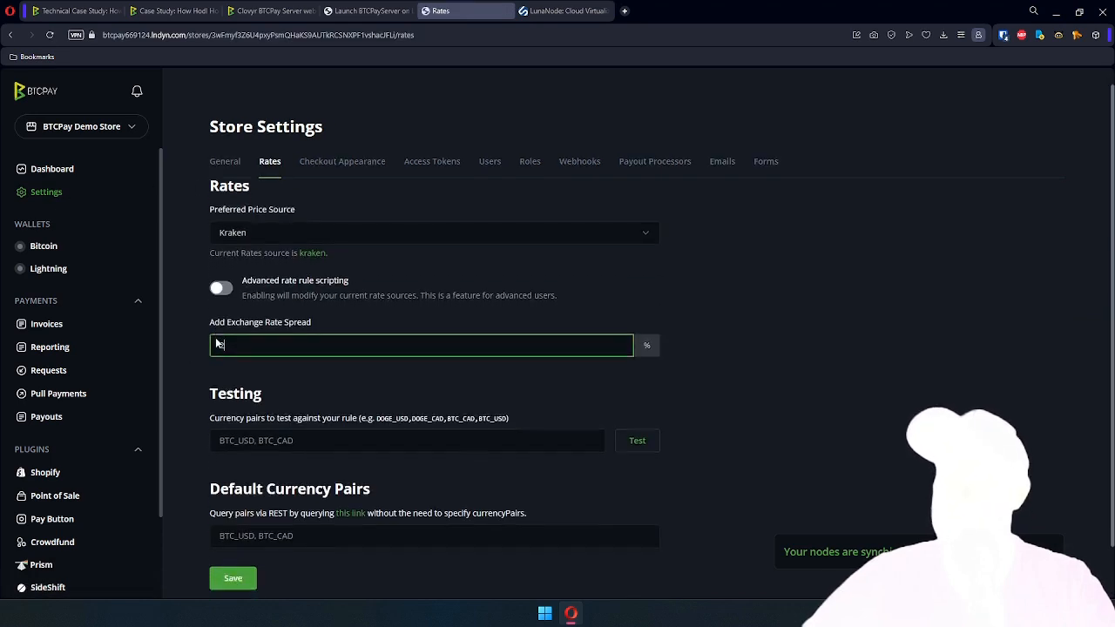
pyautogui.click(234, 578)
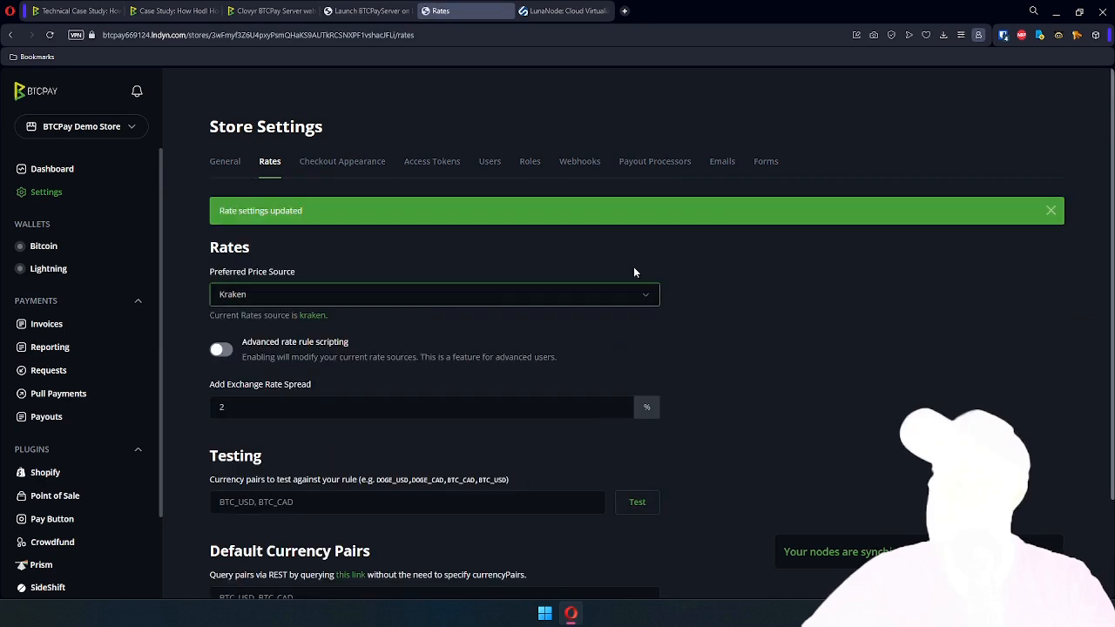
# Step: Configure the Lightning payout processor to process approved payouts instantly
pyautogui.click(654, 160)
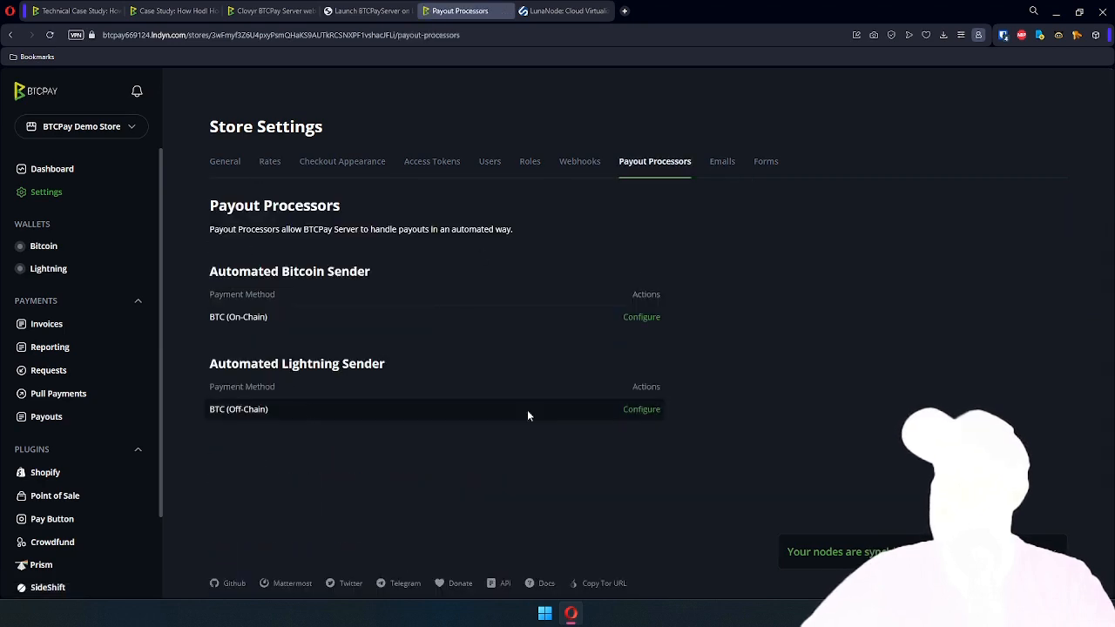
pyautogui.click(641, 407)
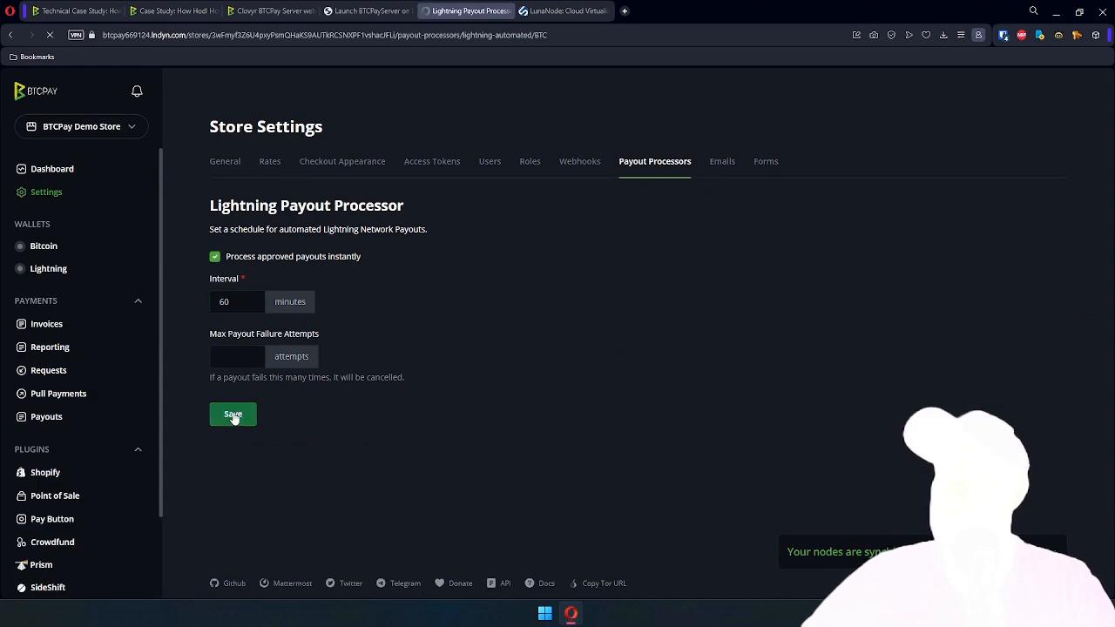
pyautogui.click(73, 10)
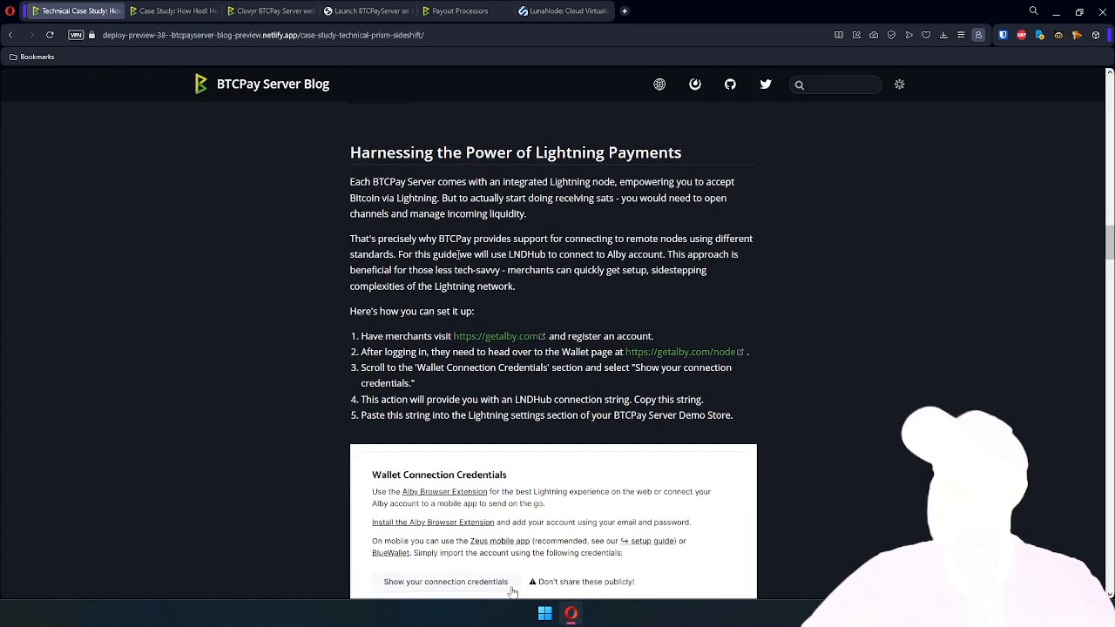
pyautogui.moveTo(415, 72)
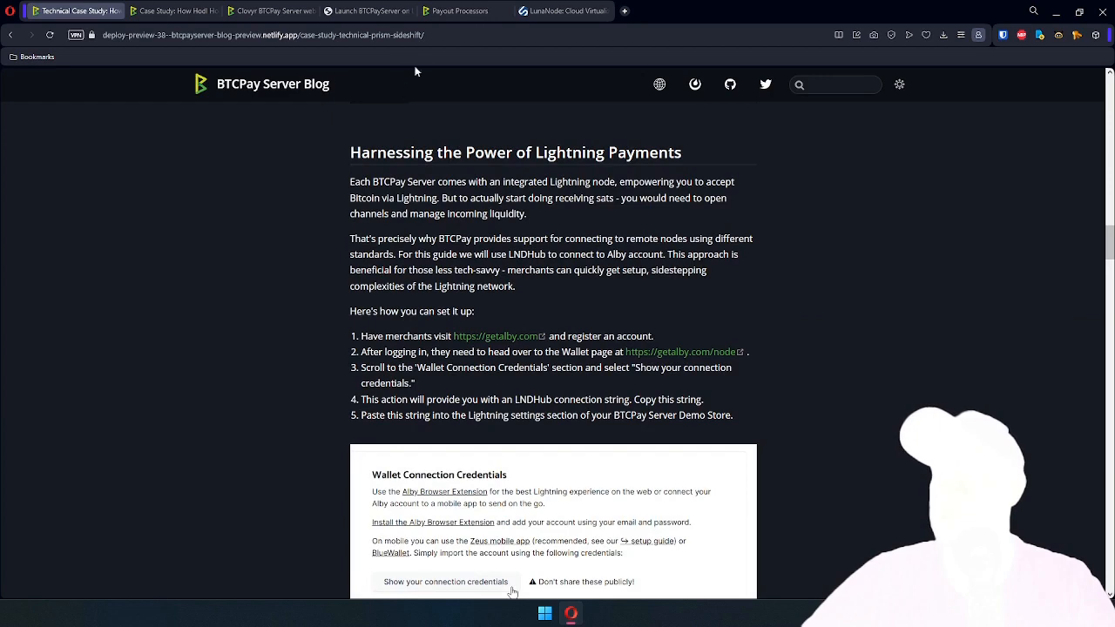
pyautogui.click(466, 10)
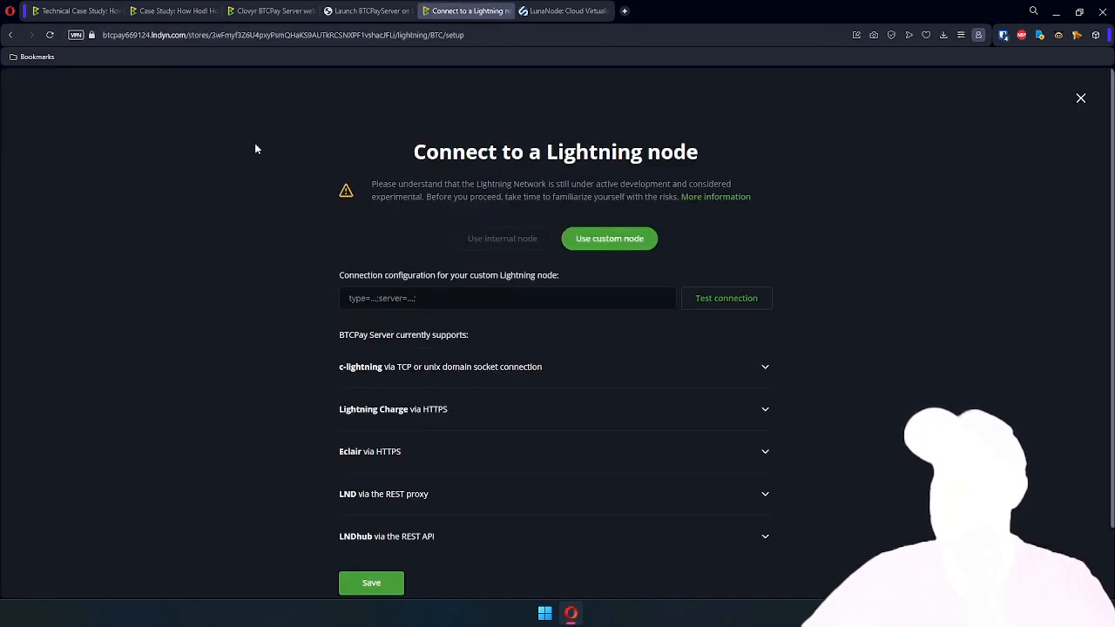
pyautogui.click(73, 11)
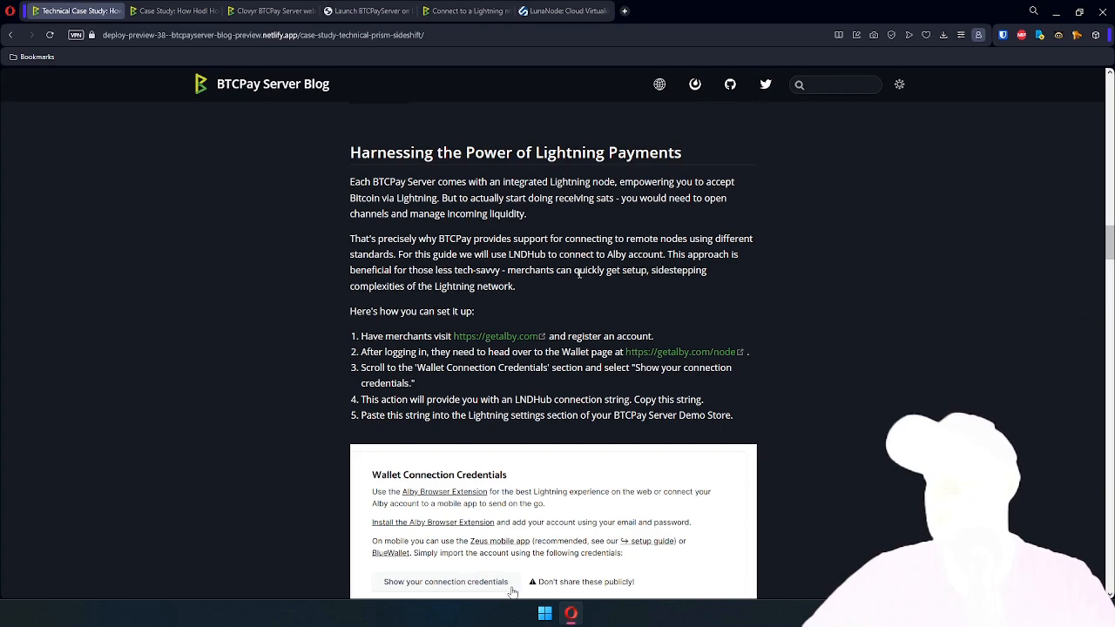
pyautogui.moveTo(561, 286)
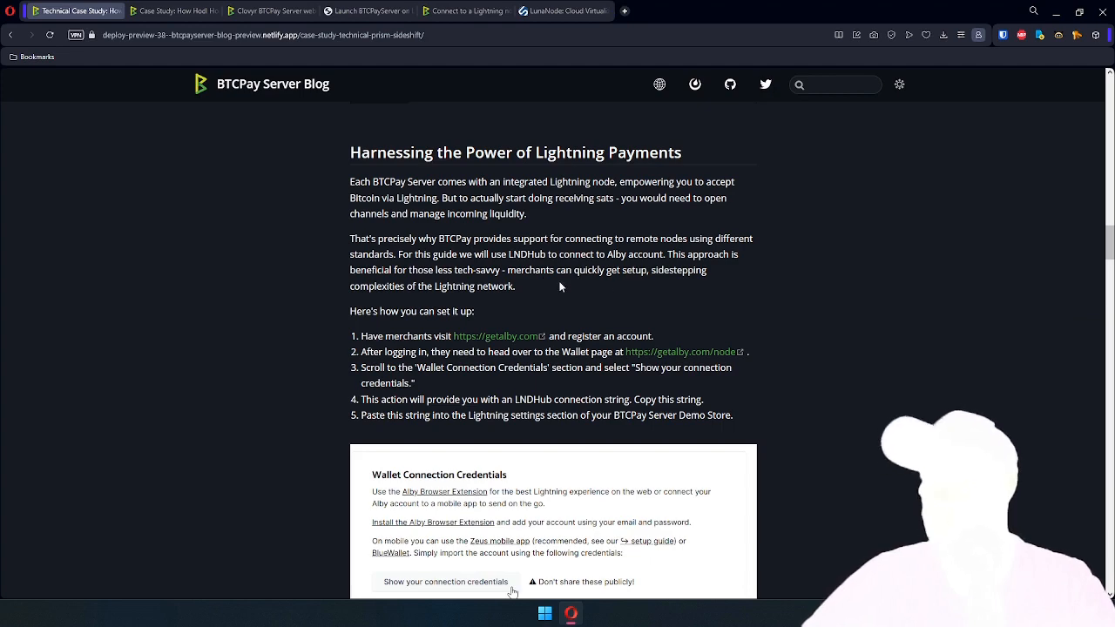
pyautogui.scroll(-3)
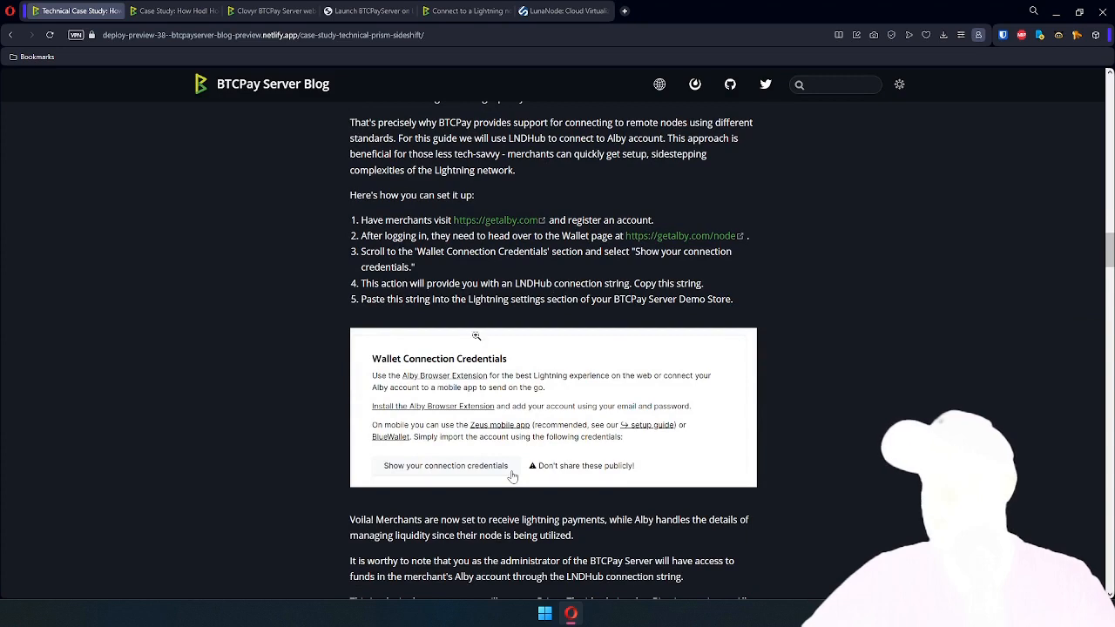
pyautogui.scroll(-3)
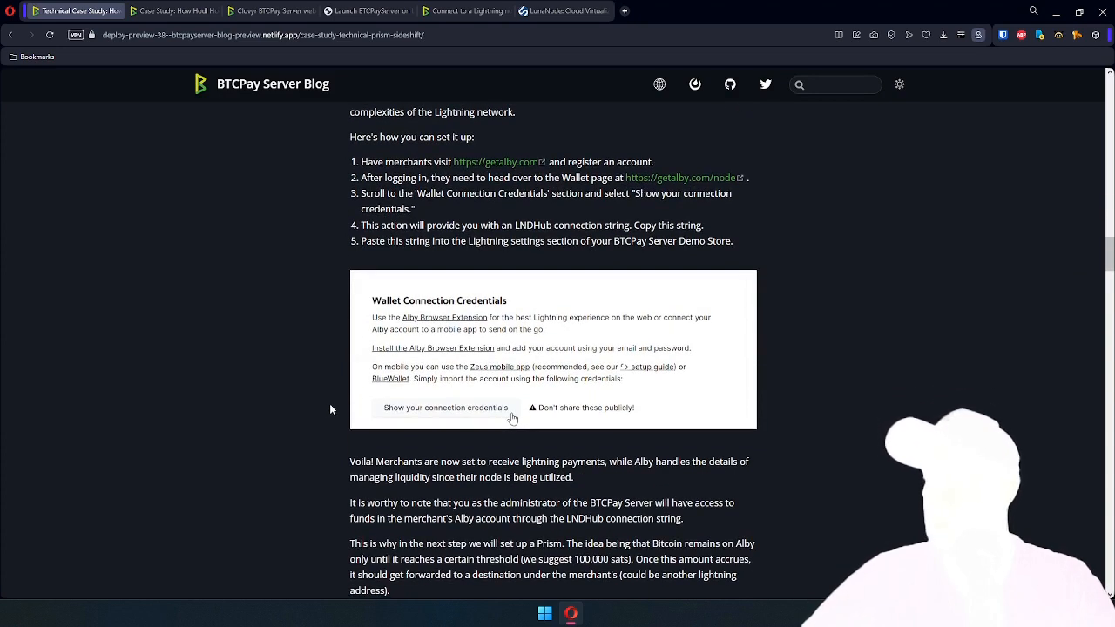
pyautogui.moveTo(496, 162)
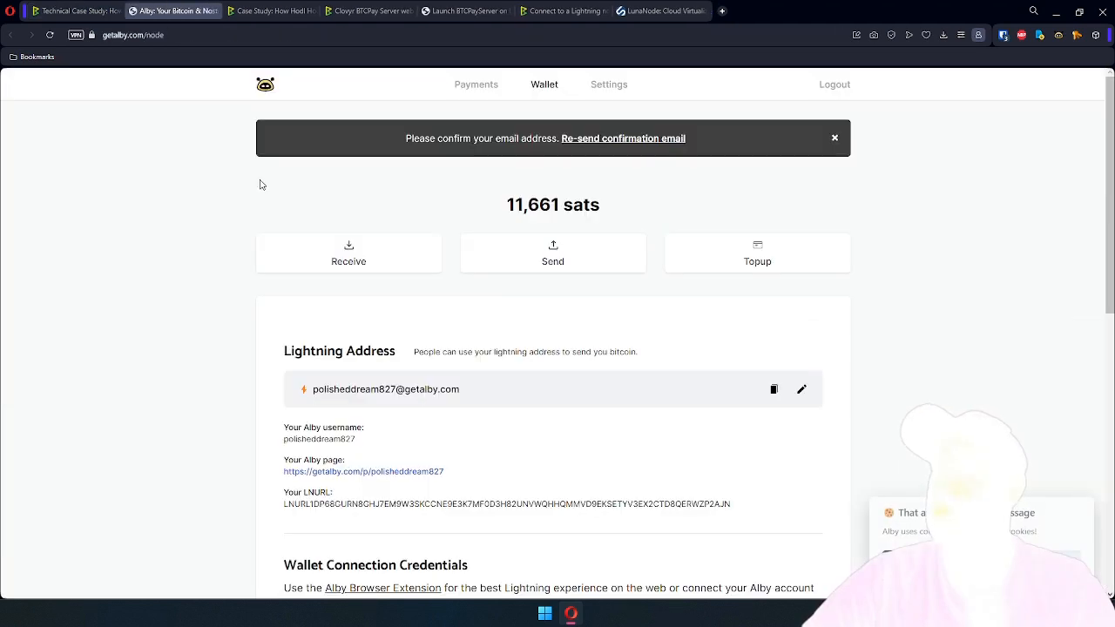
# Step: Open the Alby wallet page and reveal its LNDHub connection credentials, then return to the blog
pyautogui.scroll(-3)
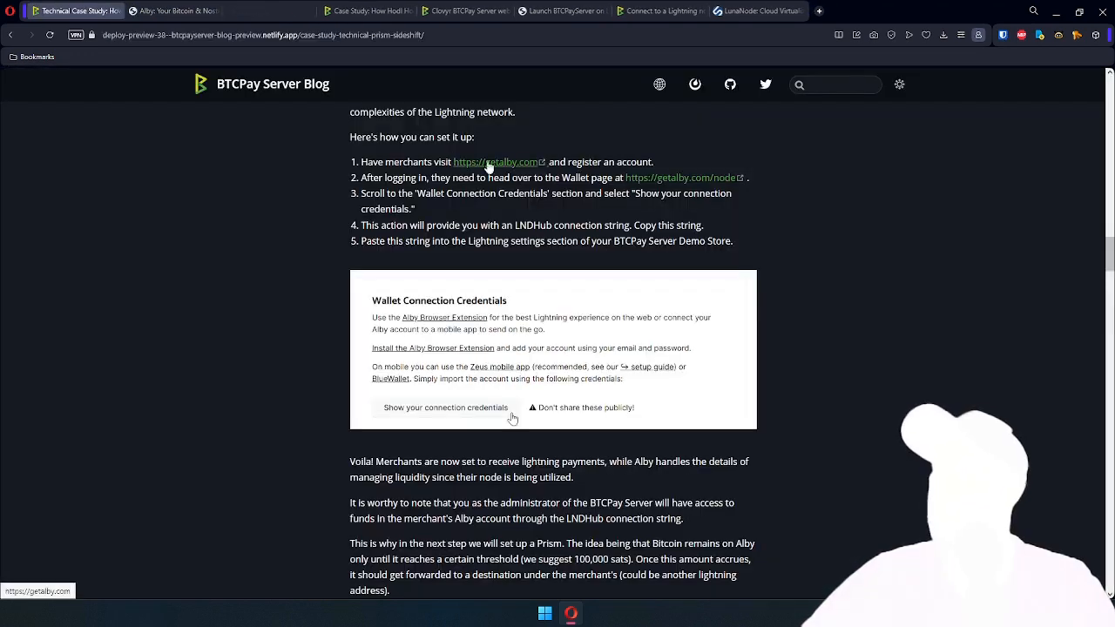
pyautogui.click(496, 162)
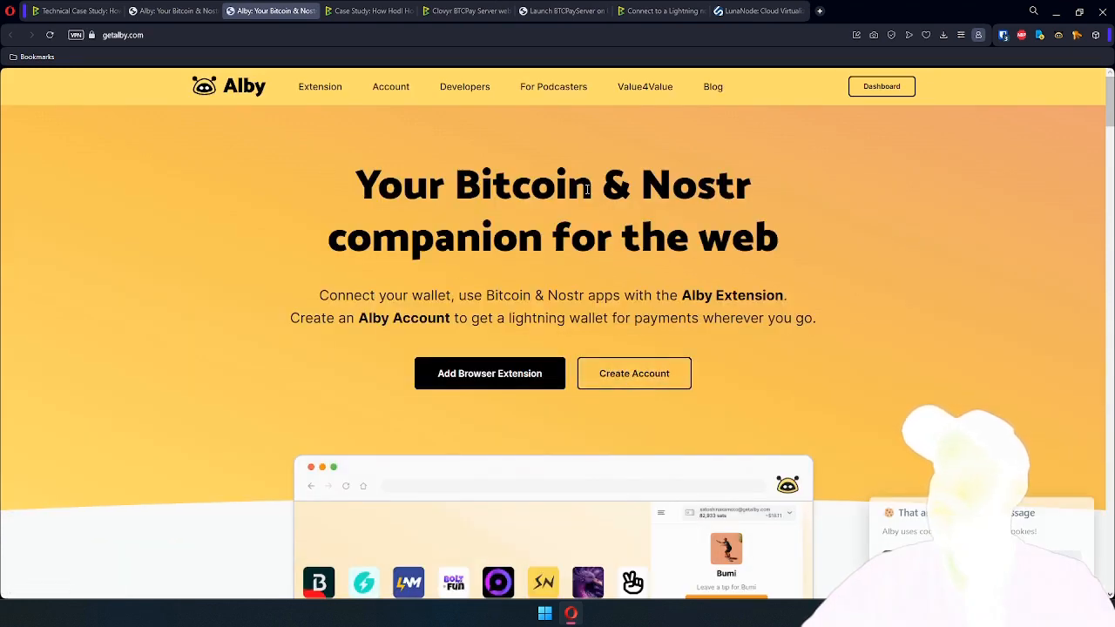
pyautogui.click(881, 87)
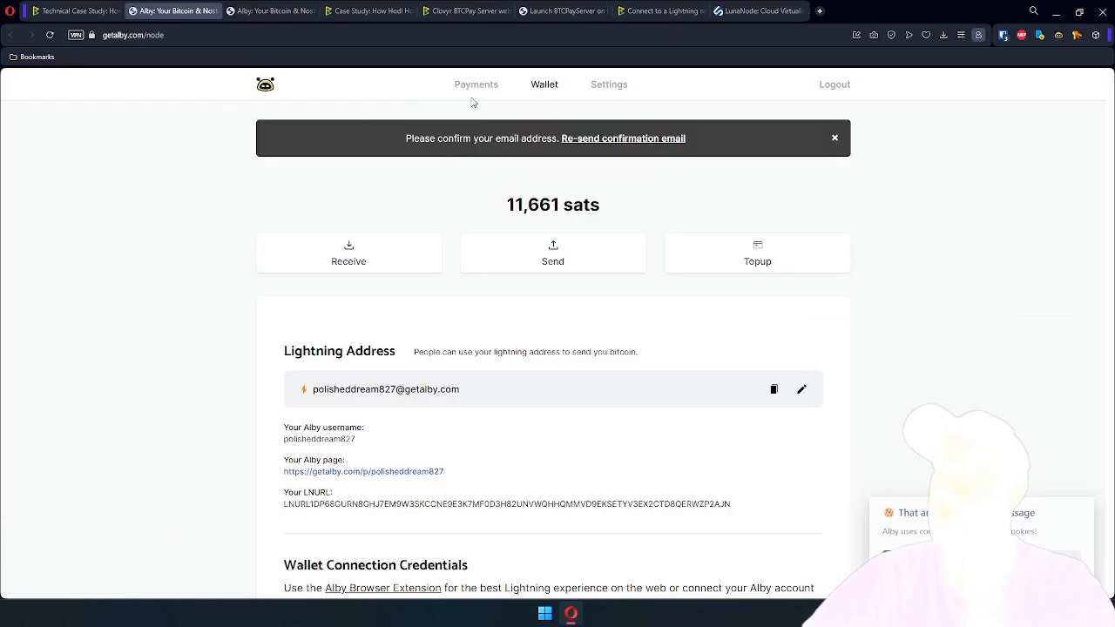
pyautogui.click(475, 84)
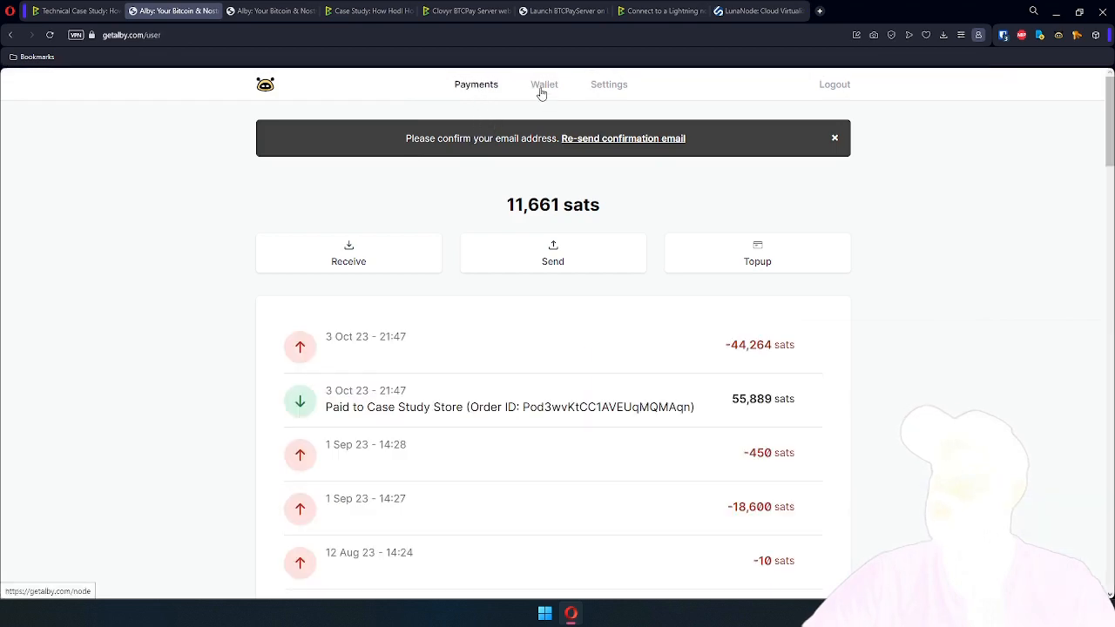
pyautogui.click(543, 84)
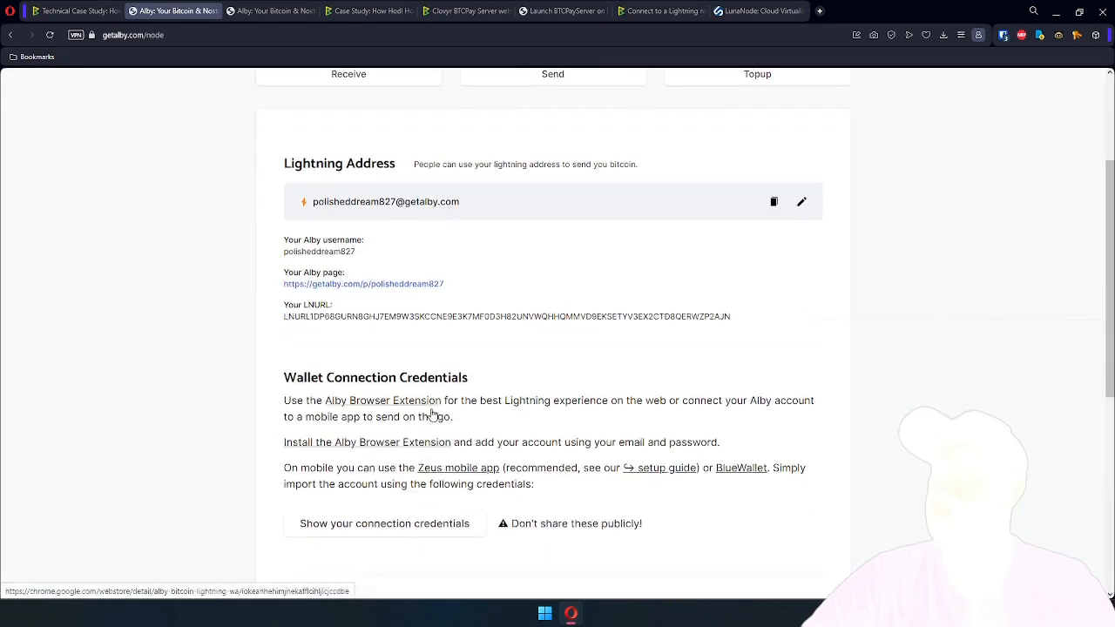
pyautogui.click(383, 522)
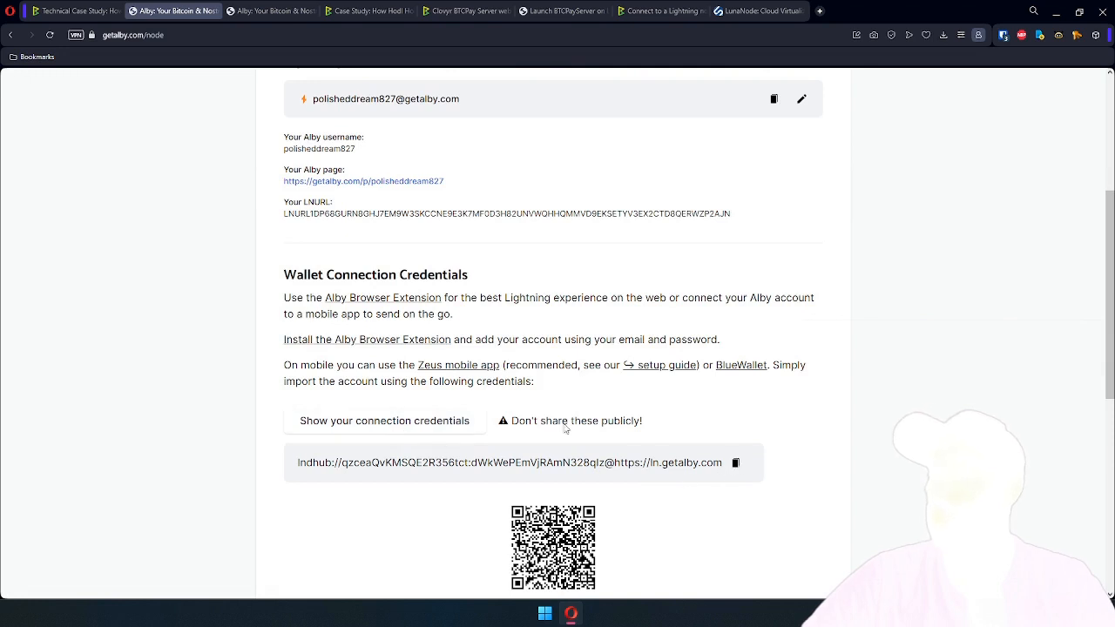
pyautogui.moveTo(735, 464)
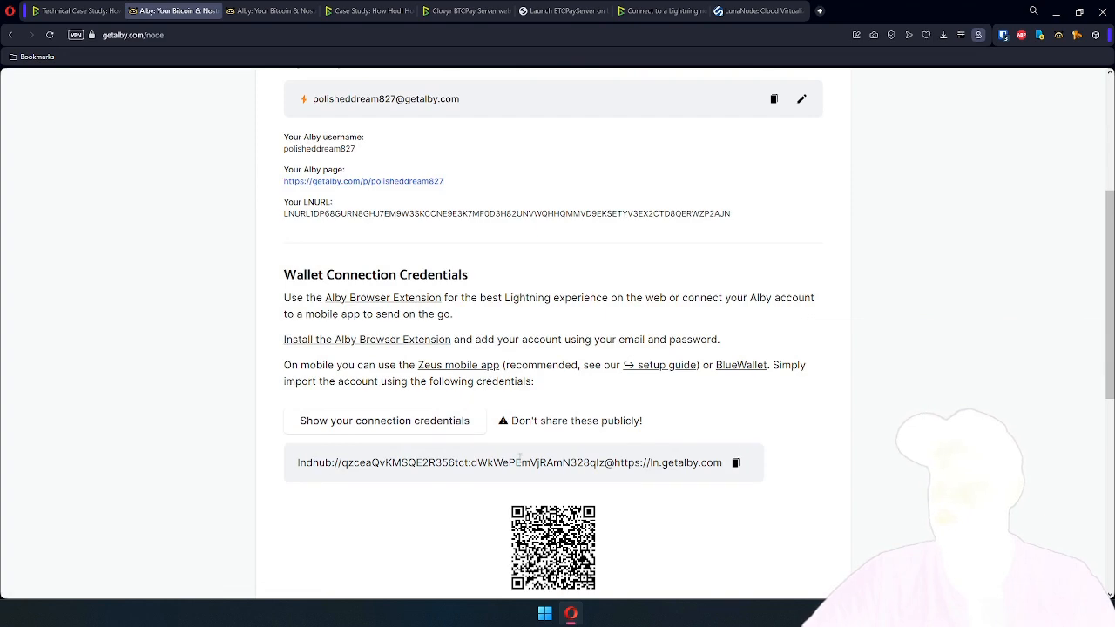
pyautogui.click(73, 11)
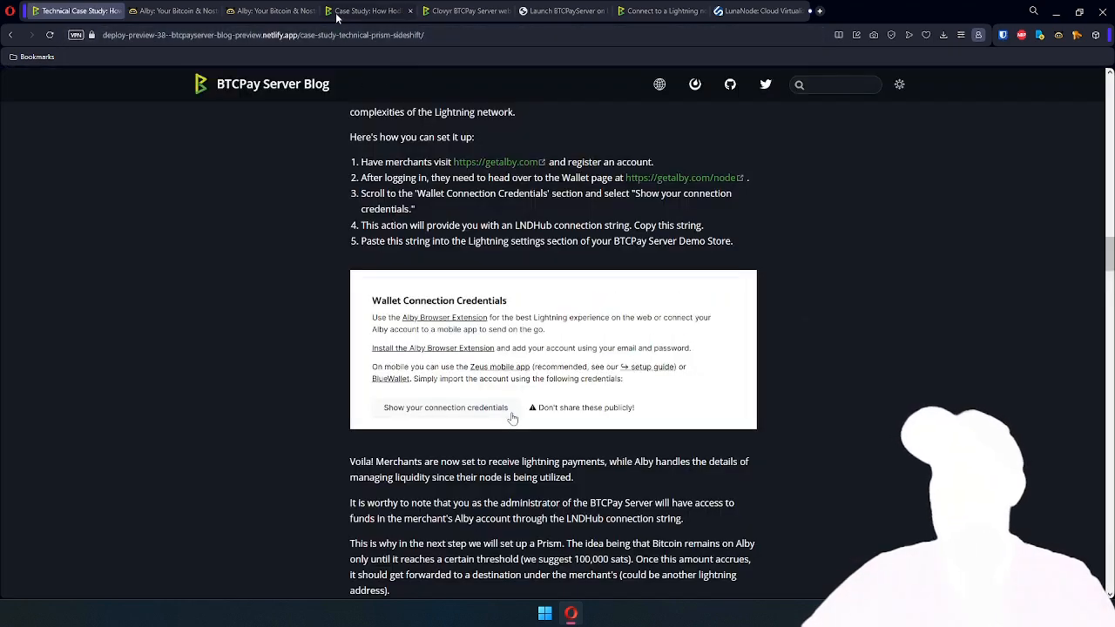
pyautogui.click(561, 11)
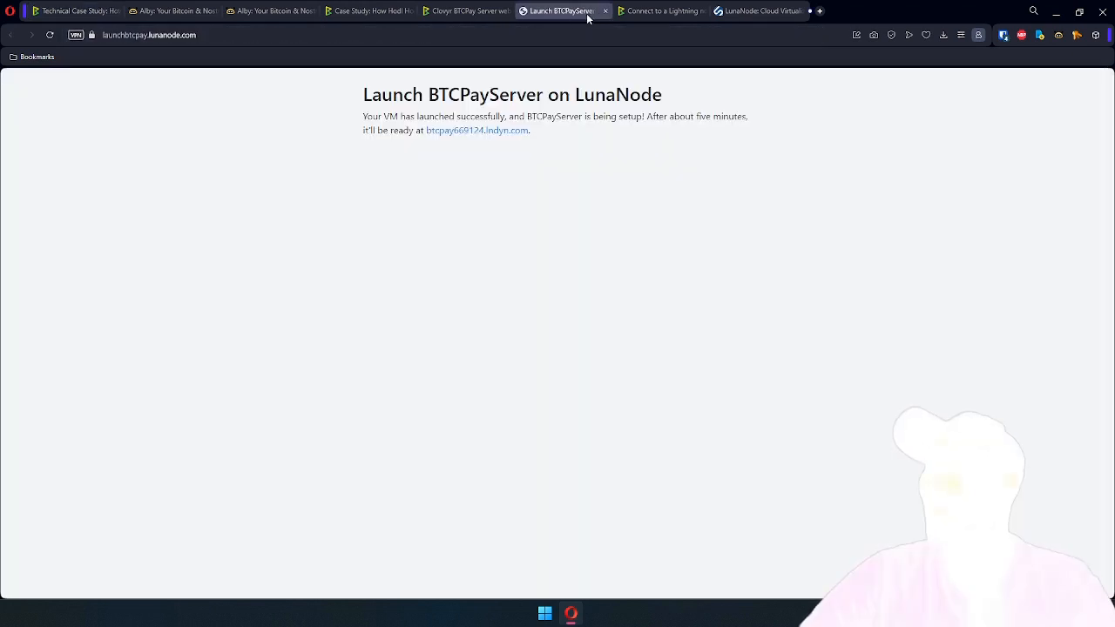
pyautogui.click(662, 10)
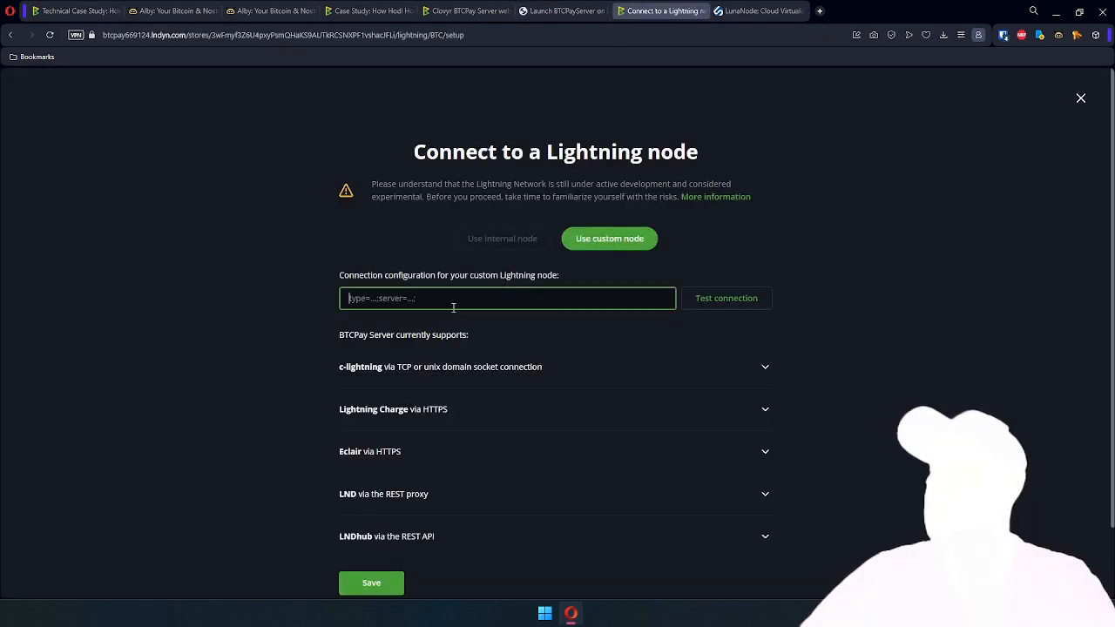
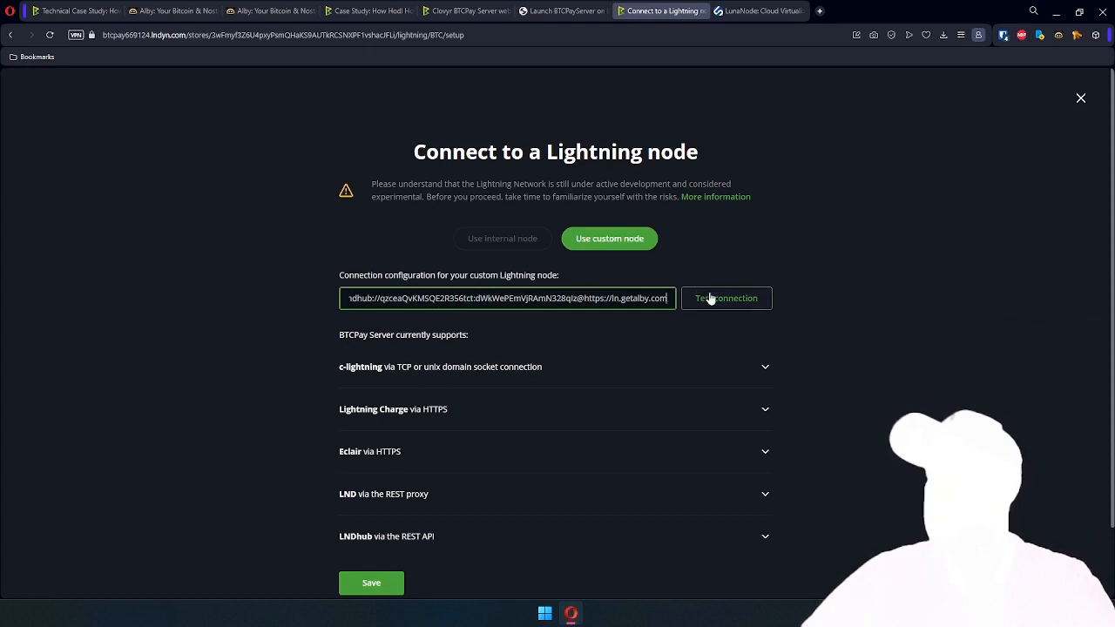
pyautogui.click(726, 297)
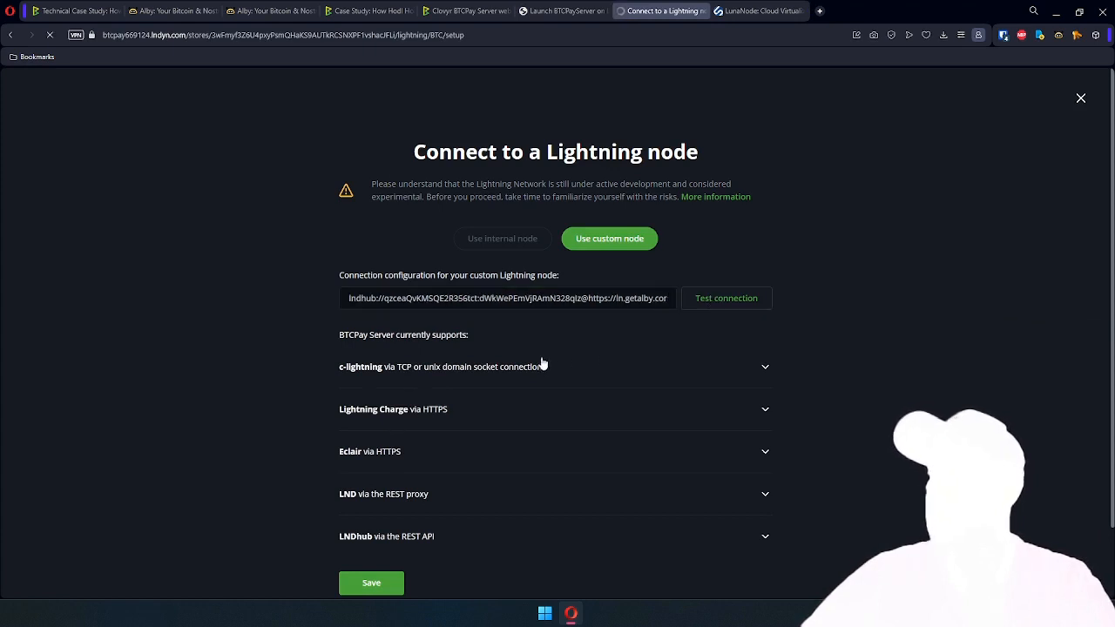
pyautogui.click(371, 582)
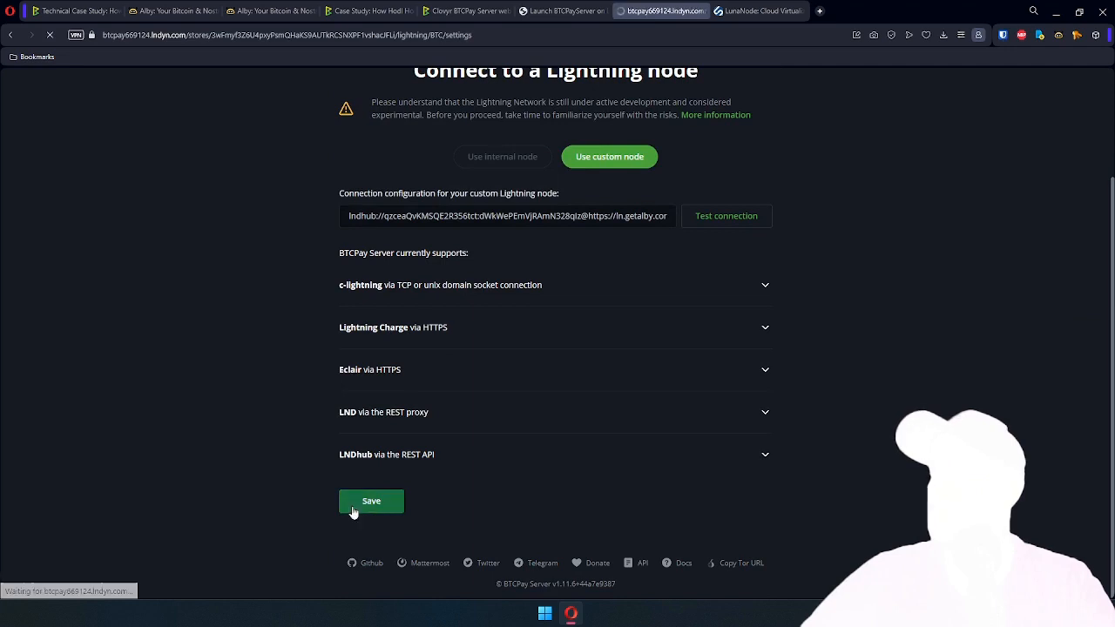
pyautogui.click(371, 502)
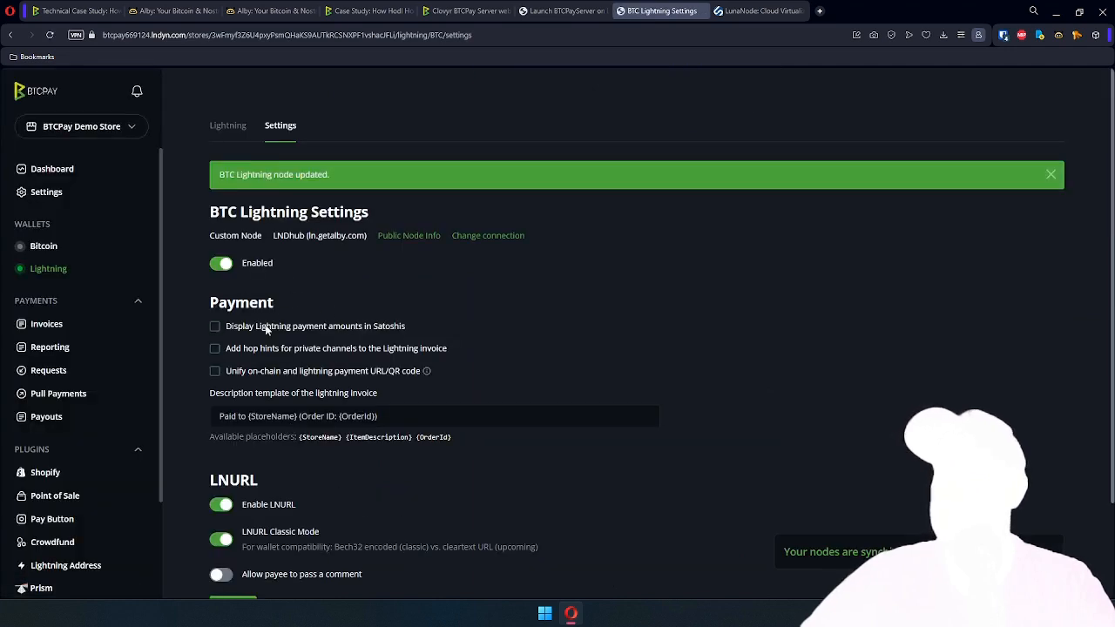
pyautogui.moveTo(404, 300)
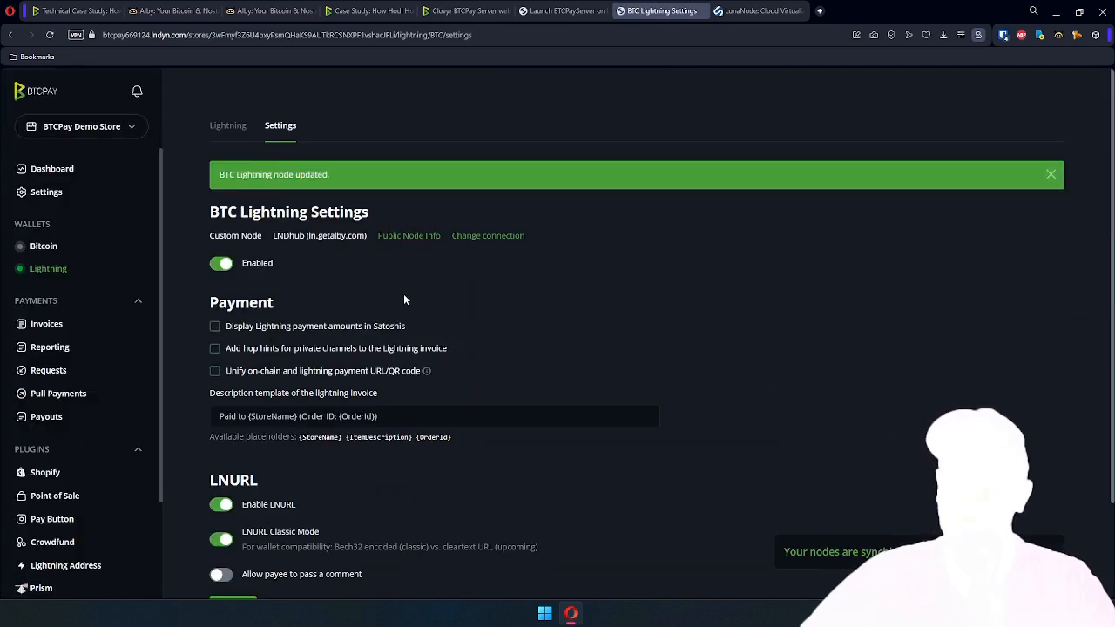
pyautogui.moveTo(394, 300)
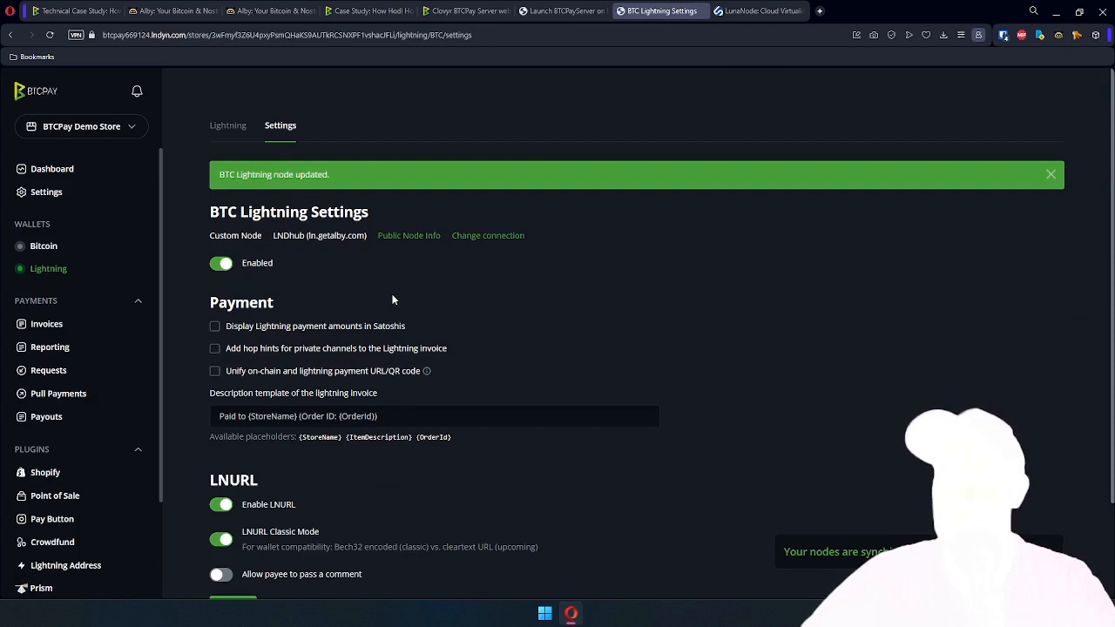
pyautogui.moveTo(317, 82)
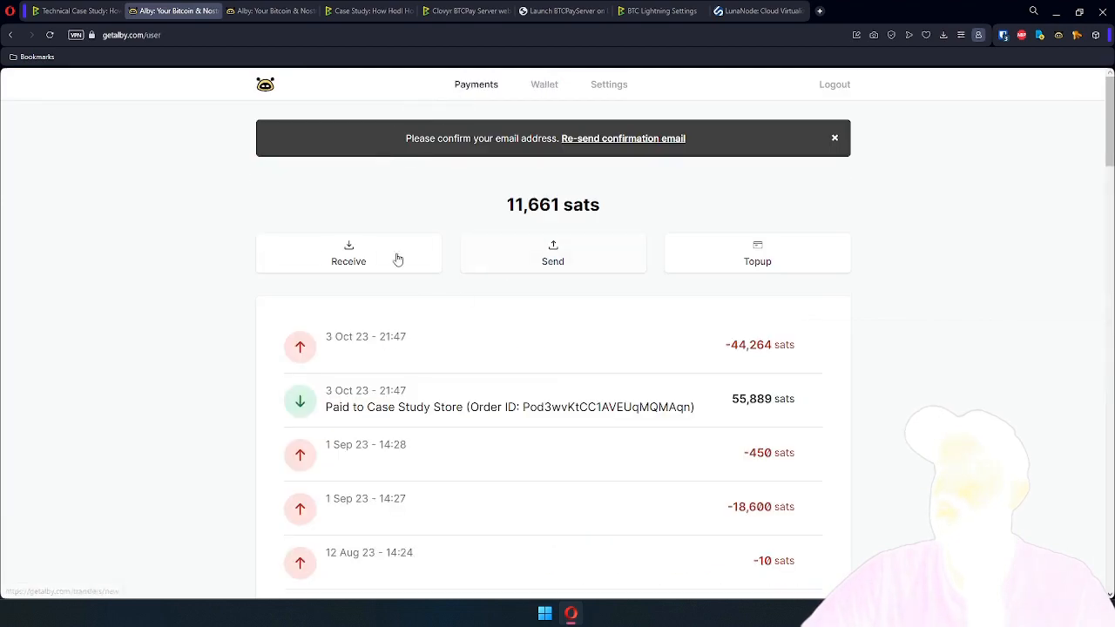
# Step: Read the blog down to the Generate SideShift destination steps, visiting the Green wallet link
pyautogui.click(74, 11)
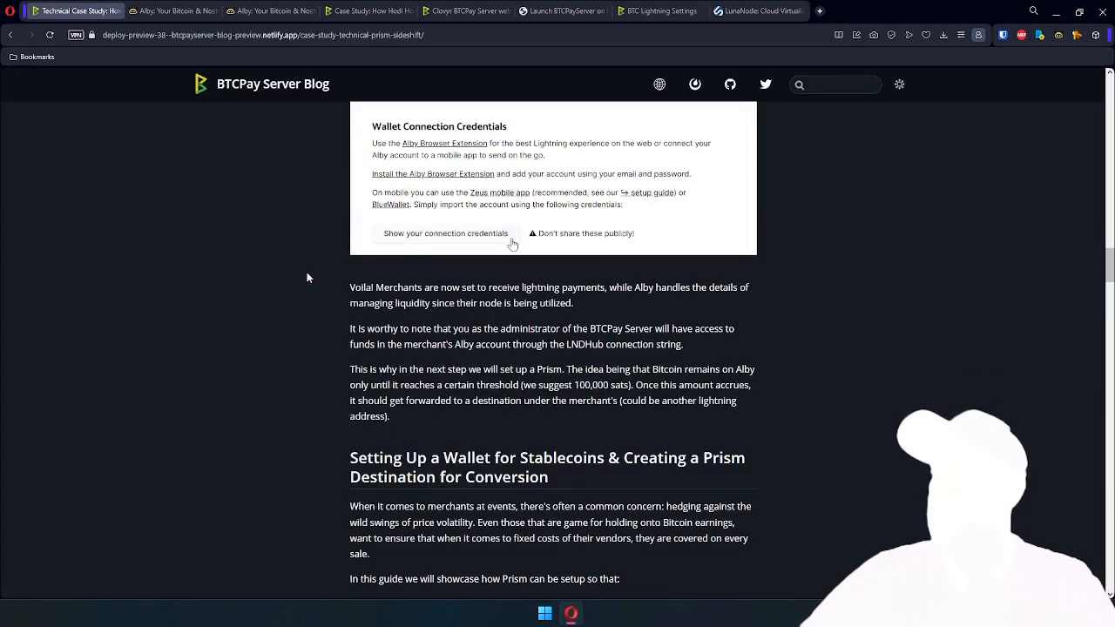
pyautogui.scroll(-3)
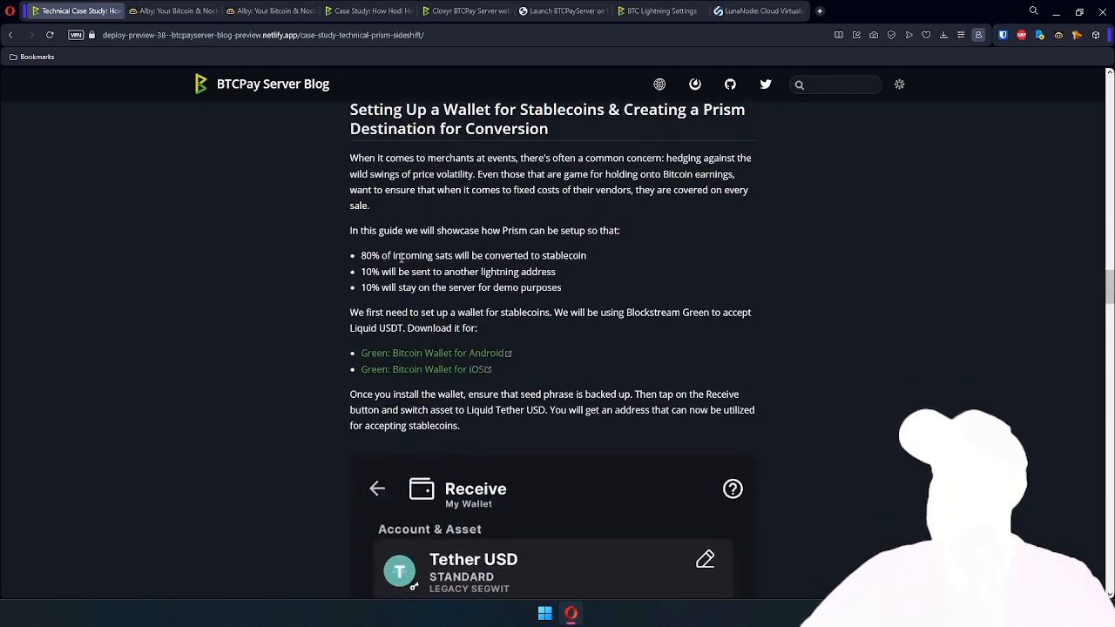
pyautogui.moveTo(390, 352)
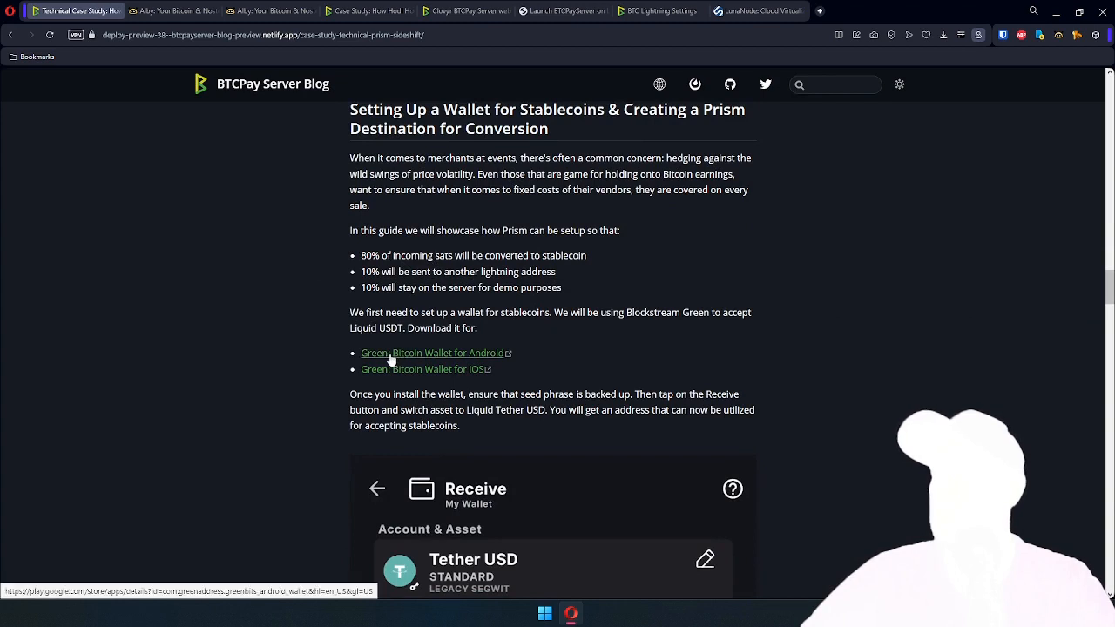
pyautogui.click(431, 351)
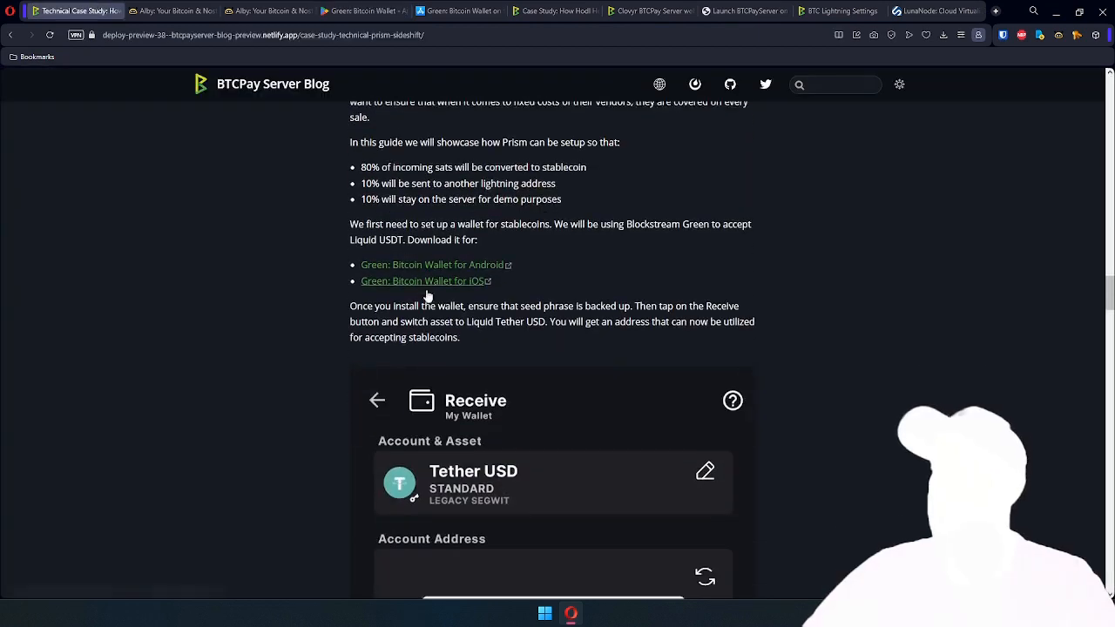
pyautogui.scroll(-3)
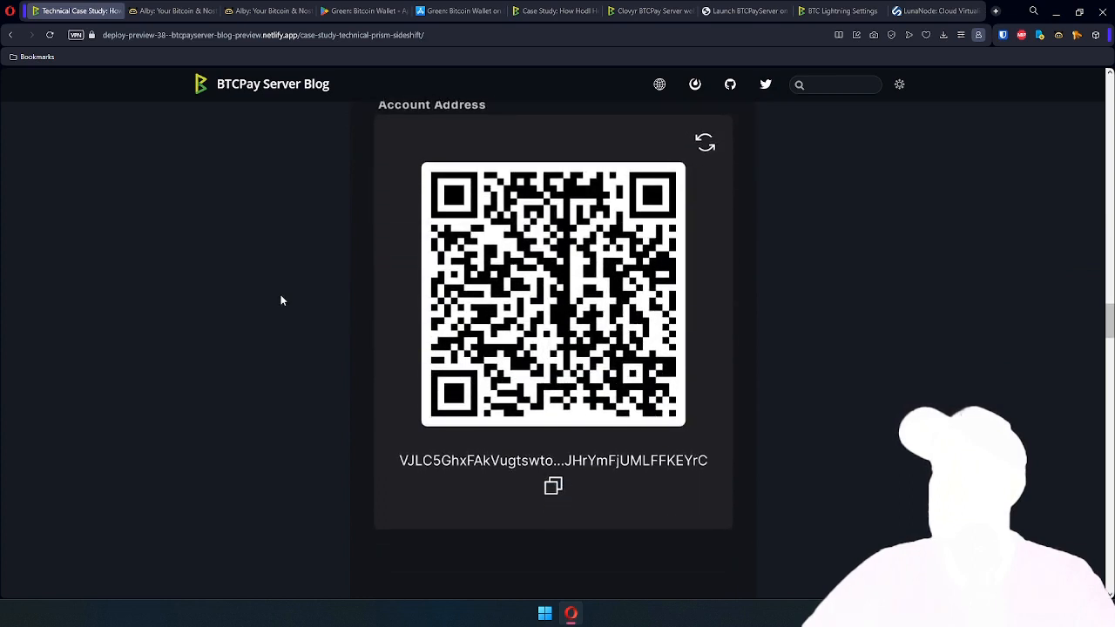
pyautogui.moveTo(243, 317)
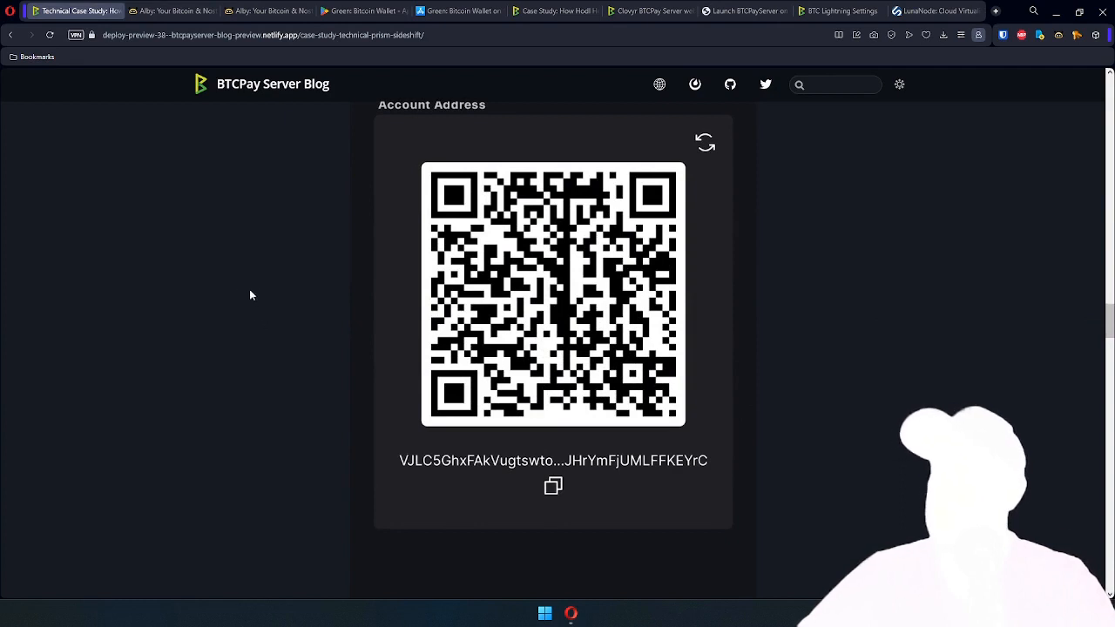
pyautogui.moveTo(282, 285)
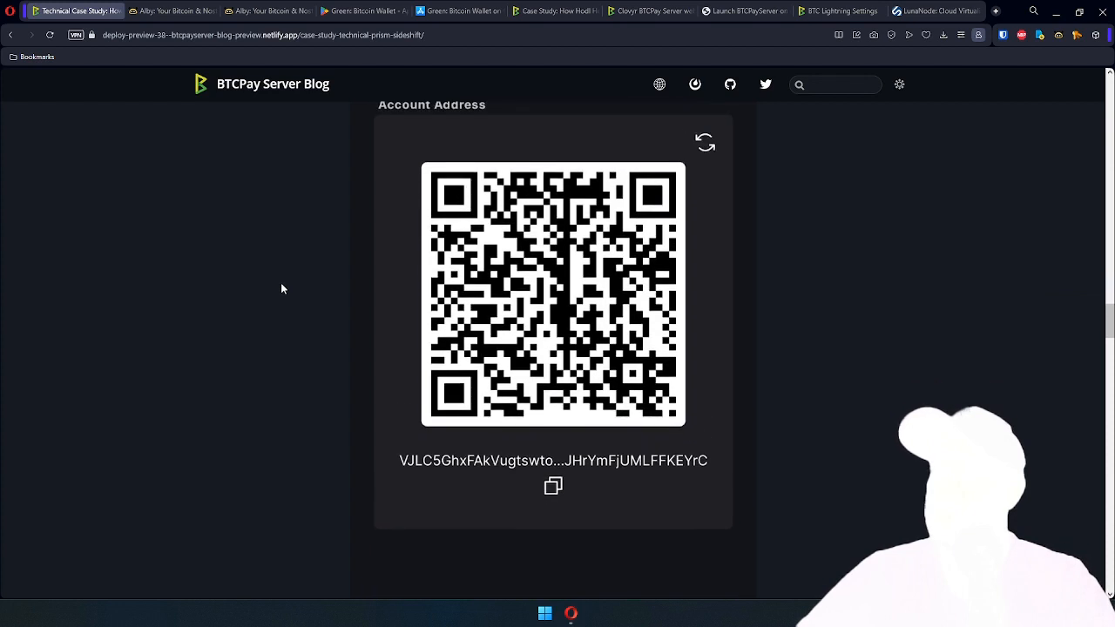
pyautogui.moveTo(80, 387)
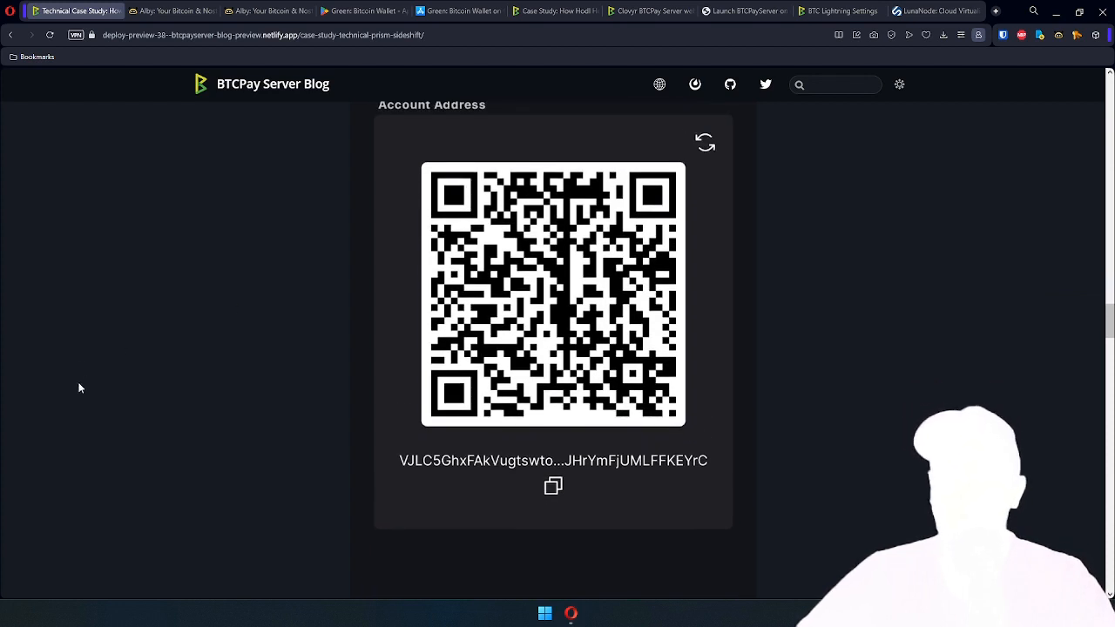
pyautogui.scroll(-3)
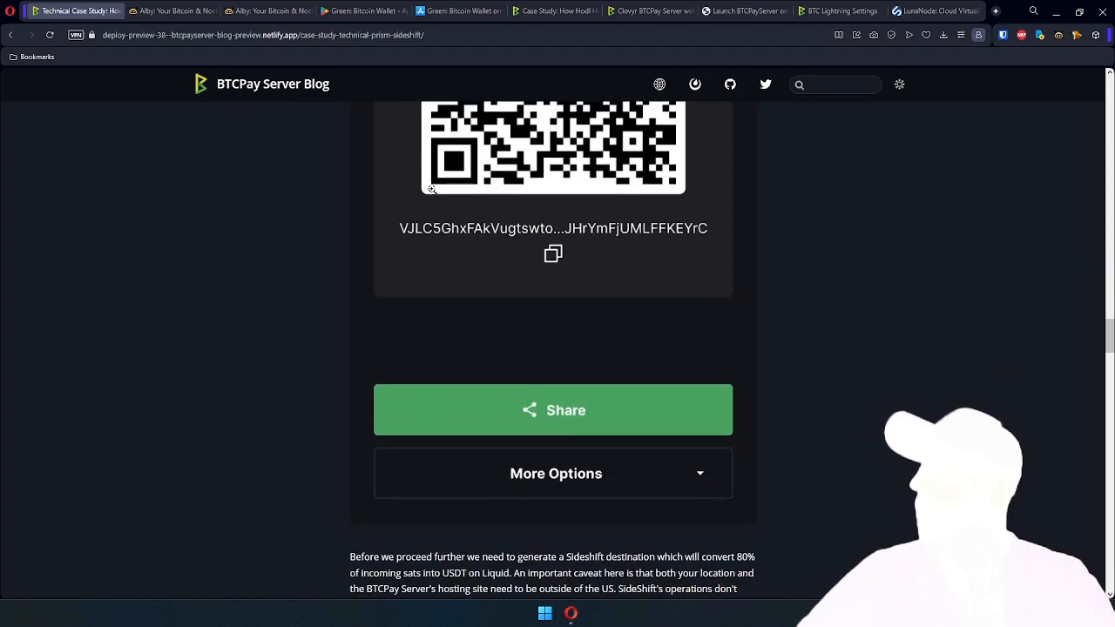
pyautogui.scroll(-3)
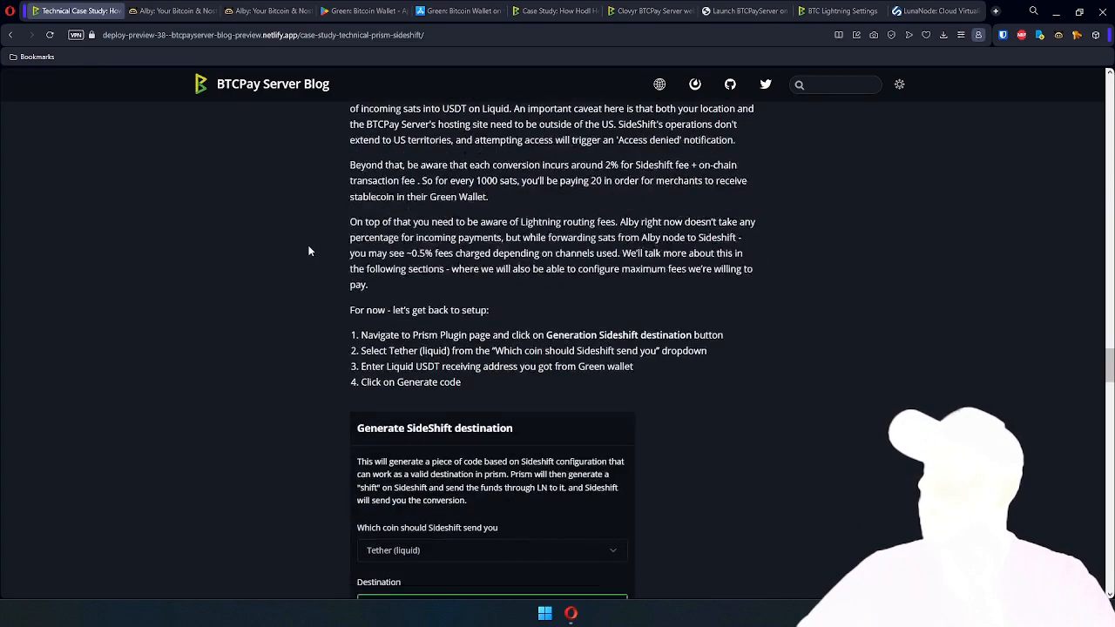
pyautogui.scroll(-3)
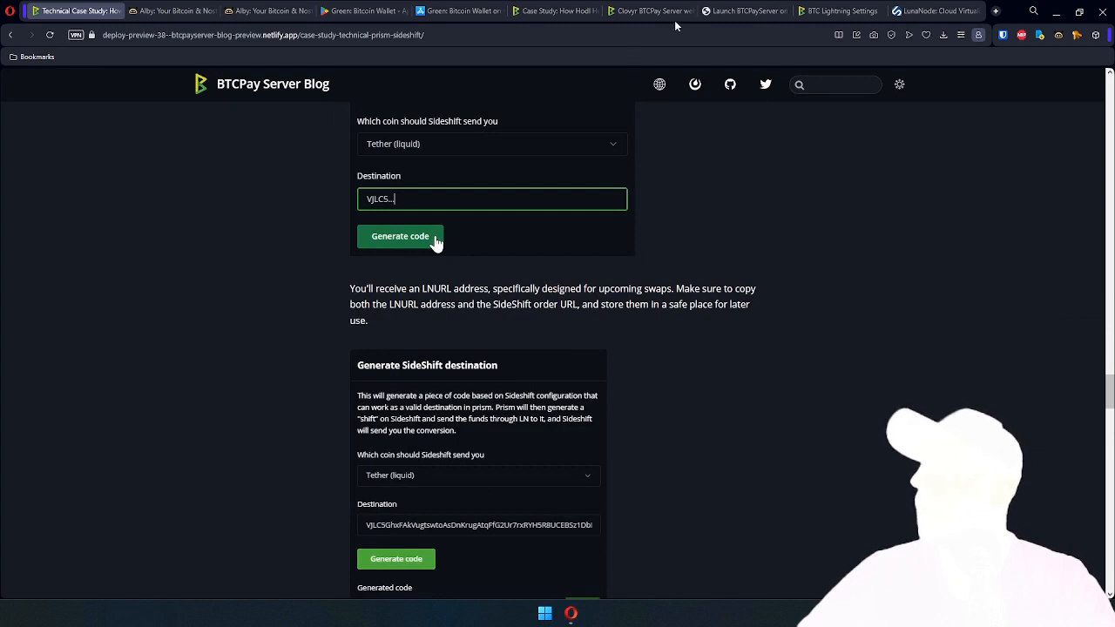
# Step: Return to the BTCPay store and go to the Prism plugin page
pyautogui.click(837, 11)
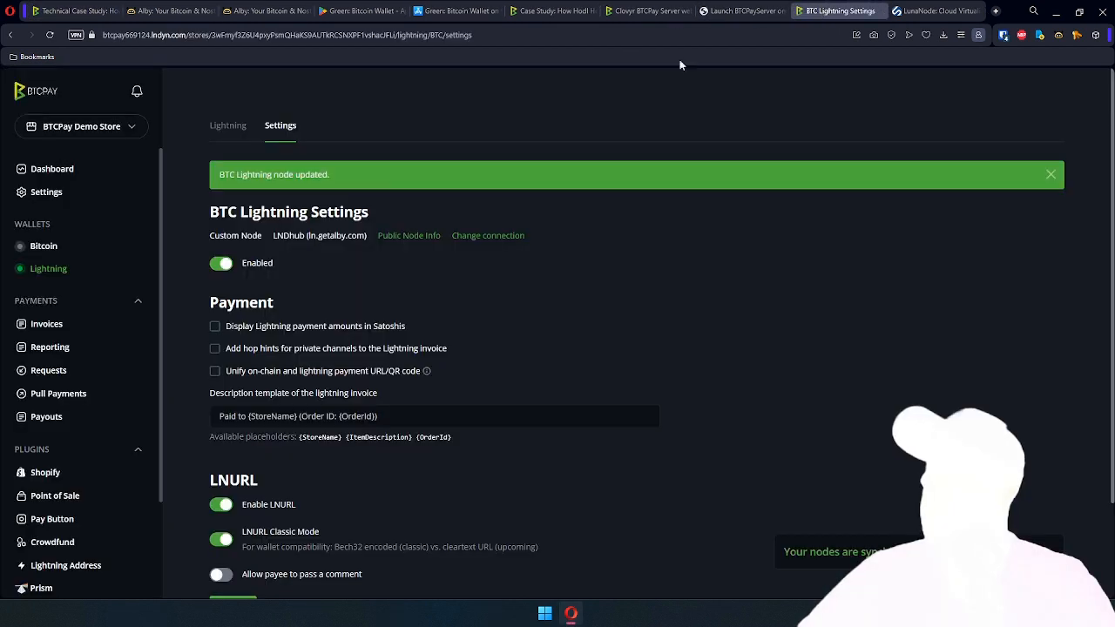
pyautogui.scroll(-3)
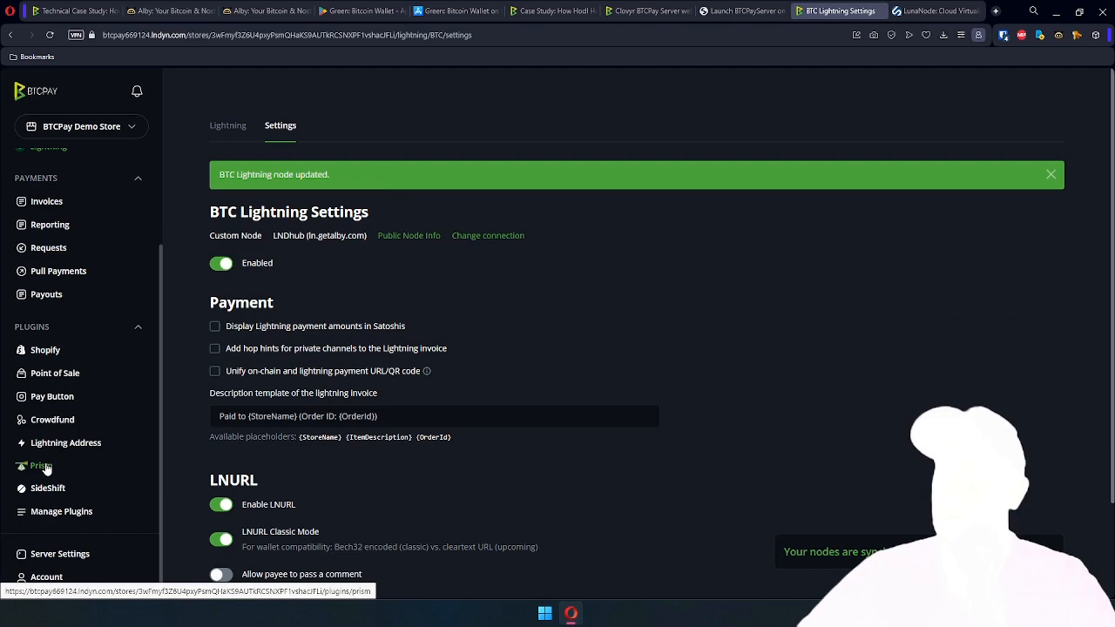
pyautogui.click(42, 467)
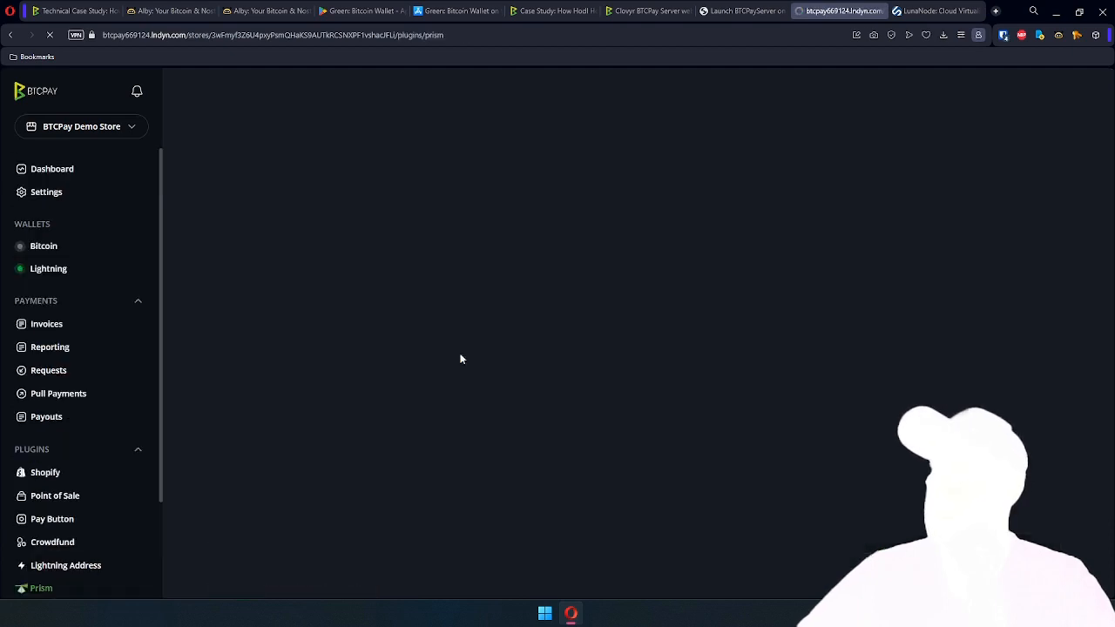
pyautogui.click(40, 586)
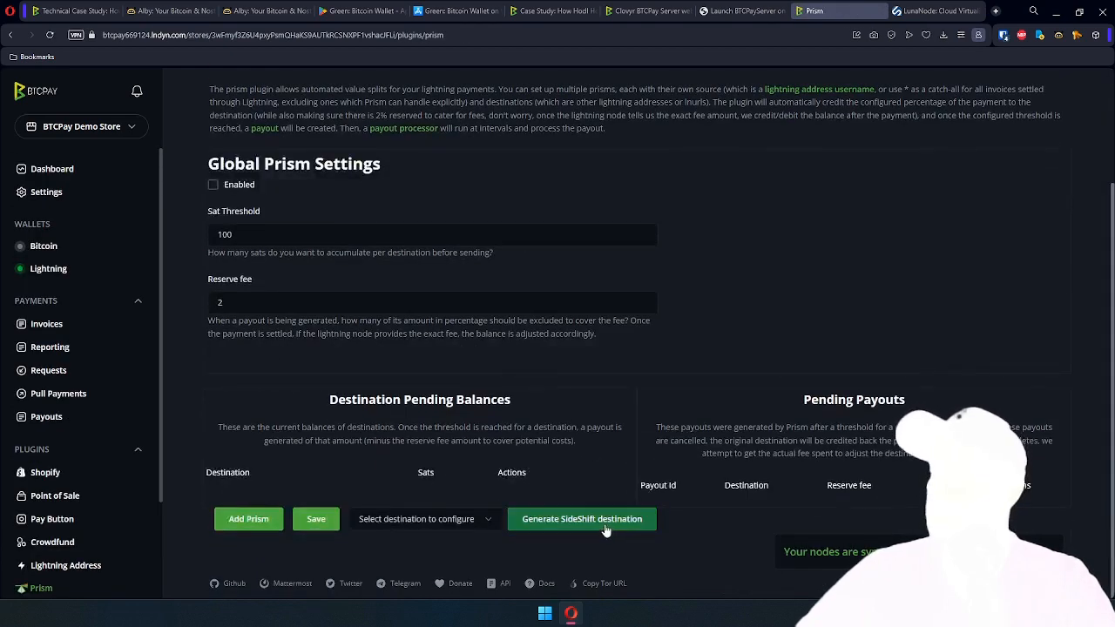
pyautogui.click(582, 519)
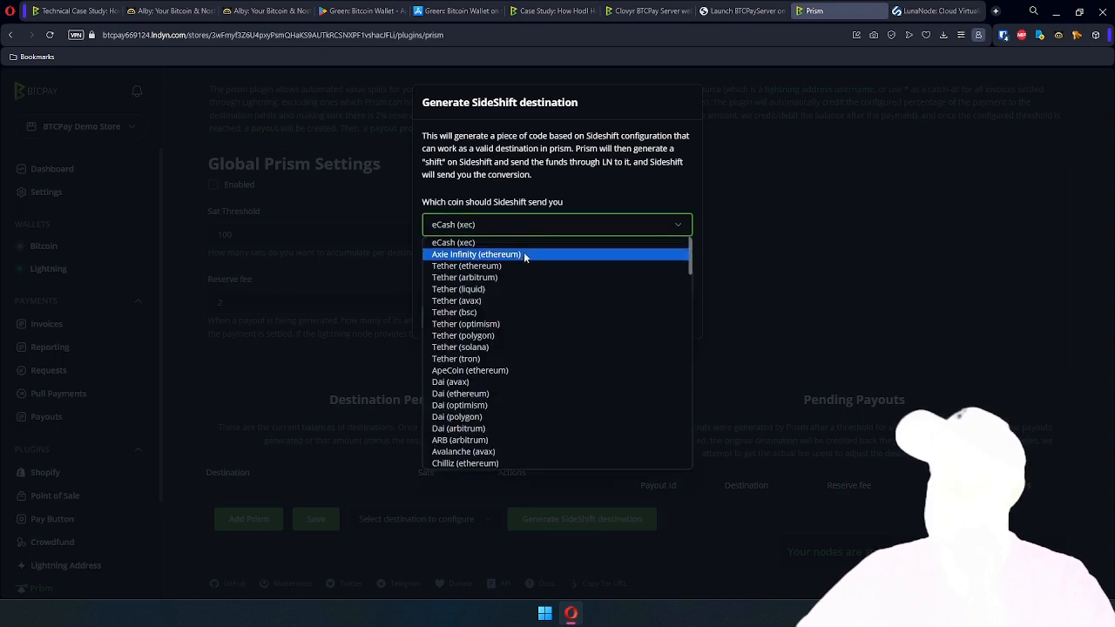
pyautogui.click(460, 289)
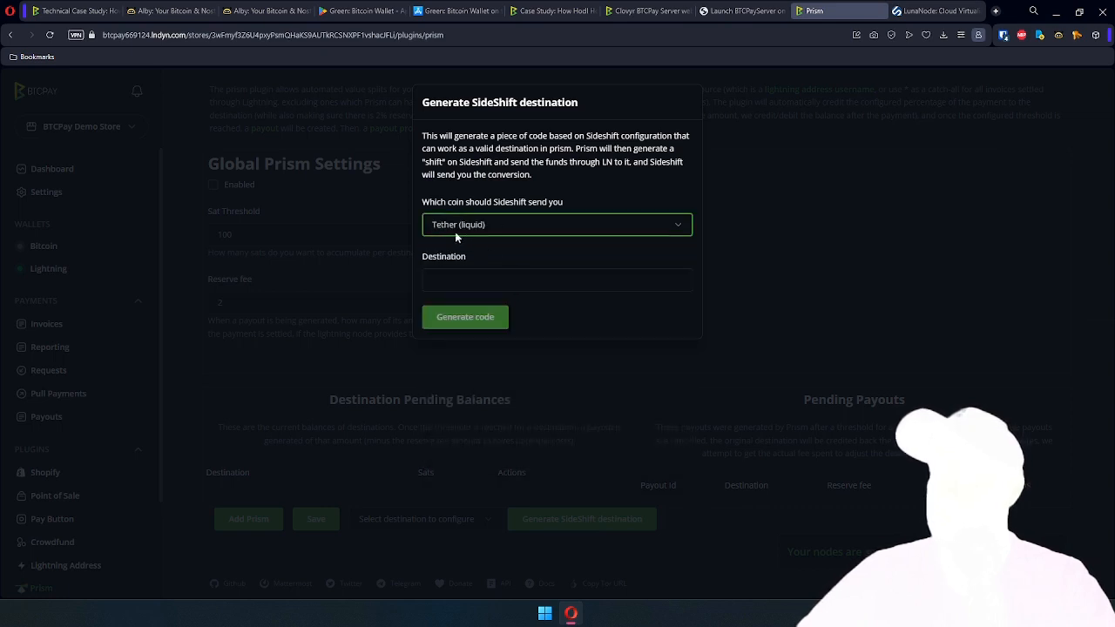
pyautogui.moveTo(526, 254)
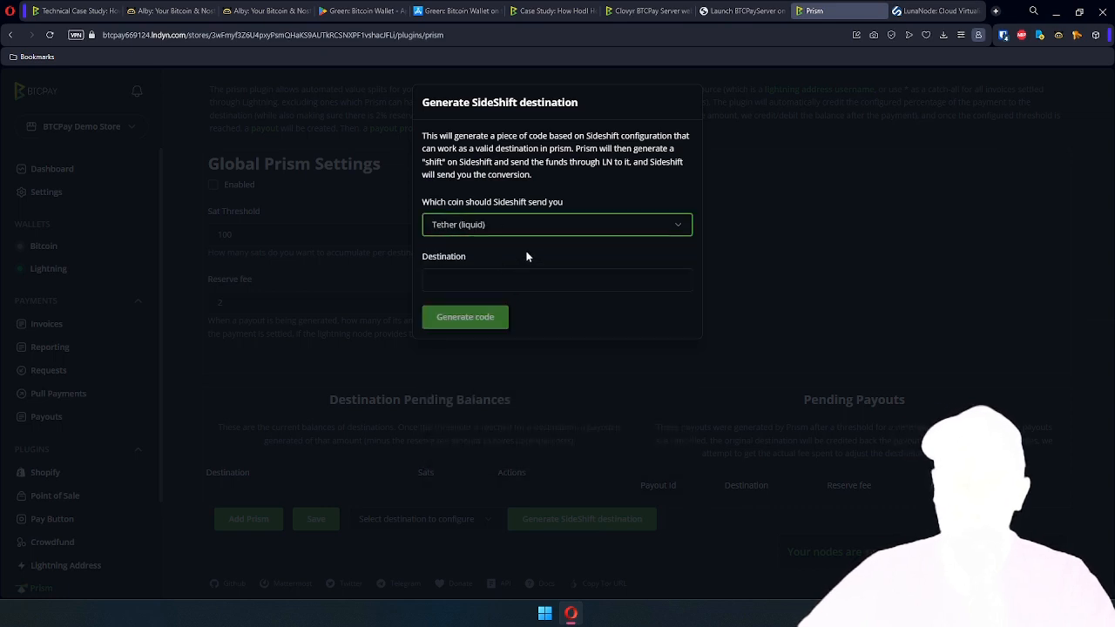
pyautogui.click(558, 279)
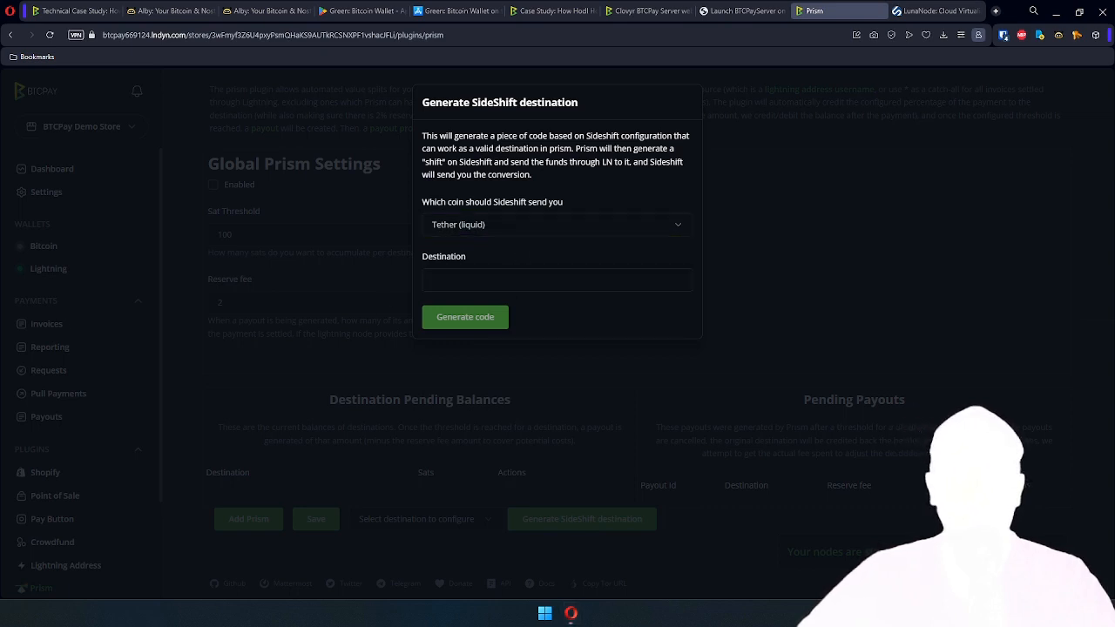
pyautogui.click(557, 278)
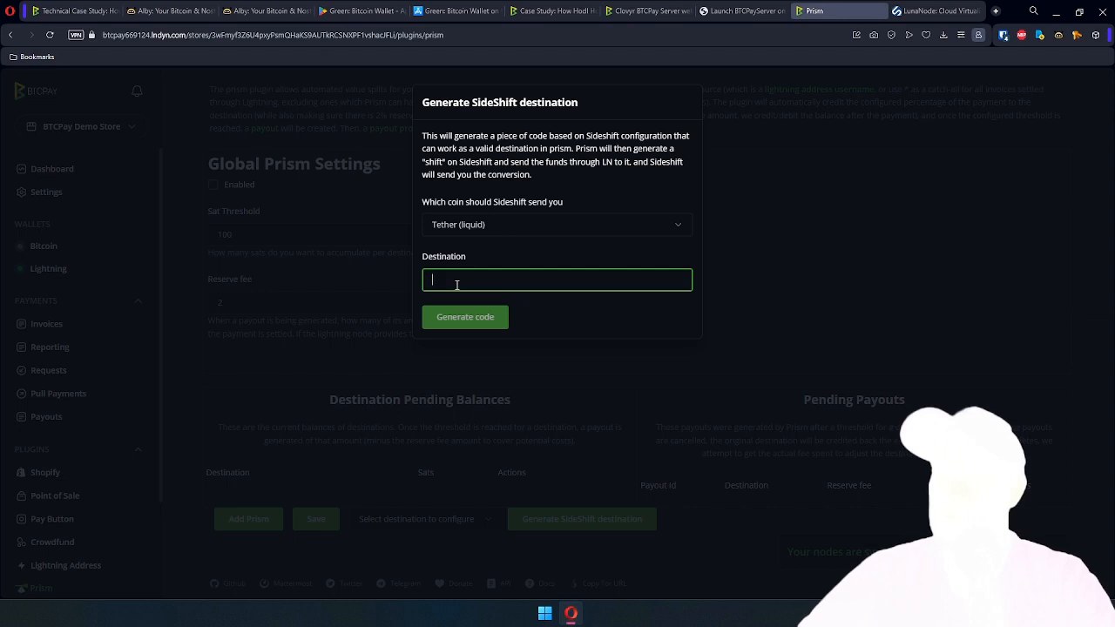
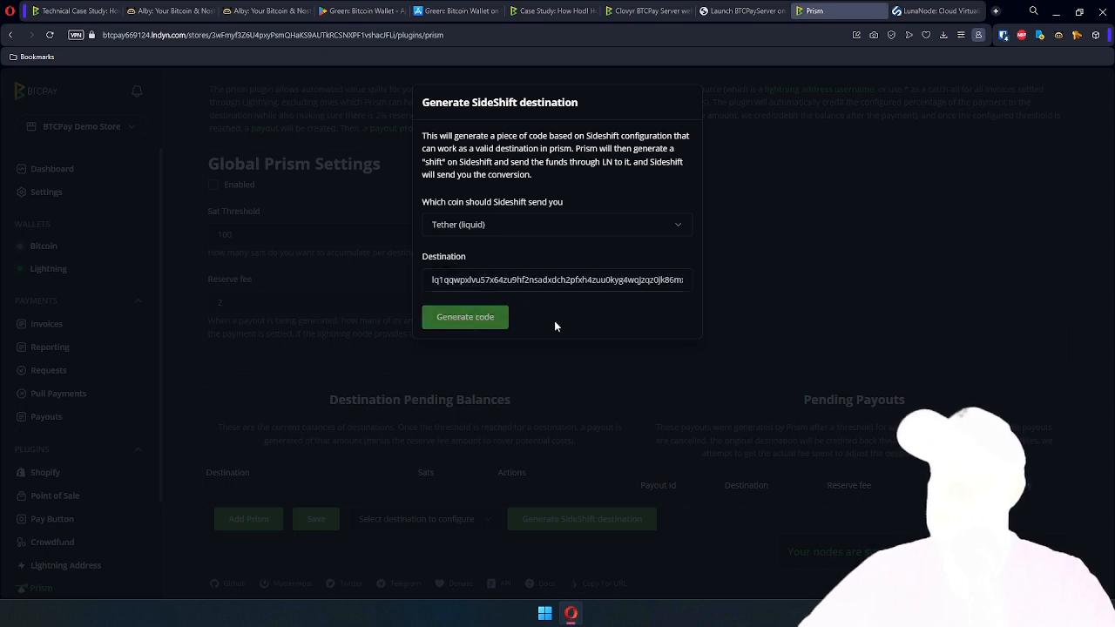
# Step: Generate the SideShift code, copy it, close the dialog and return to the blog
pyautogui.click(465, 317)
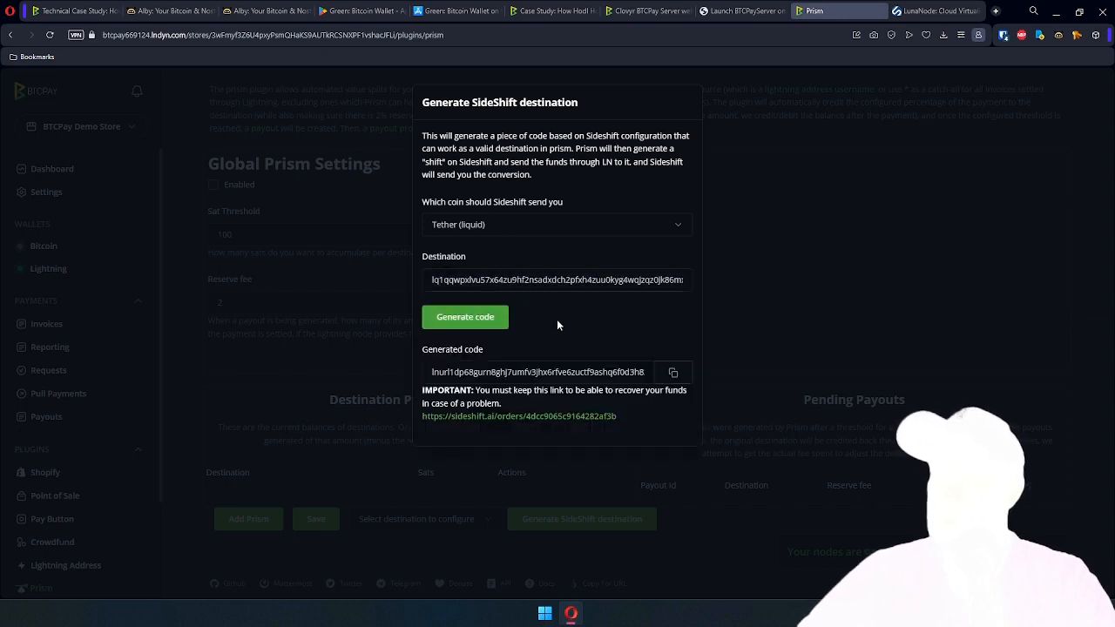
pyautogui.click(536, 373)
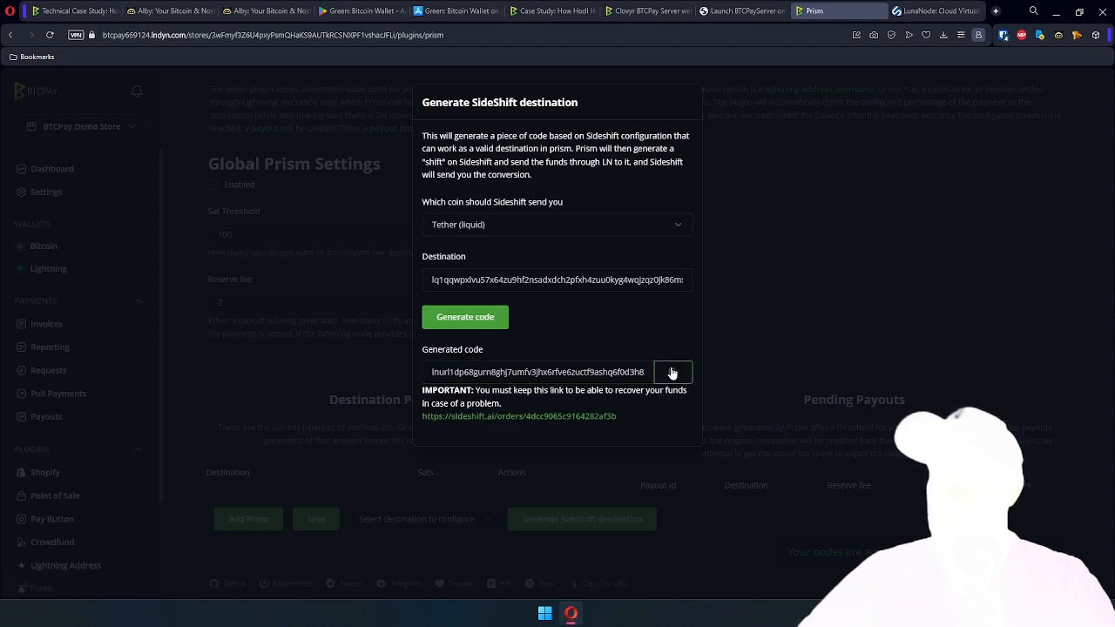
pyautogui.click(673, 373)
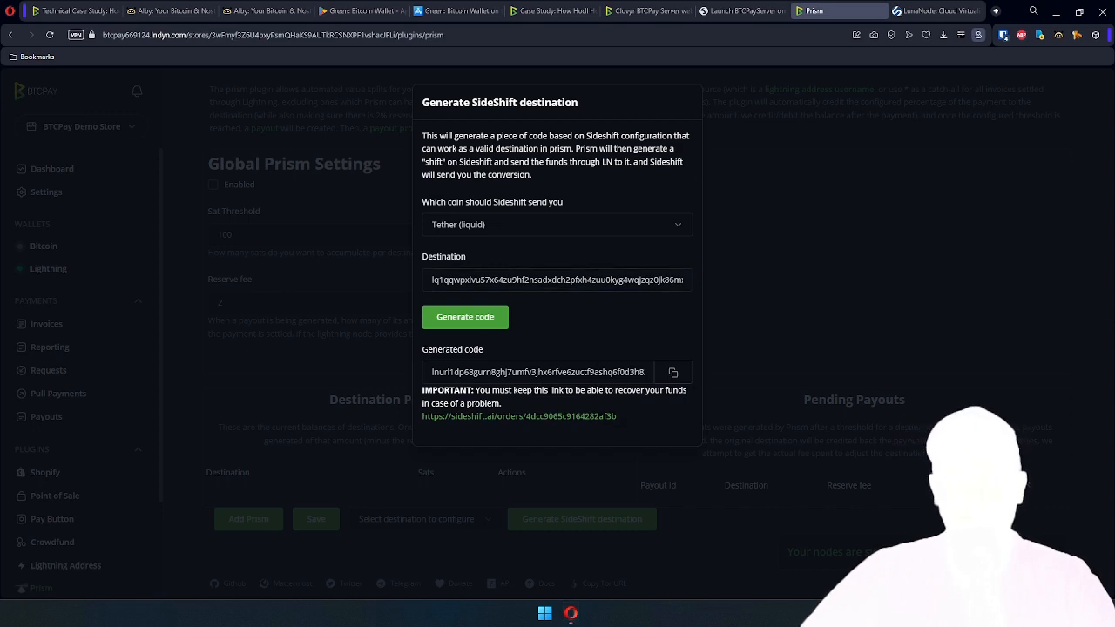
pyautogui.click(557, 279)
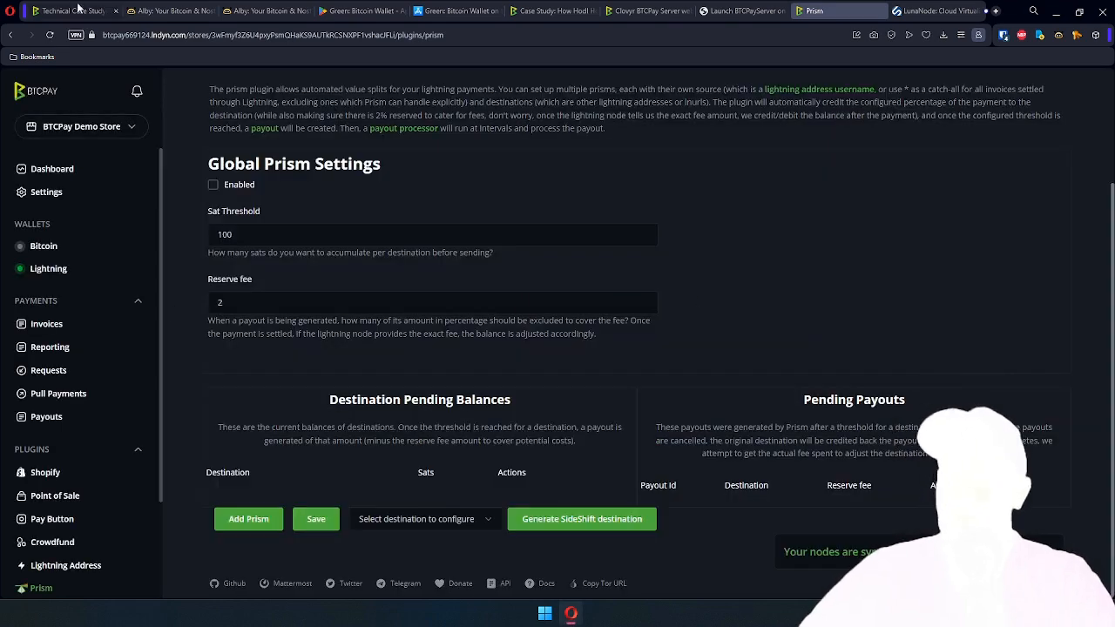
pyautogui.click(73, 10)
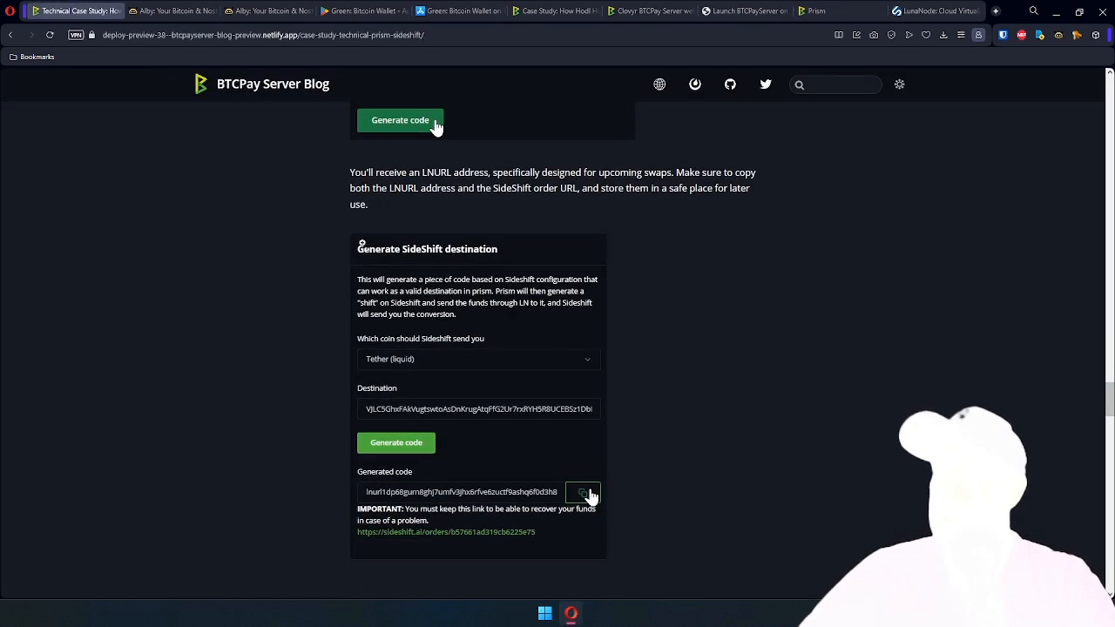
# Step: Scroll through the blog's Setting up Prism and Create new Destination steps, then return to the Prism page
pyautogui.scroll(-3)
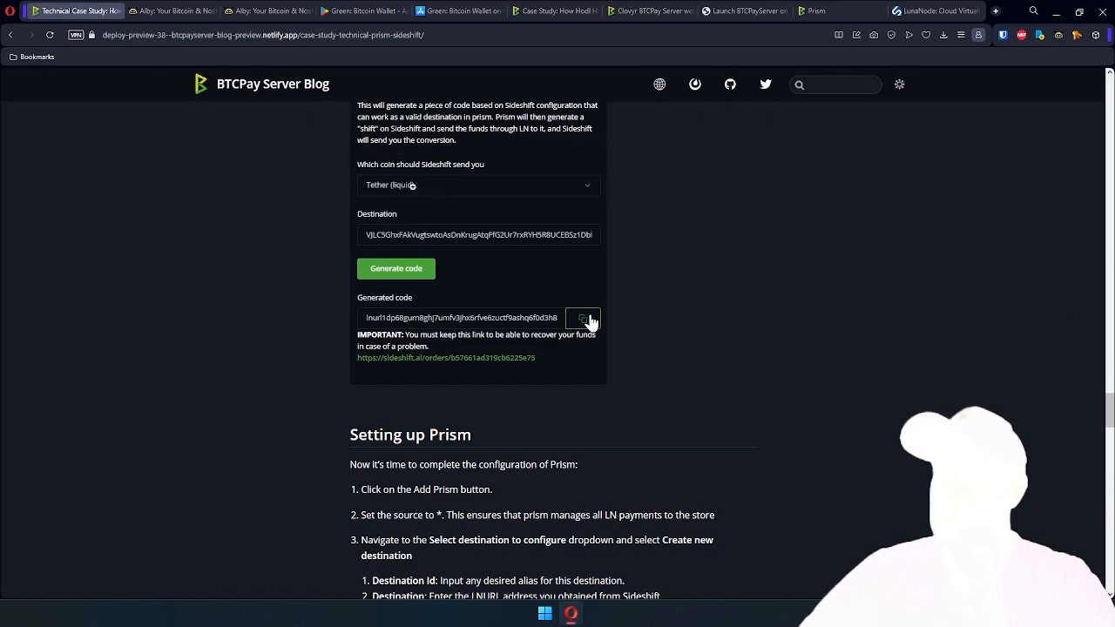
pyautogui.scroll(-3)
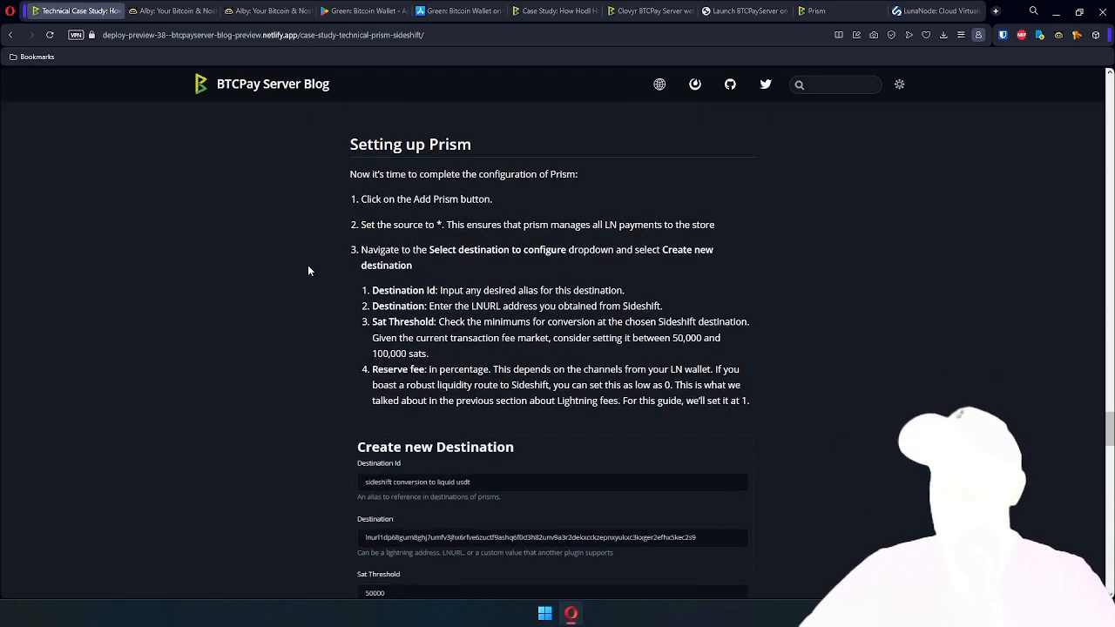
pyautogui.moveTo(313, 271)
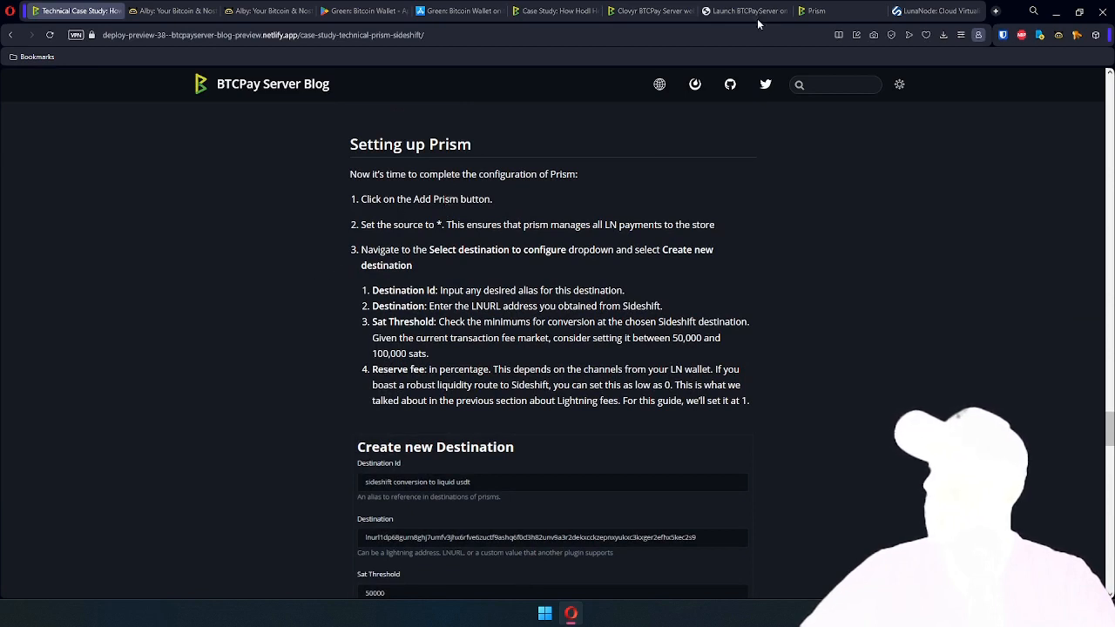
pyautogui.moveTo(437, 212)
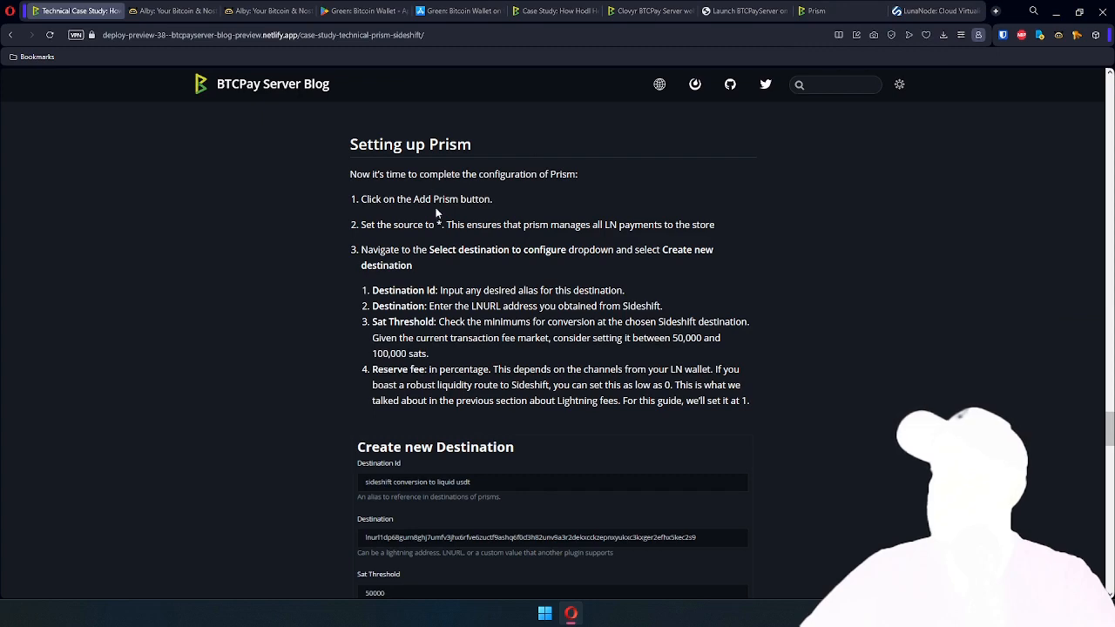
pyautogui.moveTo(386, 275)
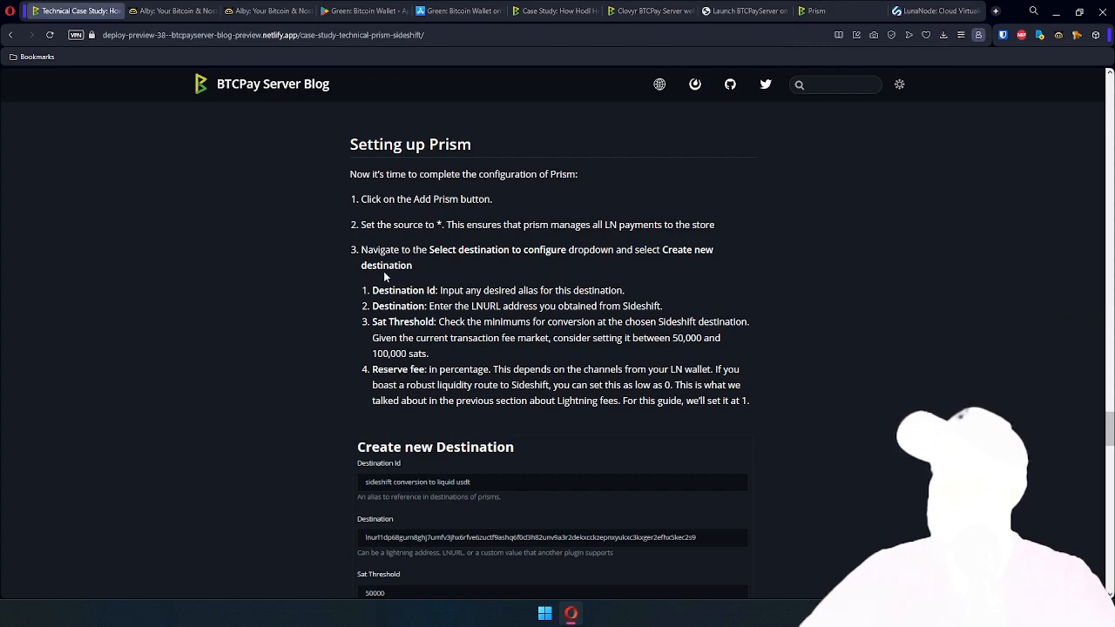
pyautogui.scroll(-3)
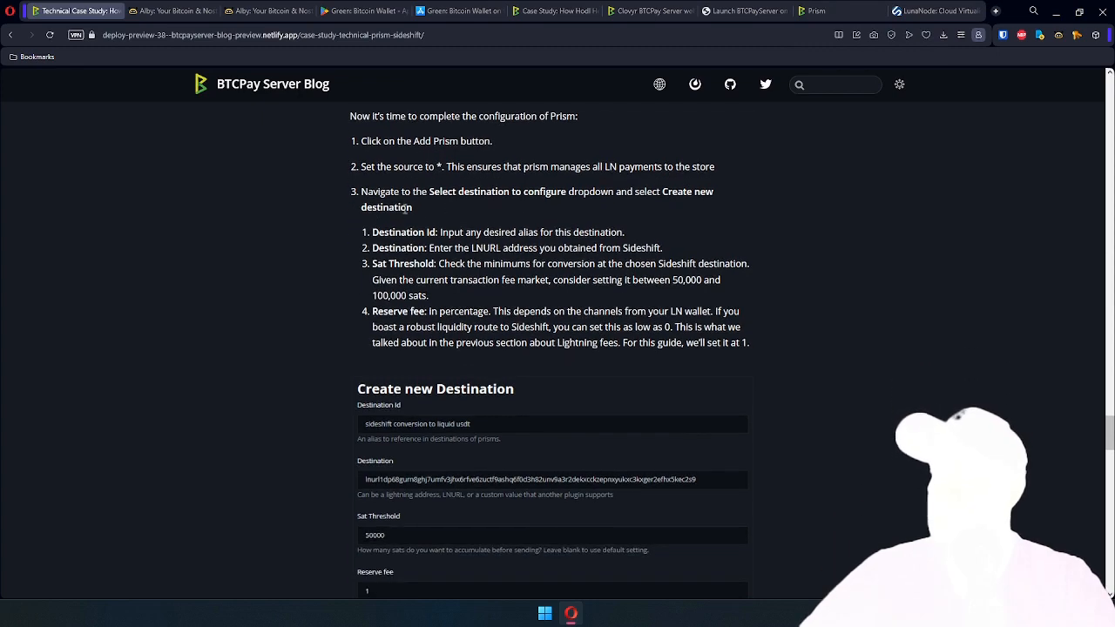
pyautogui.scroll(-3)
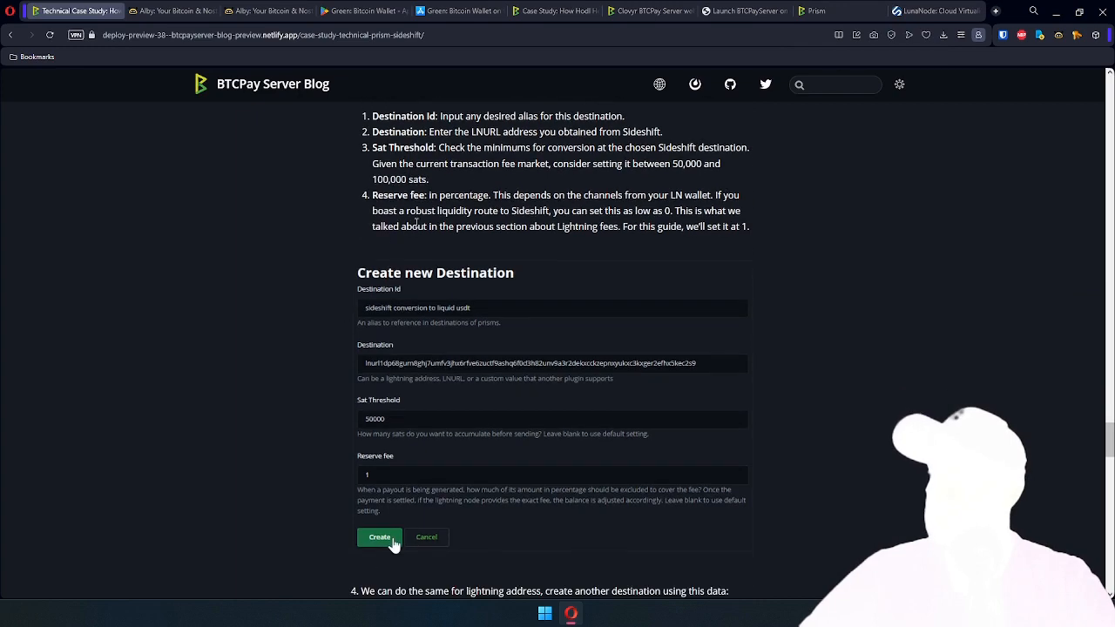
pyautogui.scroll(-3)
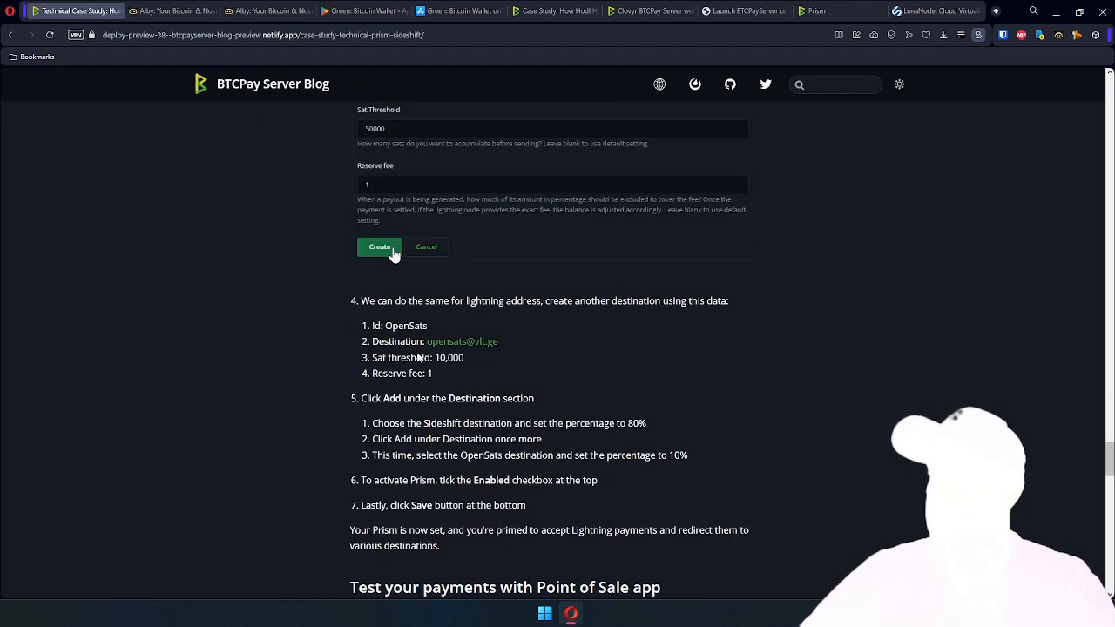
pyautogui.scroll(-3)
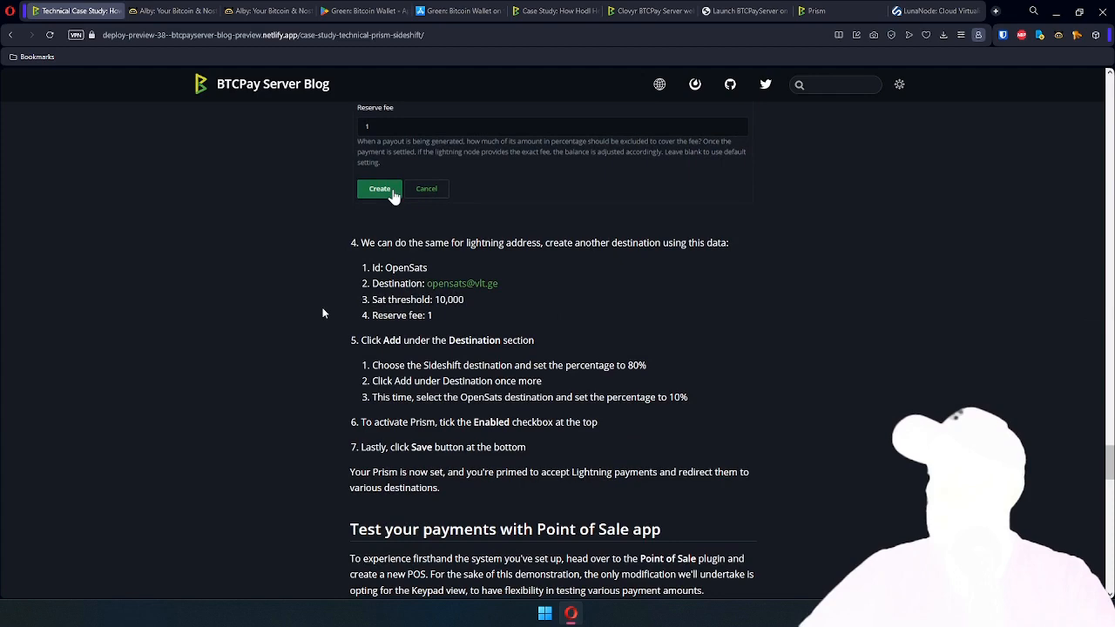
pyautogui.scroll(-3)
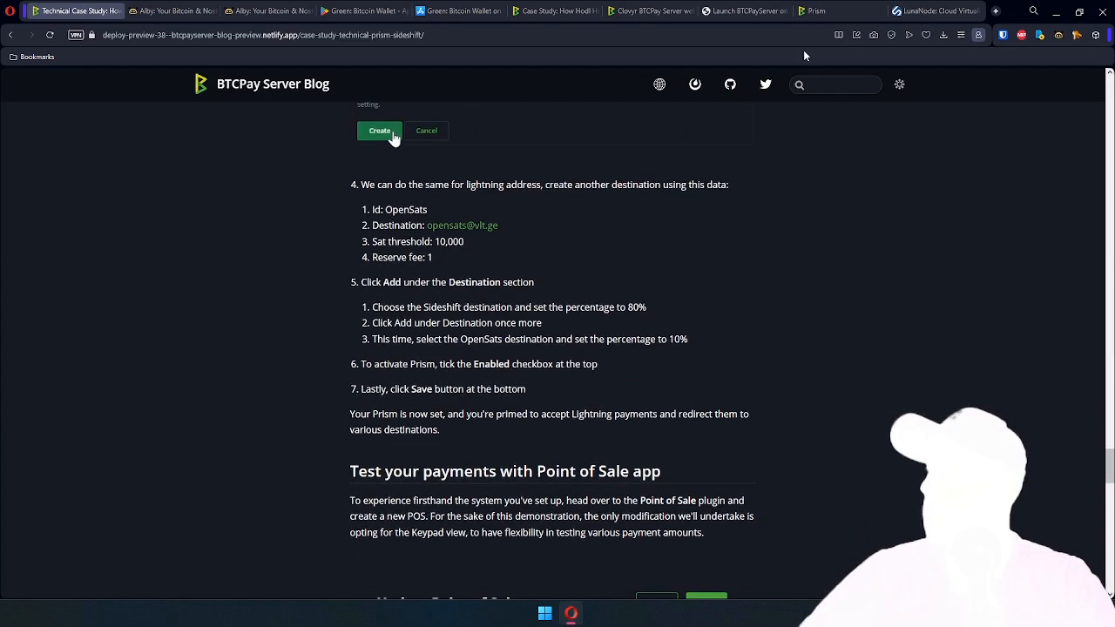
pyautogui.click(815, 11)
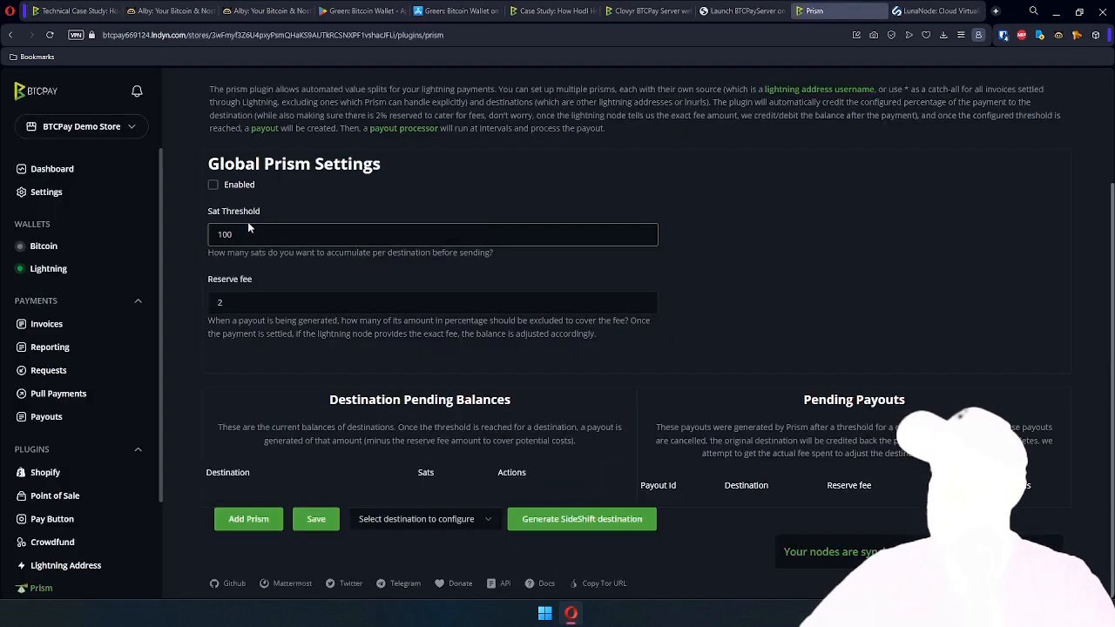
# Step: Create destination 'sideshift sats to liquid usdt' with the SideShift code, 25000 sat threshold and reserve fee 1
pyautogui.click(424, 519)
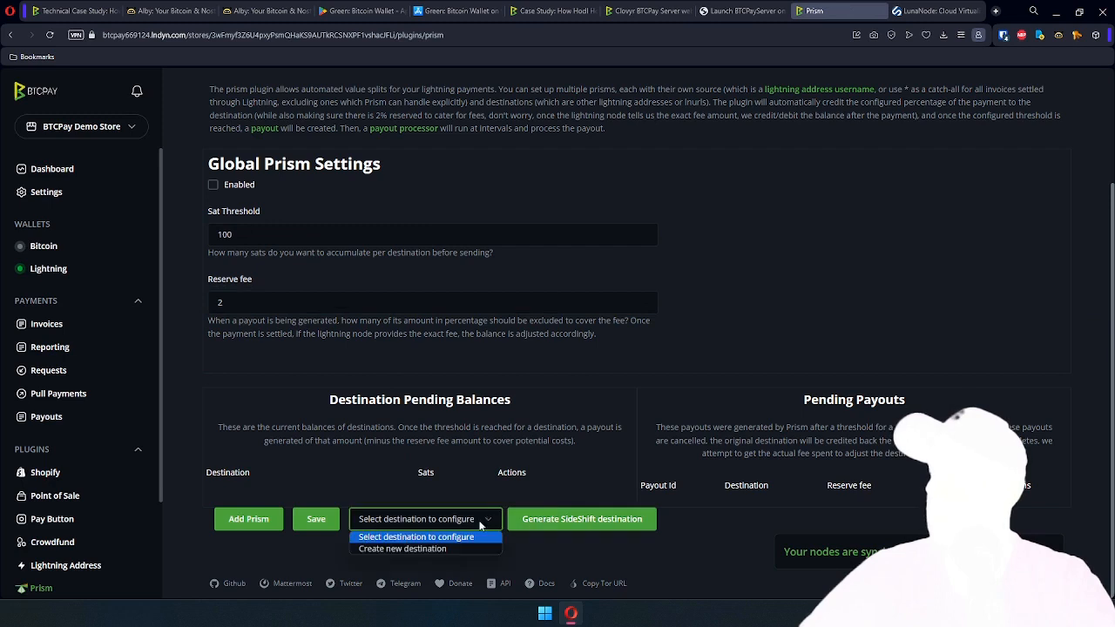
pyautogui.click(400, 549)
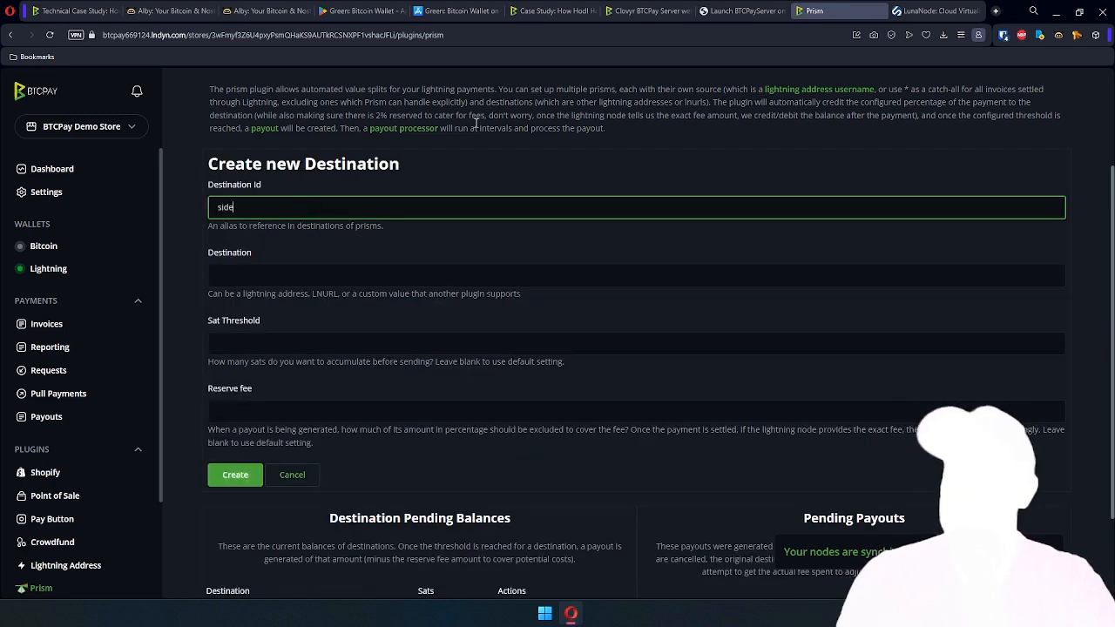
pyautogui.write('shift sats to')
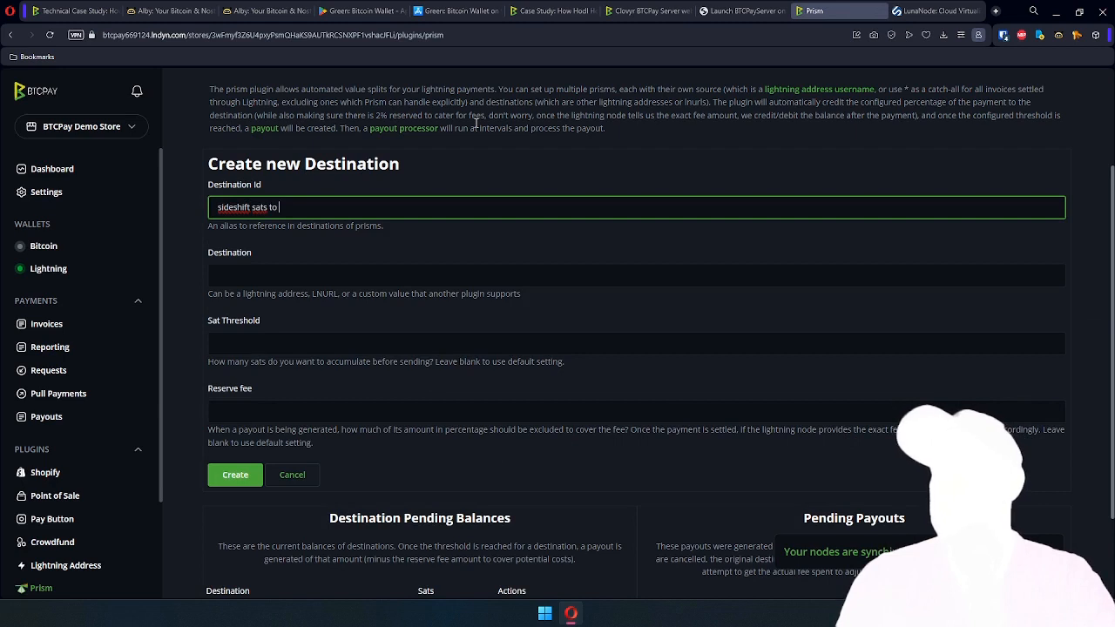
pyautogui.write('li')
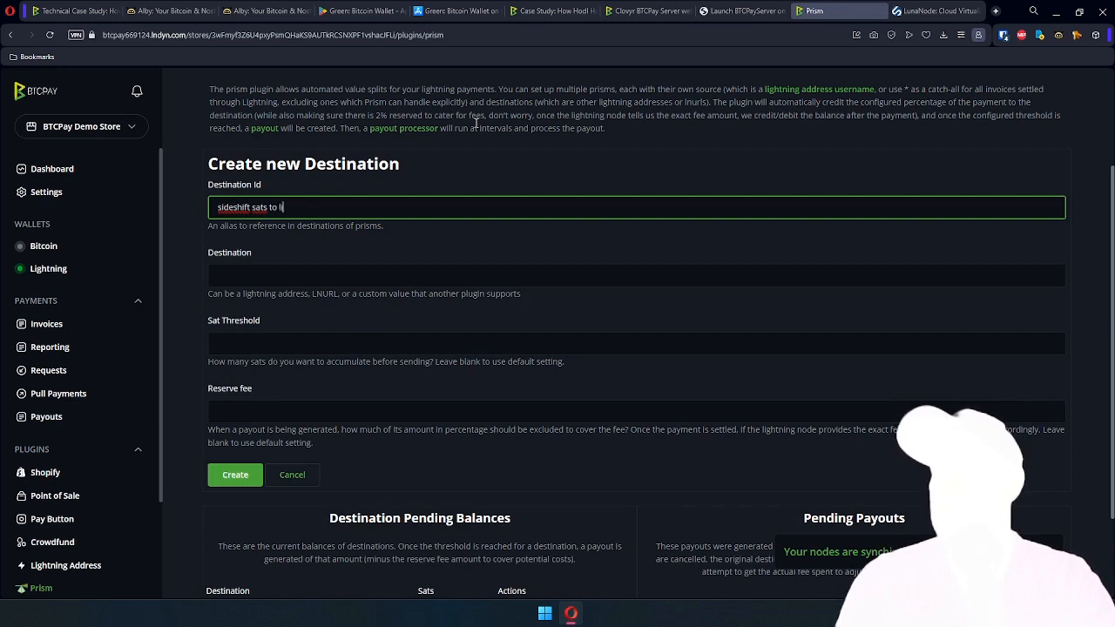
pyautogui.write('quid usdt')
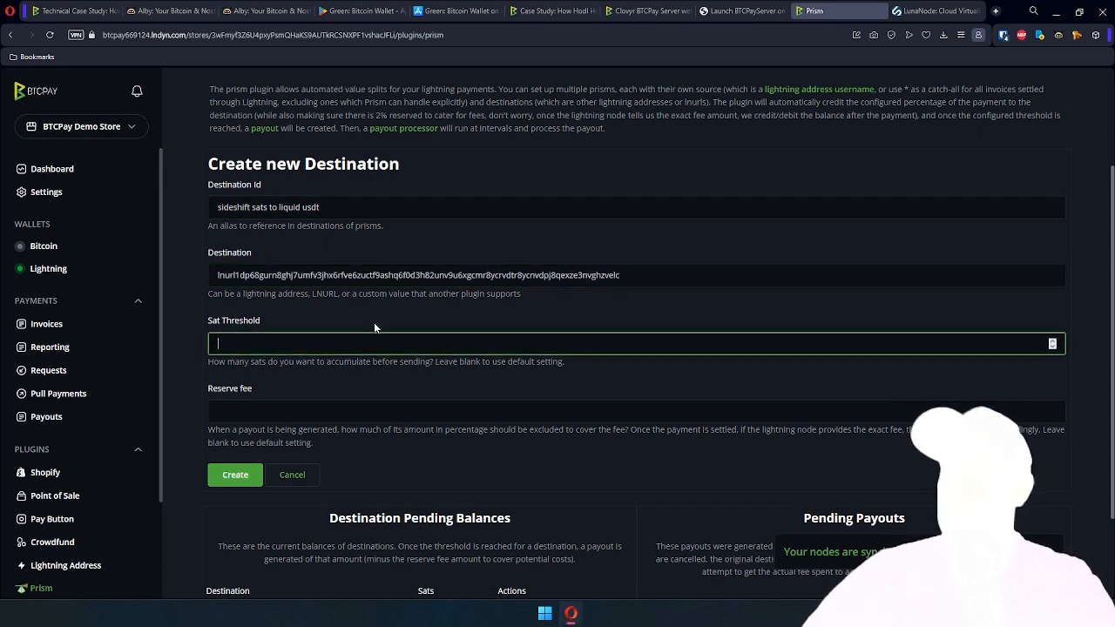
pyautogui.write('25000')
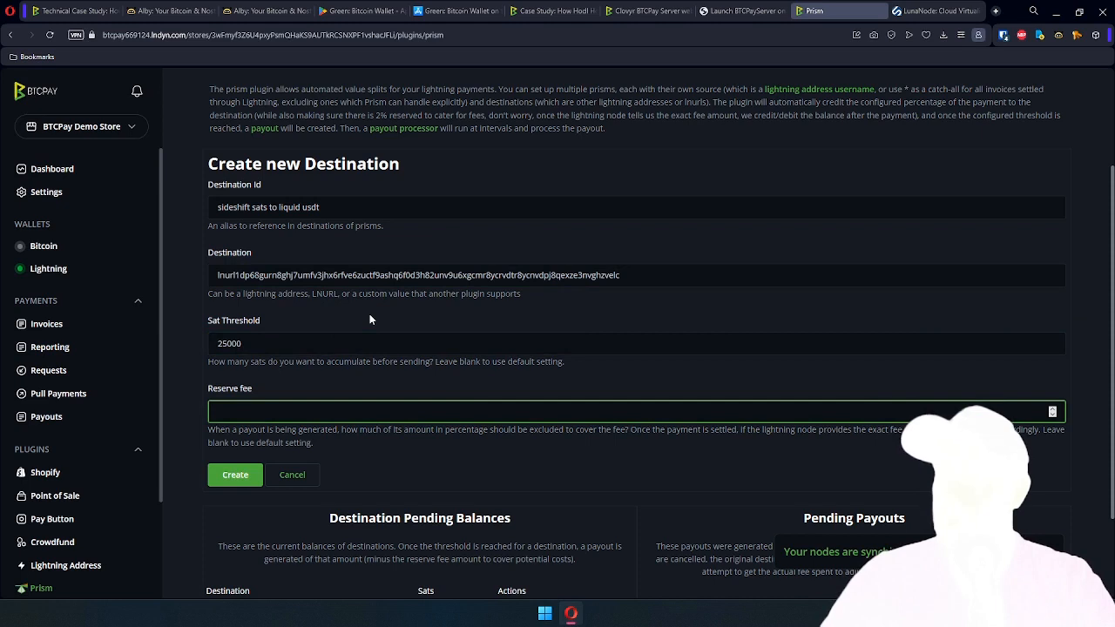
pyautogui.write('1')
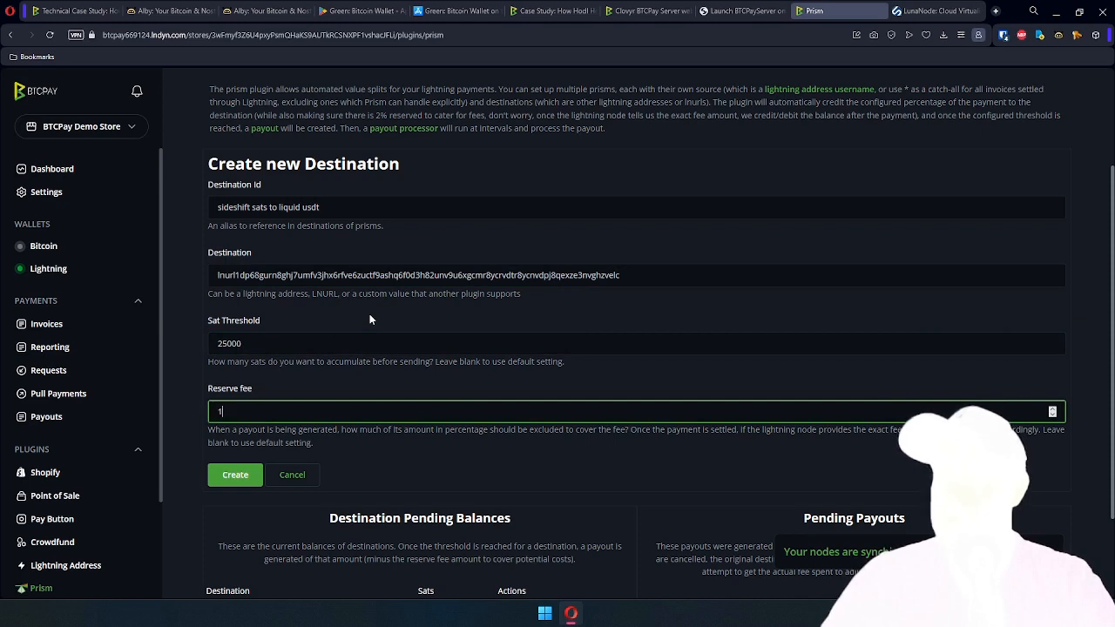
pyautogui.write('0')
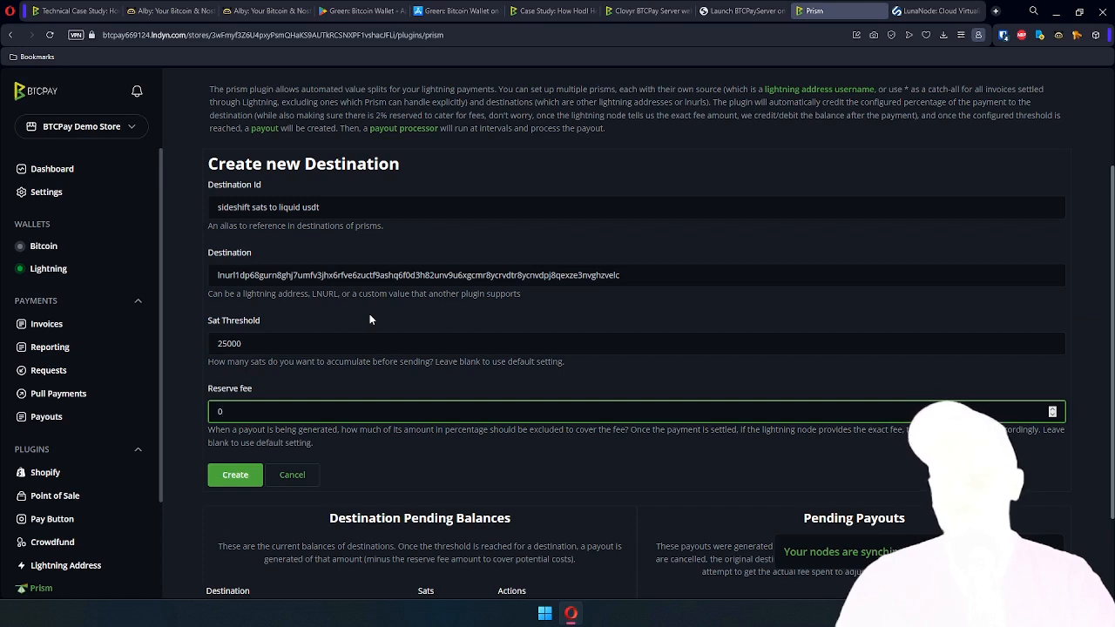
pyautogui.write('1')
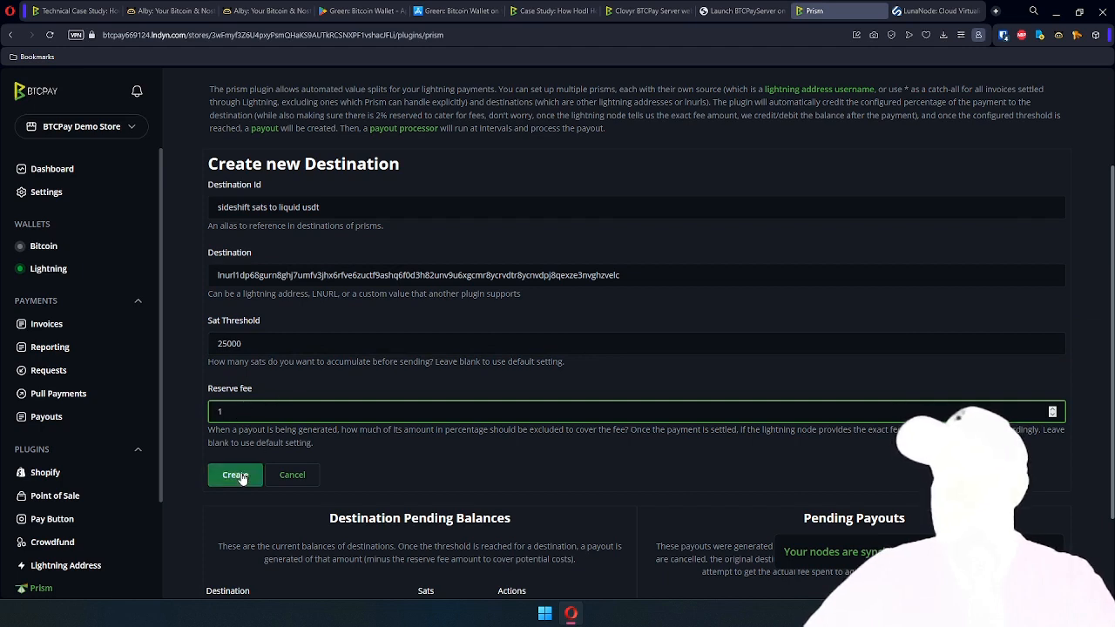
pyautogui.click(234, 474)
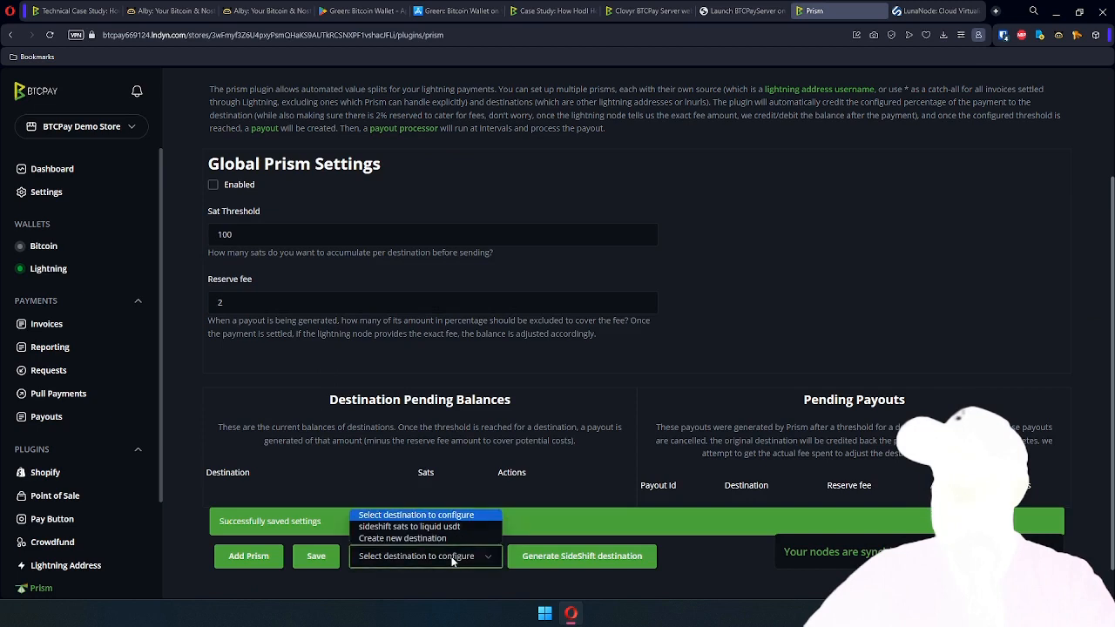
# Step: Create an 'opensats lightning address' destination with a 10000 sat threshold and reserve fee 1
pyautogui.click(403, 536)
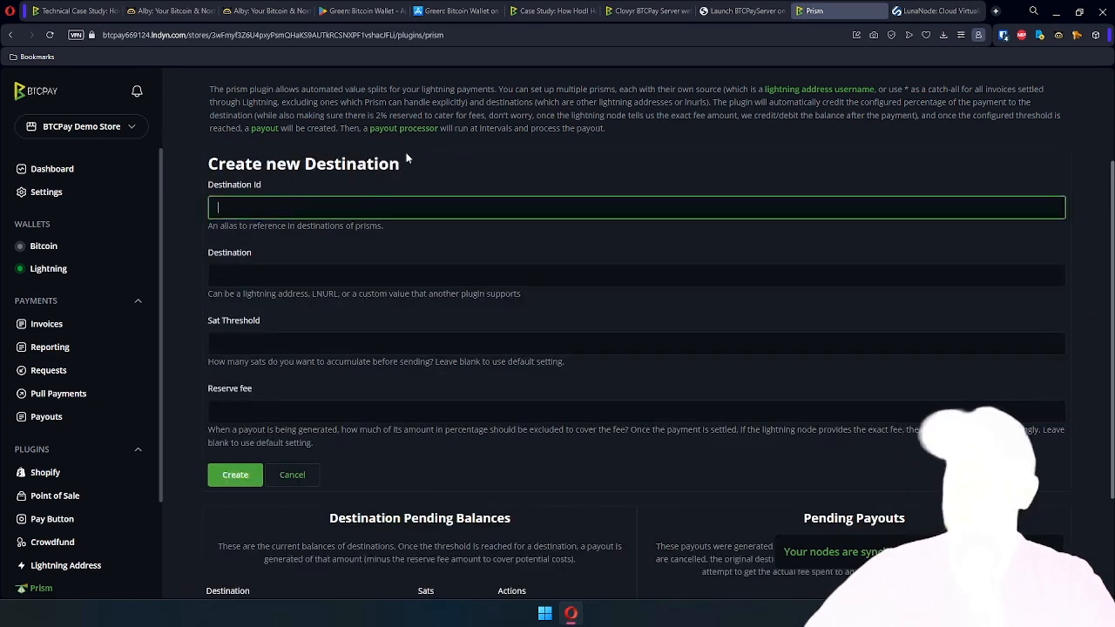
pyautogui.write('opensats lig')
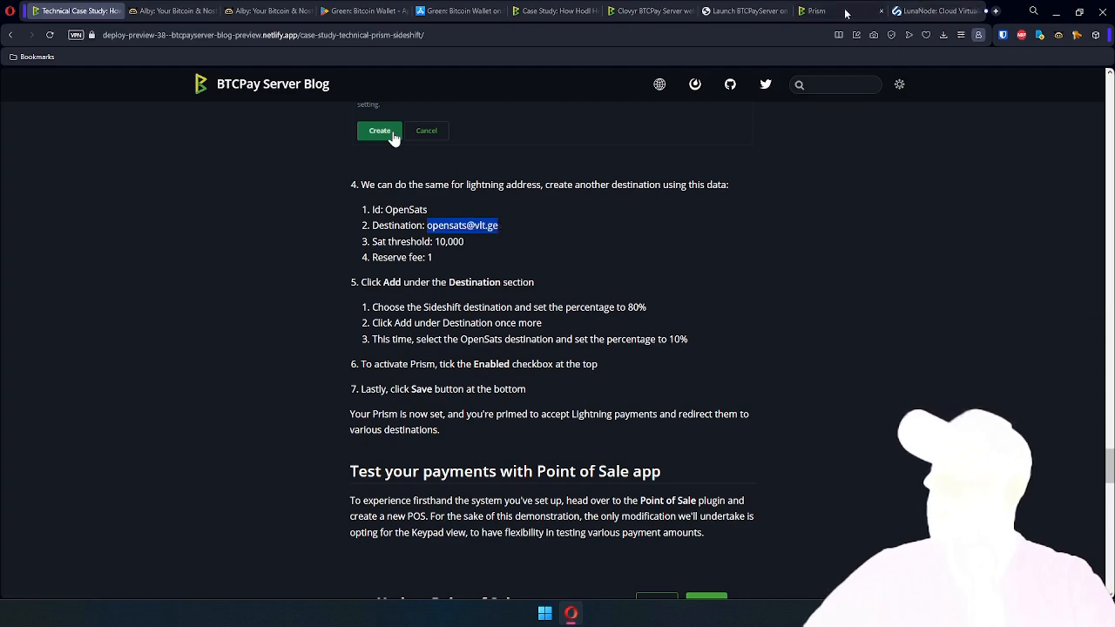
pyautogui.click(836, 11)
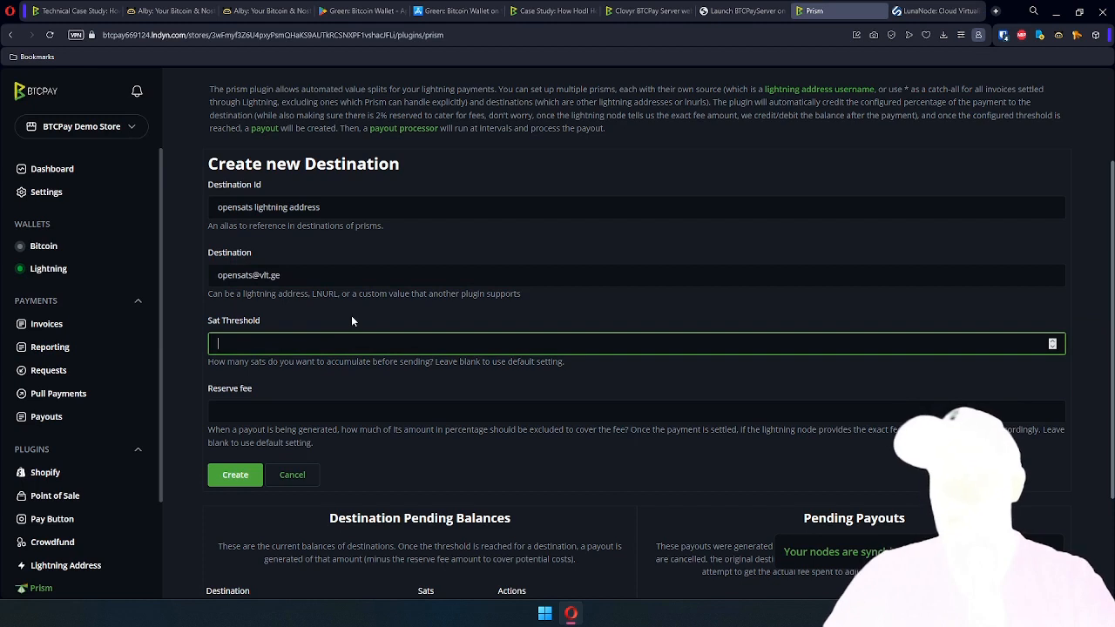
pyautogui.write('10000')
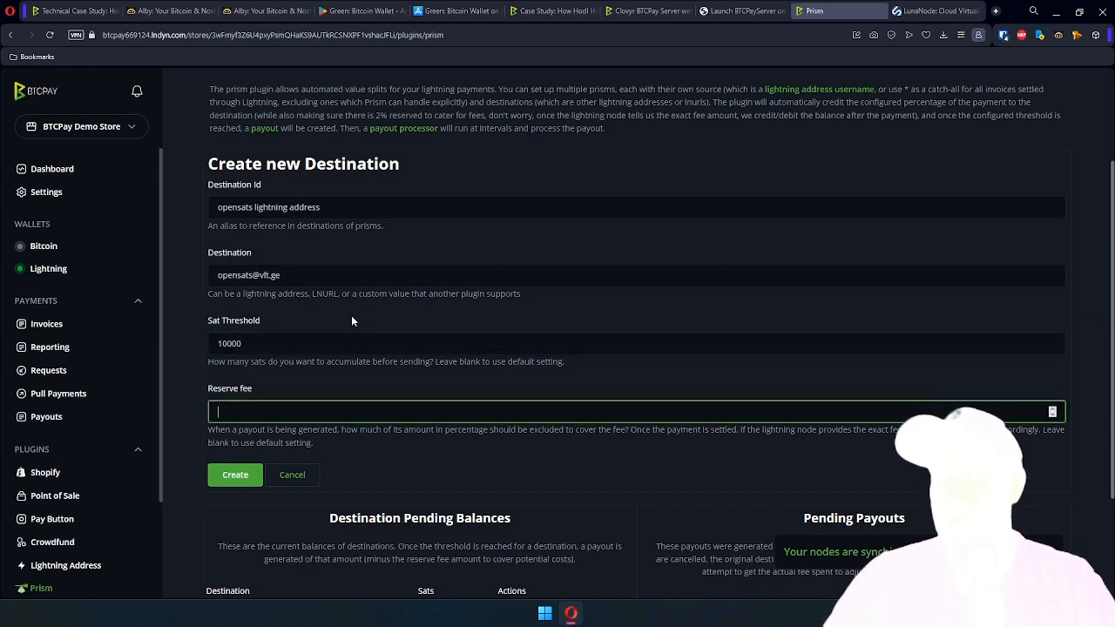
pyautogui.write('1')
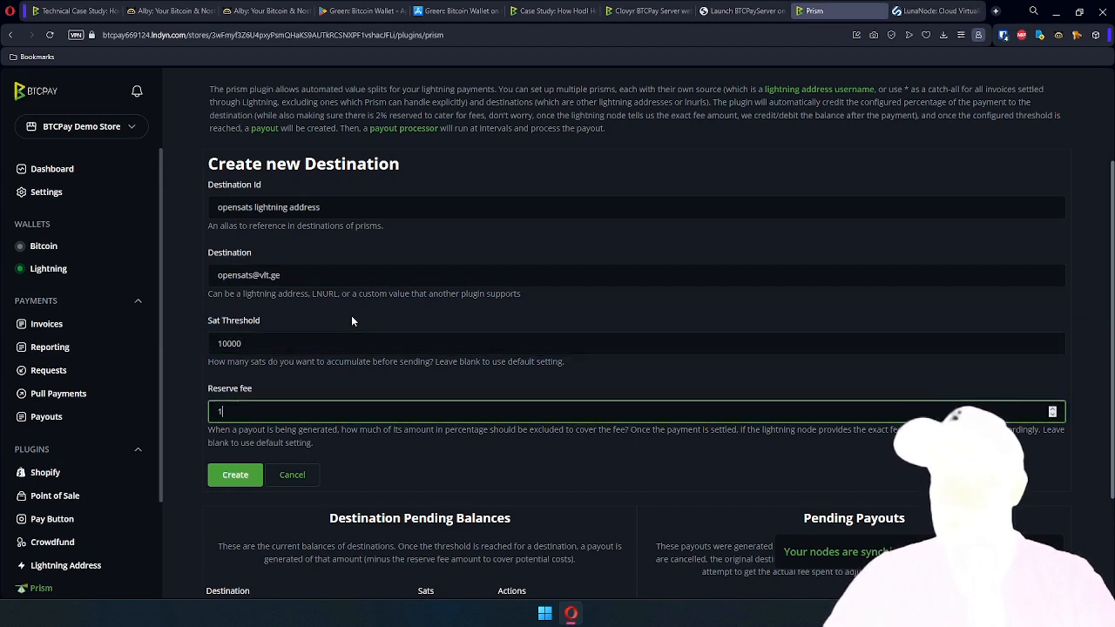
pyautogui.click(233, 474)
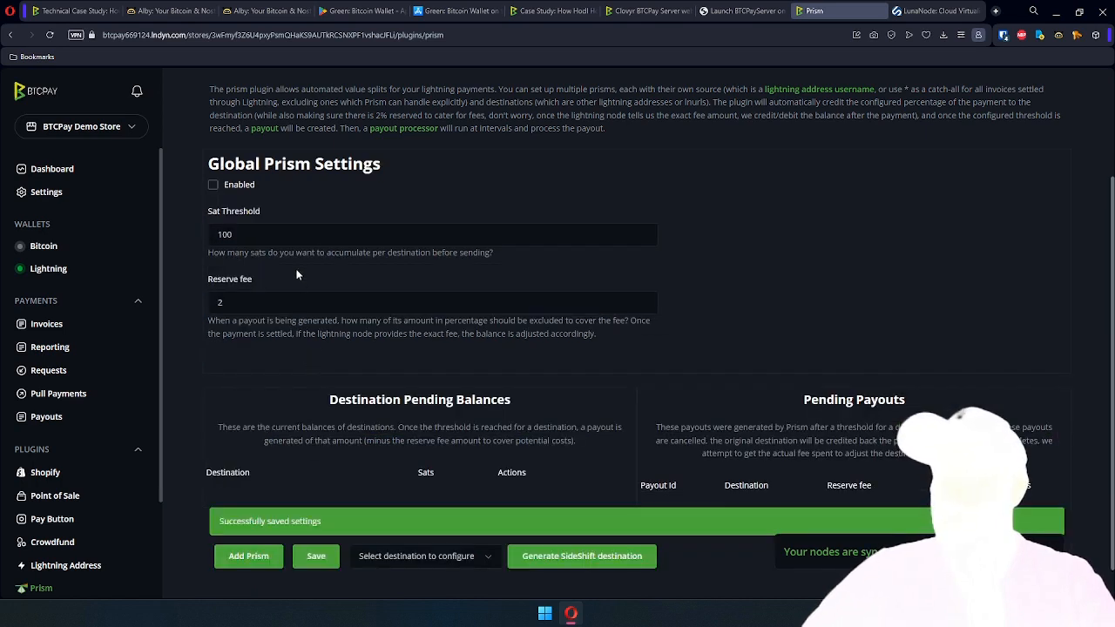
pyautogui.click(432, 233)
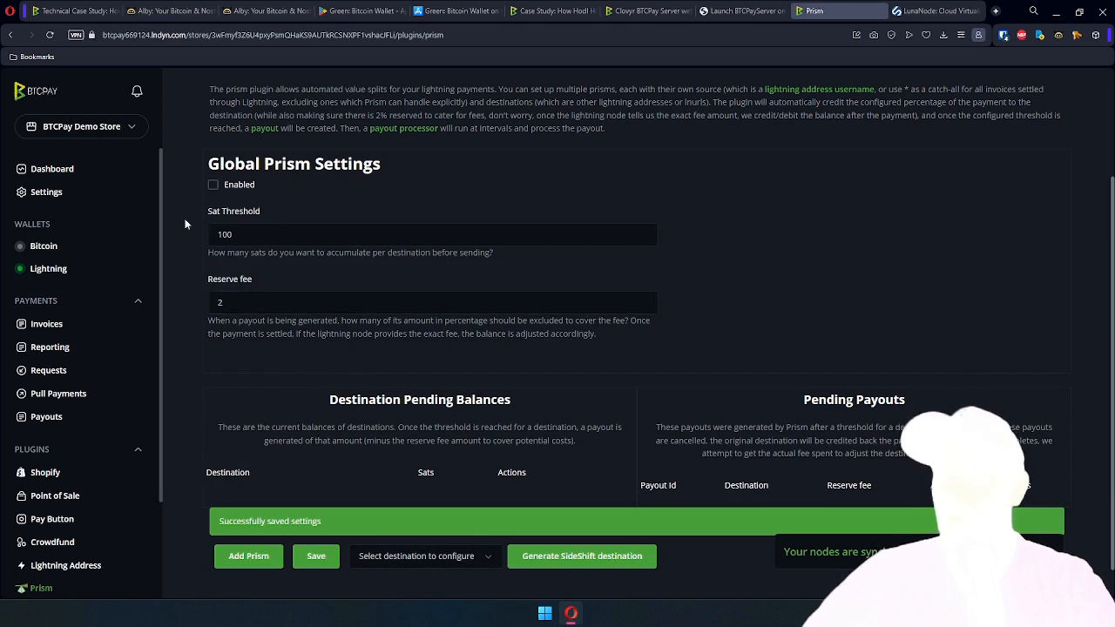
pyautogui.moveTo(292, 346)
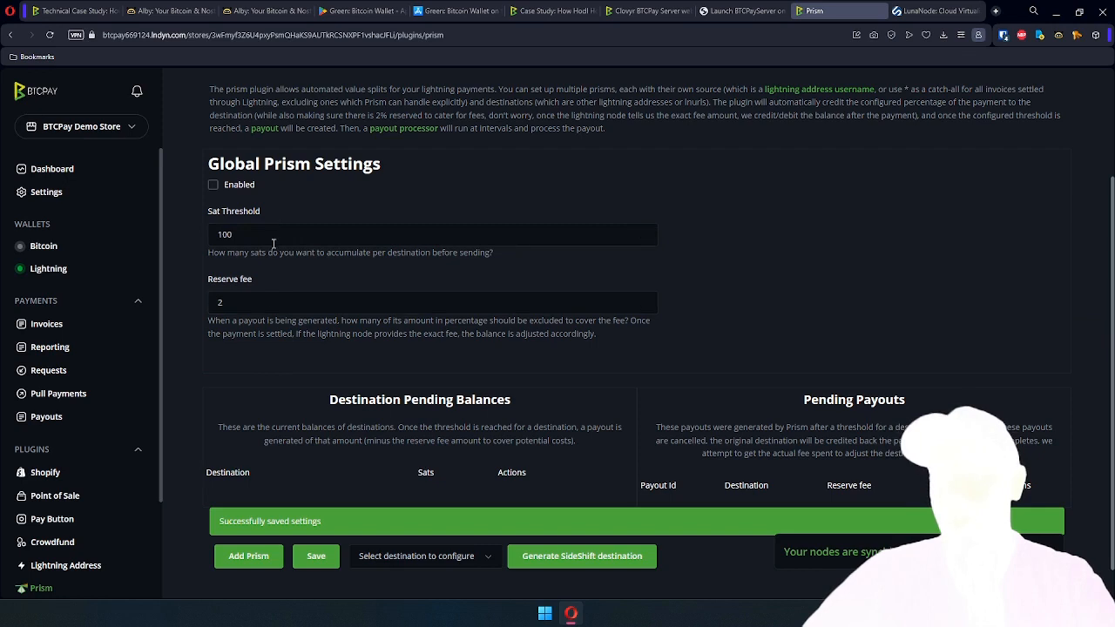
pyautogui.moveTo(436, 519)
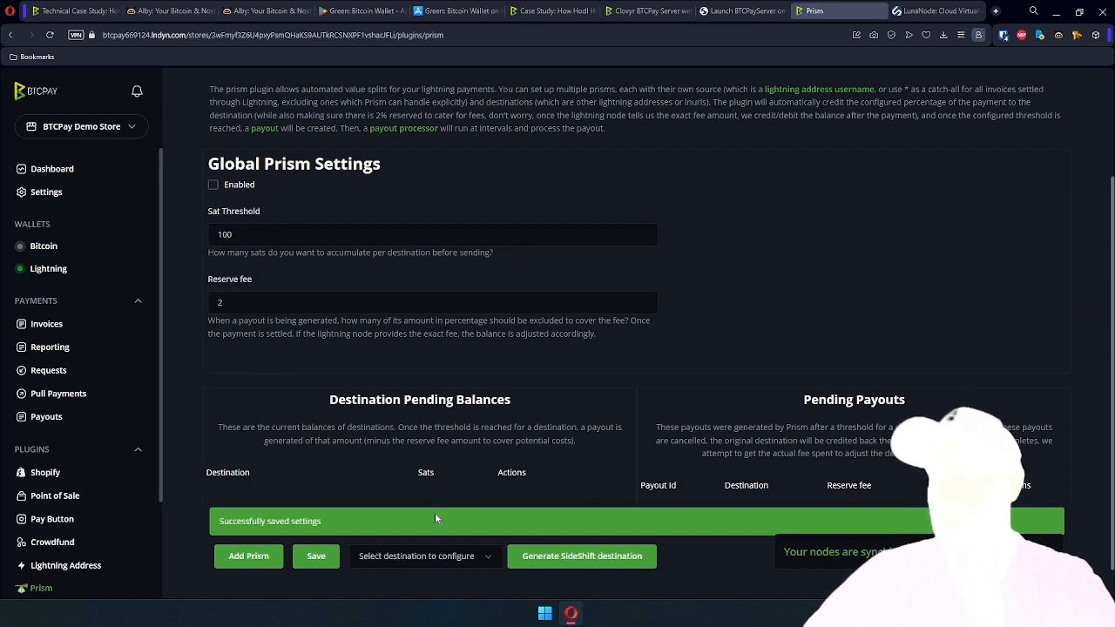
# Step: Reopen the opensats destination to review its saved settings and cancel without changes
pyautogui.click(425, 555)
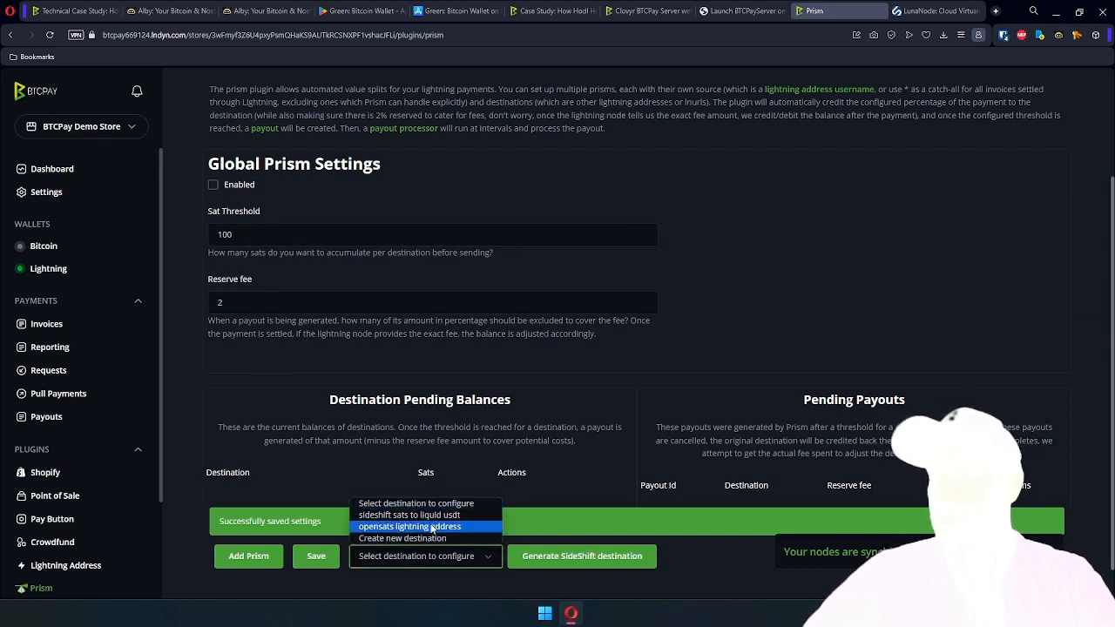
pyautogui.click(408, 526)
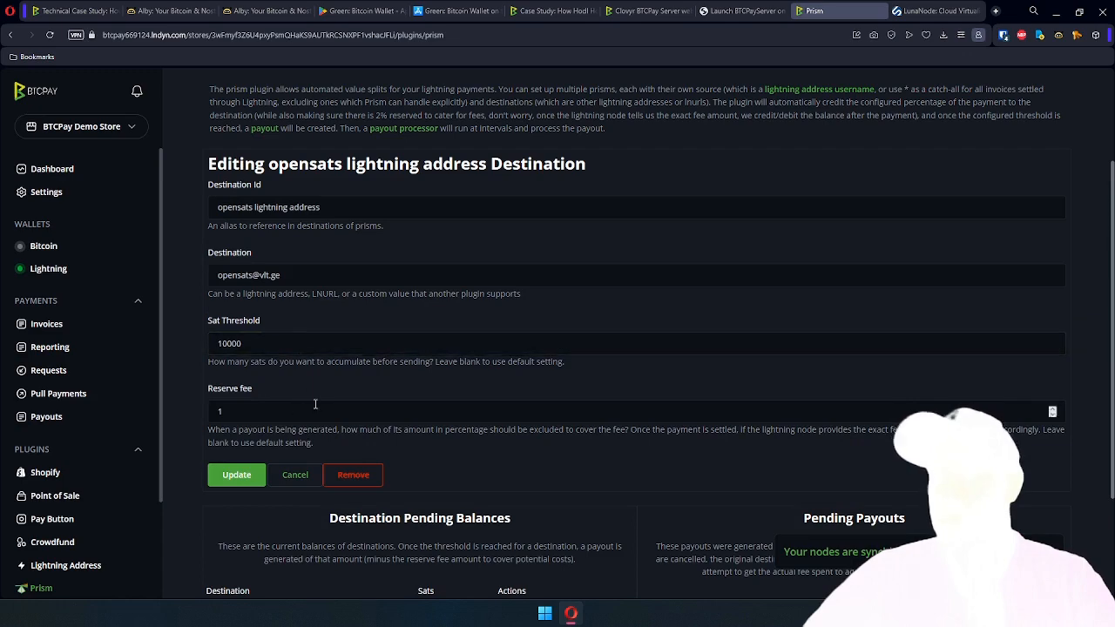
pyautogui.click(237, 474)
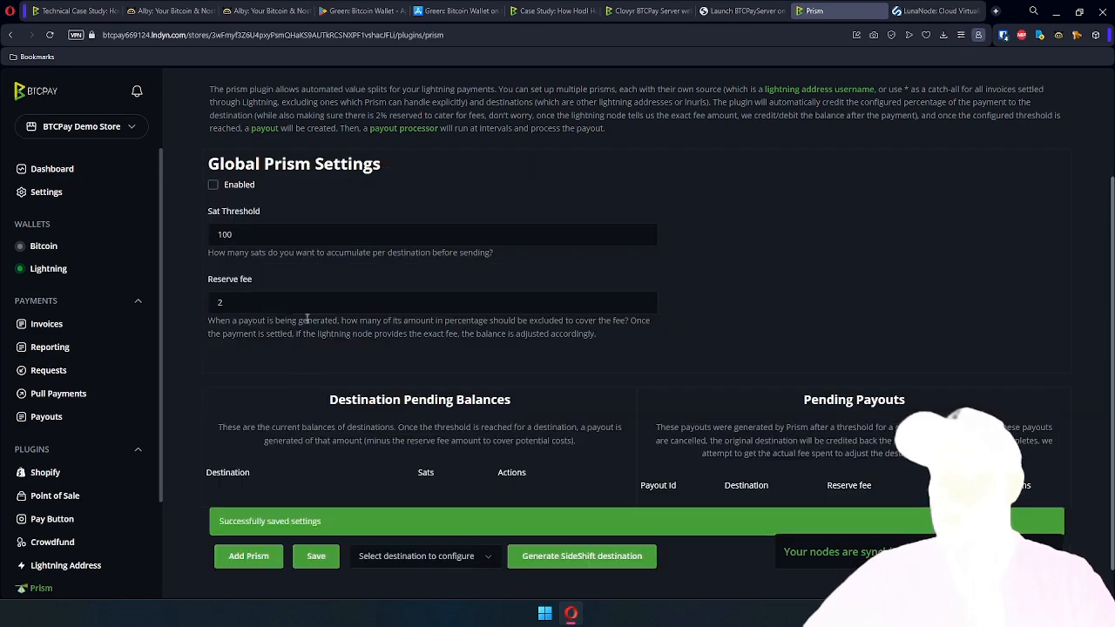
pyautogui.scroll(-3)
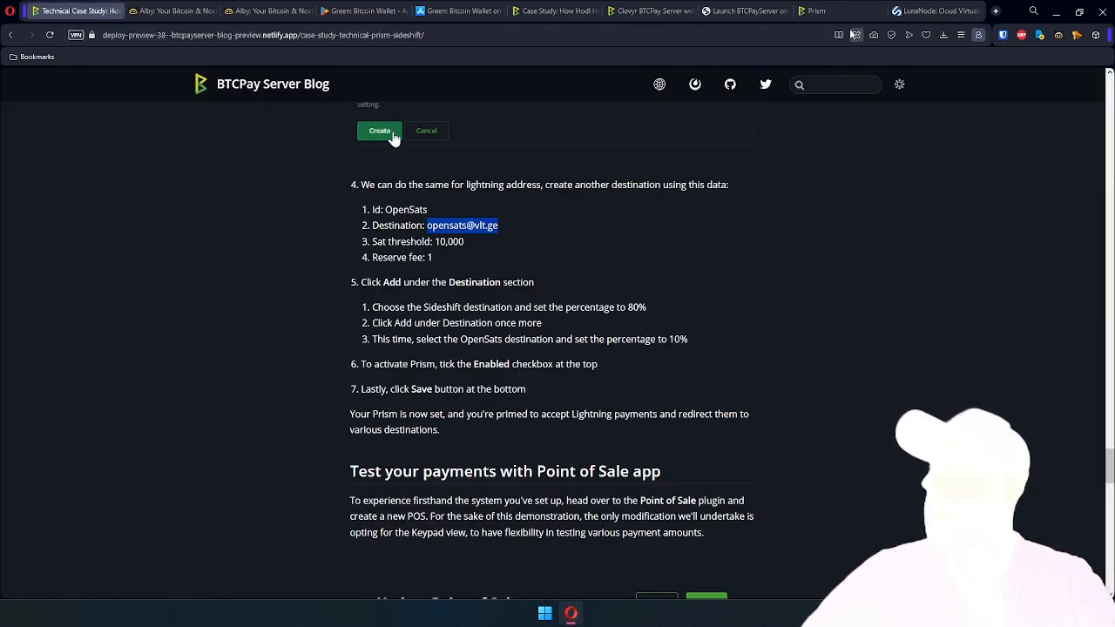
# Step: Add a new prism with SideShift at 80% and the OpenSats lightning address at 10% as destinations
pyautogui.click(815, 11)
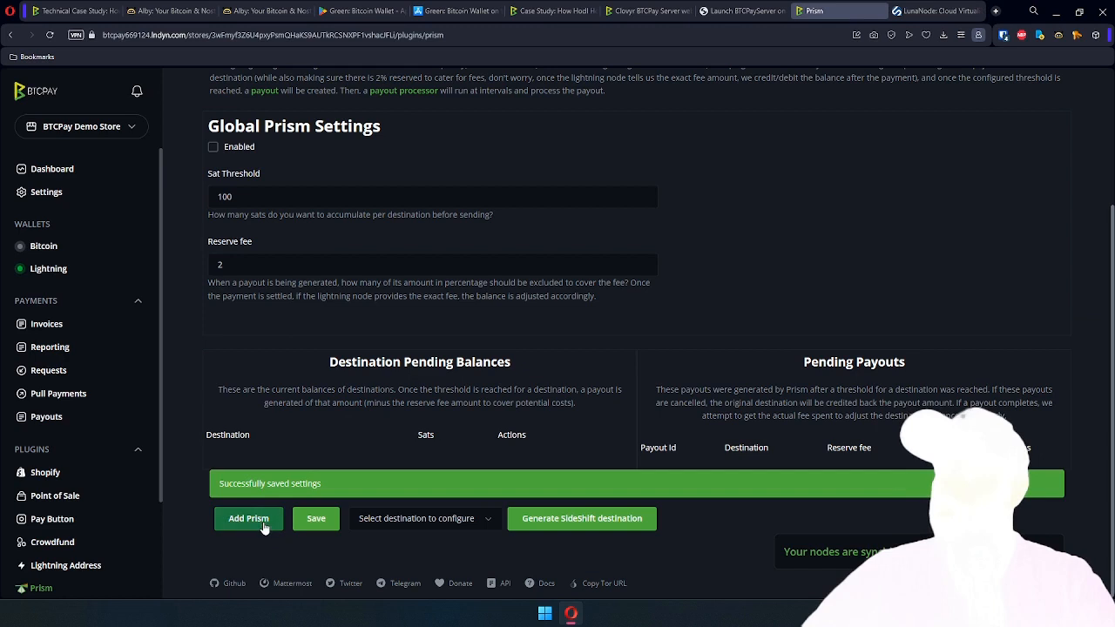
pyautogui.click(248, 519)
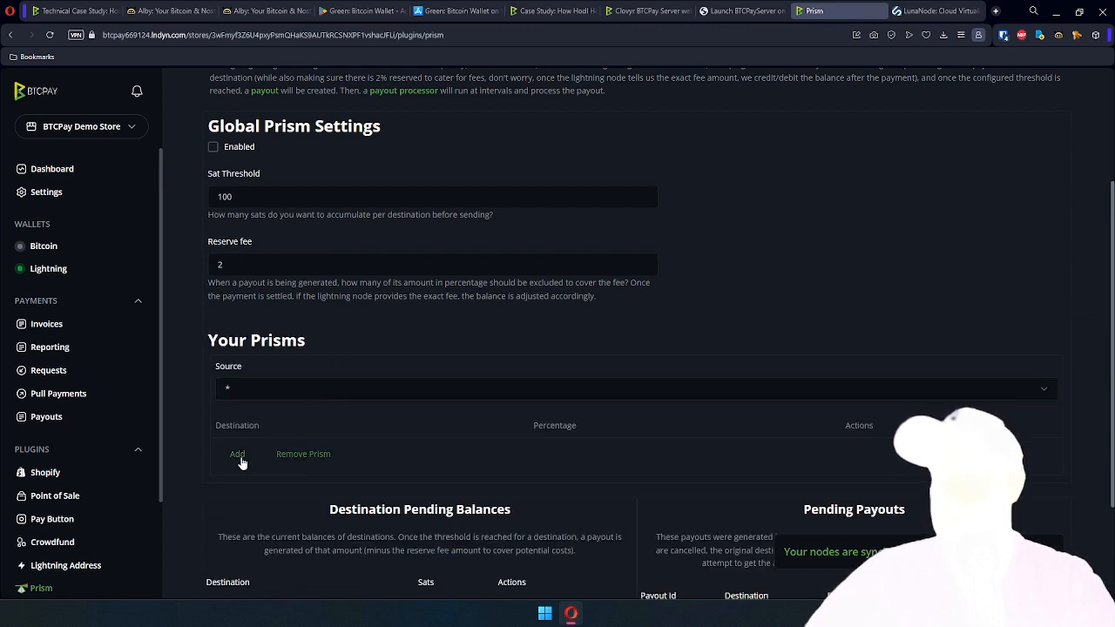
pyautogui.click(237, 453)
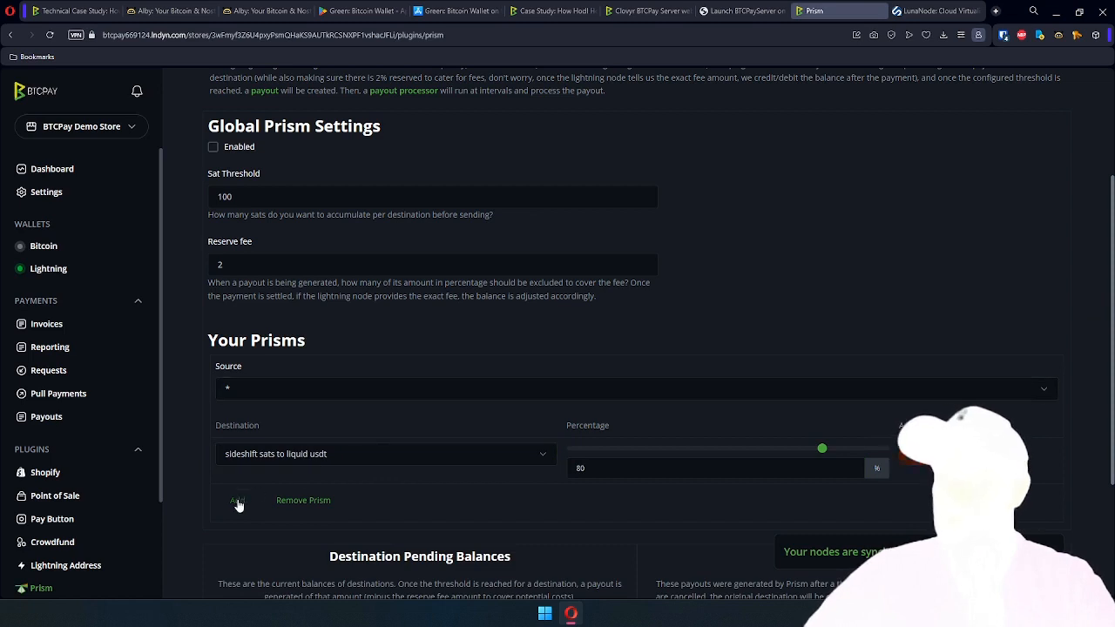
pyautogui.click(236, 499)
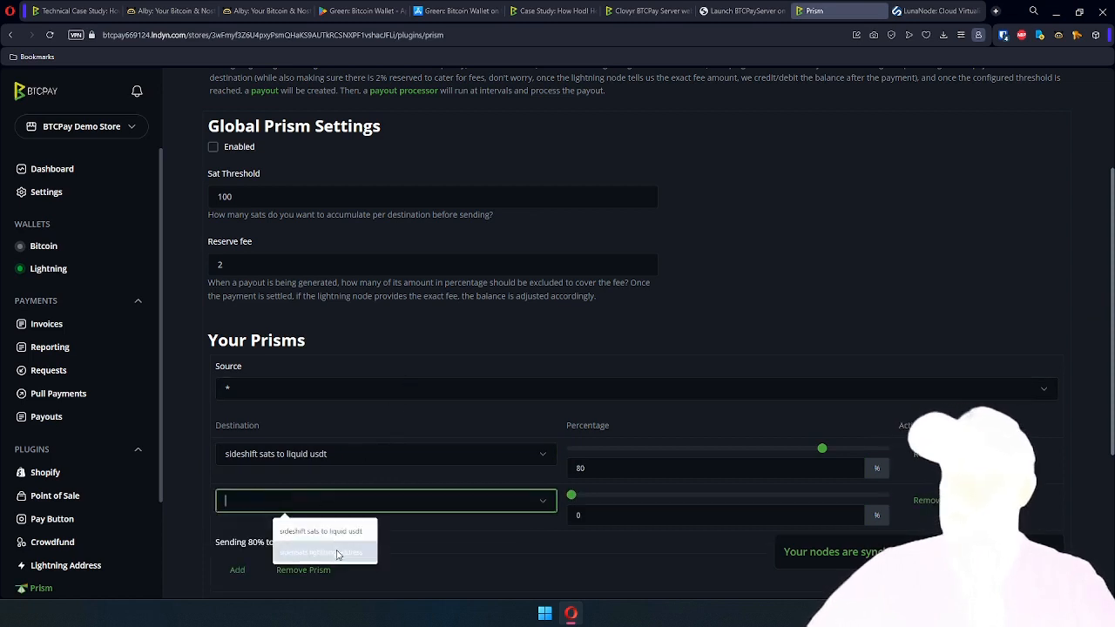
pyautogui.click(323, 552)
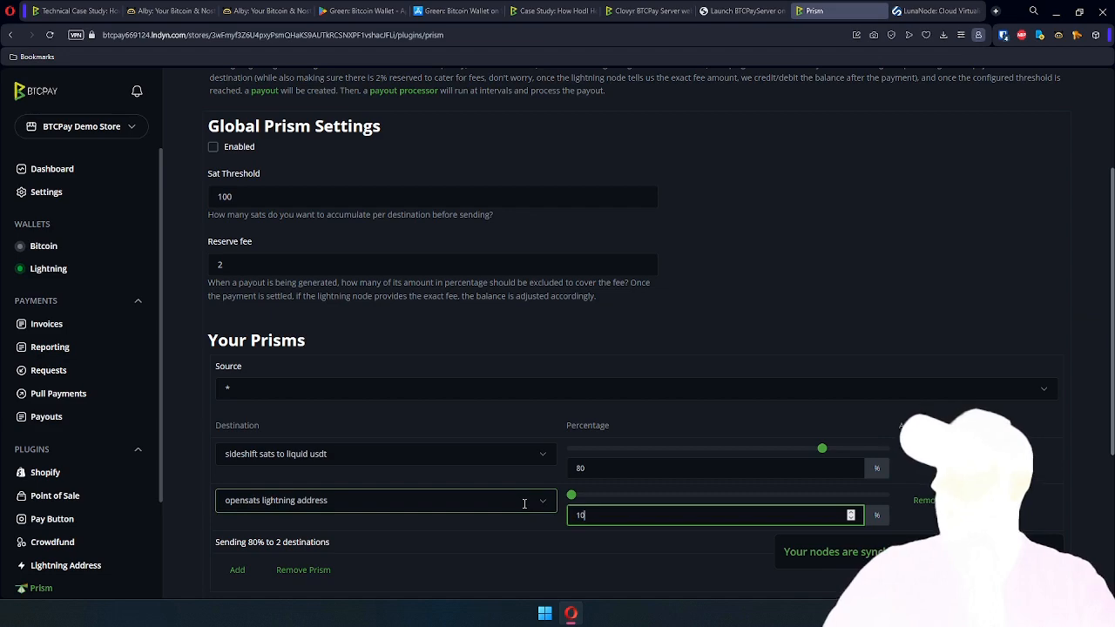
pyautogui.scroll(-3)
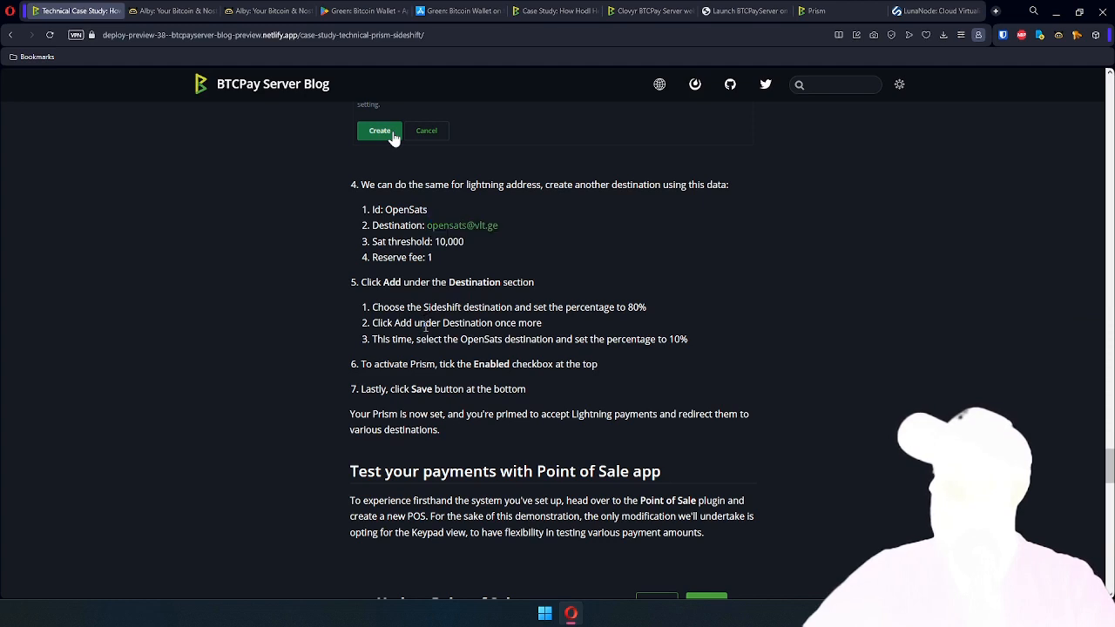
pyautogui.scroll(-3)
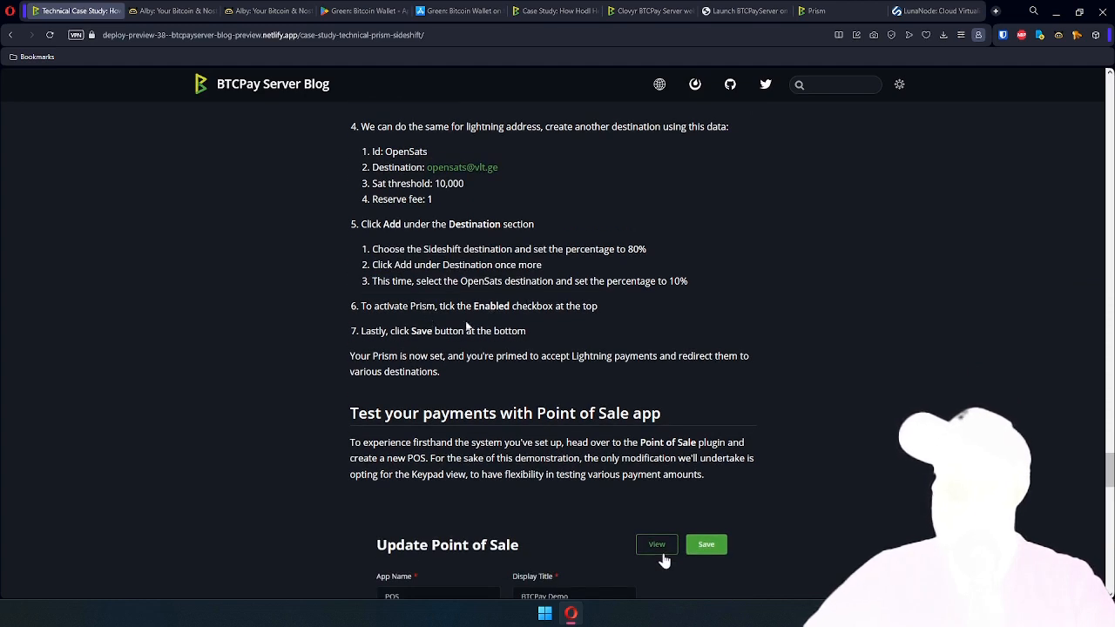
pyautogui.moveTo(766, 66)
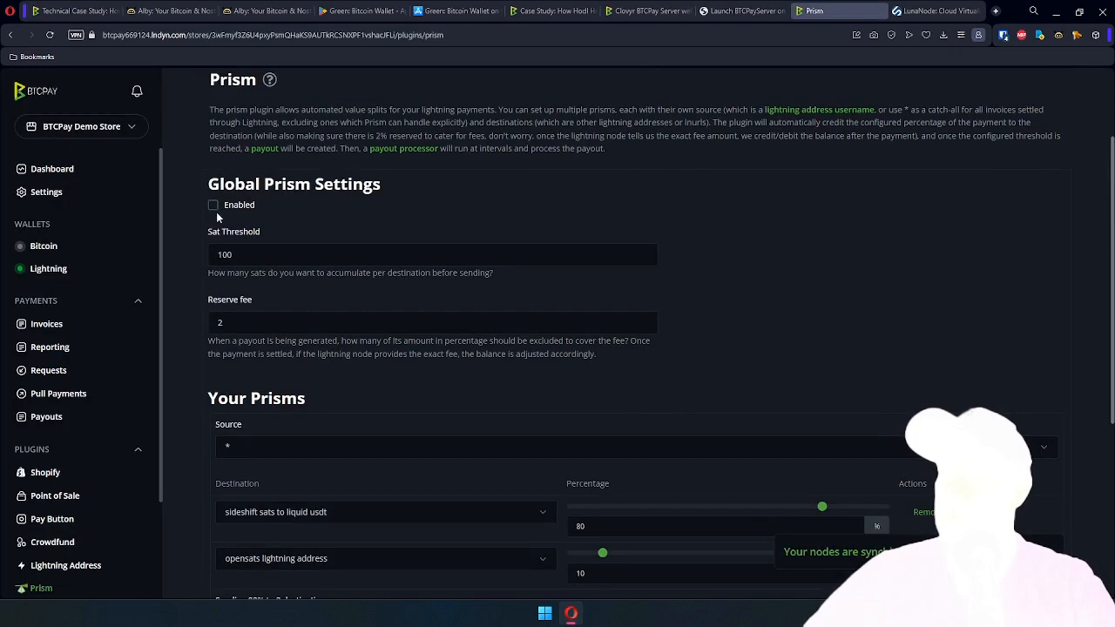
# Step: Enable the Prism, then navigate via Invoices and Lightning back to the Prism plugin settings
pyautogui.click(315, 550)
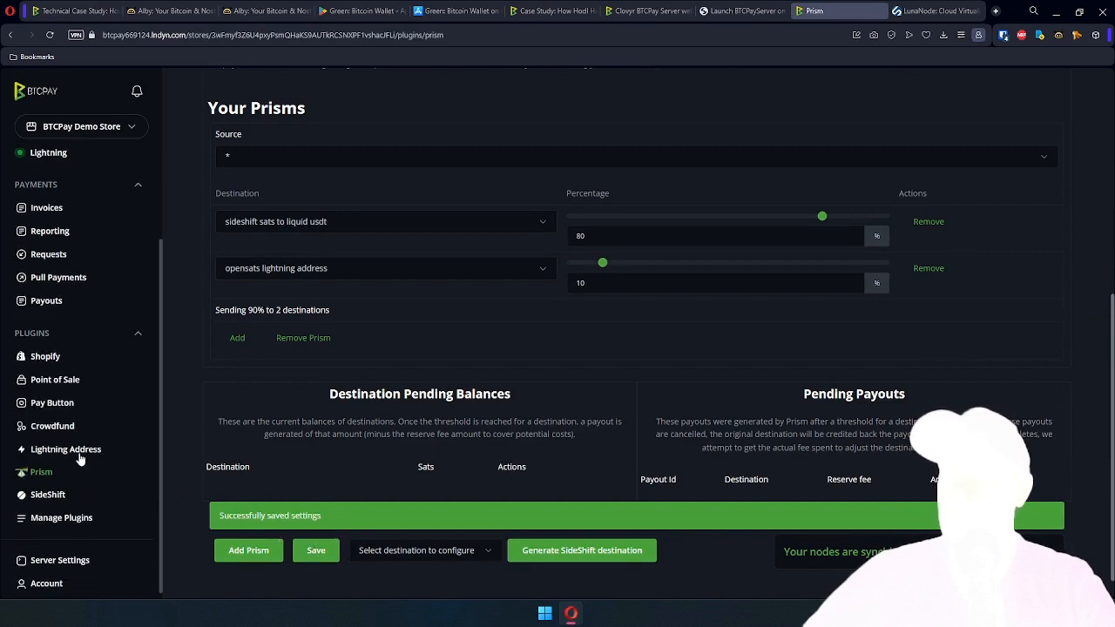
pyautogui.moveTo(59, 336)
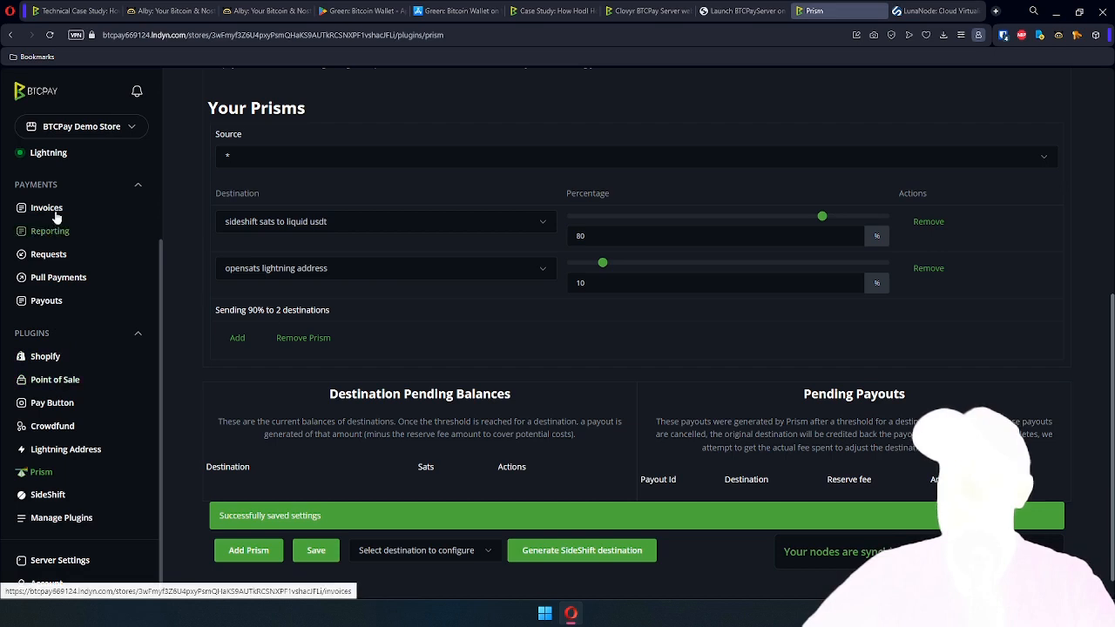
pyautogui.click(45, 207)
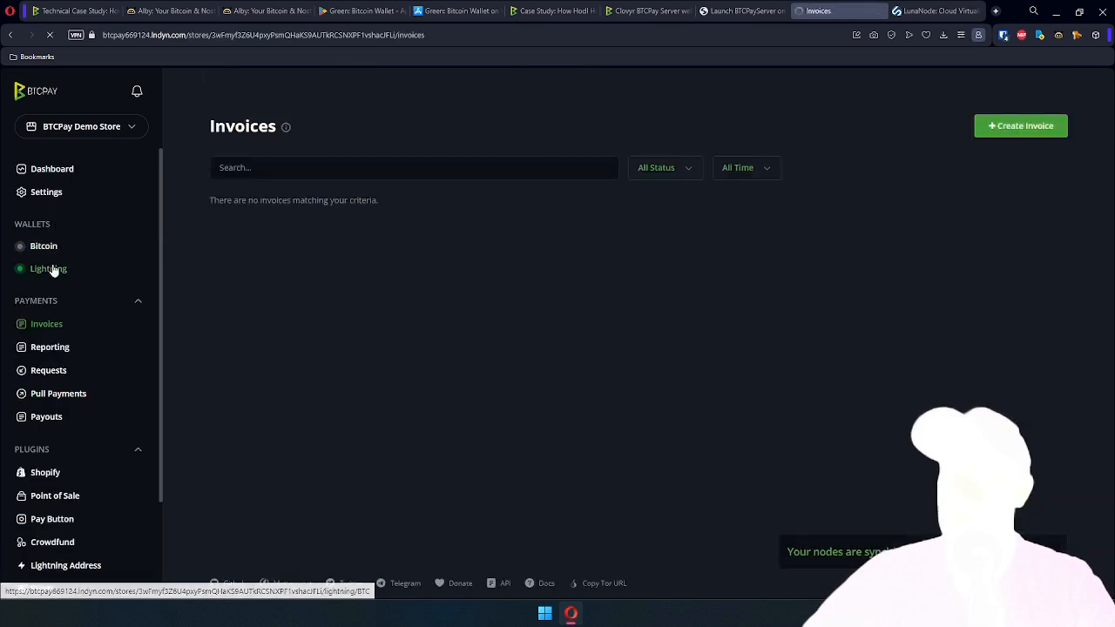
pyautogui.click(48, 268)
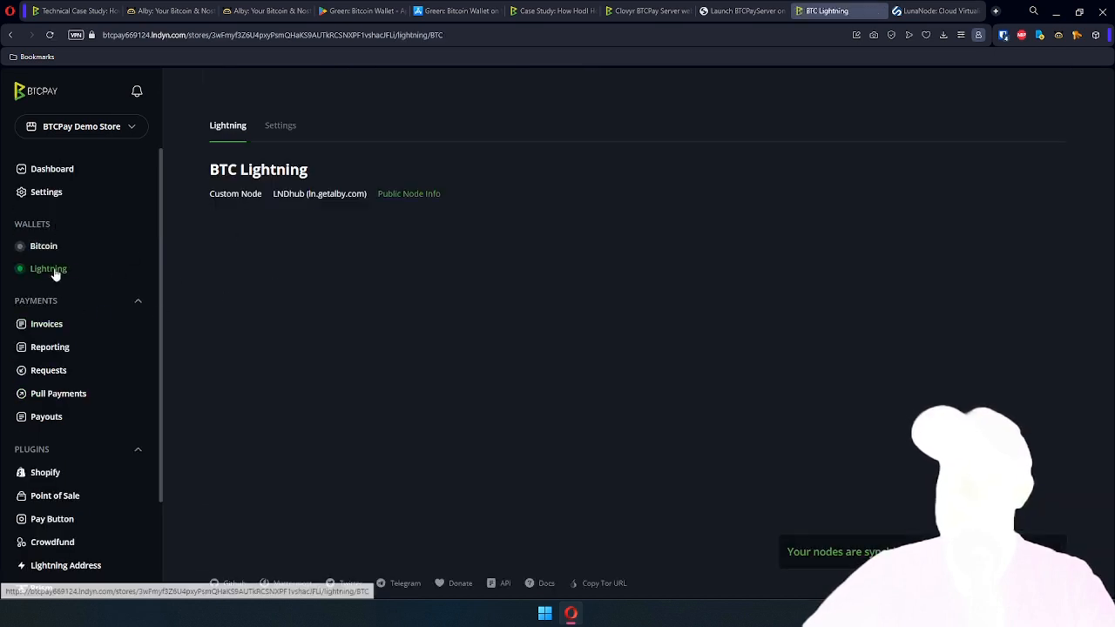
pyautogui.scroll(-3)
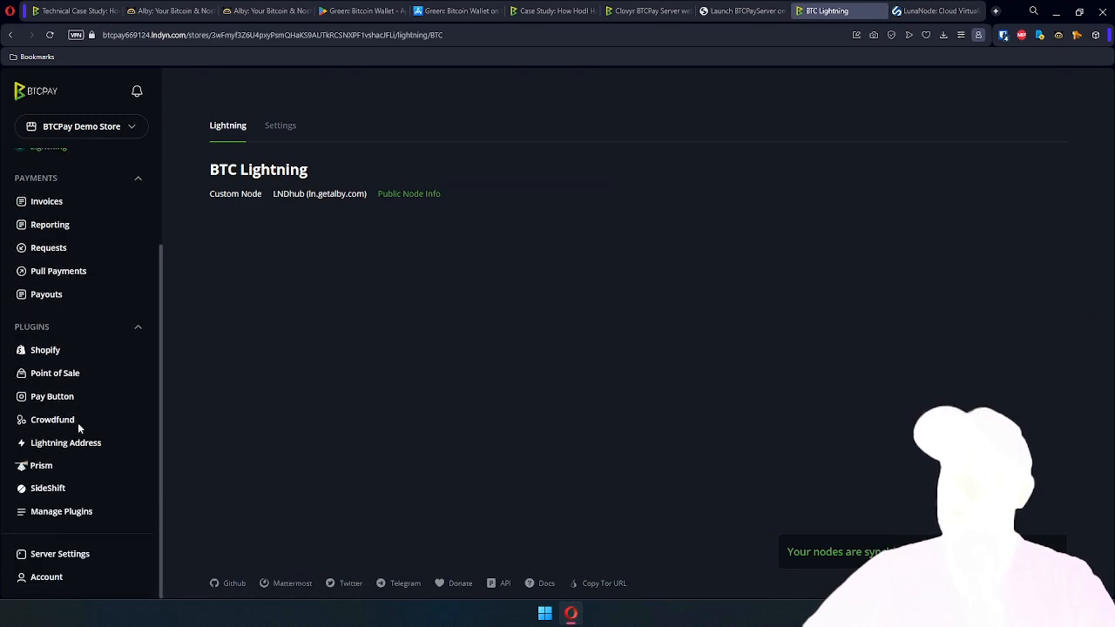
pyautogui.click(42, 465)
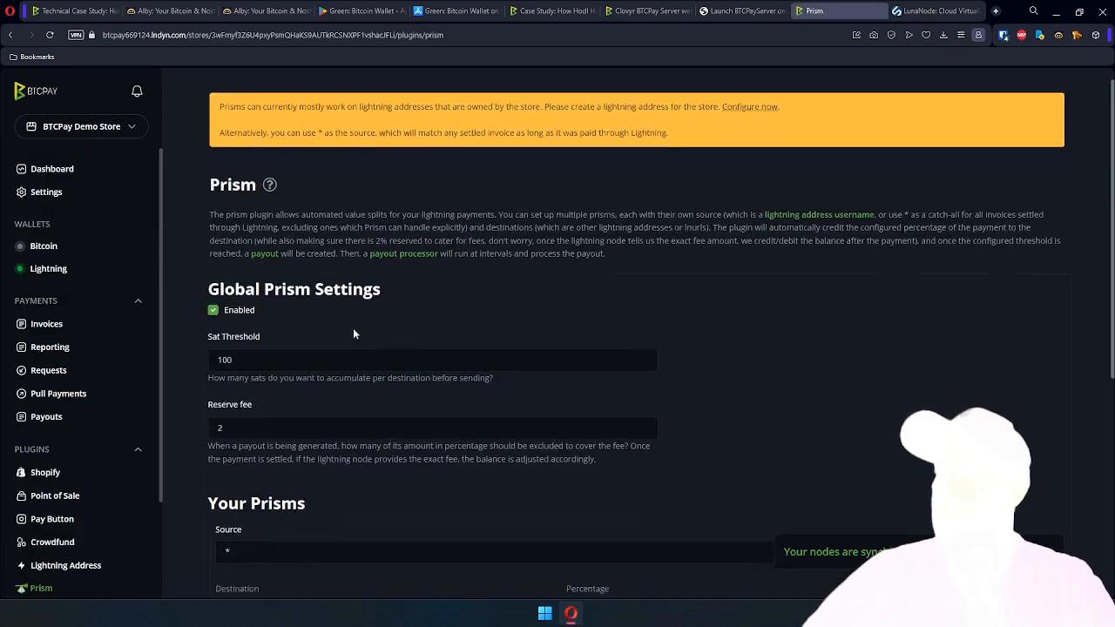
# Step: Read the blog guide's payment-testing section through to the Conclusion, then return to Prism settings
pyautogui.scroll(-3)
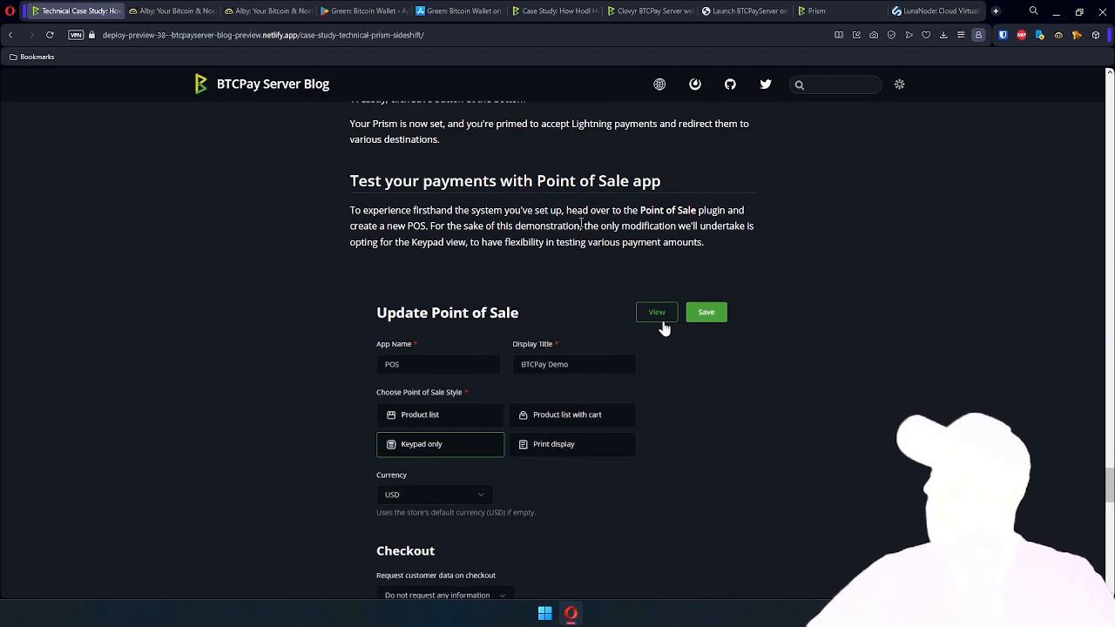
pyautogui.scroll(-3)
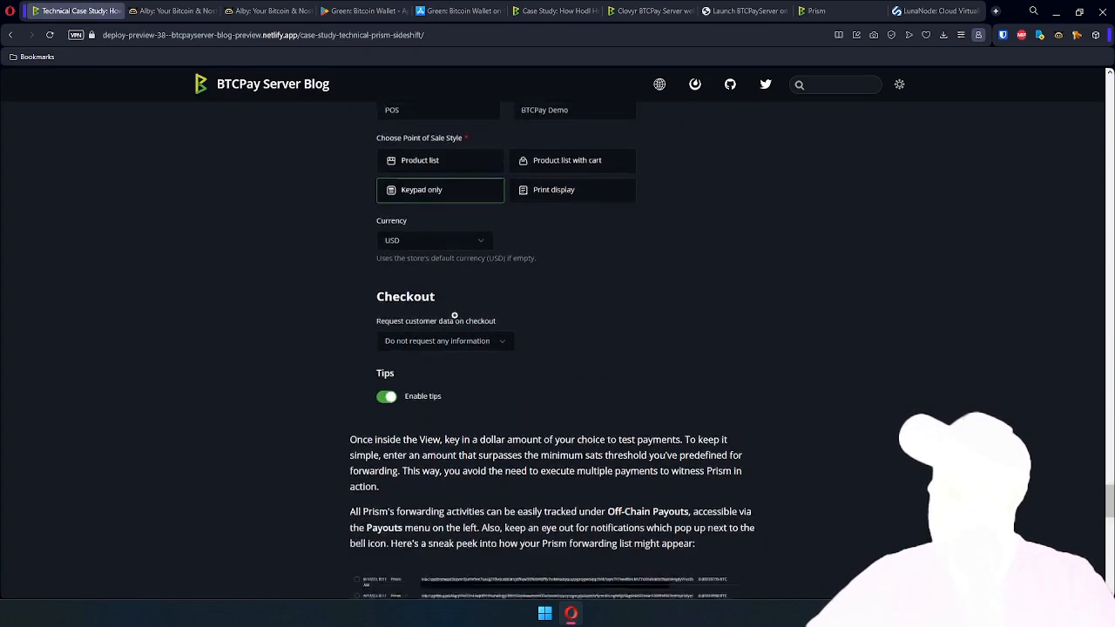
pyautogui.scroll(-3)
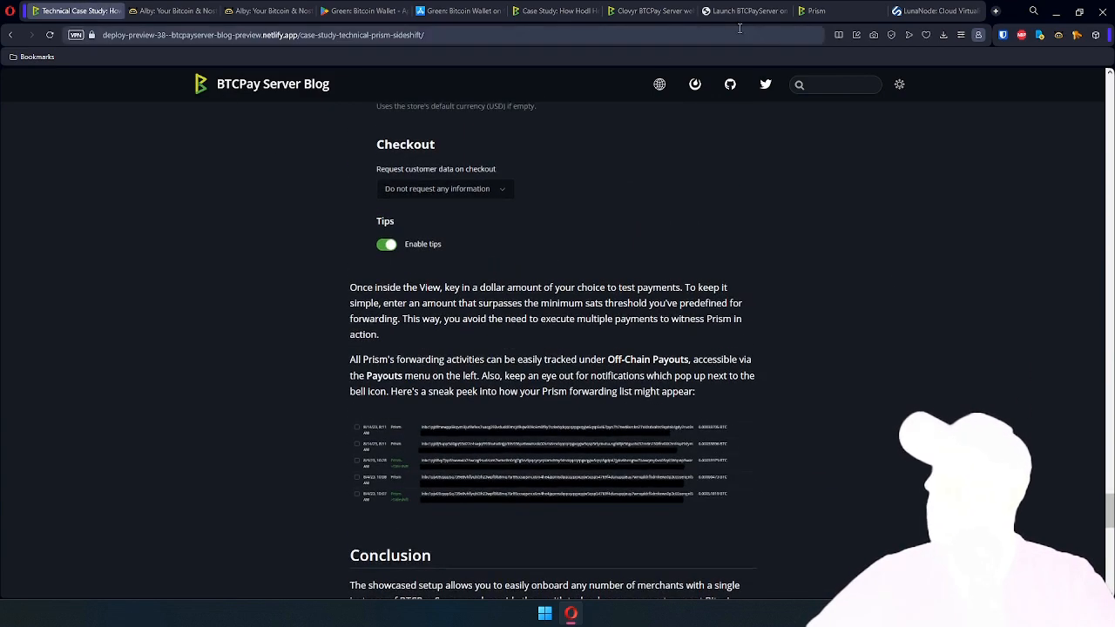
pyautogui.click(813, 10)
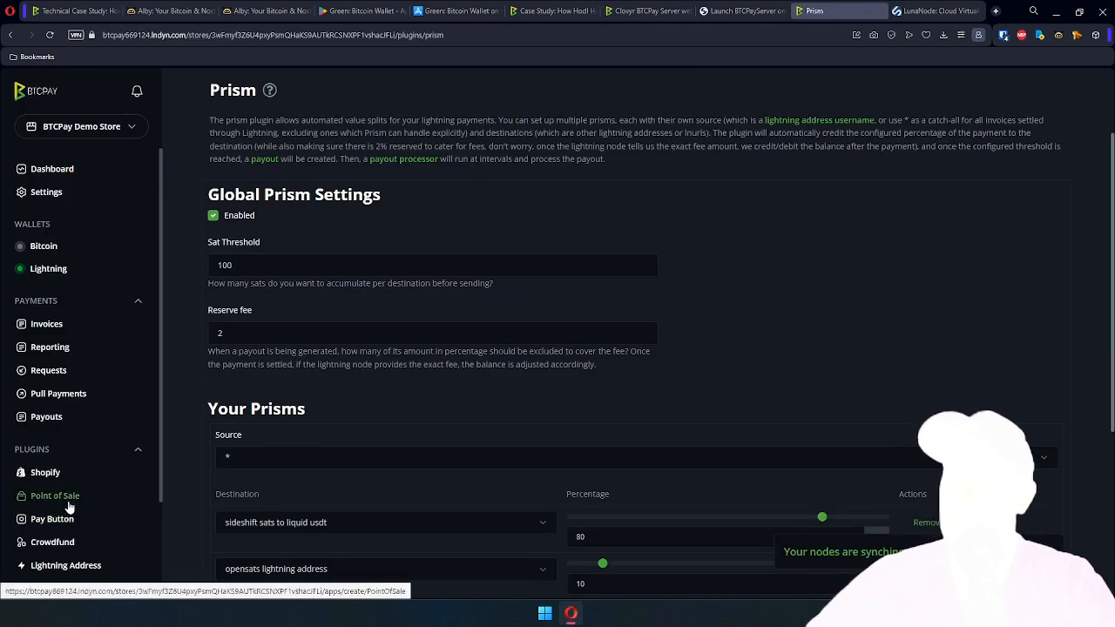
# Step: Create a Point of Sale app named BTCPay and preview its keypad page
pyautogui.click(54, 495)
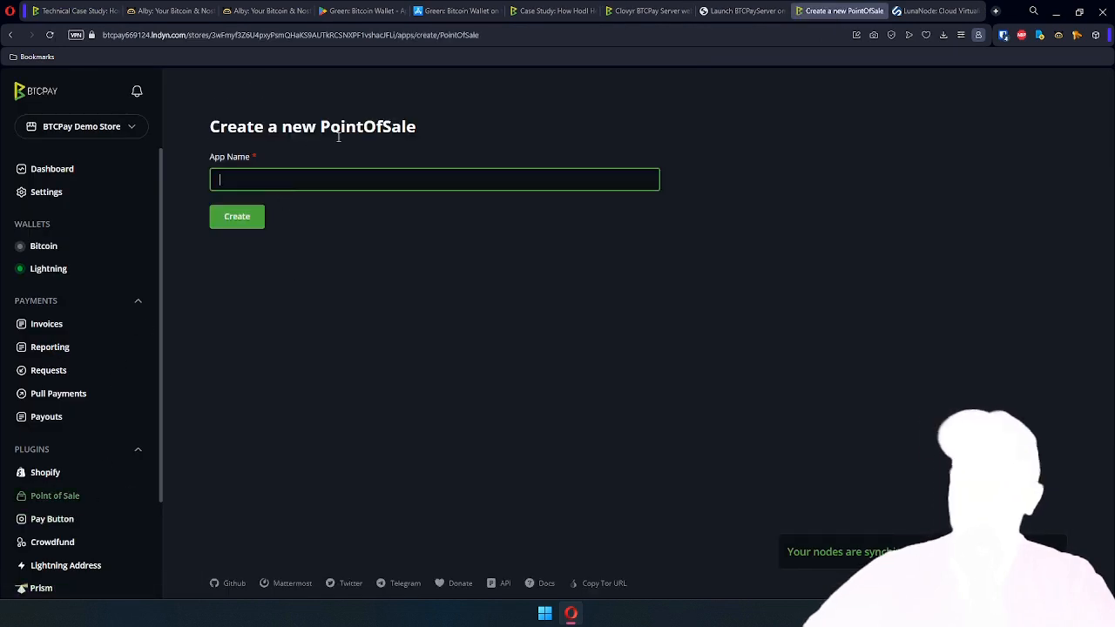
pyautogui.write('BTCPay')
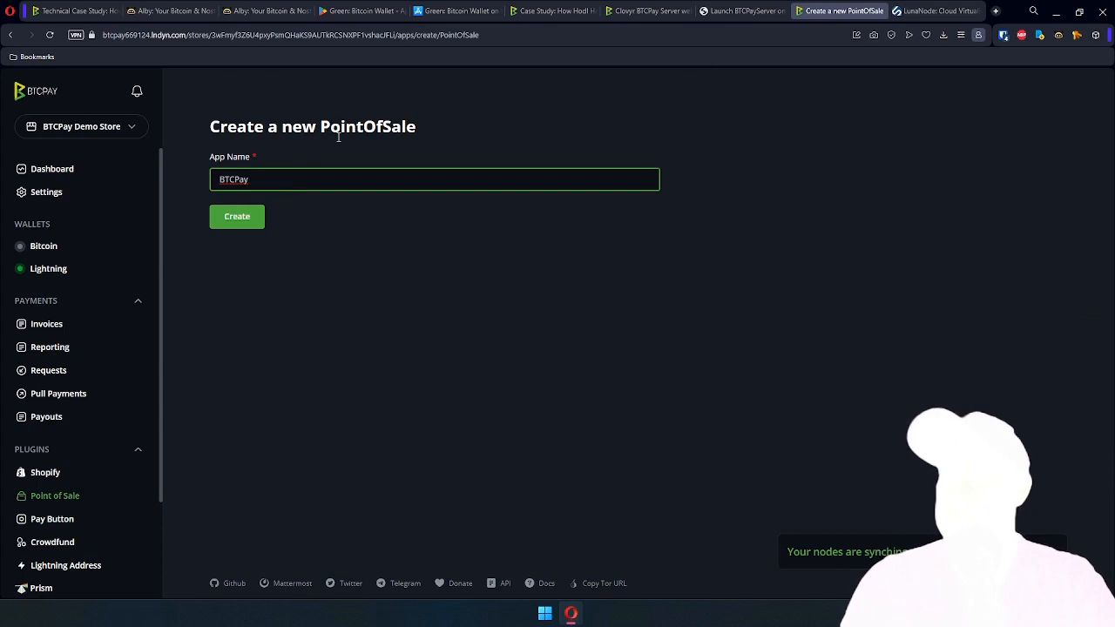
pyautogui.click(237, 216)
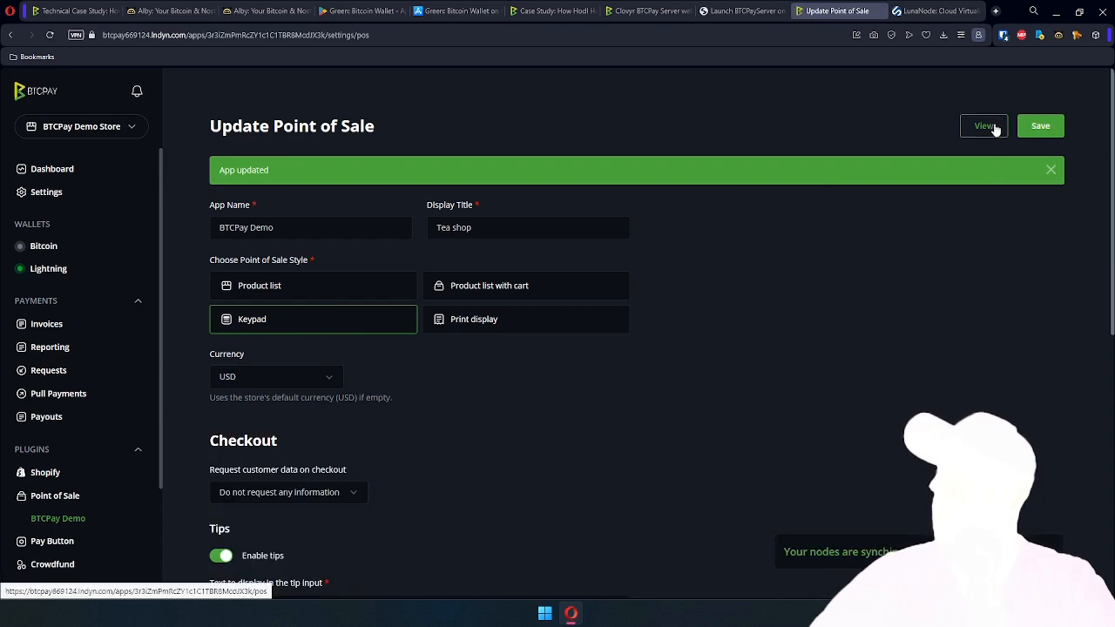
pyautogui.click(983, 125)
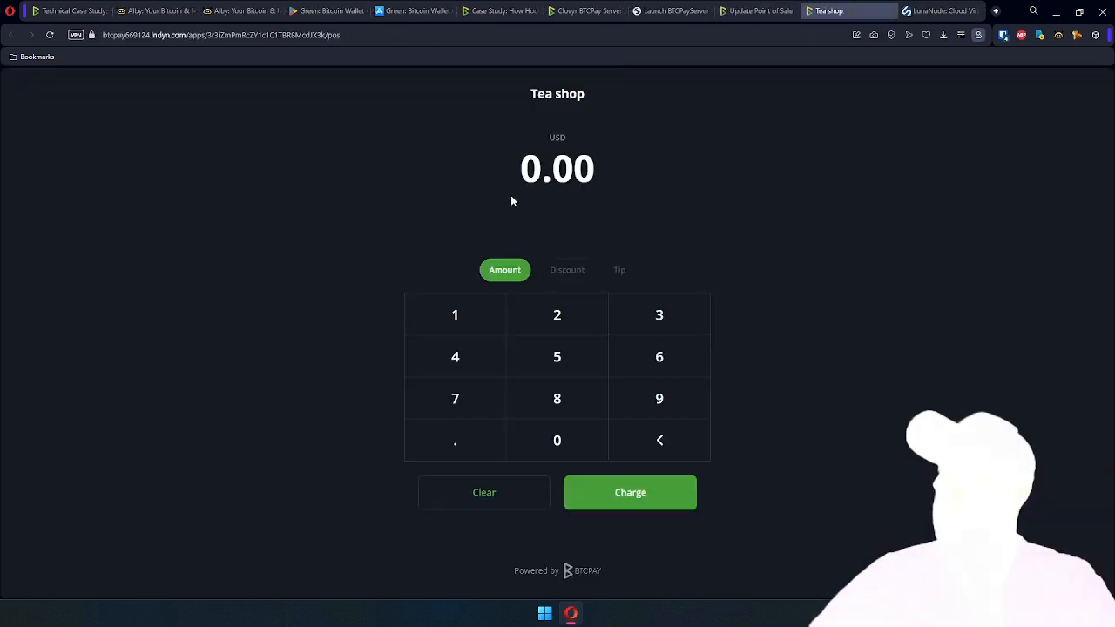
# Step: Change the app's display title to BTCPay Demo and save
pyautogui.click(756, 10)
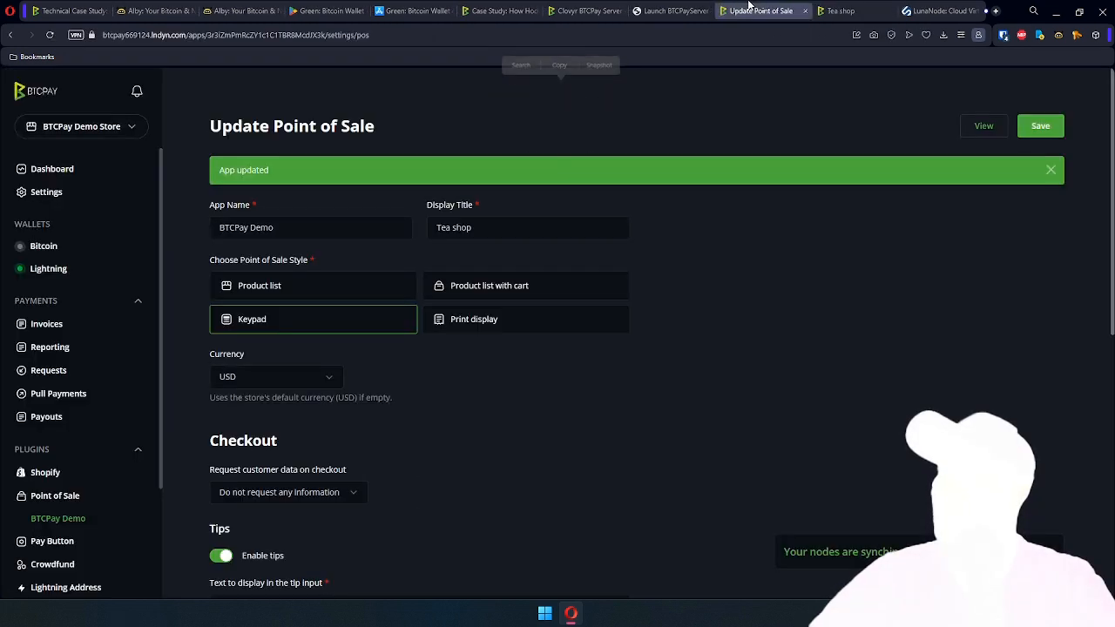
pyautogui.tripleClick(528, 226)
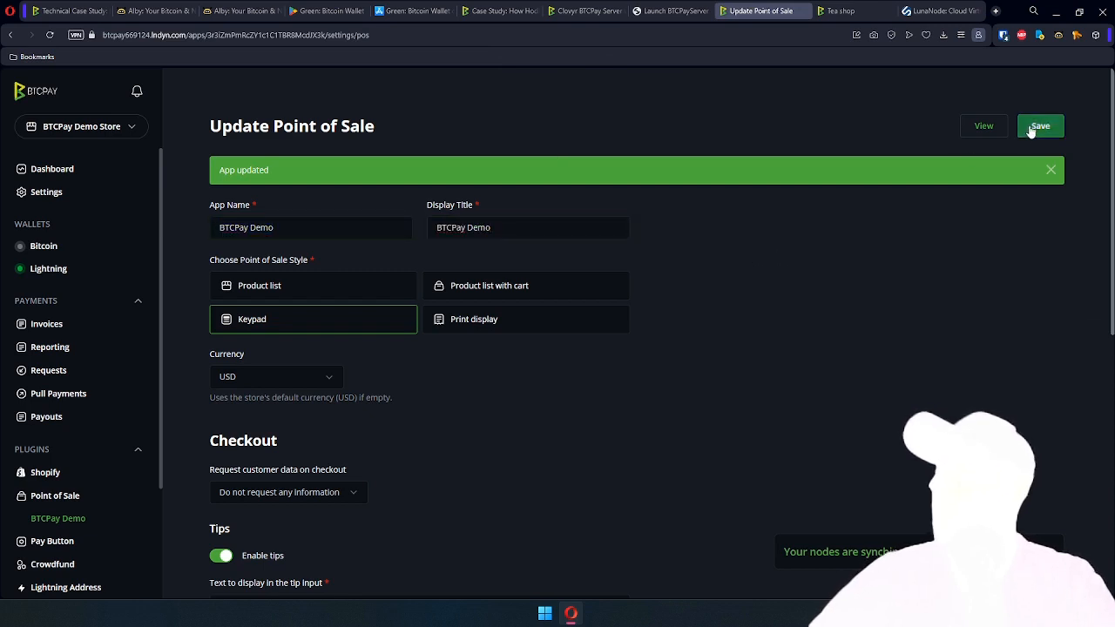
pyautogui.click(982, 125)
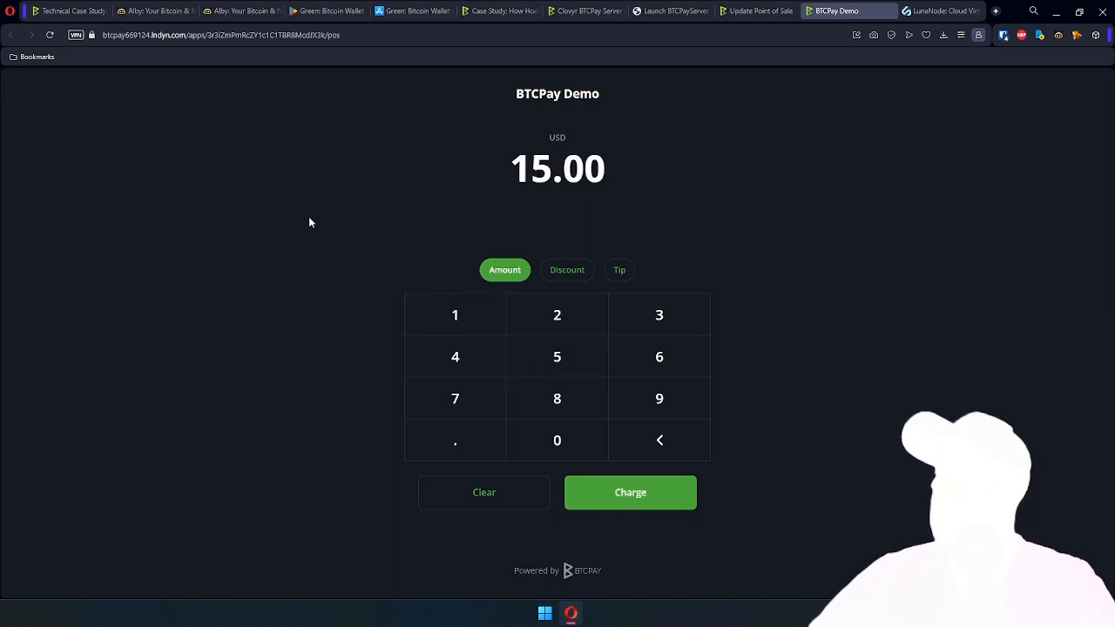
pyautogui.moveTo(362, 190)
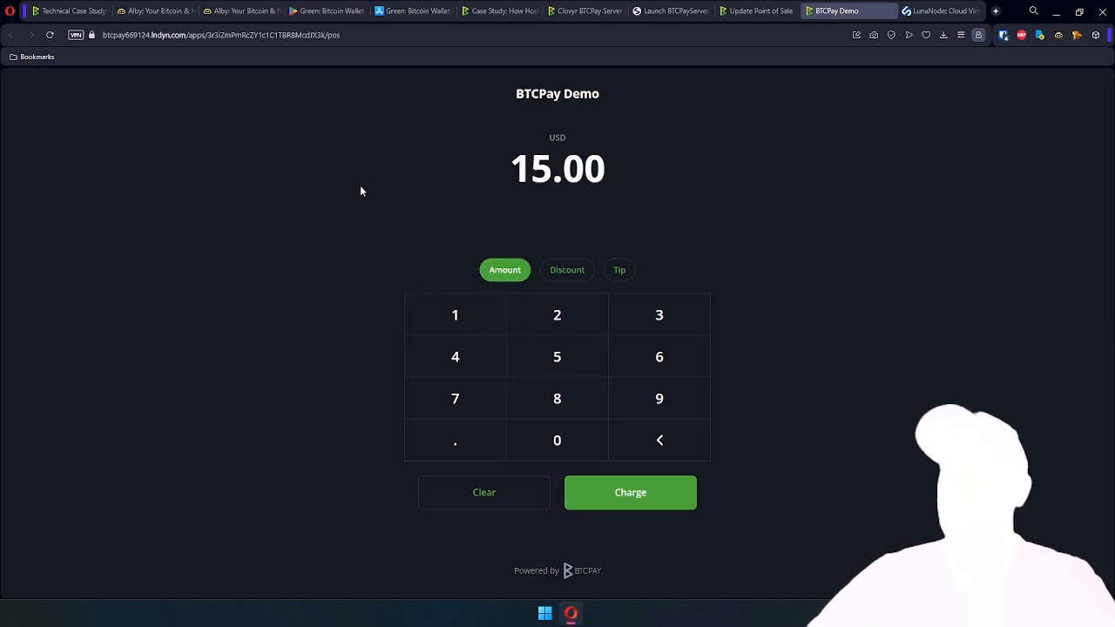
pyautogui.moveTo(425, 355)
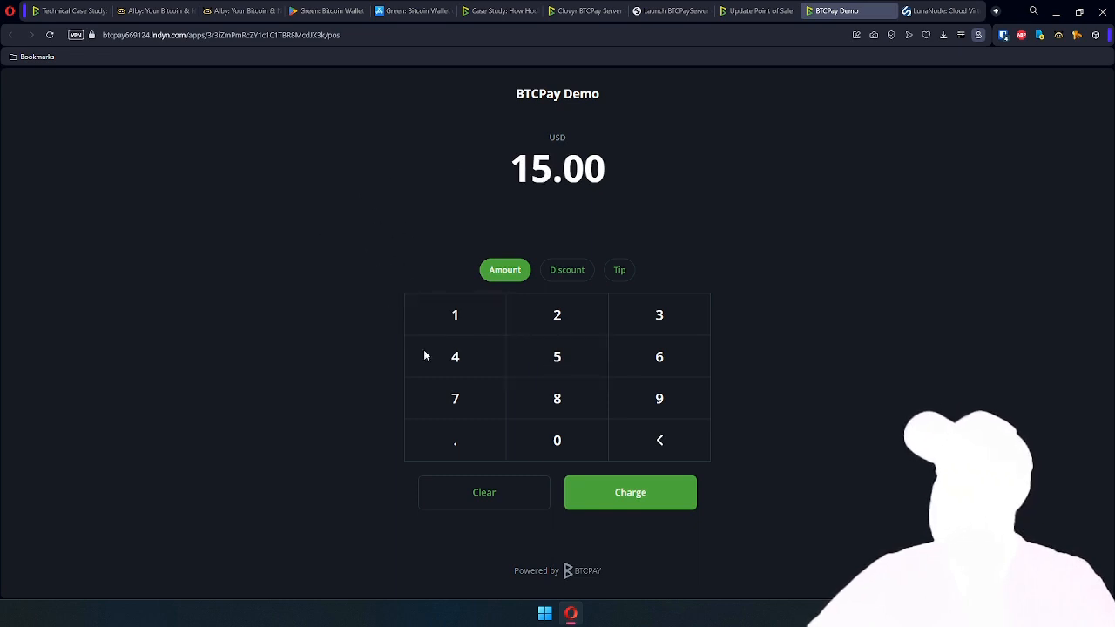
pyautogui.moveTo(366, 338)
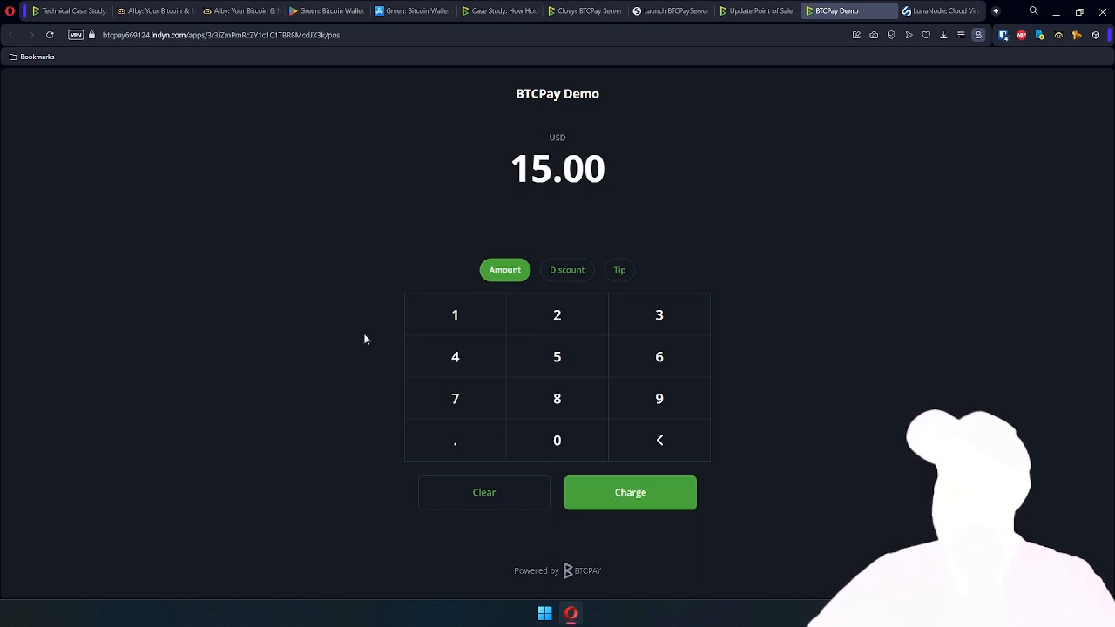
pyautogui.moveTo(289, 251)
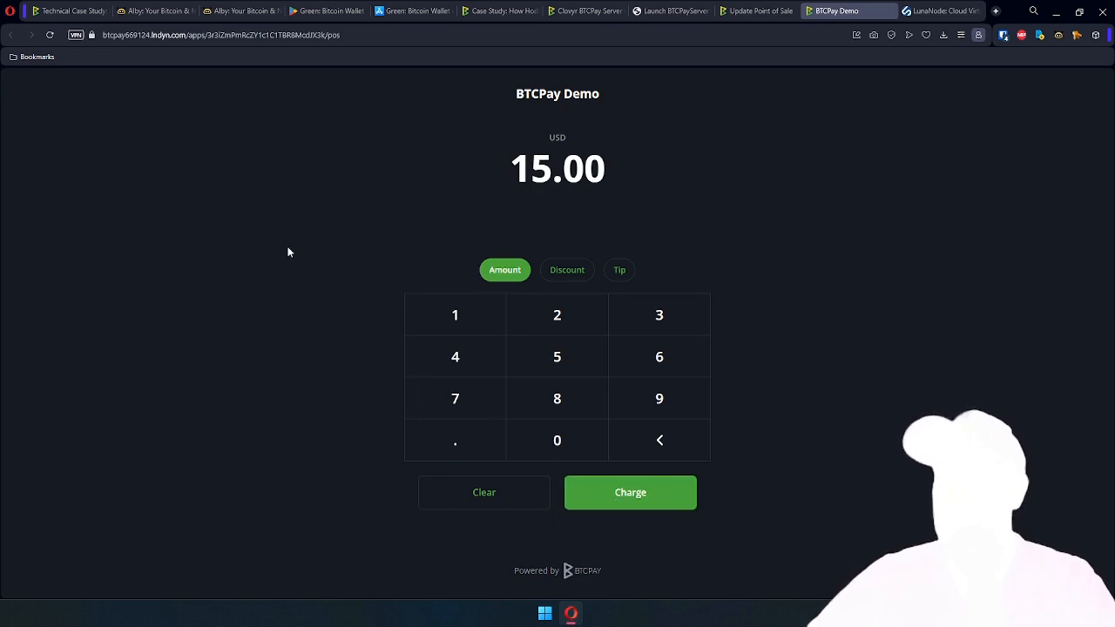
# Step: Charge 15.00 USD on the keypad, producing a 0.00055610 BTC Lightning invoice
pyautogui.click(631, 491)
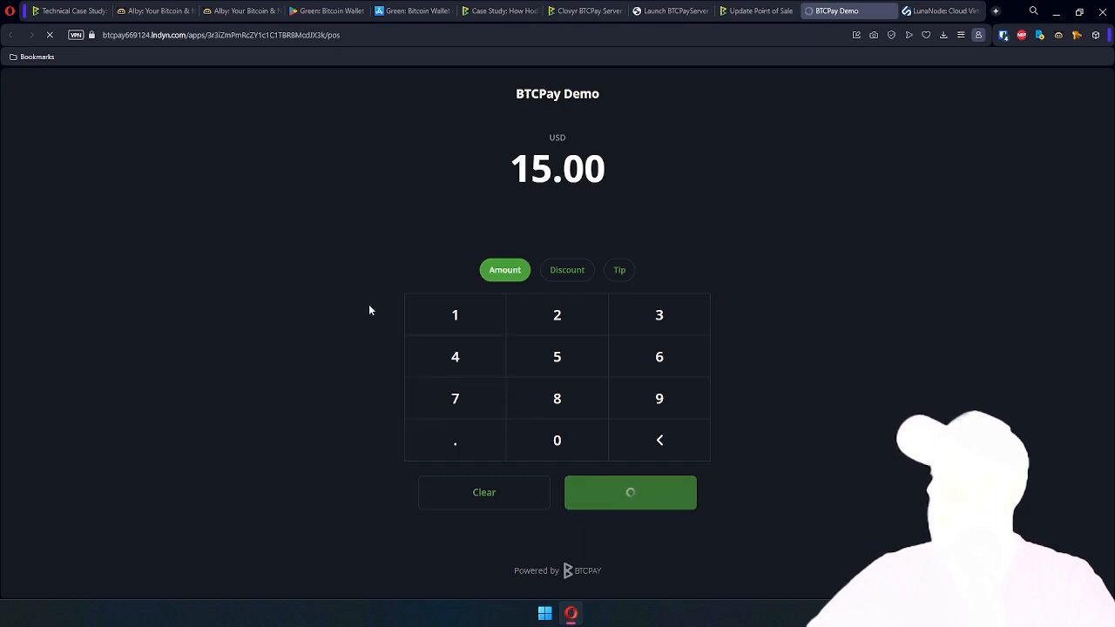
pyautogui.click(630, 491)
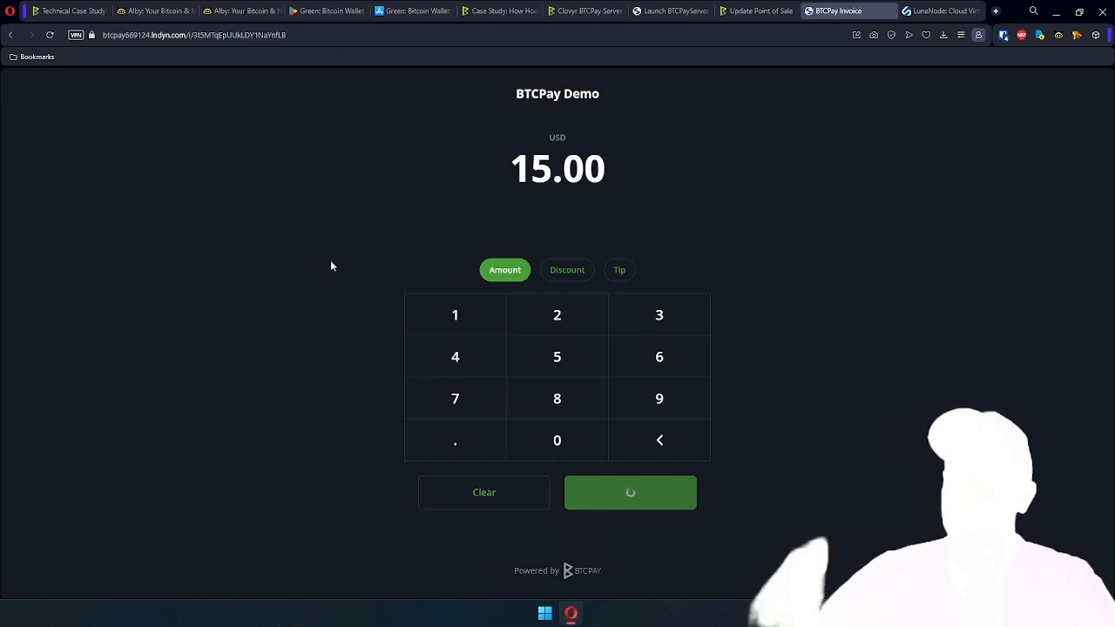
pyautogui.click(630, 492)
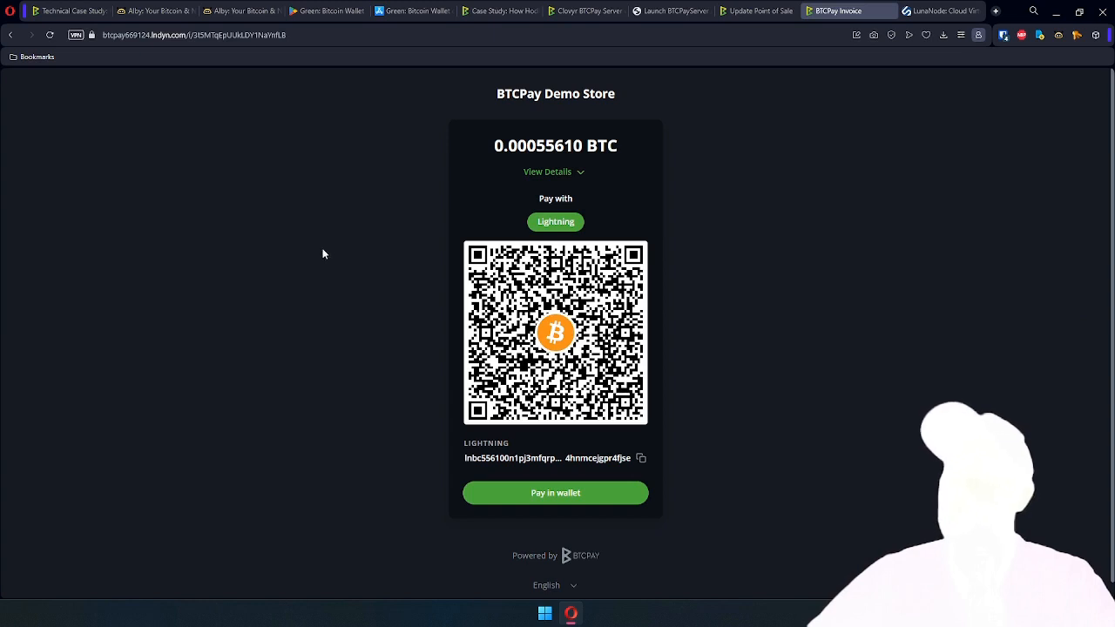
pyautogui.moveTo(659, 143)
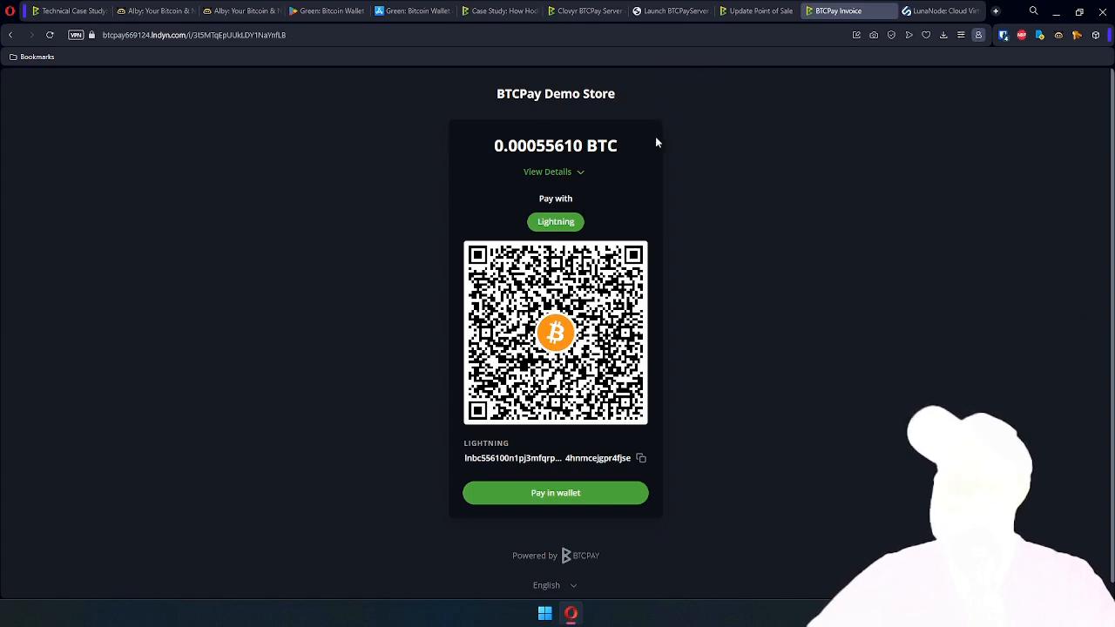
pyautogui.moveTo(902, 205)
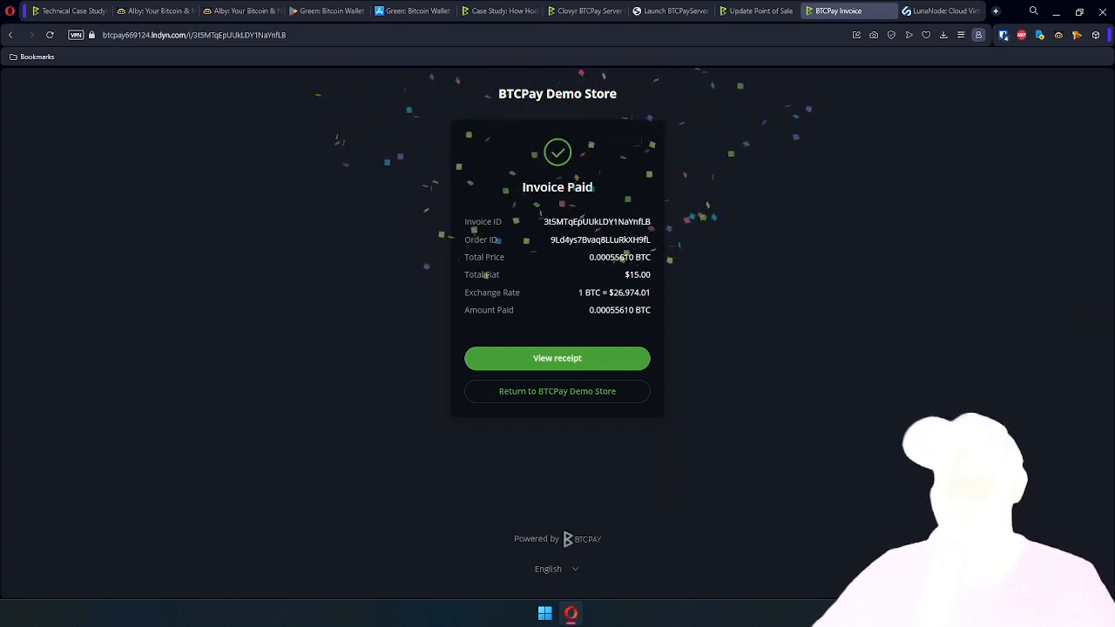
pyautogui.moveTo(369, 185)
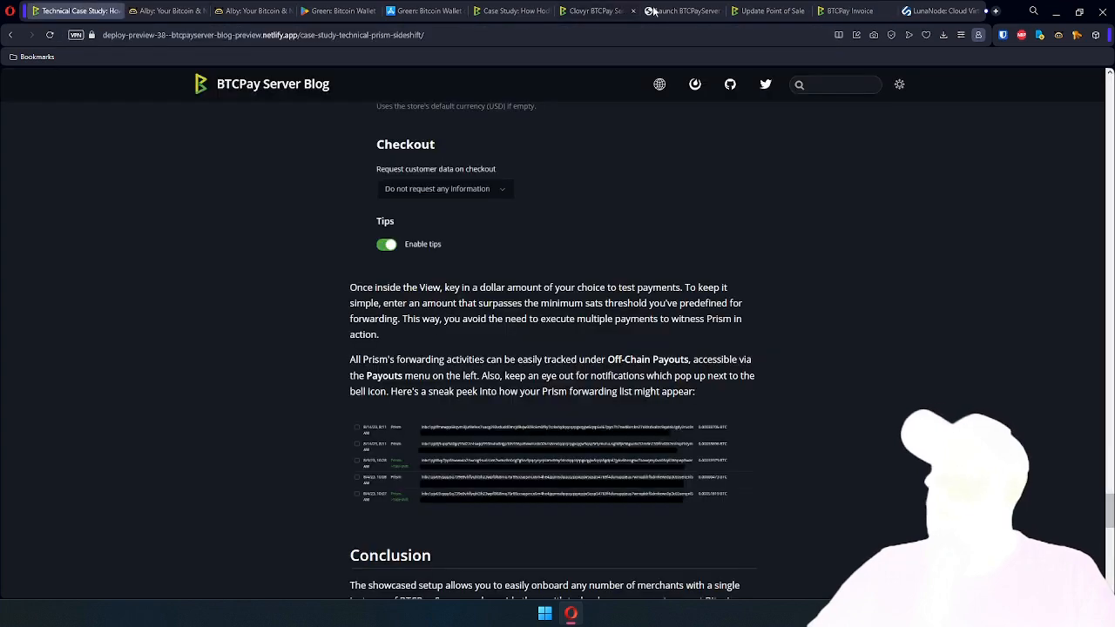
# Step: Return to BTCPay and open the approved Prism payout to SideShift from the notifications bell
pyautogui.click(592, 10)
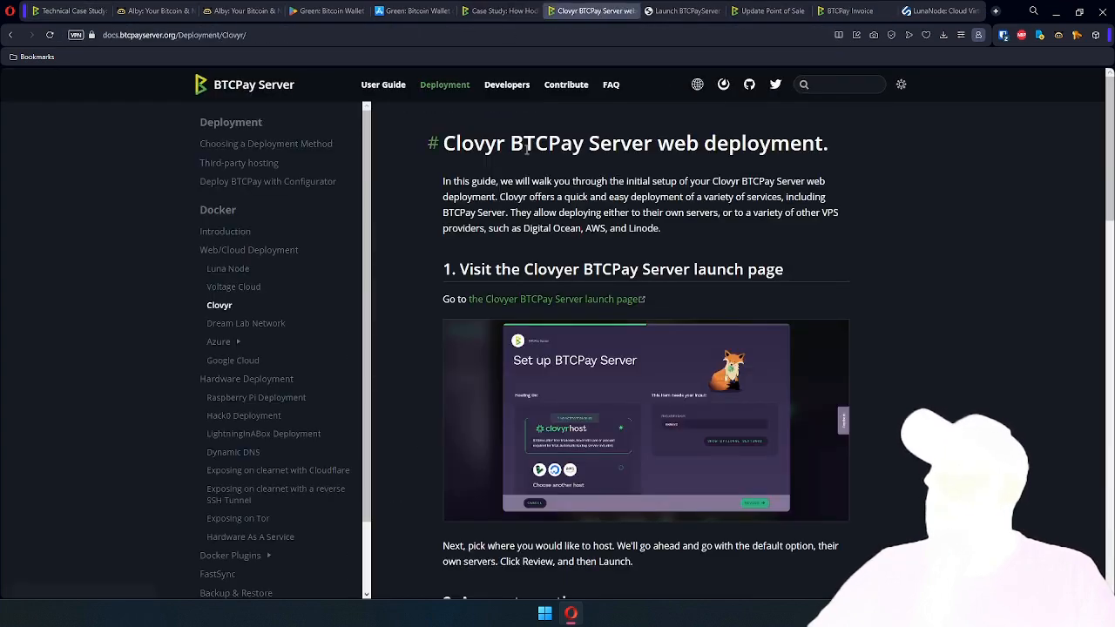
pyautogui.click(505, 10)
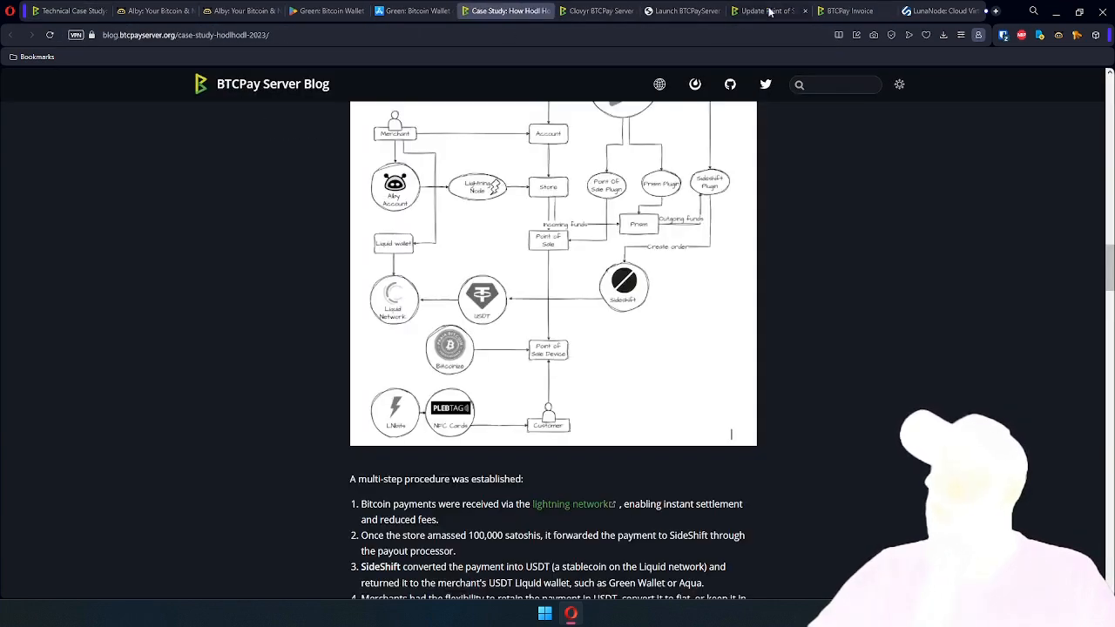
pyautogui.click(763, 11)
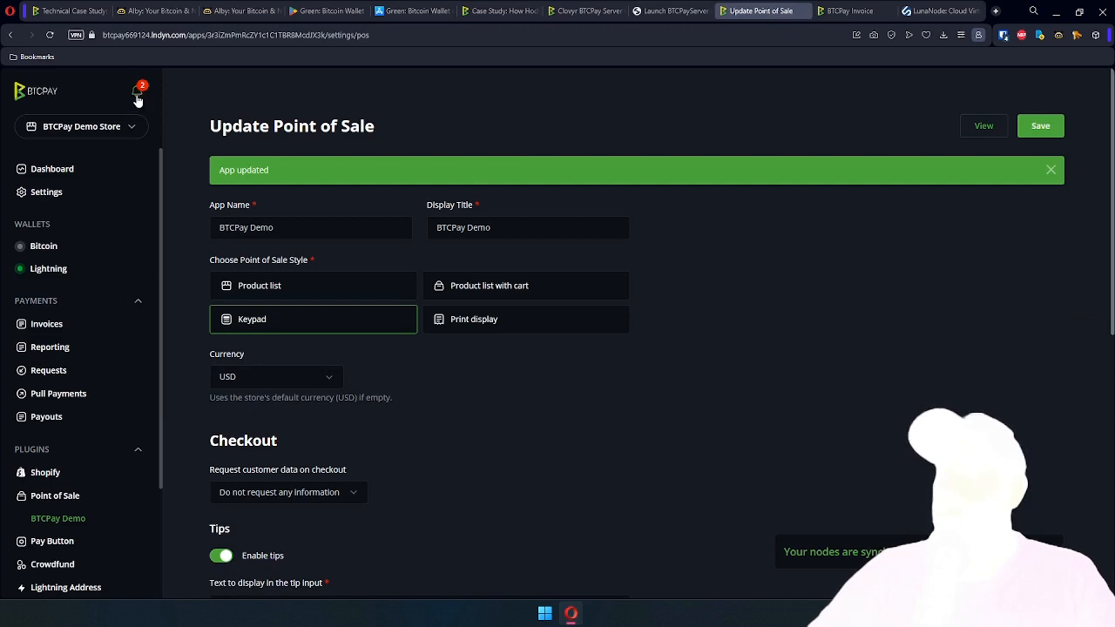
pyautogui.click(136, 90)
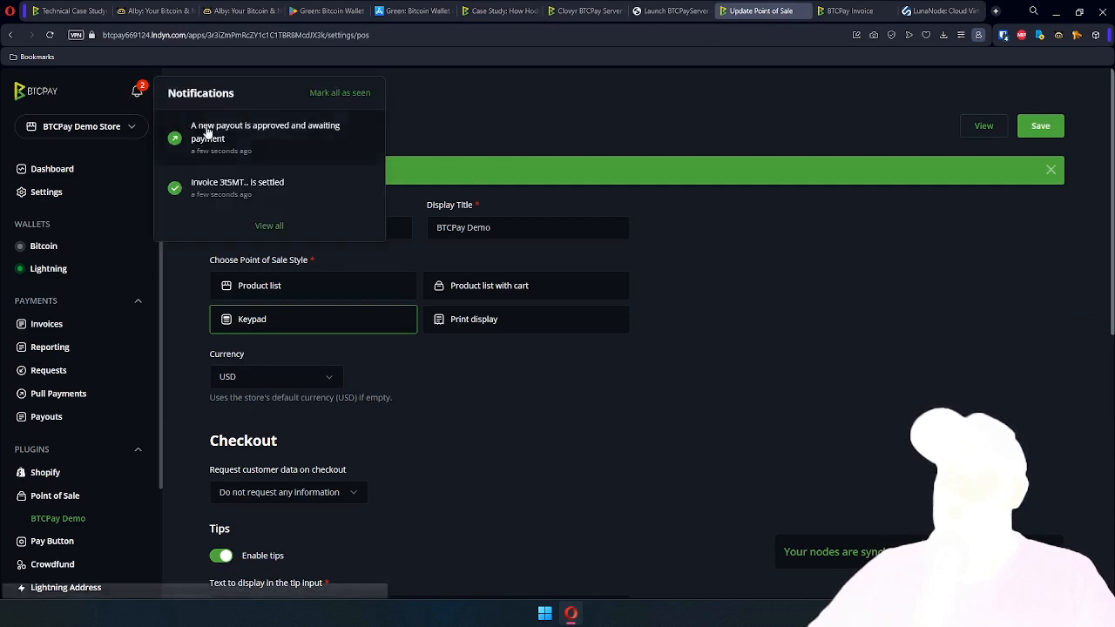
pyautogui.moveTo(225, 138)
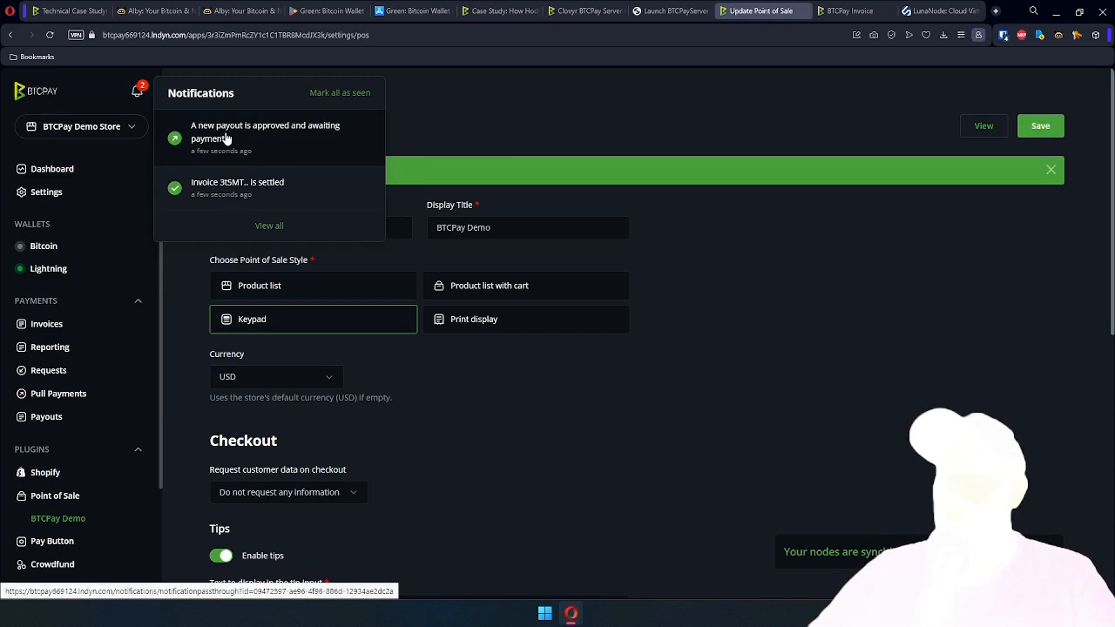
pyautogui.click(265, 138)
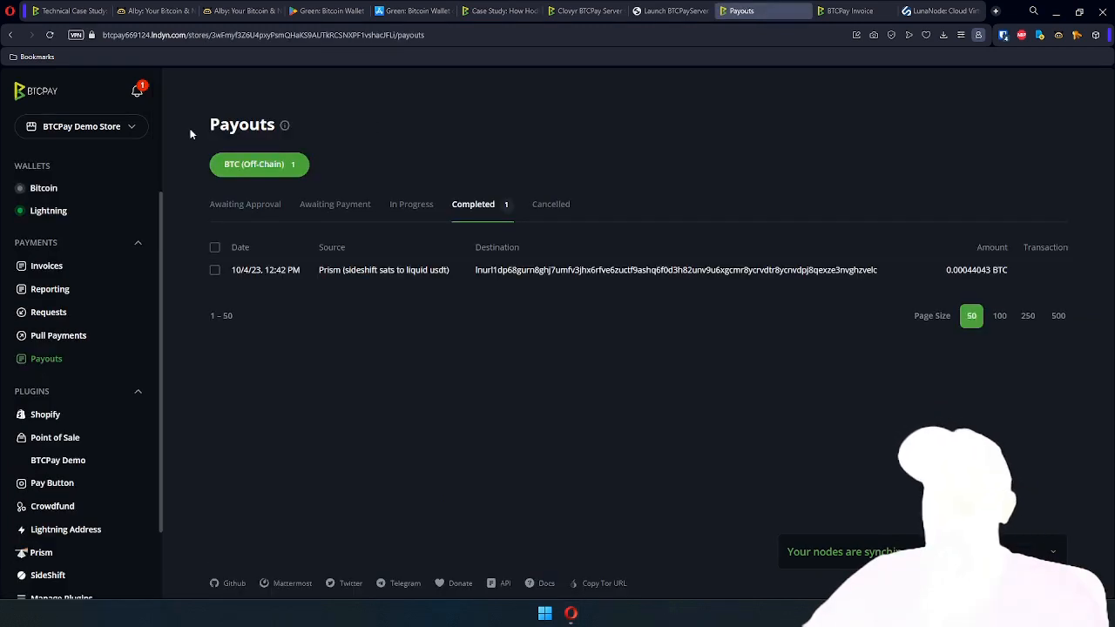
pyautogui.moveTo(430, 339)
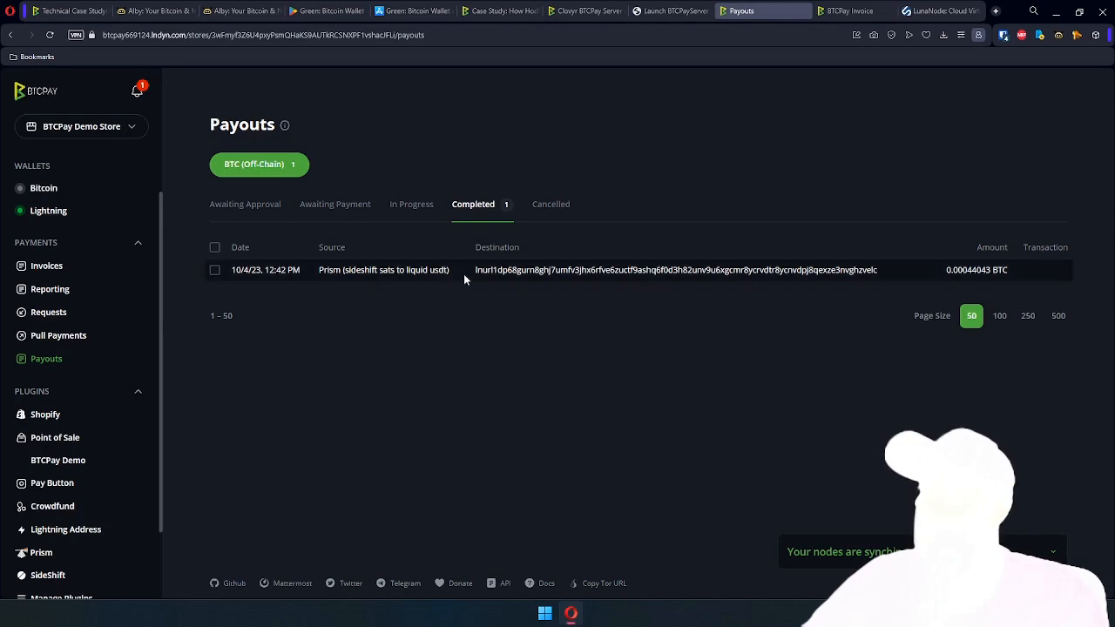
pyautogui.moveTo(493, 354)
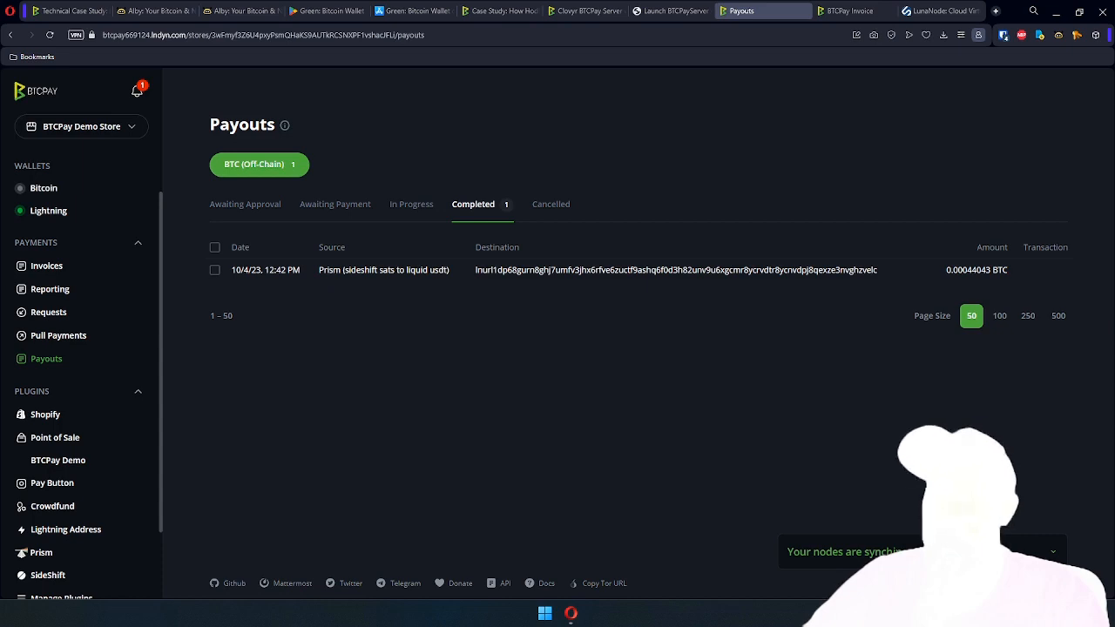
# Step: Show the saved wallet screenshot with 11.88967982 USDt received in My Wallet 2
pyautogui.click(776, 11)
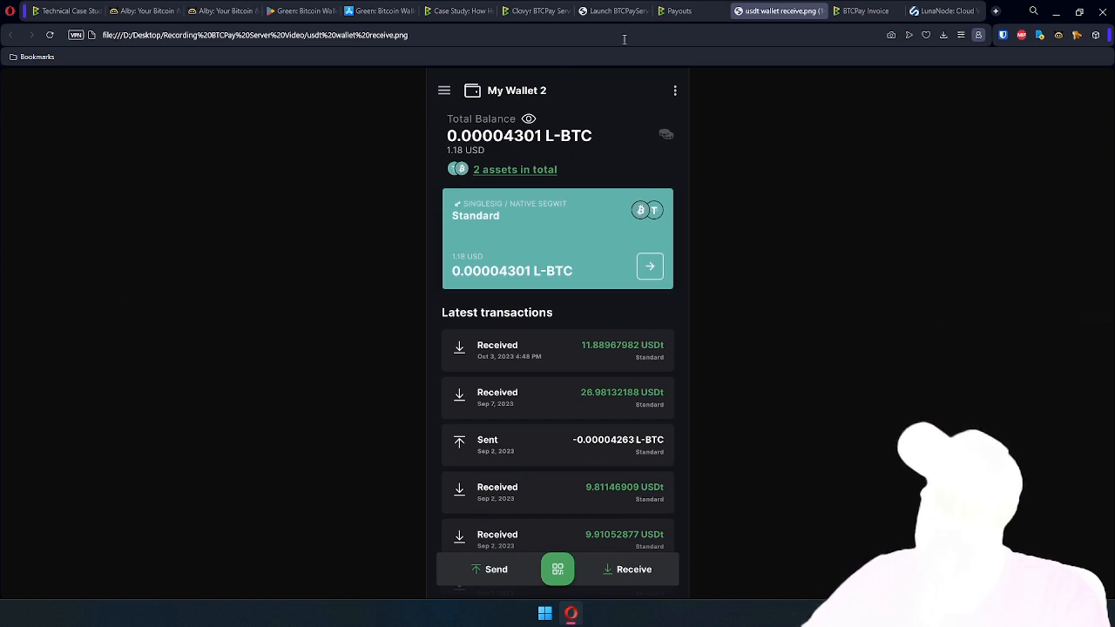
# Step: Recheck Prism's pending balances, view the completed payouts list, then return to the blog case study
pyautogui.click(679, 11)
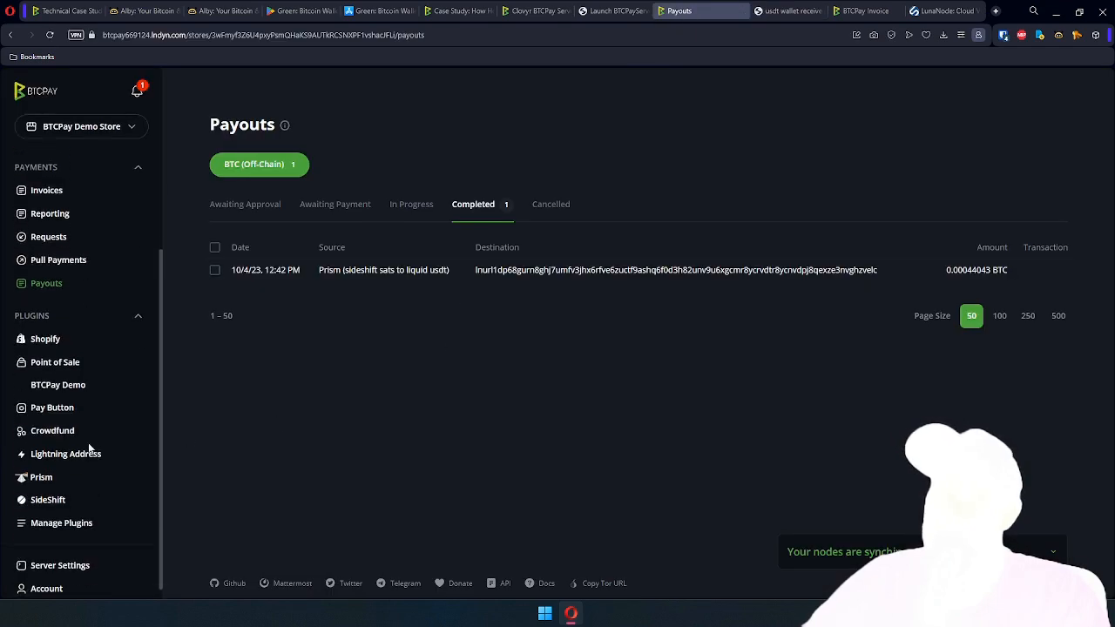
pyautogui.click(42, 477)
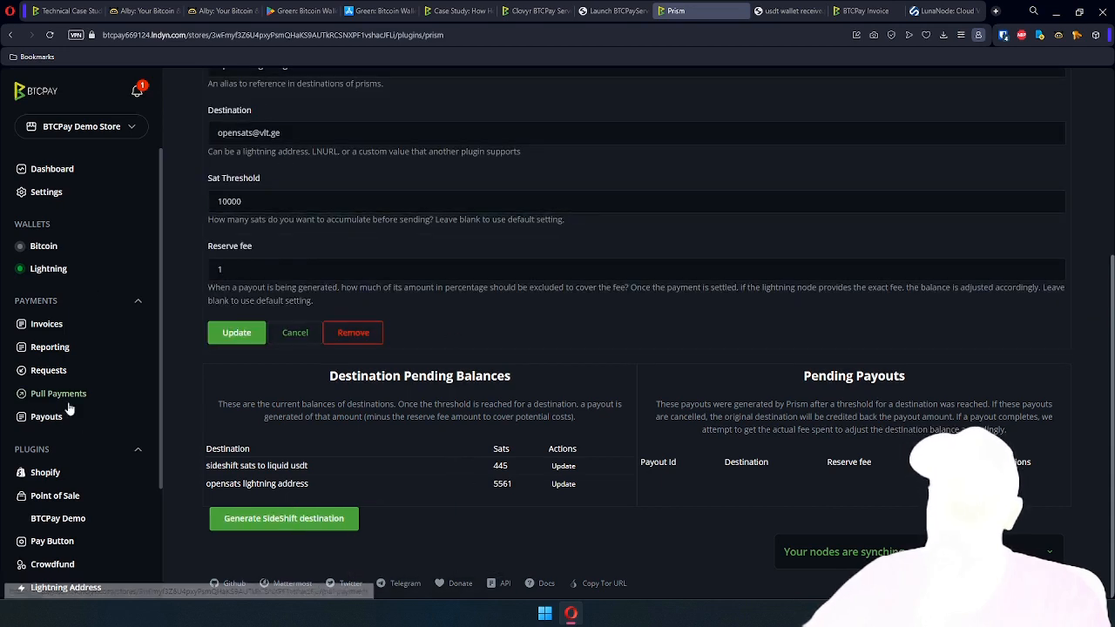
pyautogui.click(45, 416)
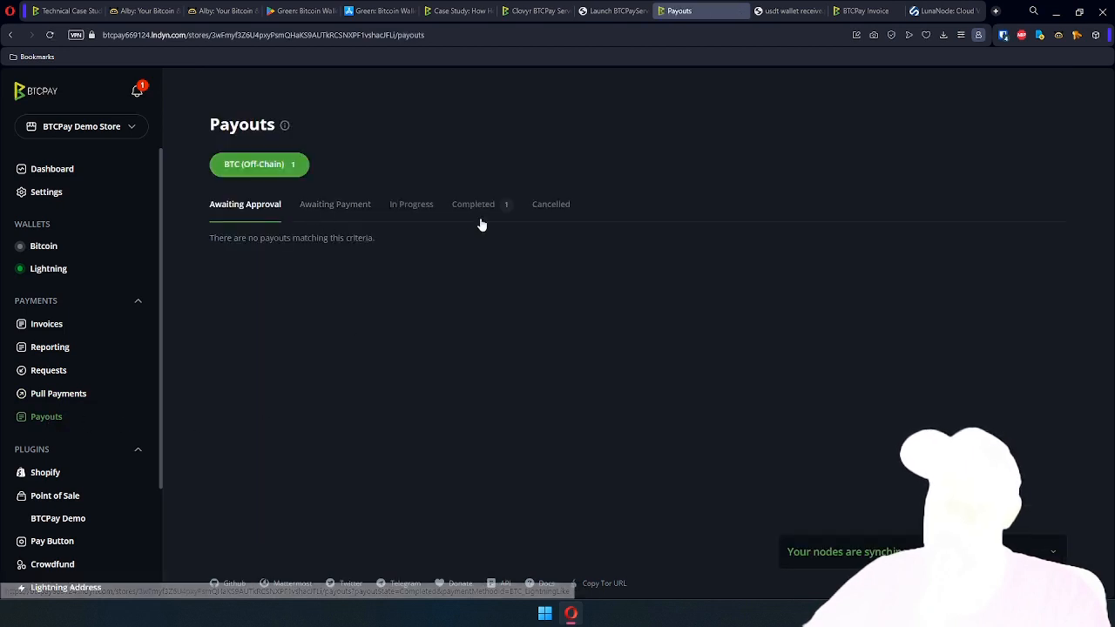
pyautogui.moveTo(450, 243)
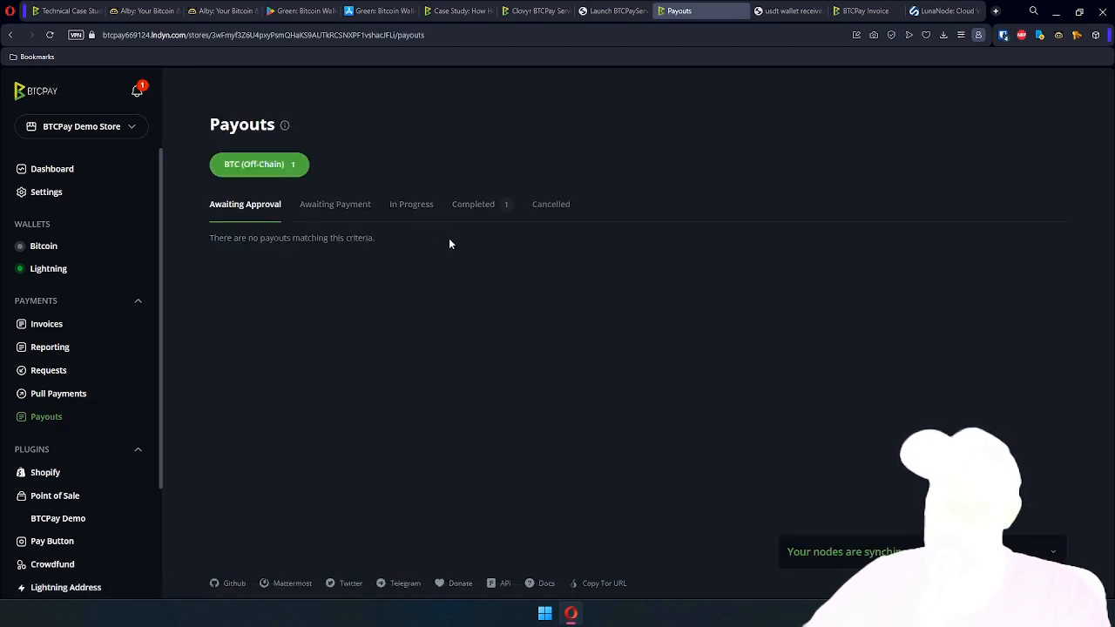
pyautogui.click(474, 203)
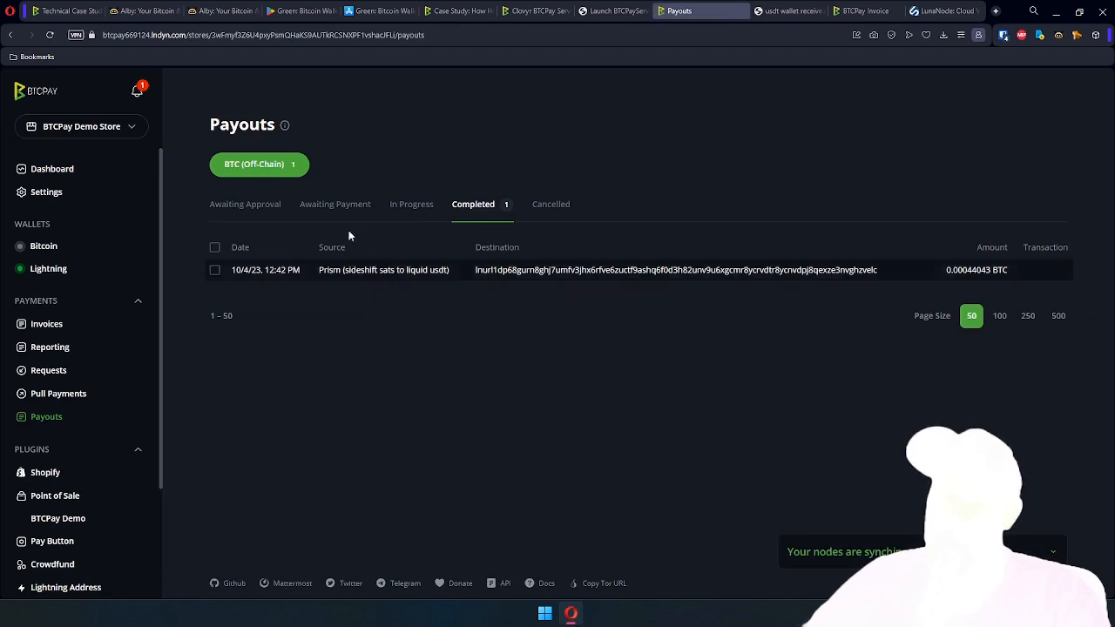
pyautogui.click(66, 10)
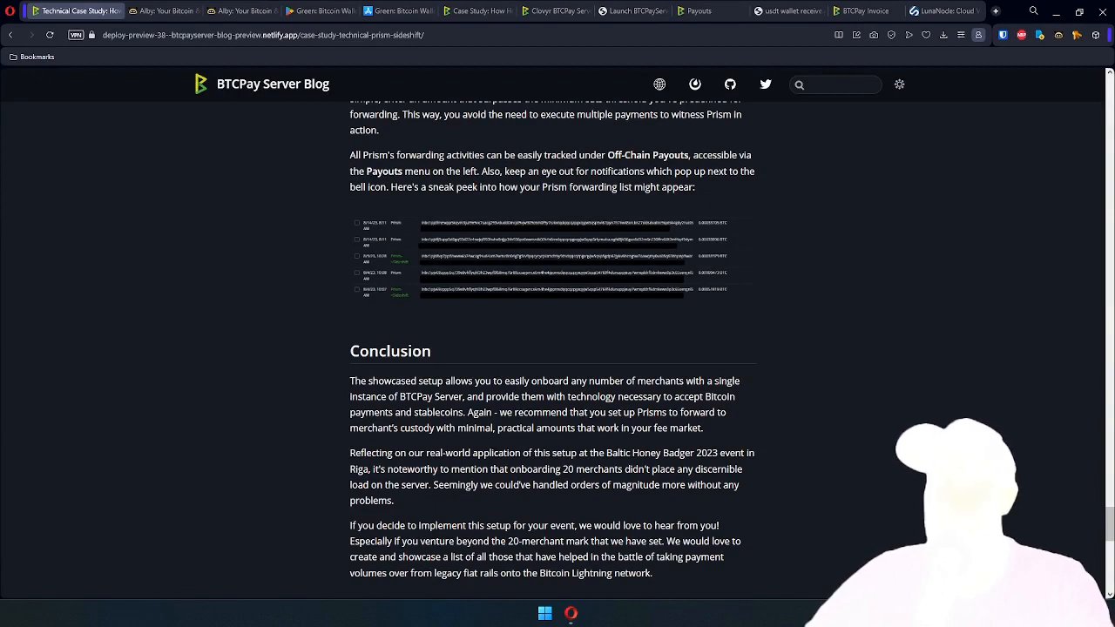
pyautogui.moveTo(260, 275)
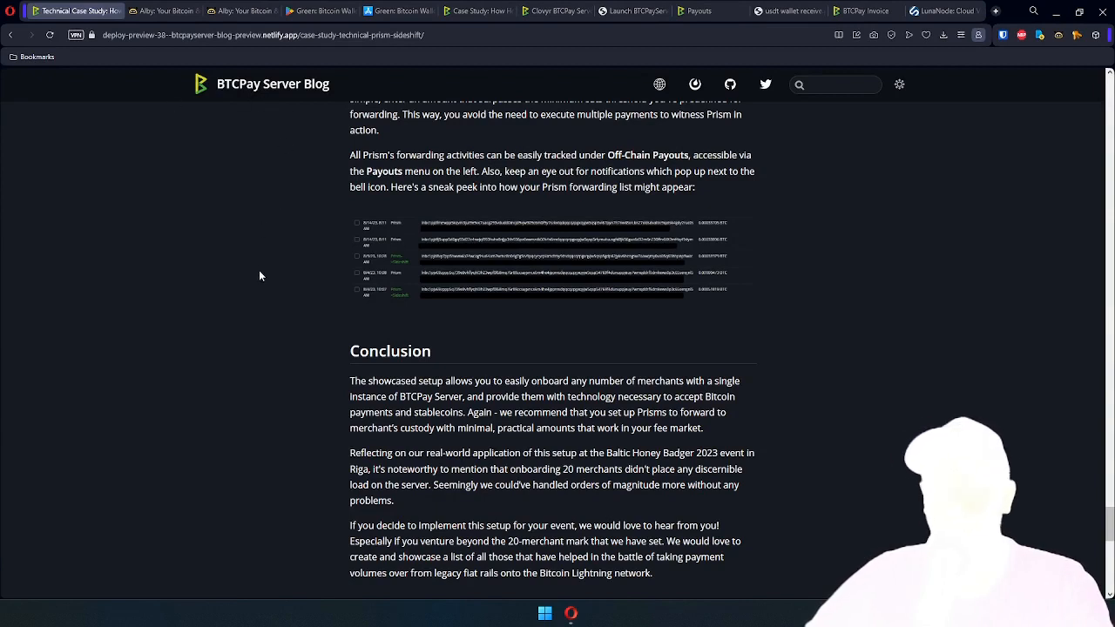
pyautogui.moveTo(271, 322)
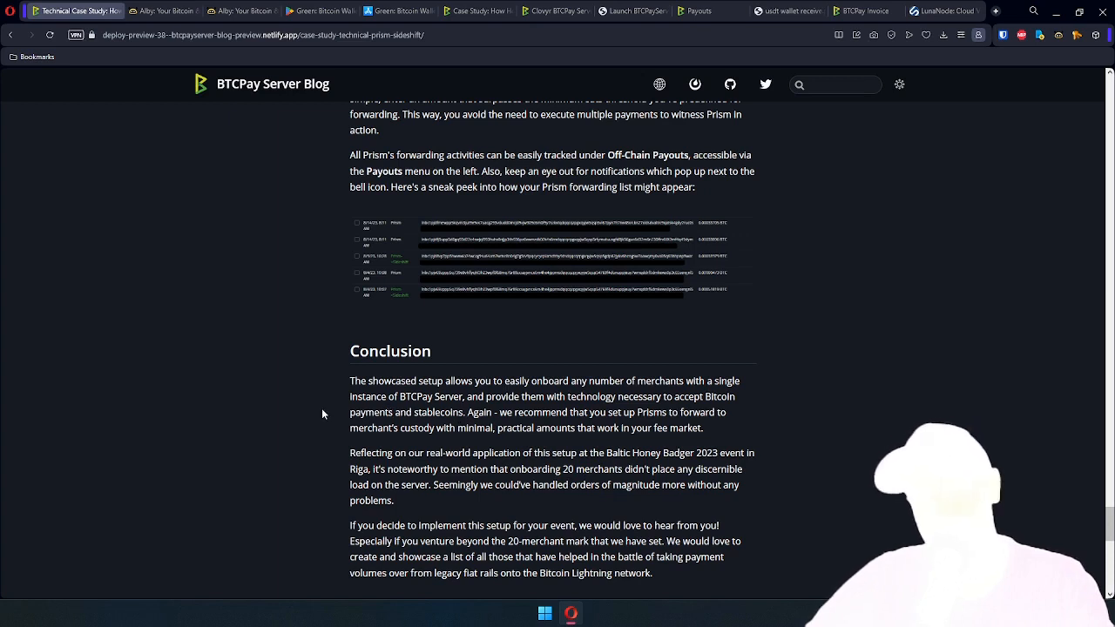
pyautogui.moveTo(291, 386)
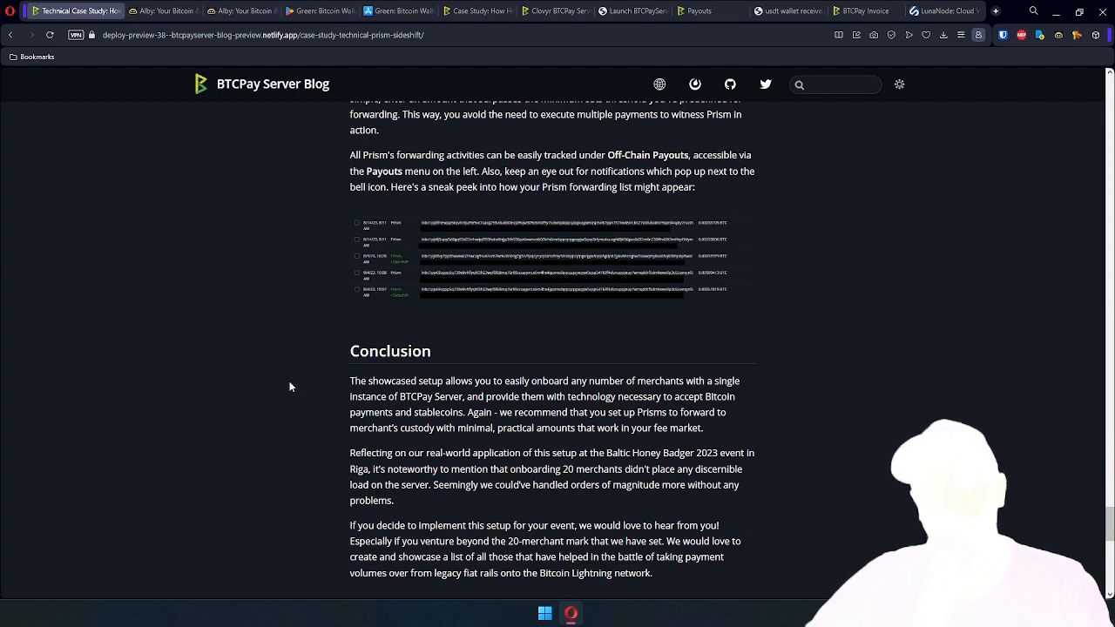
pyautogui.moveTo(303, 338)
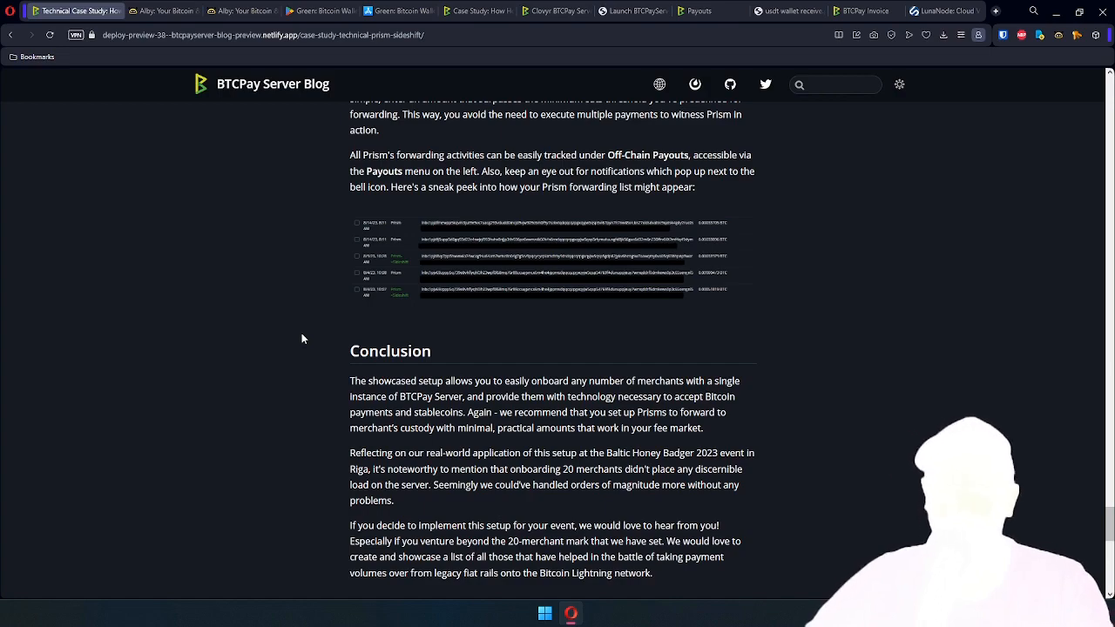
# Step: Scroll the case study back up to its intro and 'Launch Your BTCPay Server Instance' section
pyautogui.scroll(3)
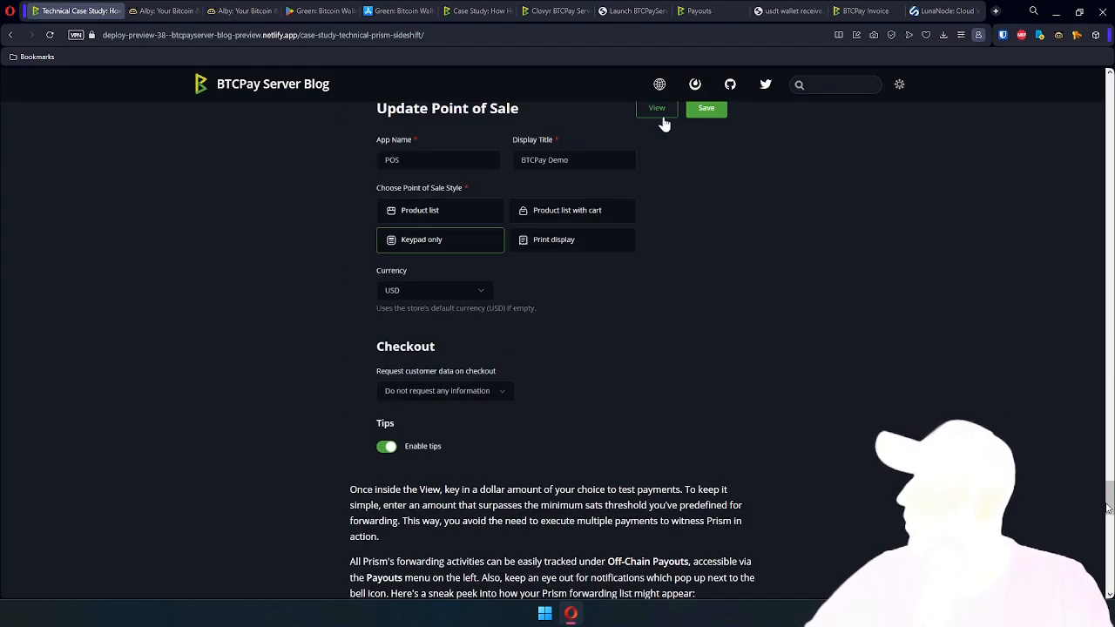
pyautogui.scroll(3)
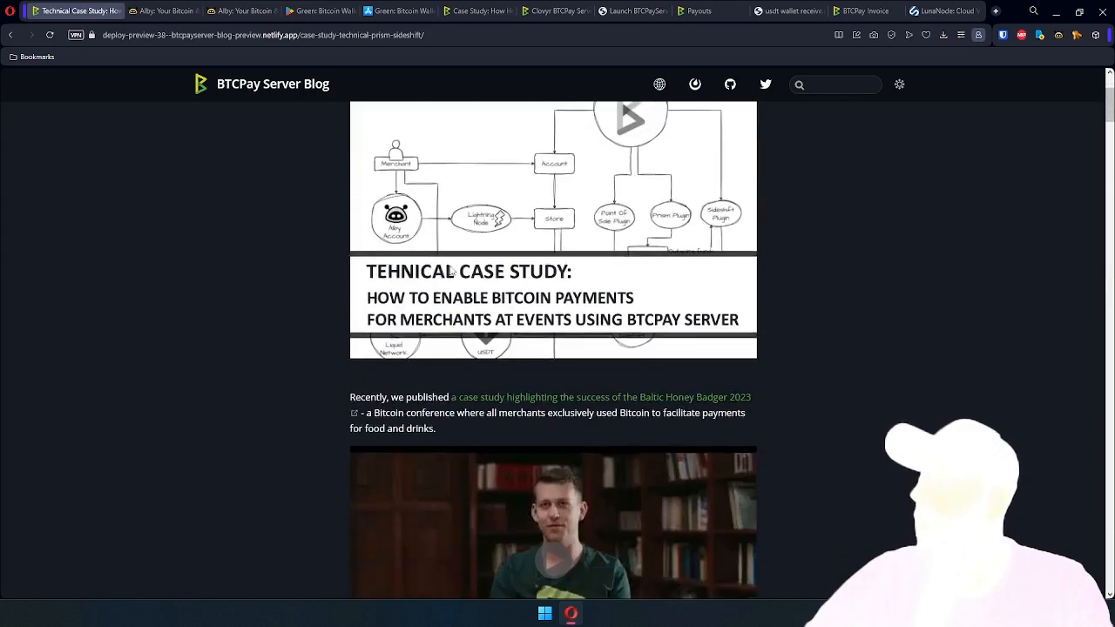
pyautogui.scroll(-3)
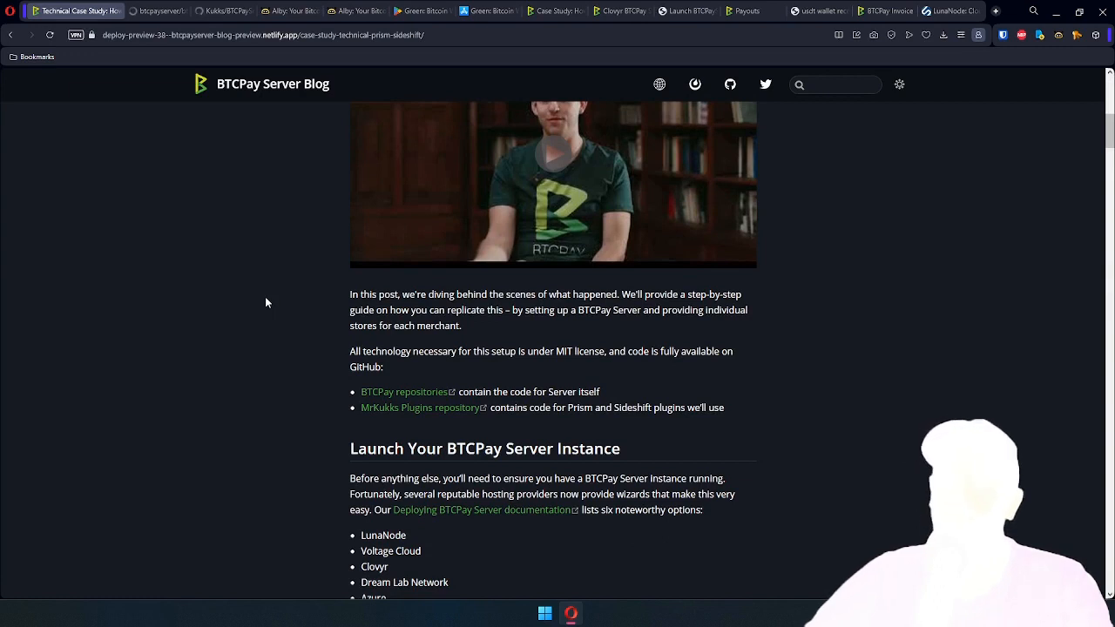
pyautogui.moveTo(257, 286)
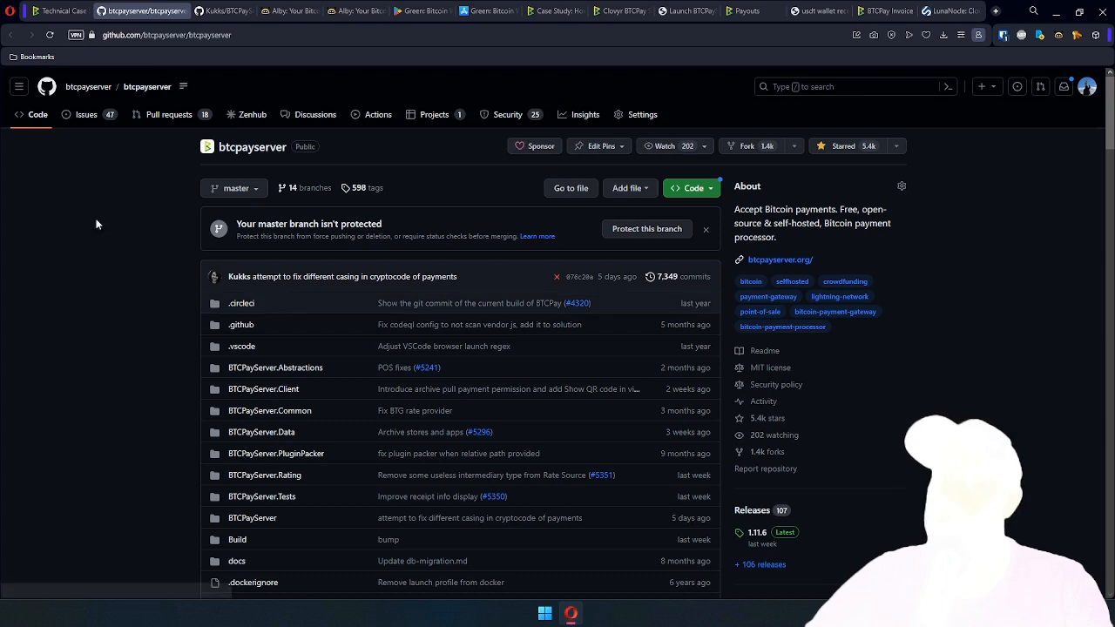
# Step: Browse the btcpayserver organisation's repository list, then switch to Kukks/BTCPayServerPlugins
pyautogui.click(87, 87)
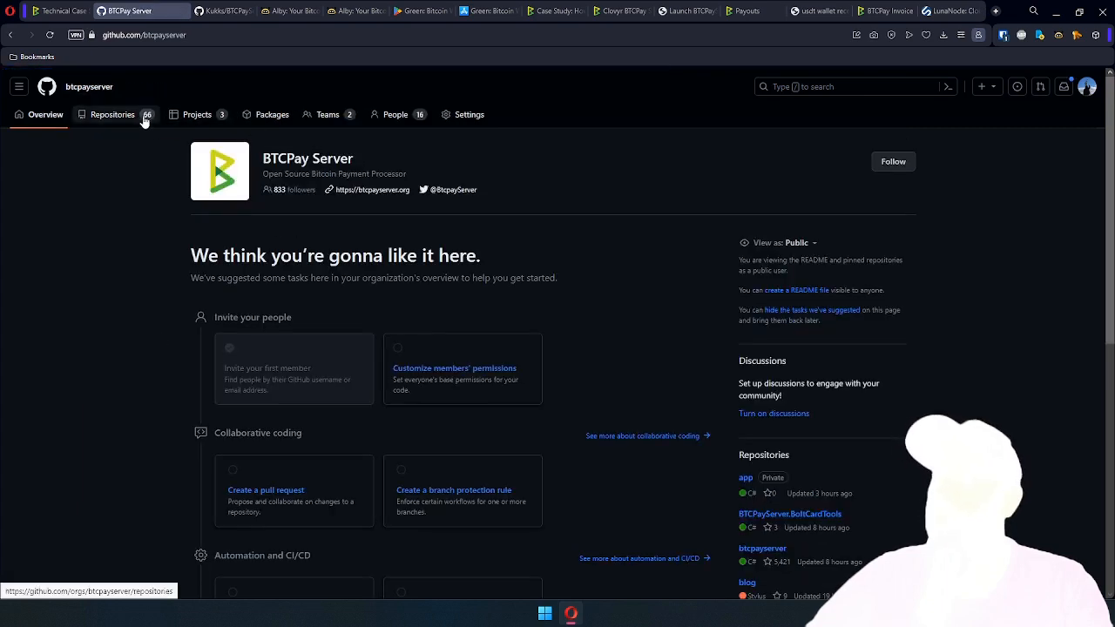
pyautogui.click(112, 115)
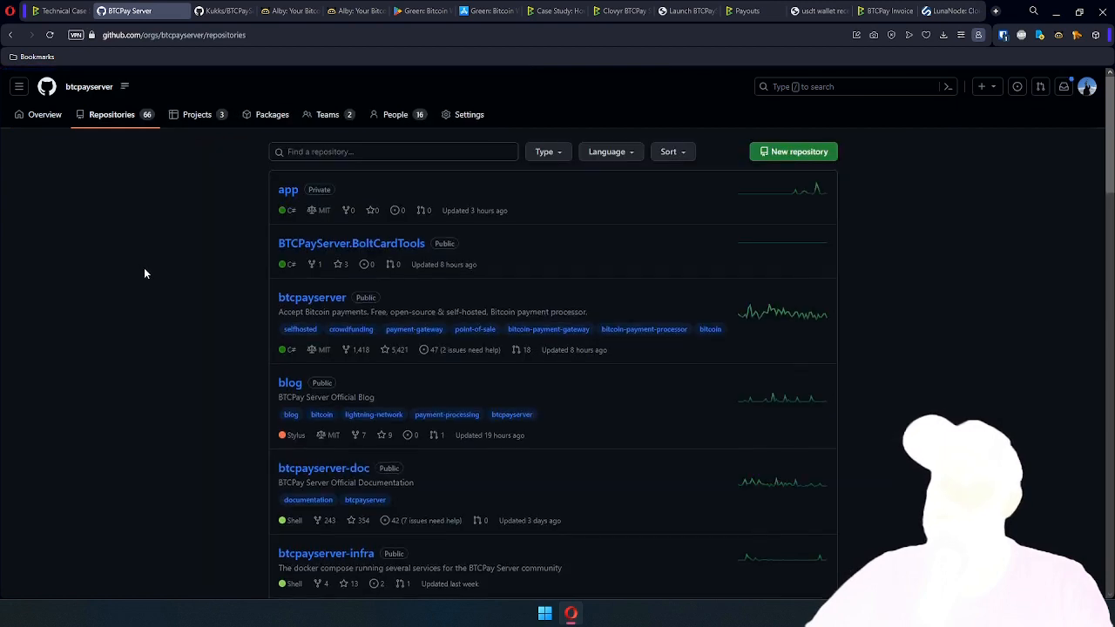
pyautogui.scroll(-3)
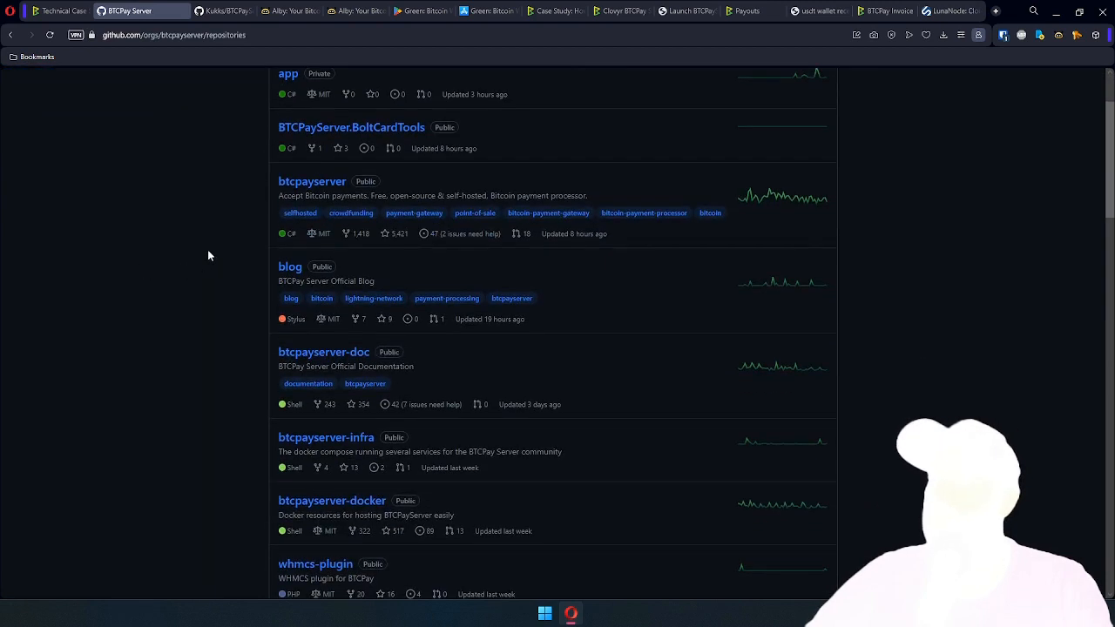
pyautogui.scroll(-3)
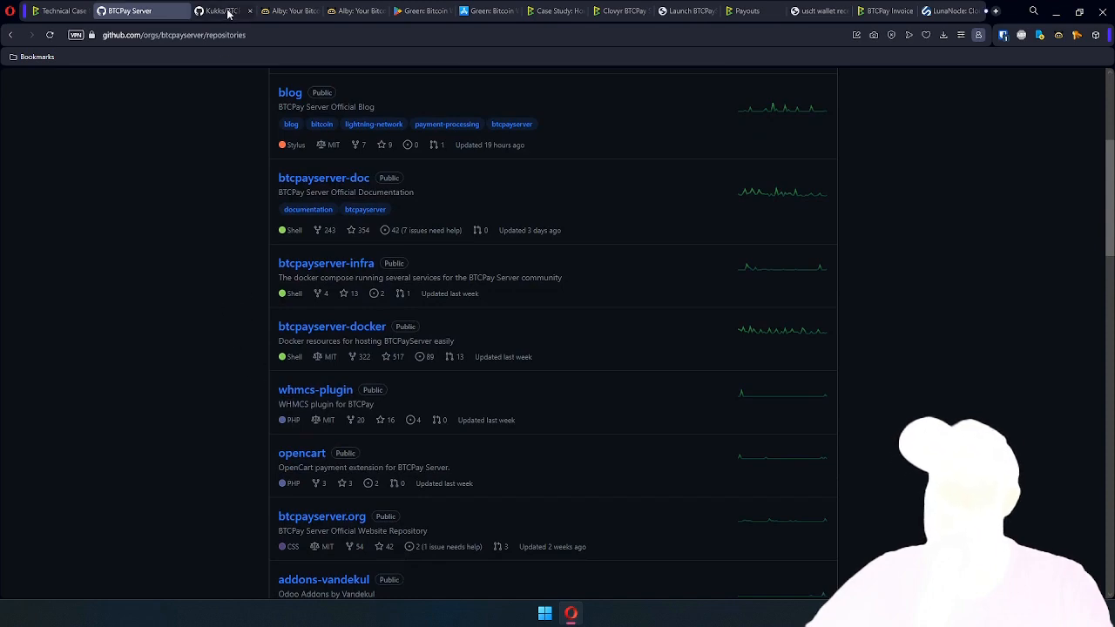
pyautogui.click(208, 11)
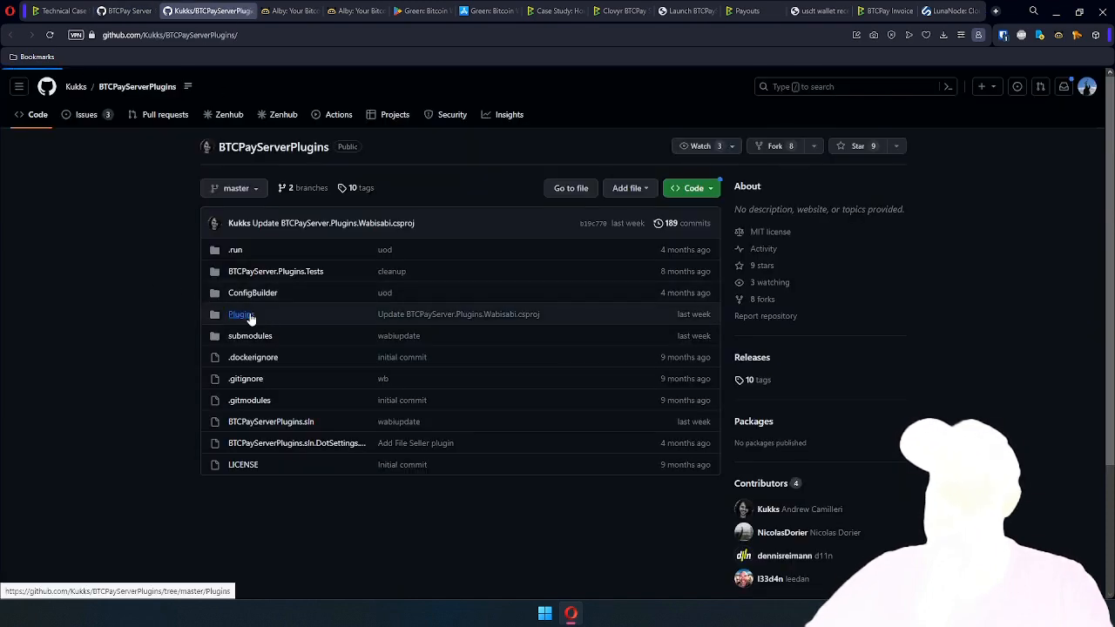
# Step: Browse into Plugins/BTCPayServer.Plugins.SideShift, then return to the blog case study
pyautogui.click(240, 314)
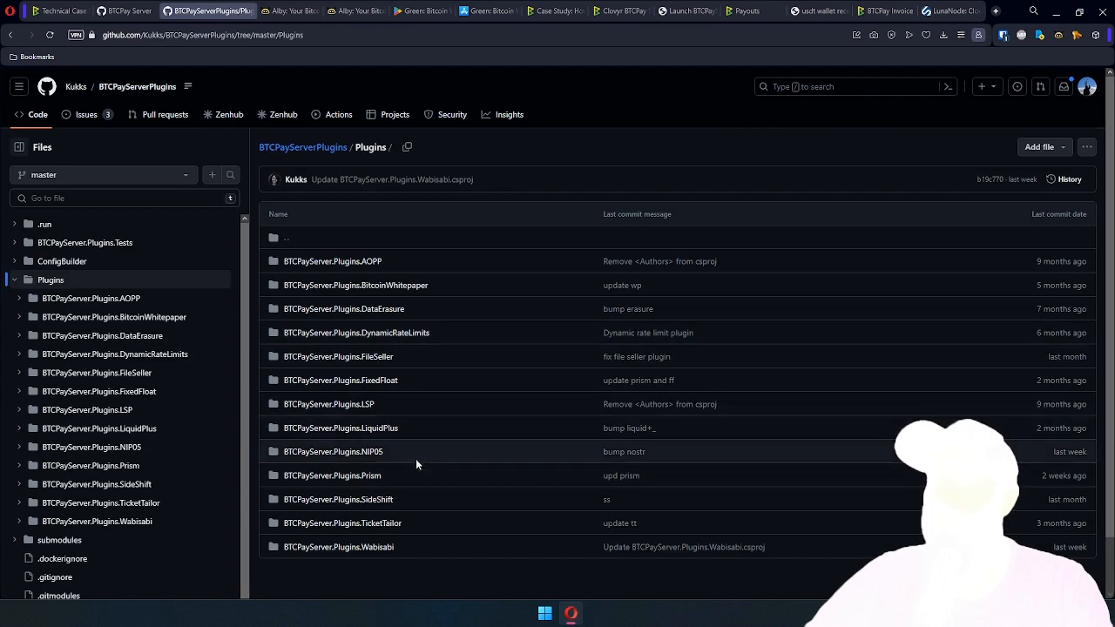
pyautogui.moveTo(76, 88)
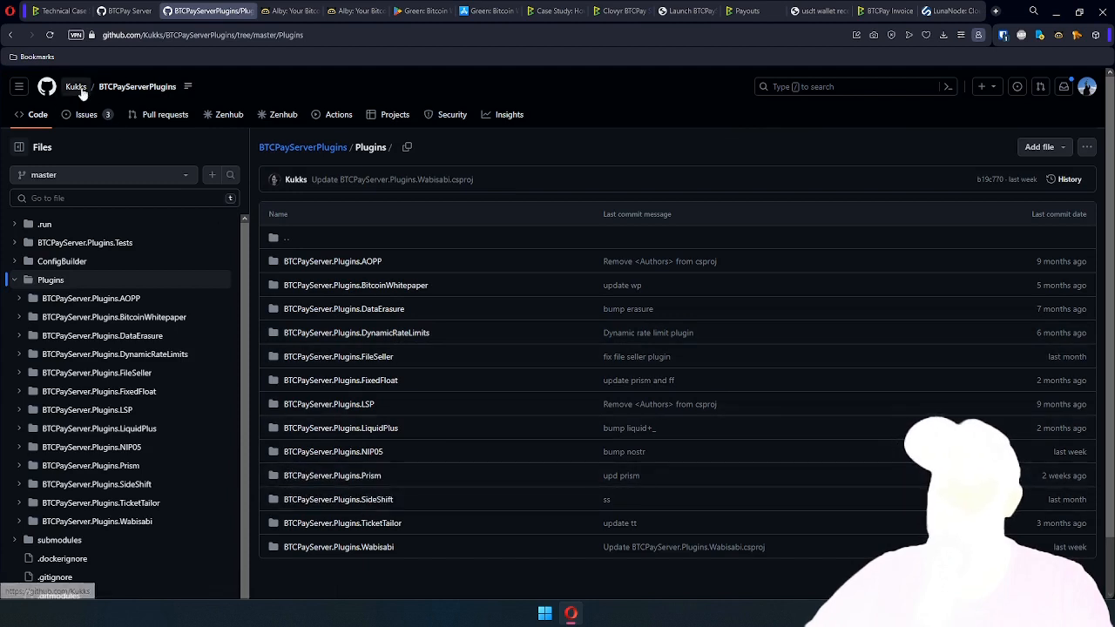
pyautogui.moveTo(331, 476)
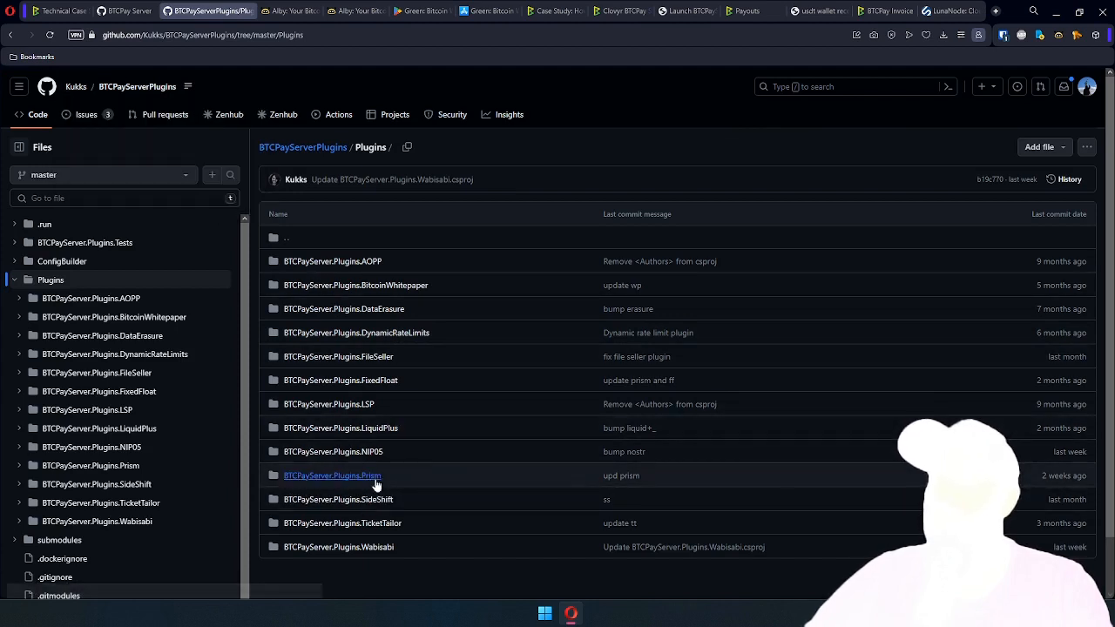
pyautogui.click(337, 498)
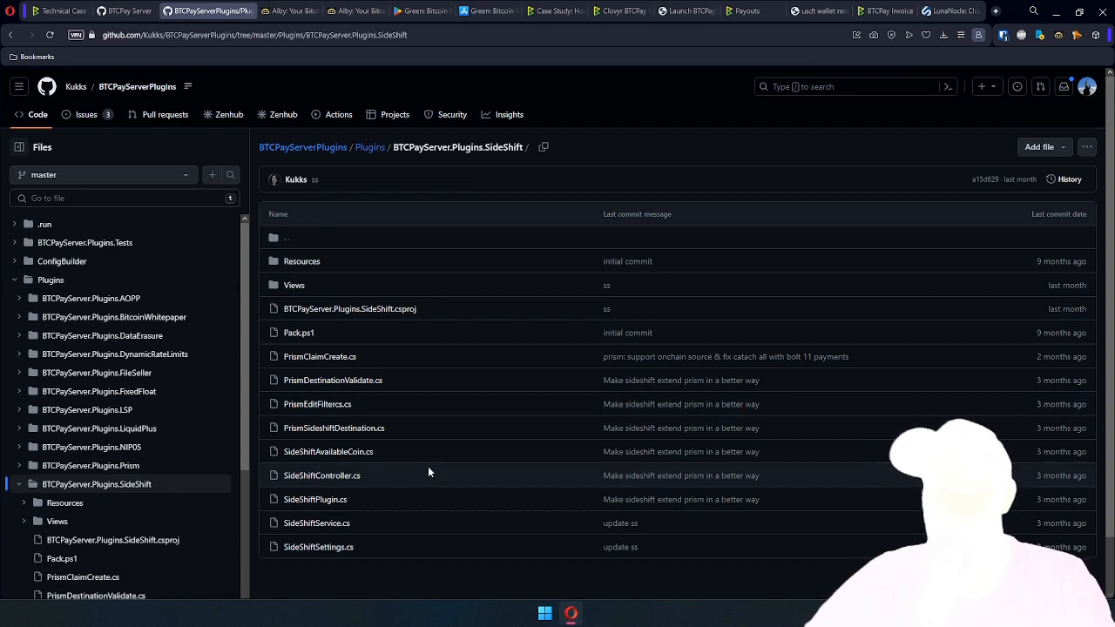
pyautogui.moveTo(422, 472)
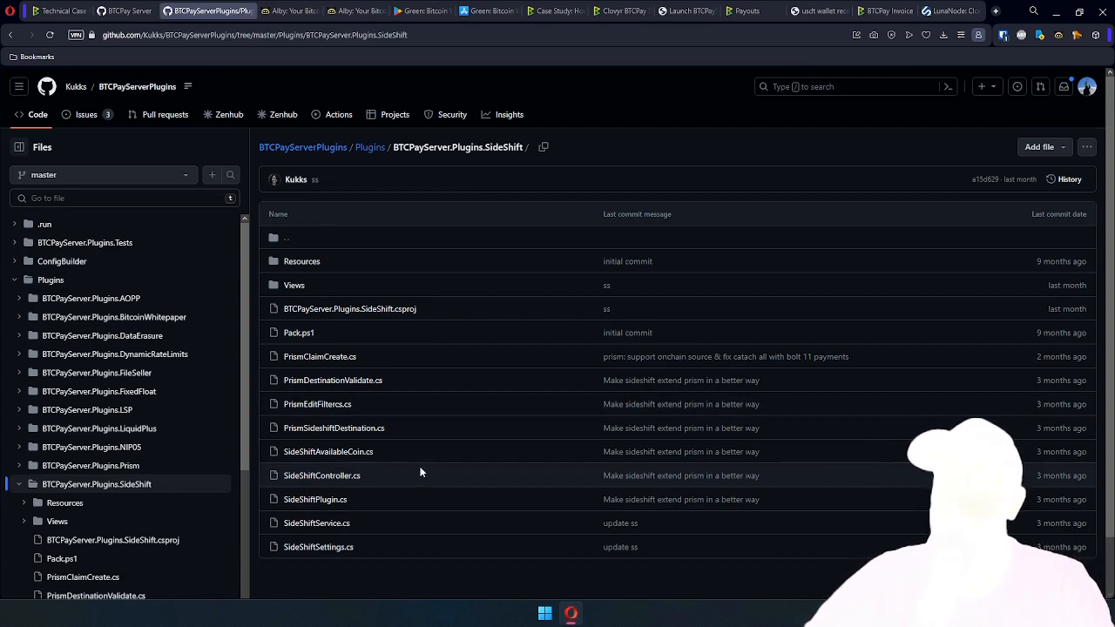
pyautogui.moveTo(407, 474)
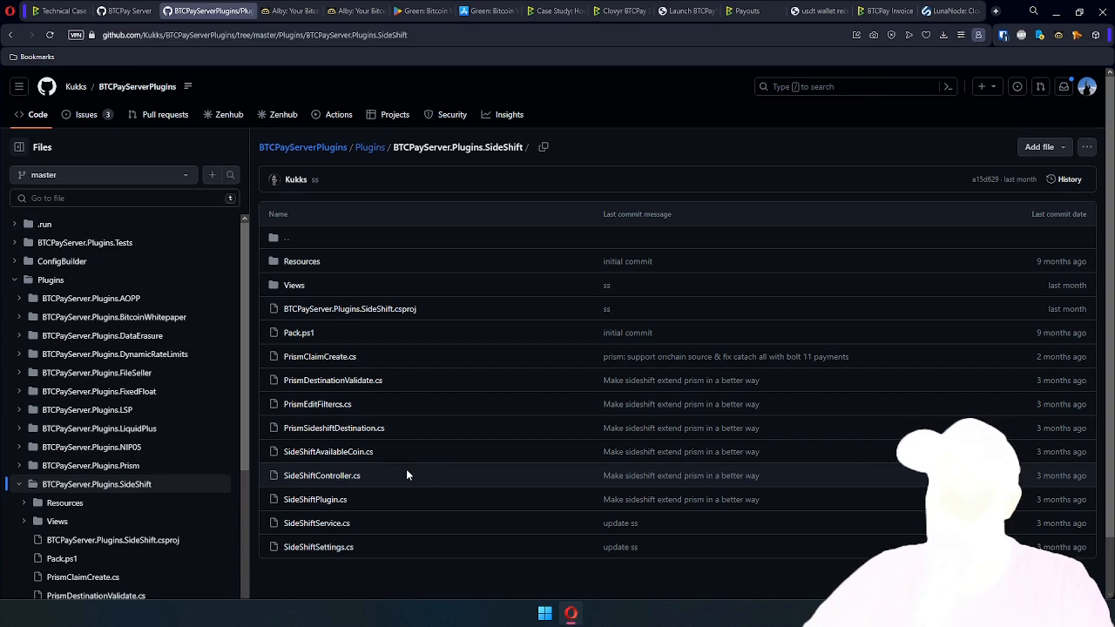
pyautogui.moveTo(395, 475)
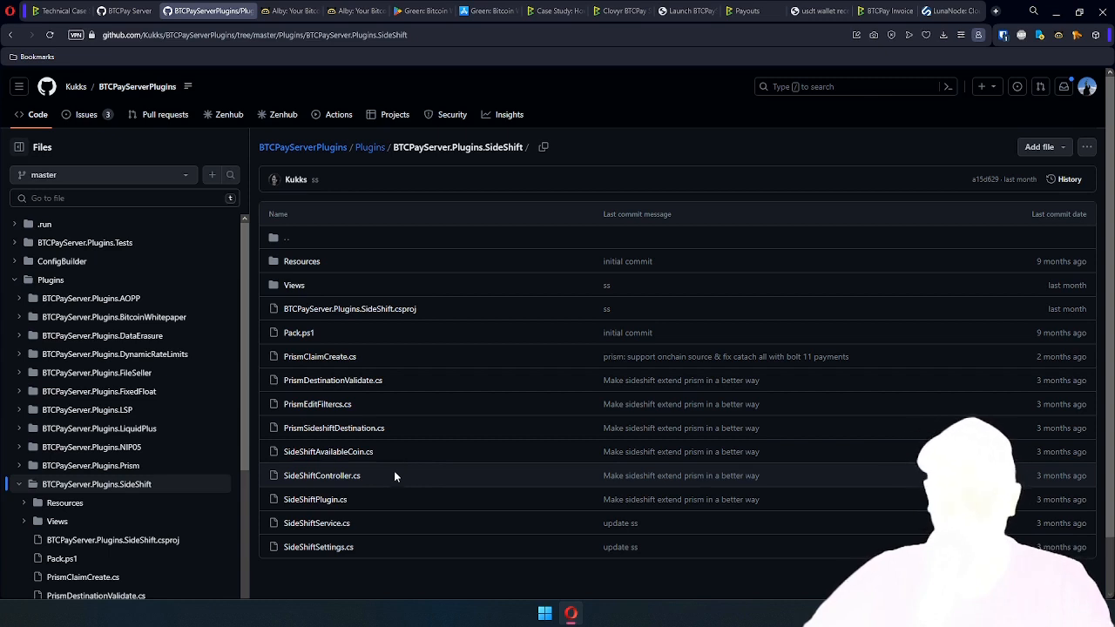
pyautogui.moveTo(155, 98)
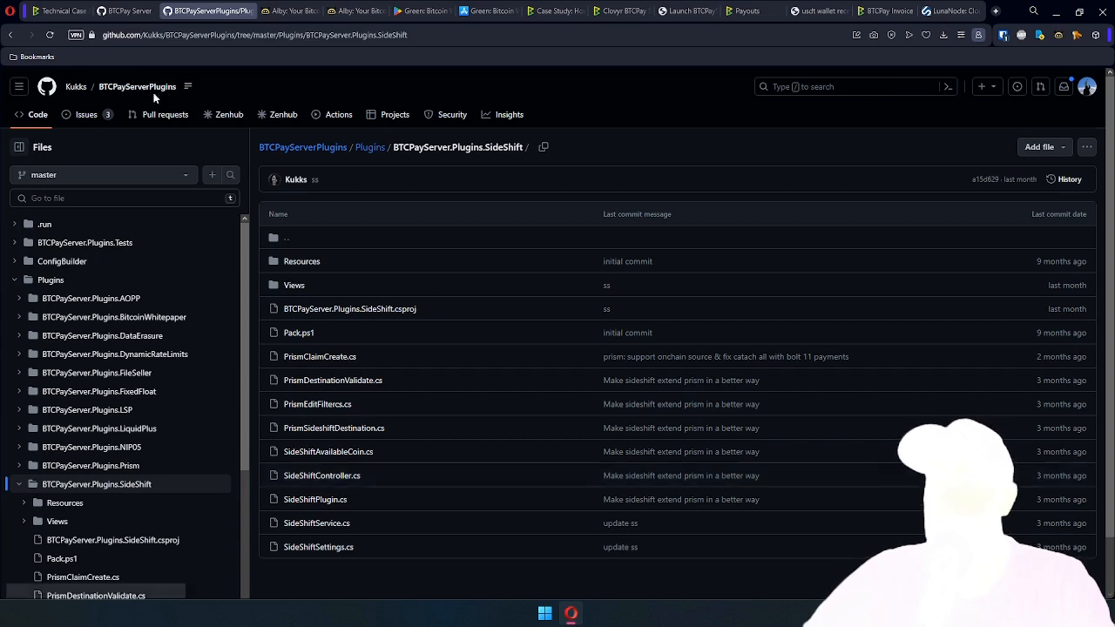
pyautogui.click(73, 11)
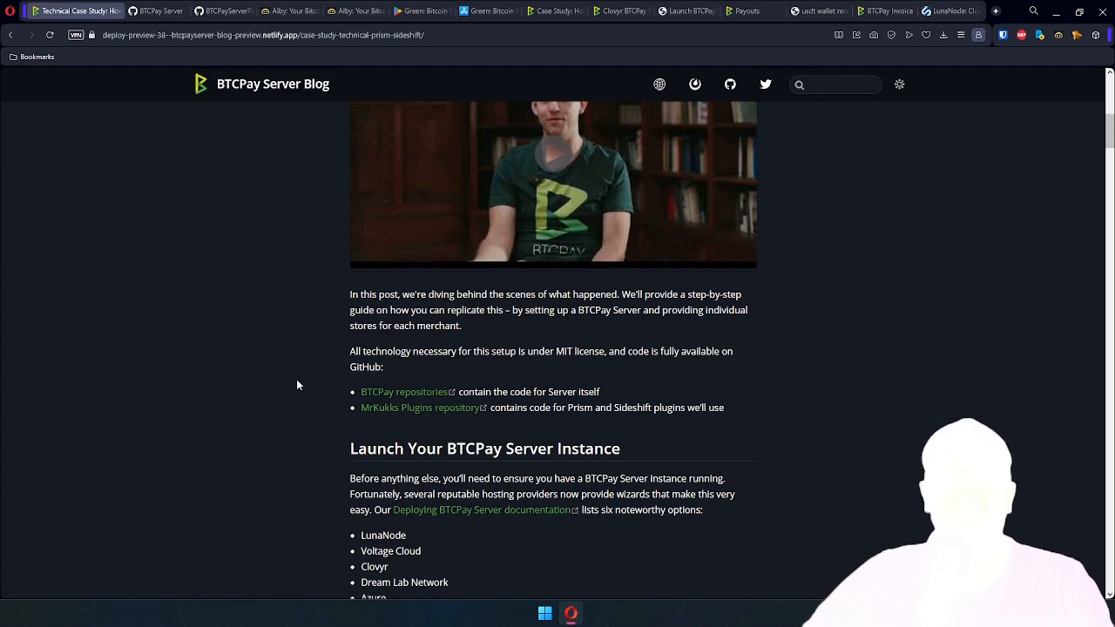
pyautogui.moveTo(289, 381)
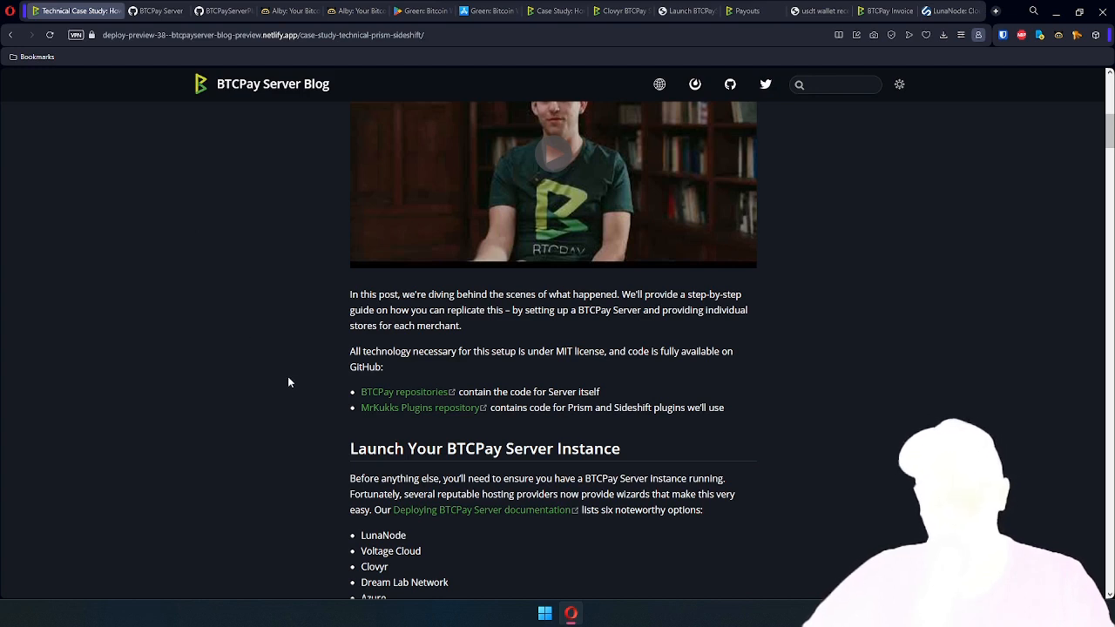